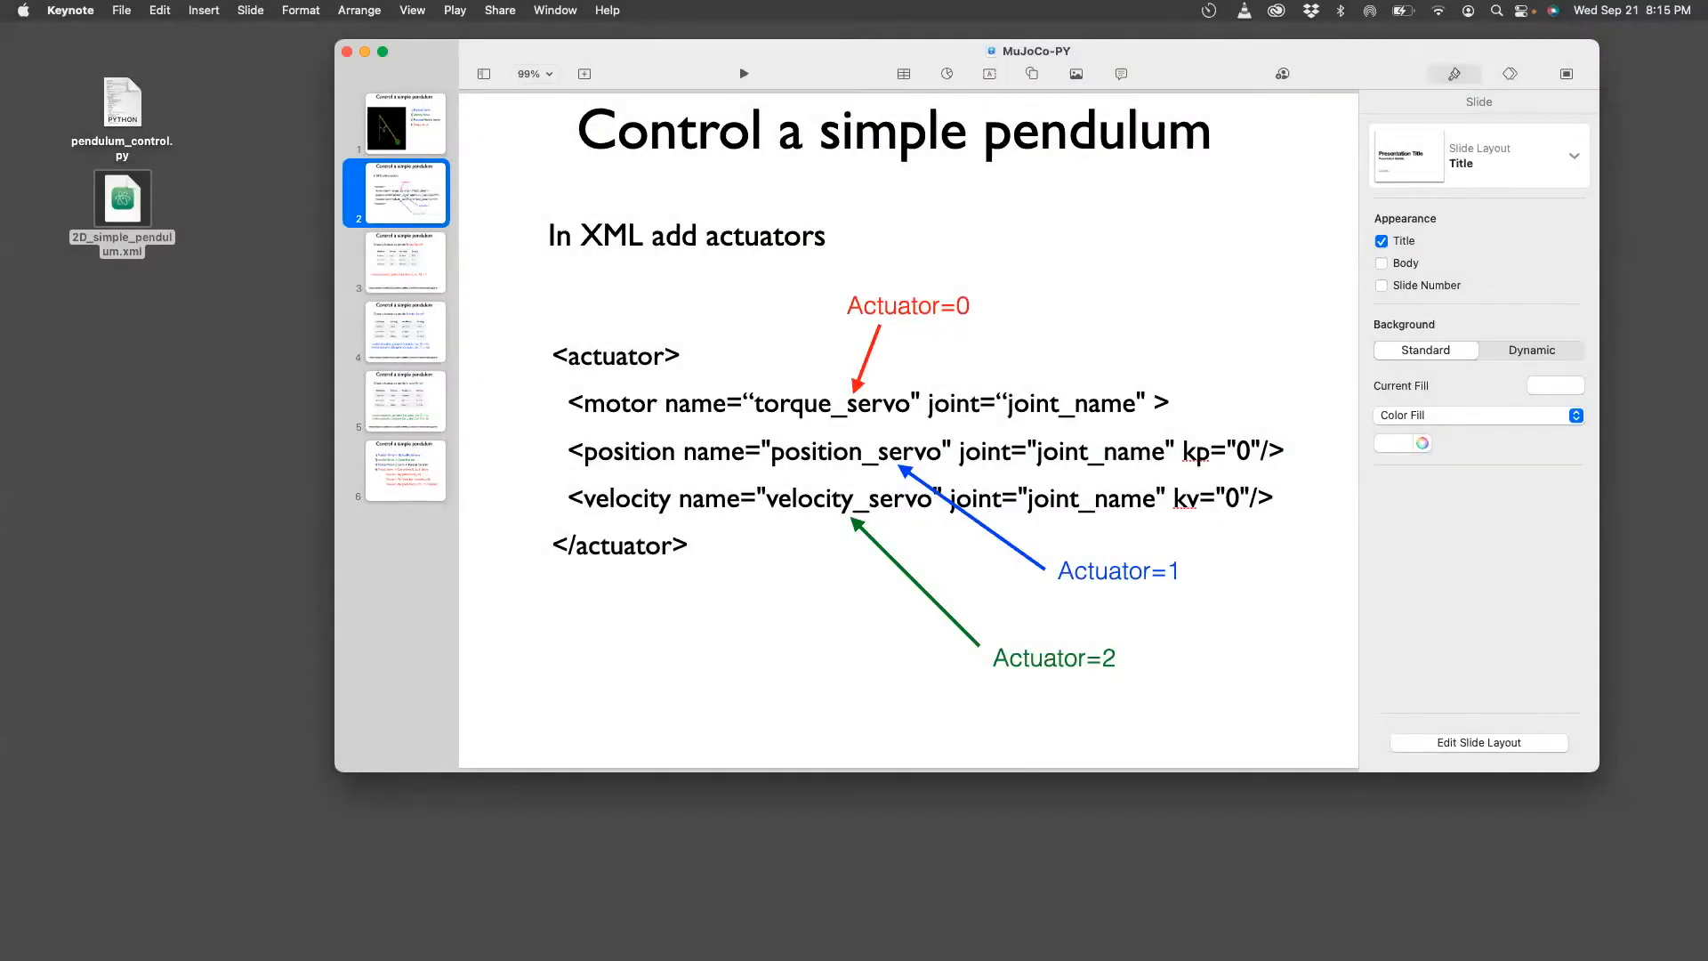
Open 2D_simple_pendulum.xml in Atom and change the position actuator's kp from 0 to 100.
click(122, 200)
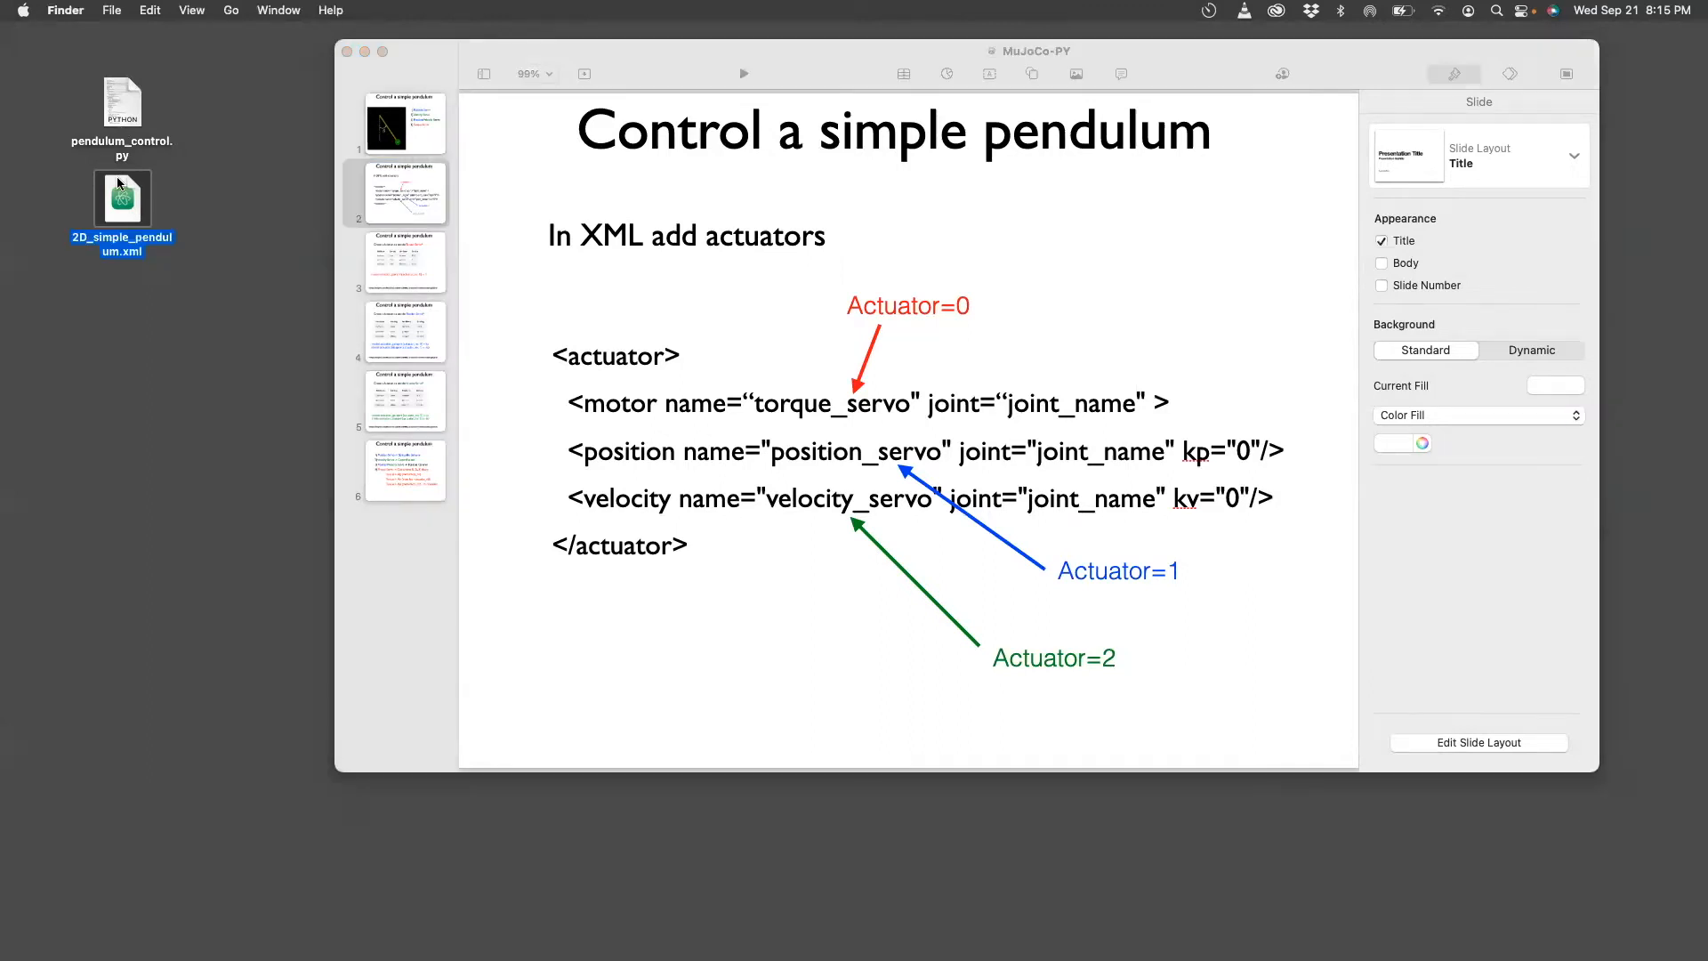
double_click(122, 198)
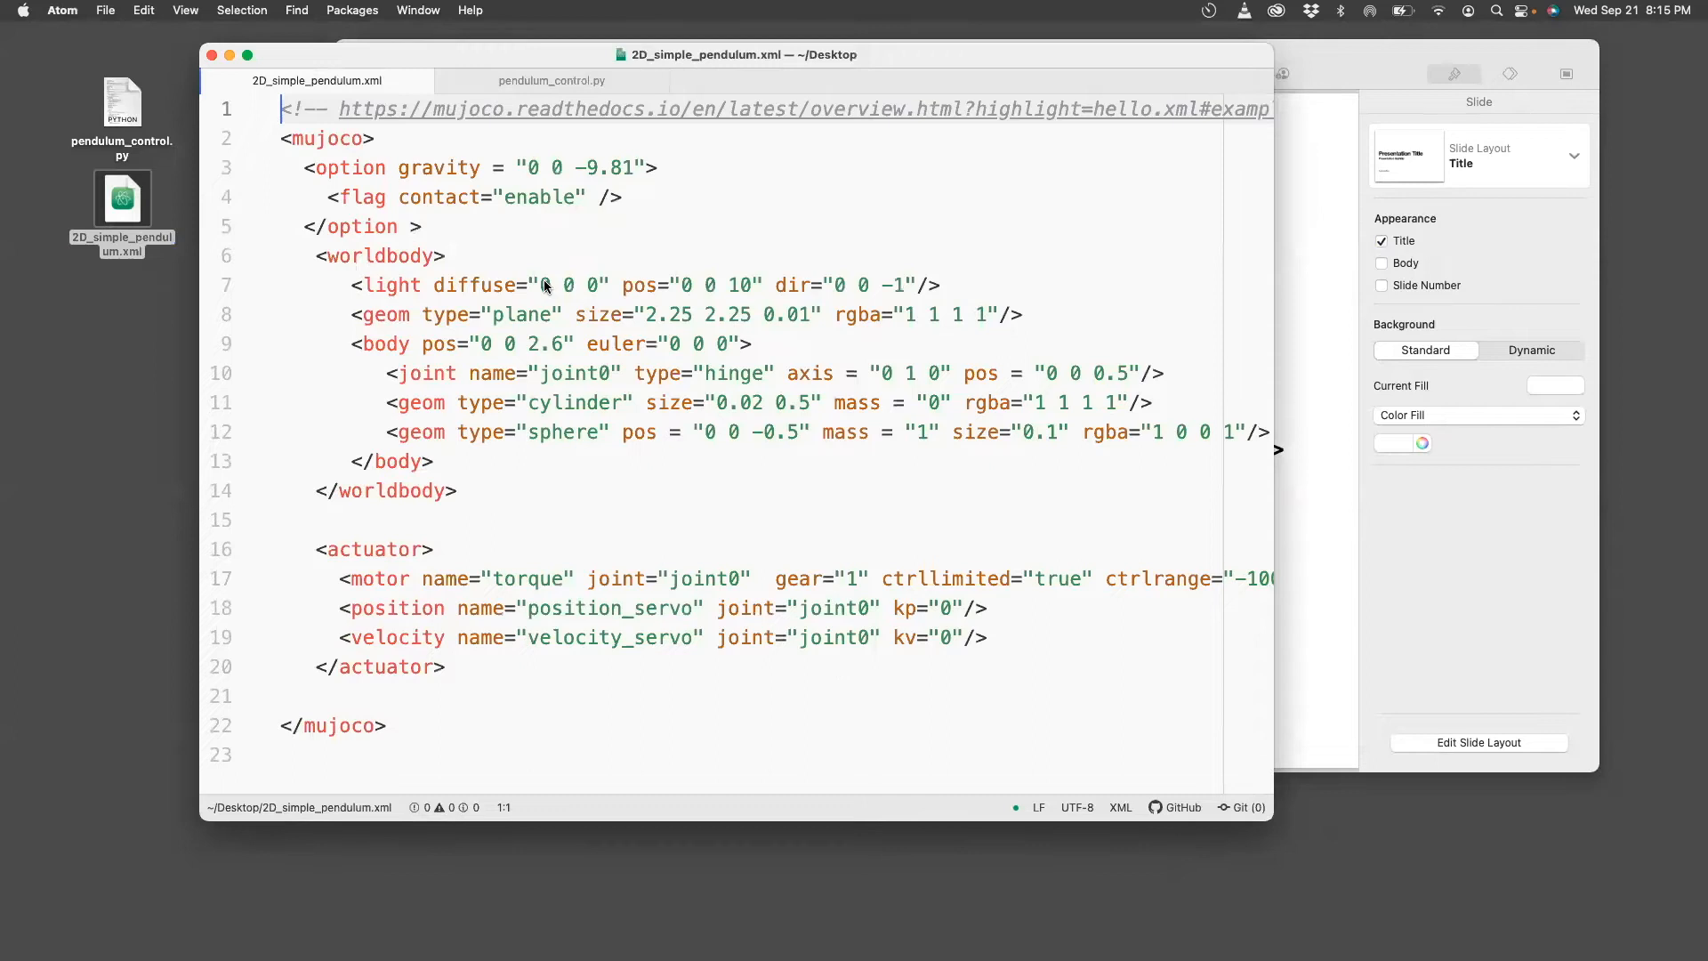
mouse_move(464, 285)
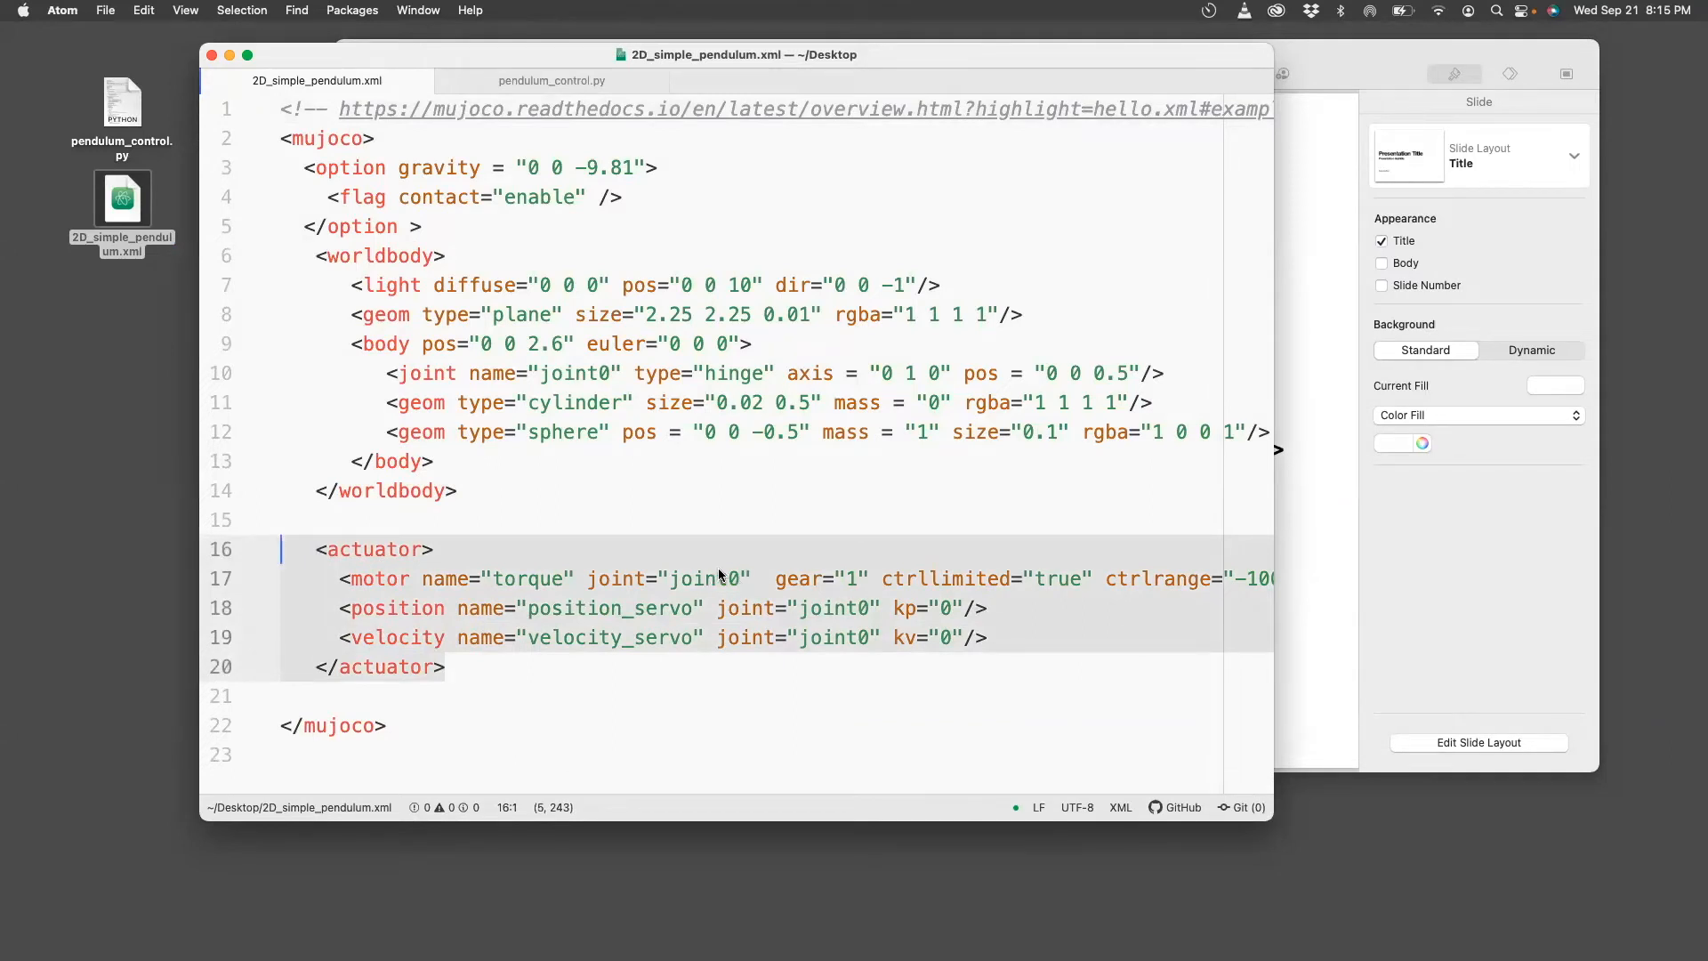
double_click(706, 578)
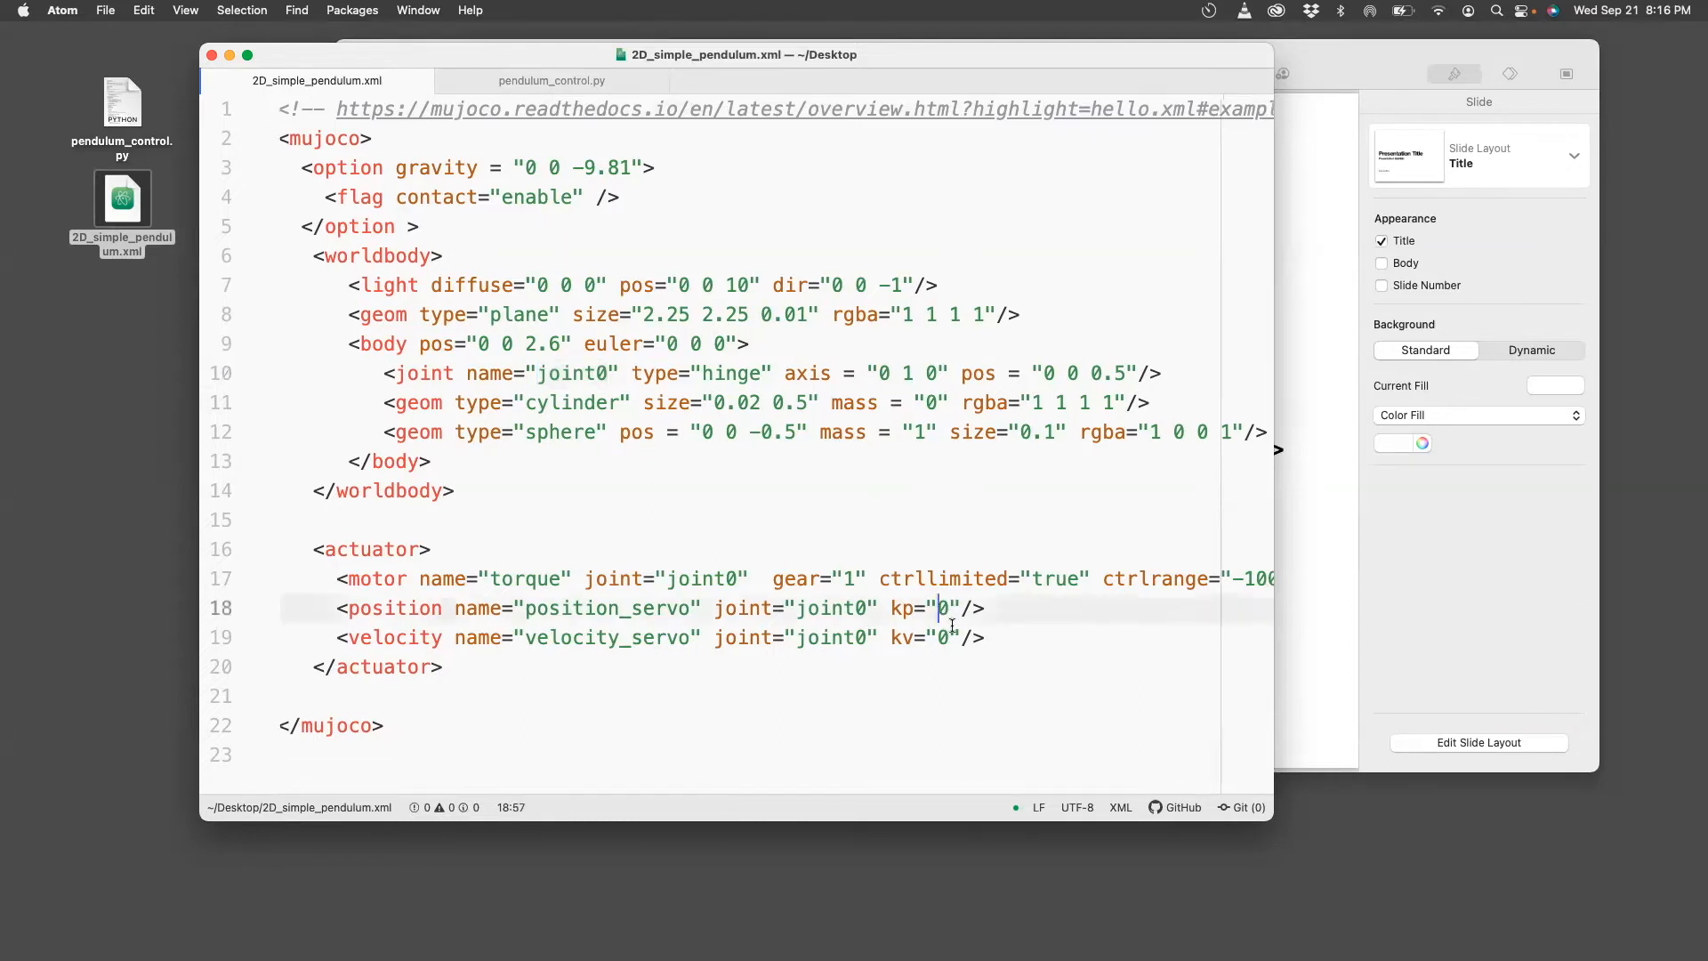
text(100)
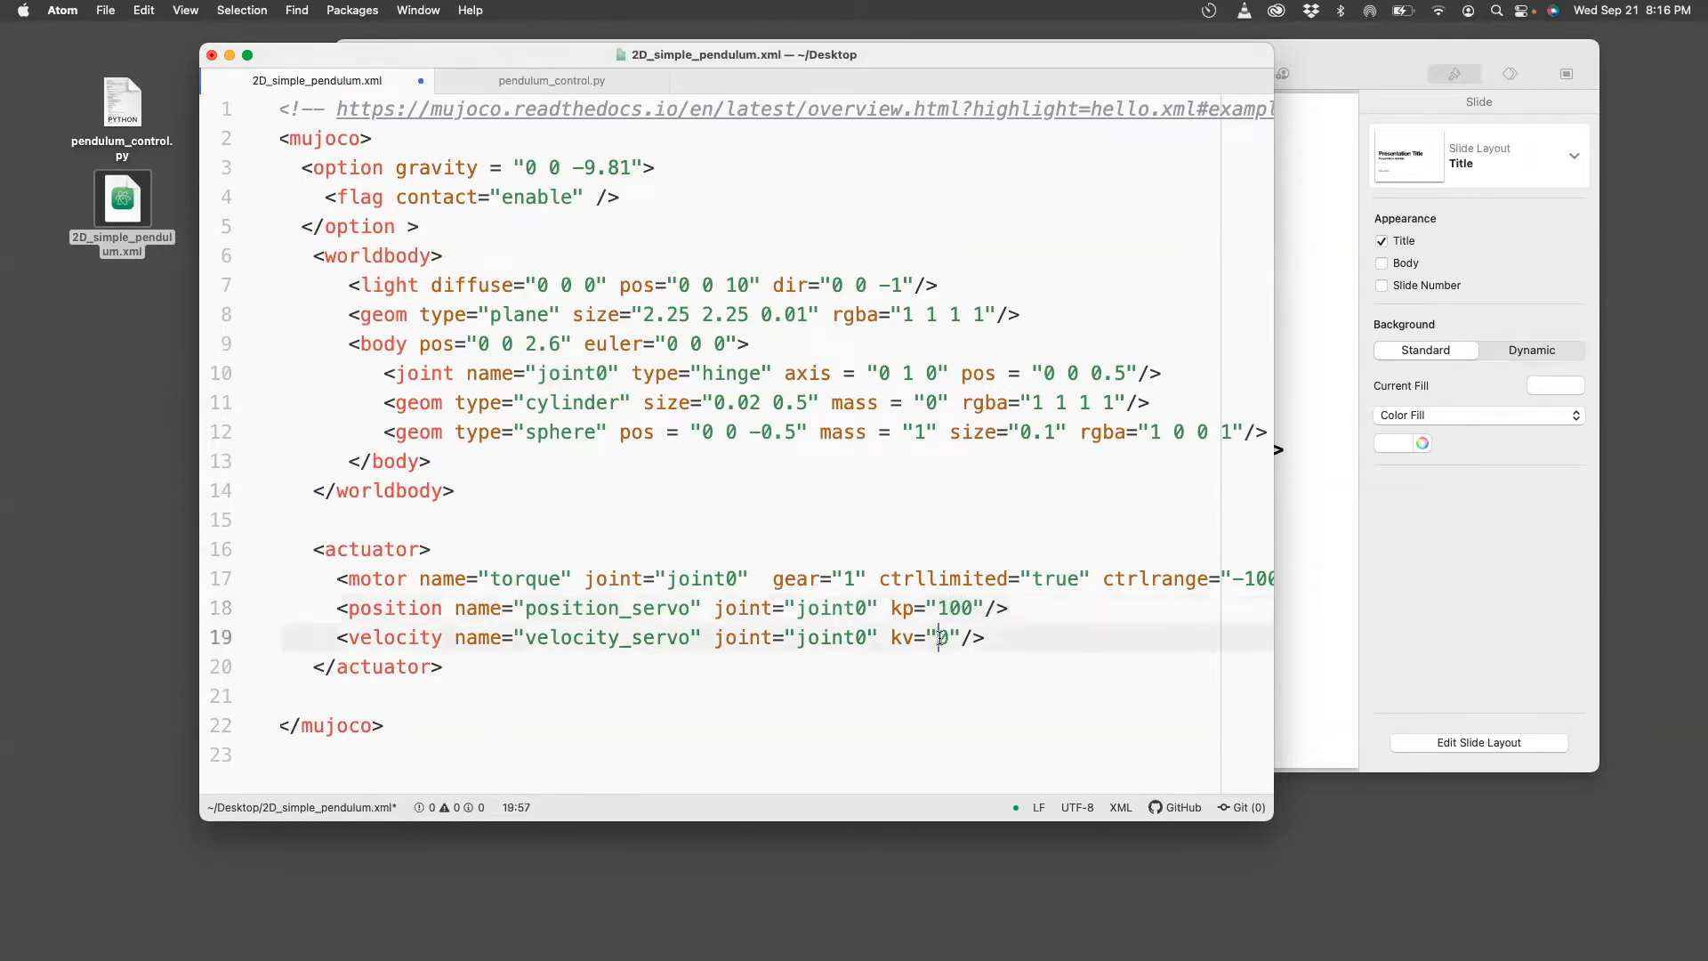
text(1)
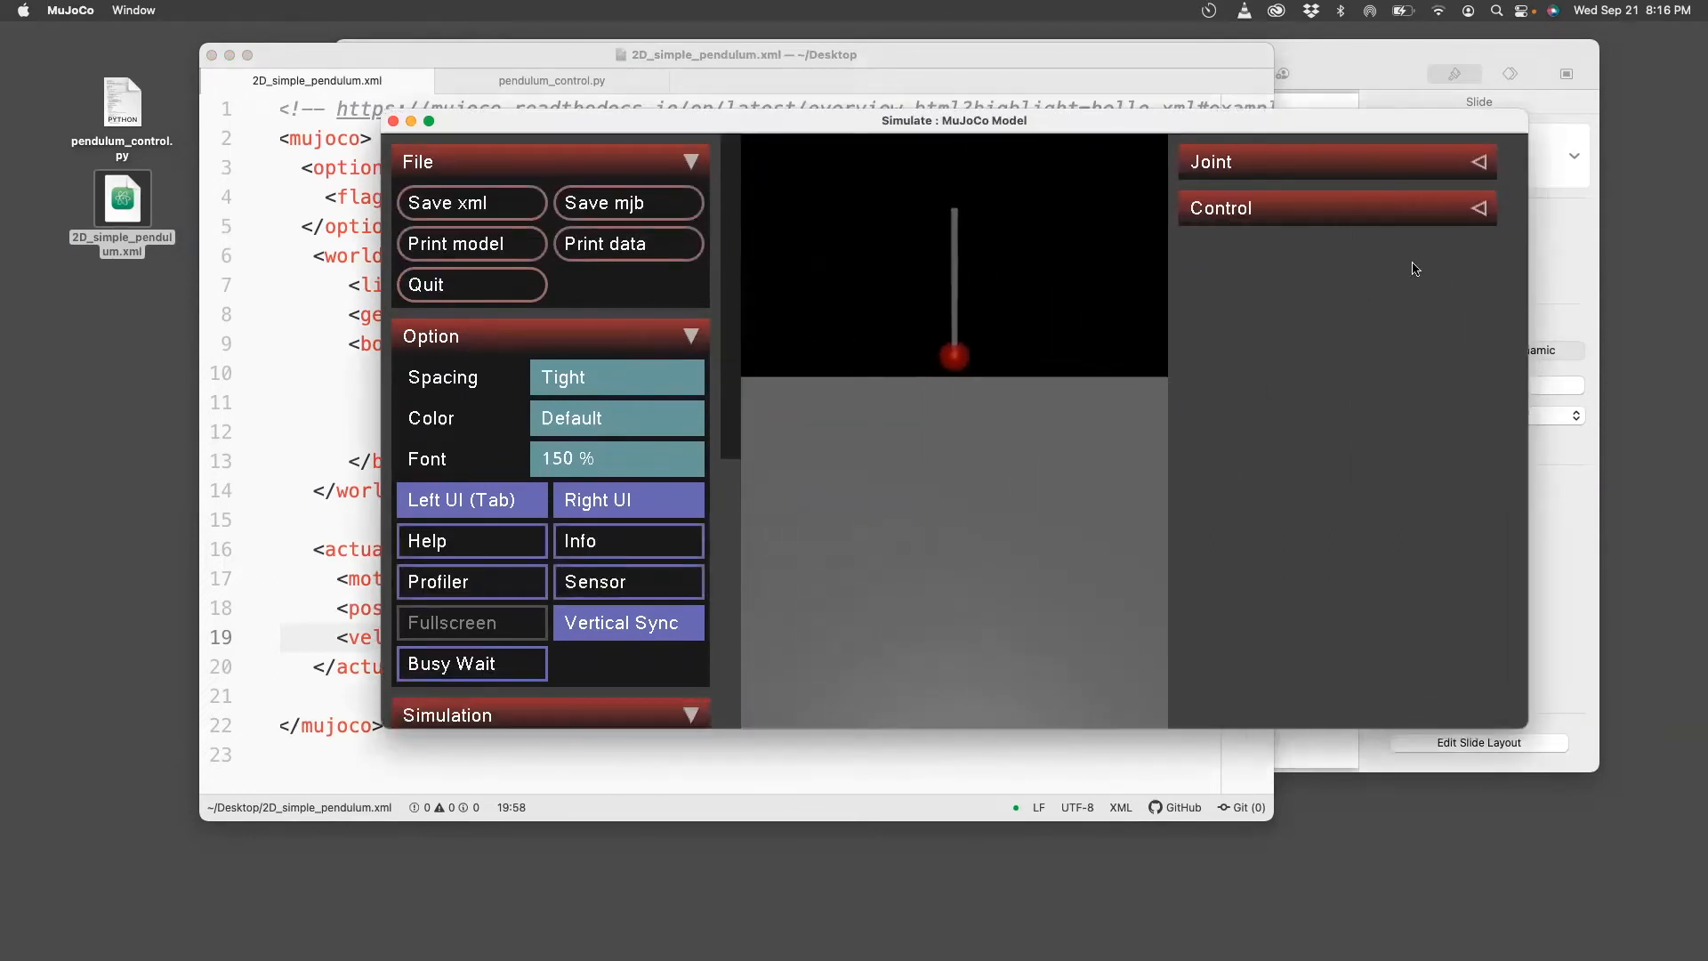
mouse_move(1105, 319)
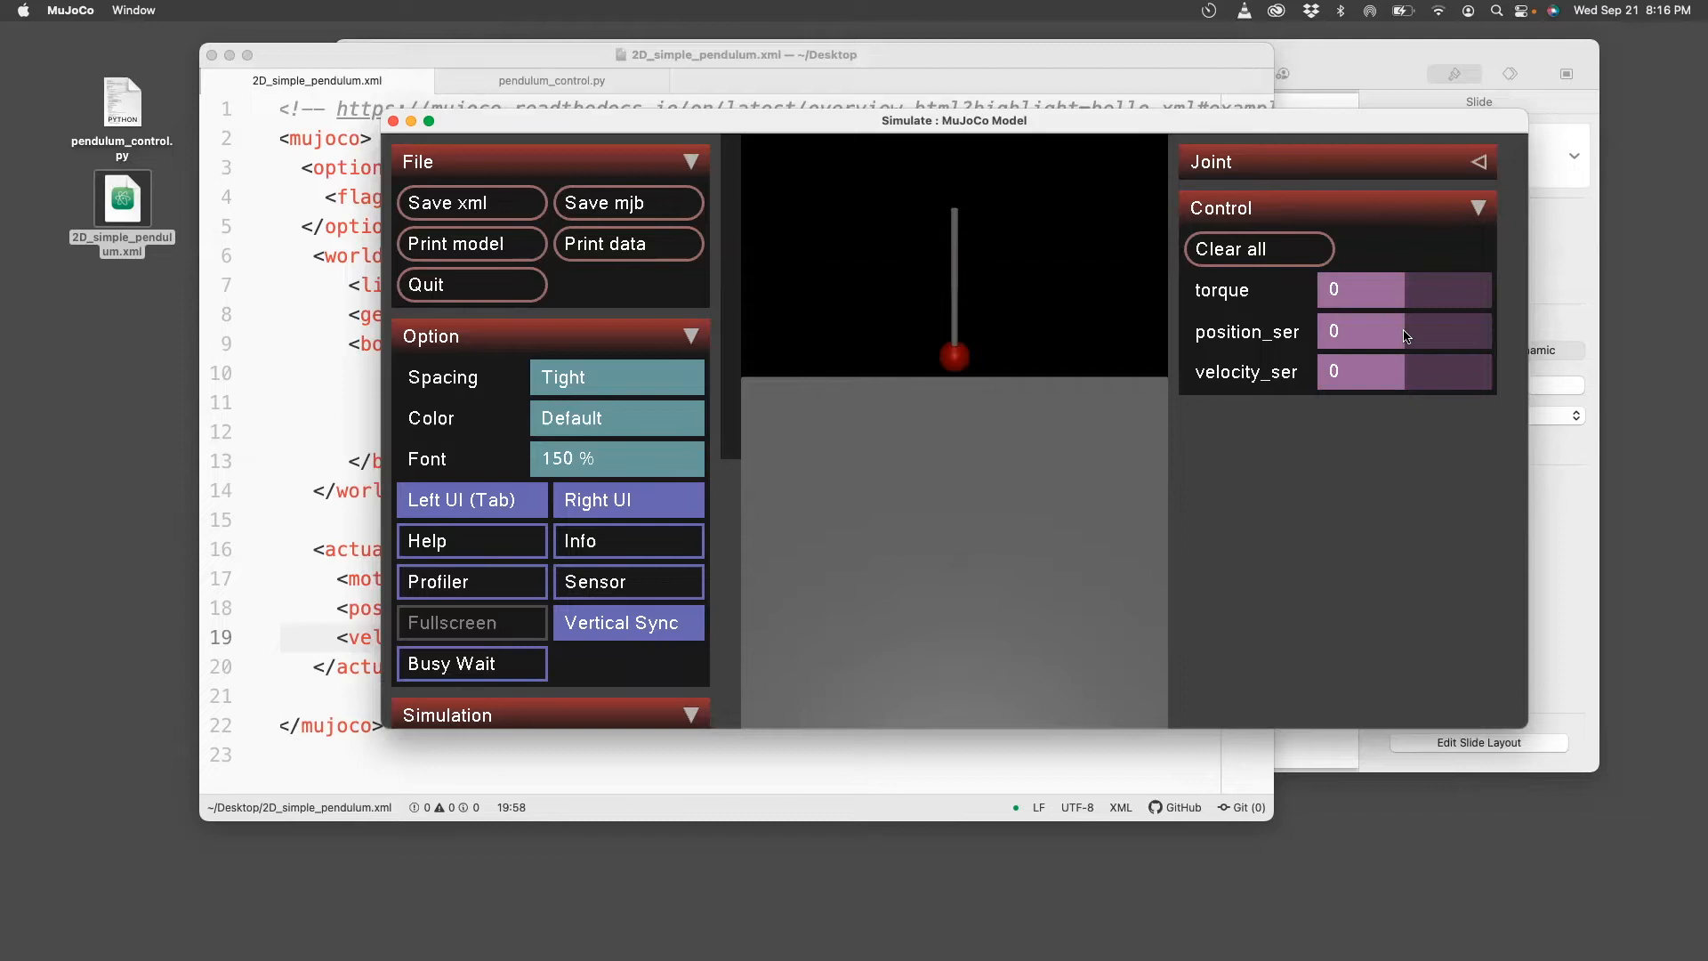
Drag the position_servo control slider in Simulate to about 0.57.
drag(1332, 331, 1406, 331)
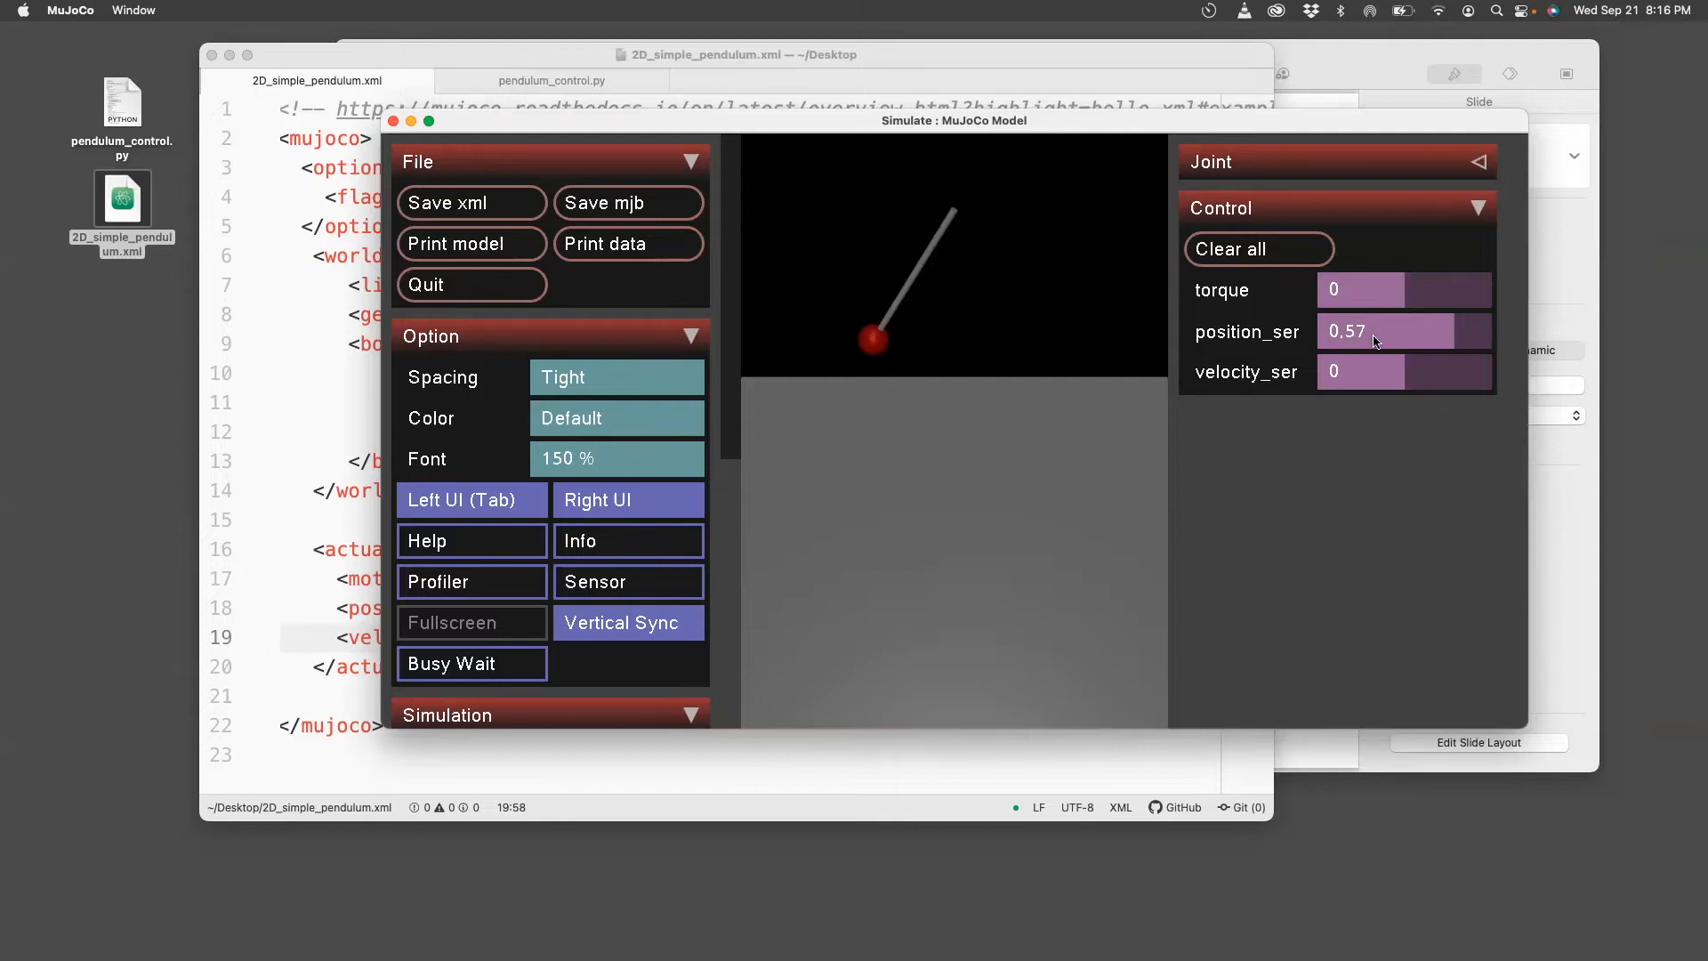
mouse_move(1364, 362)
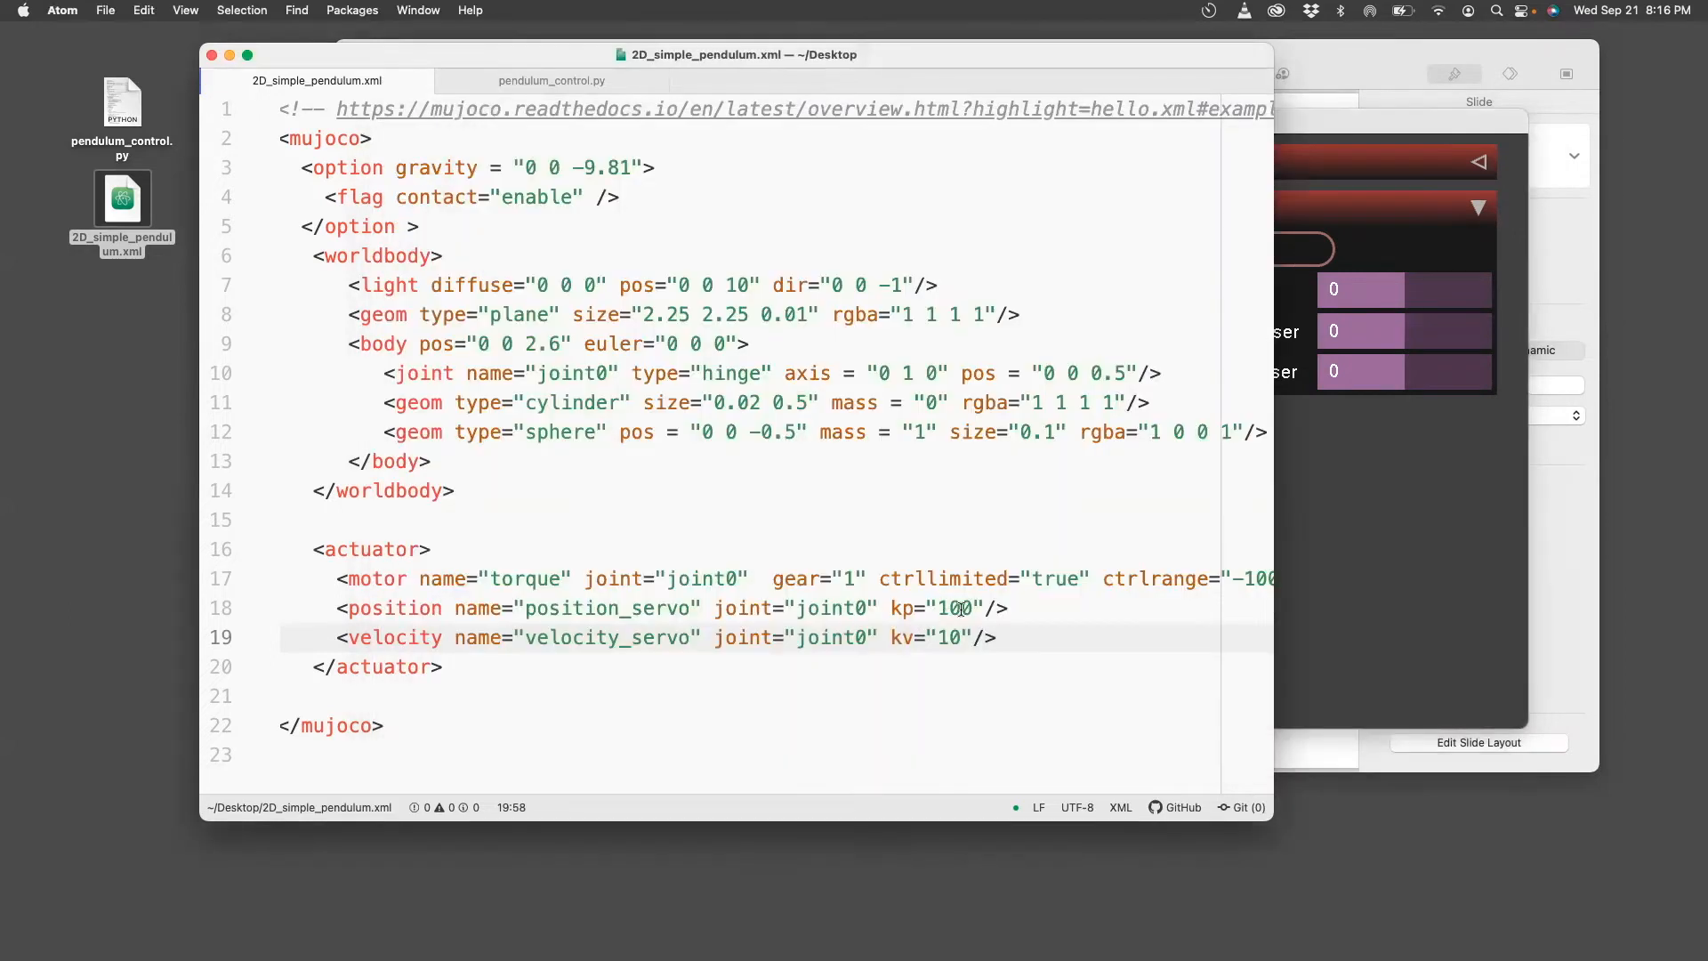
Bring Simulate forward and set the torque control slider to 48.
click(942, 608)
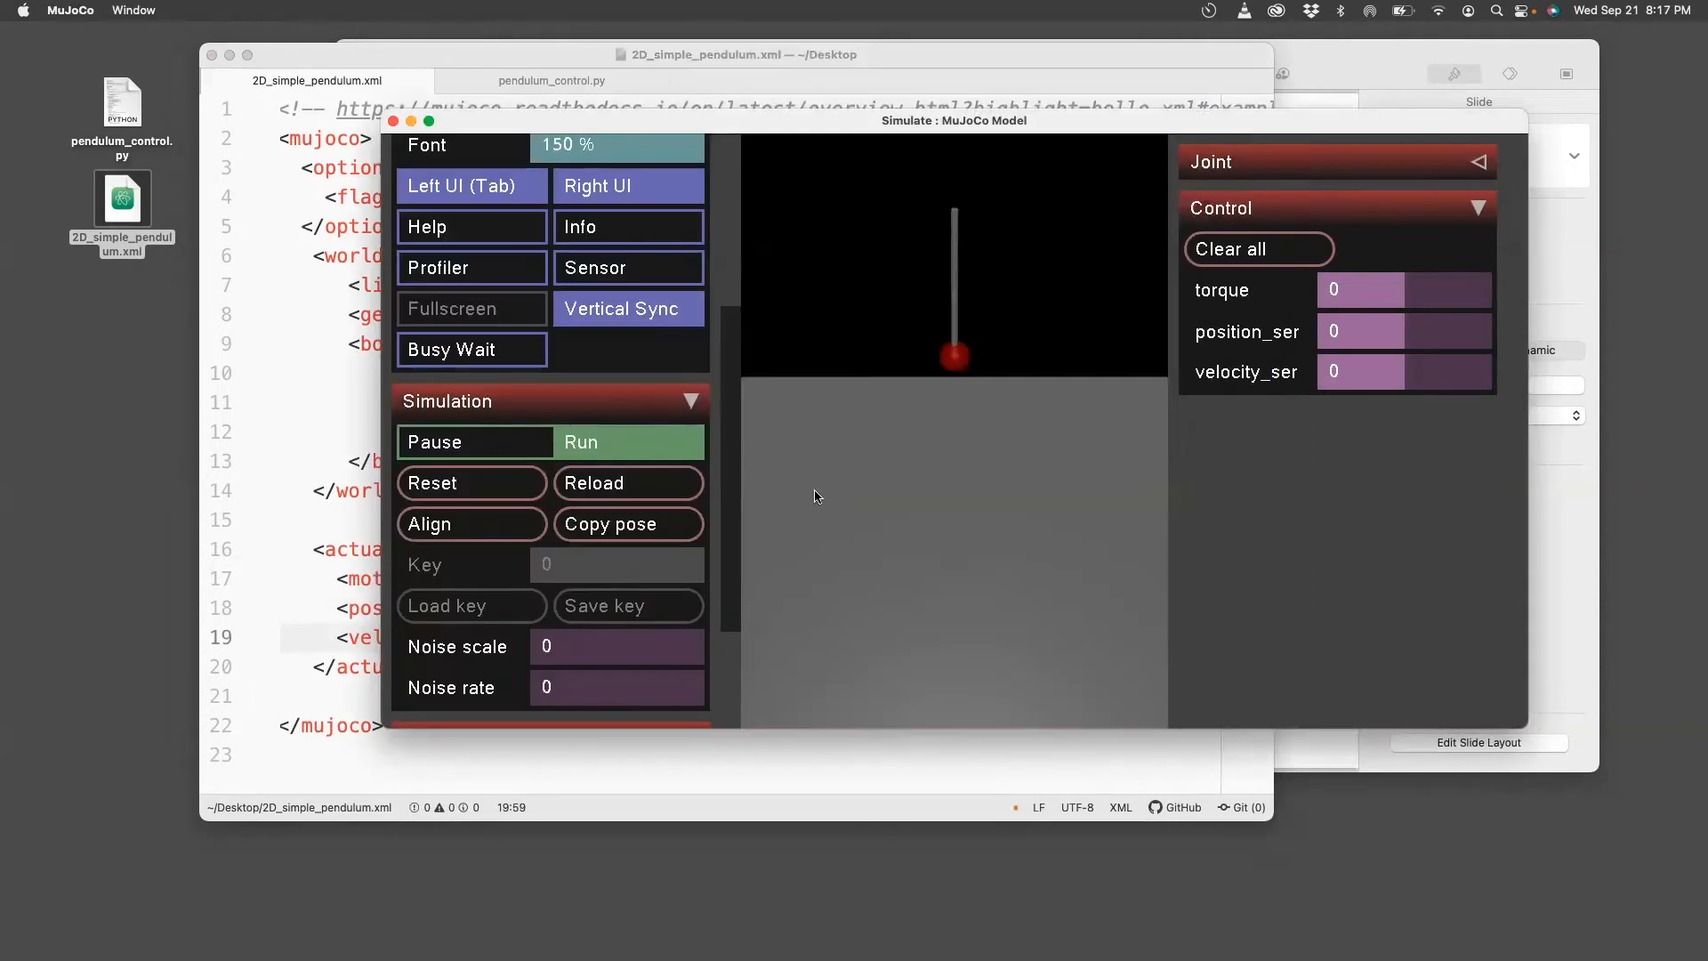
mouse_move(1370, 378)
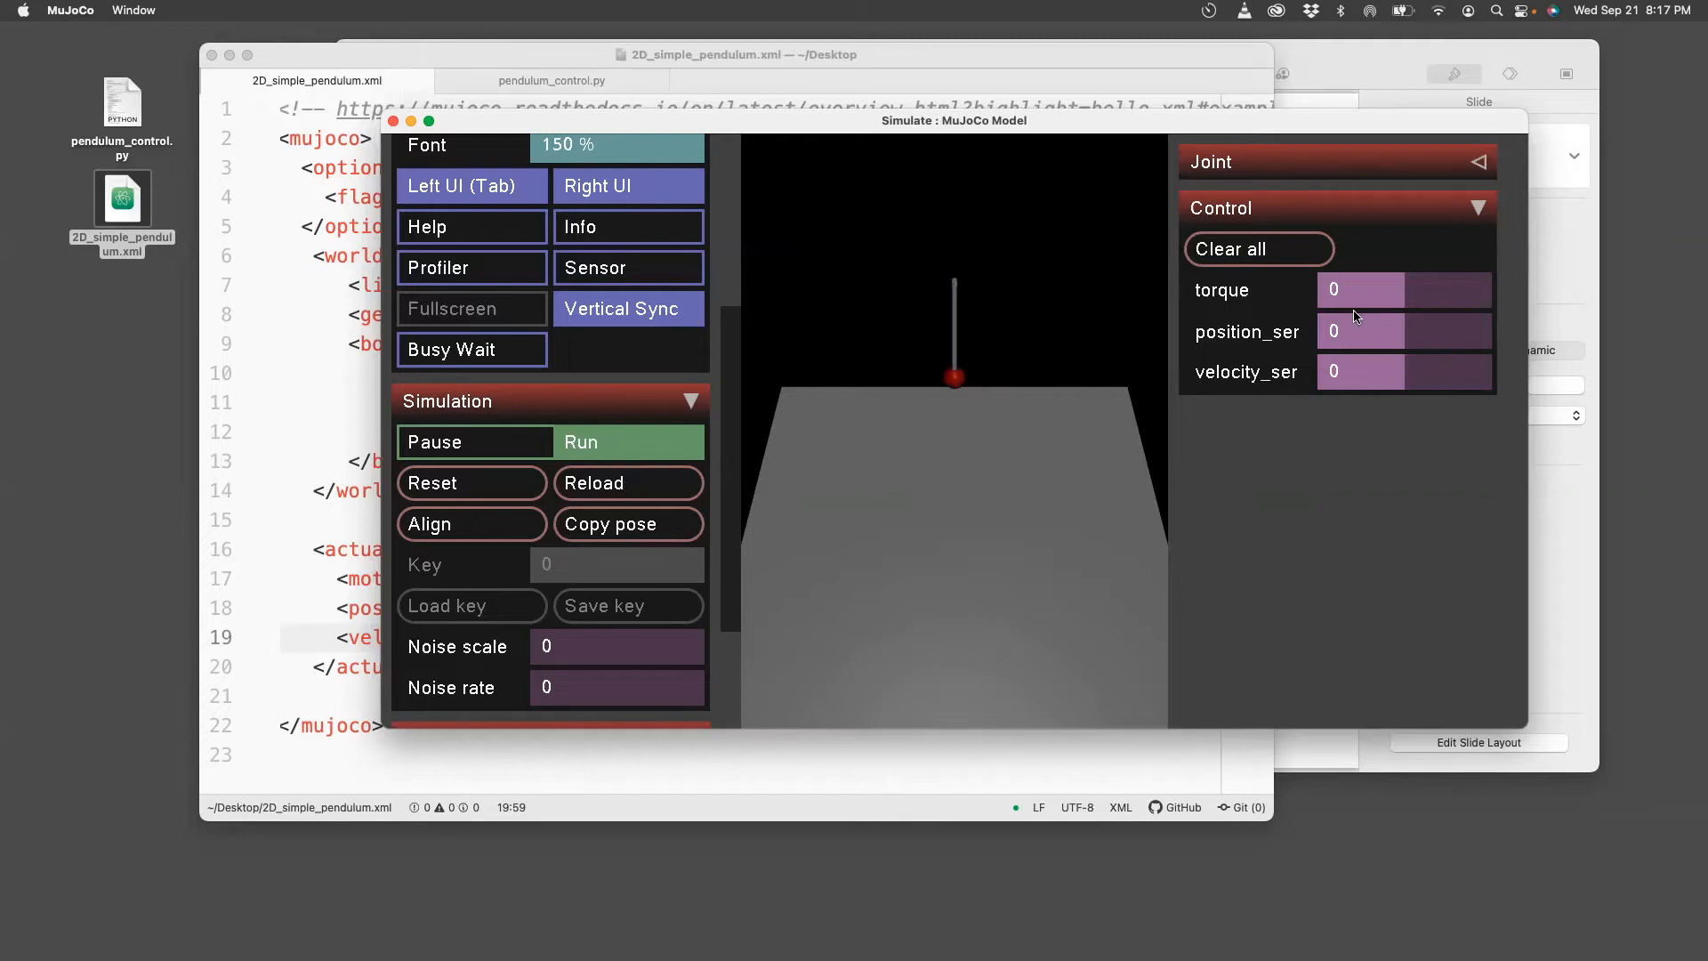
mouse_move(1407, 293)
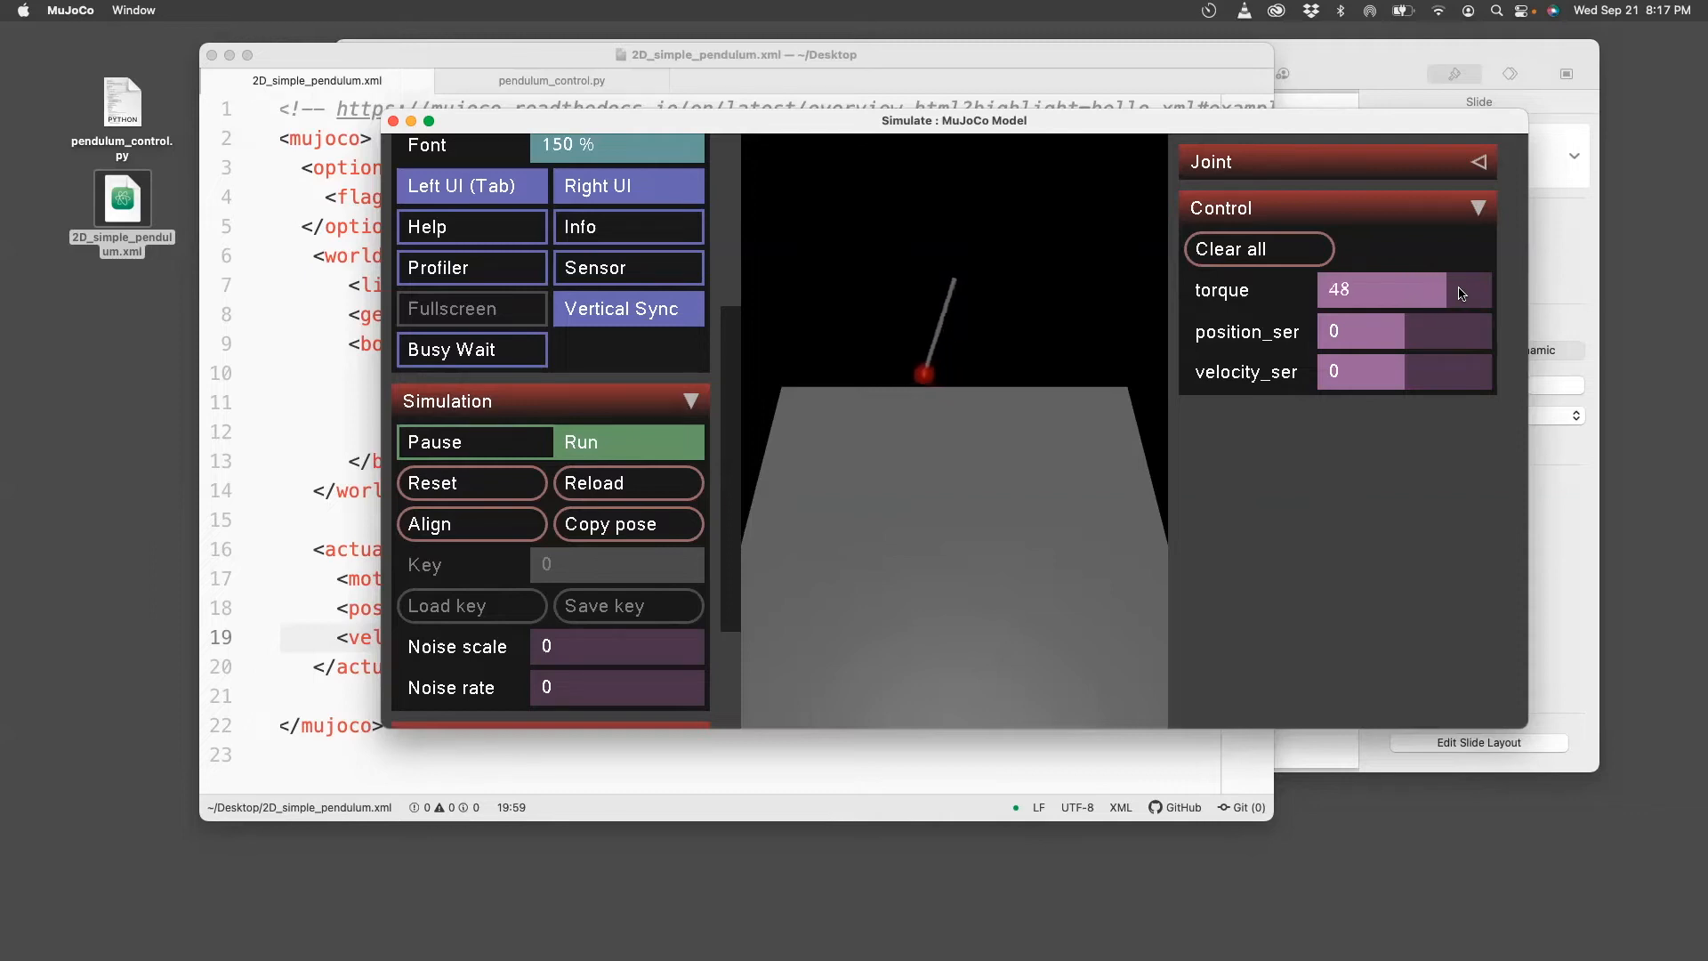
drag(1384, 290, 1427, 290)
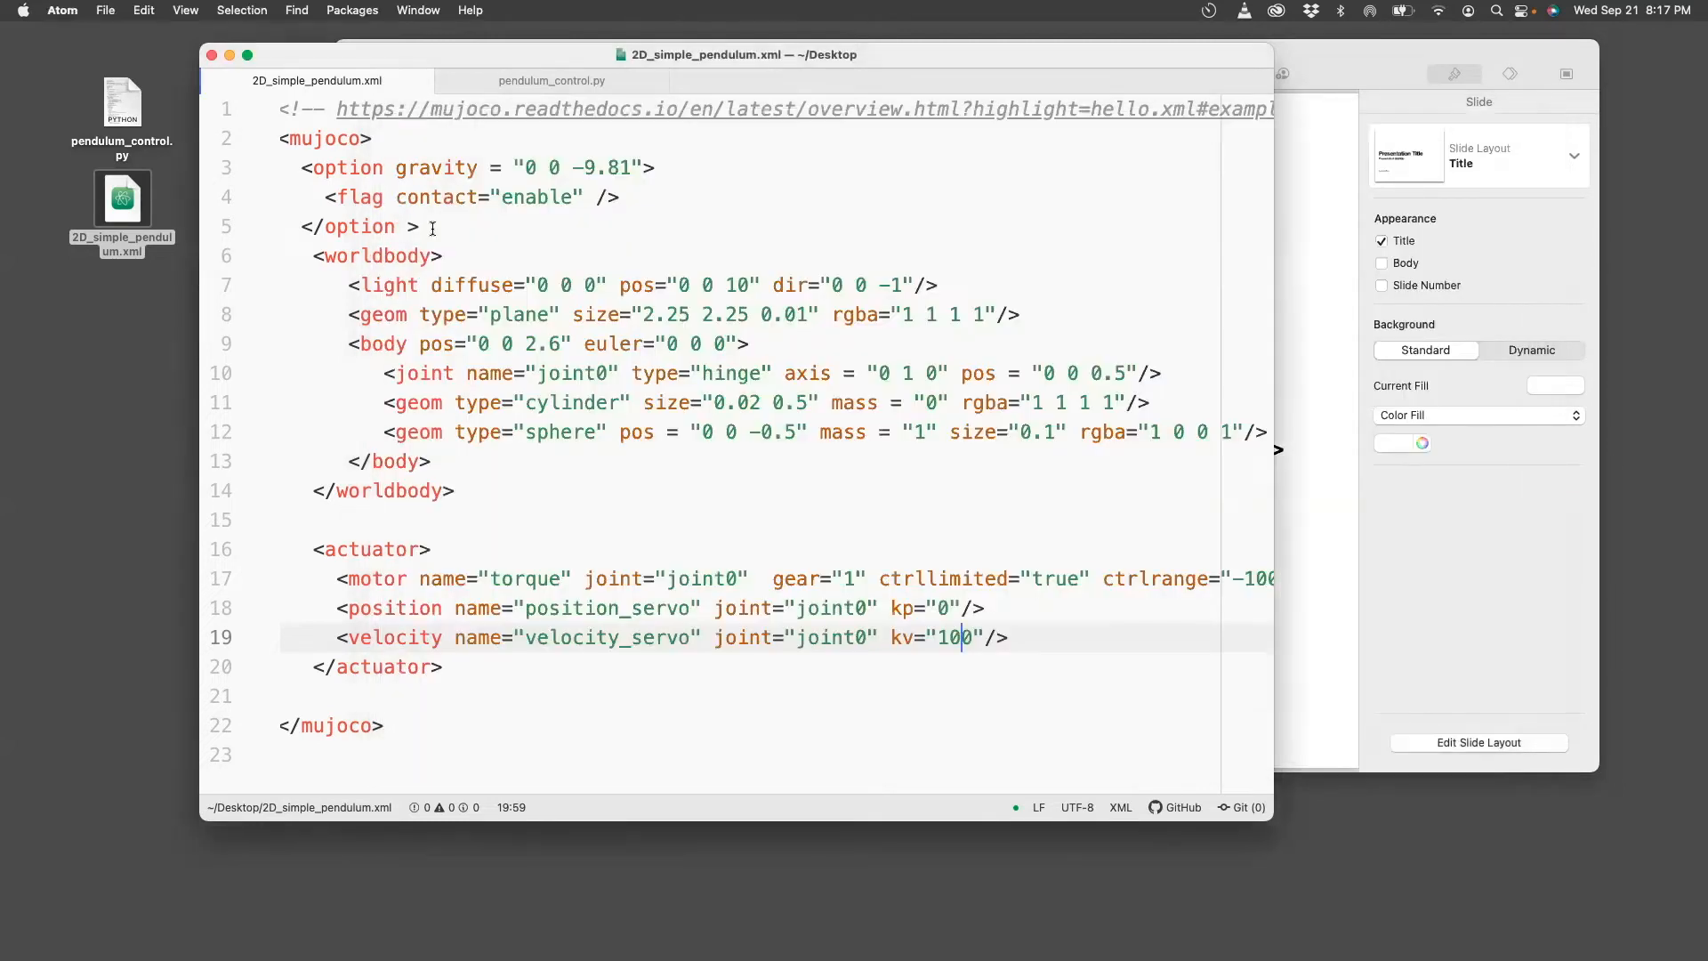
Open pendulum_control.py, set kv back to 0 in the pendulum XML, and run the script.
click(121, 103)
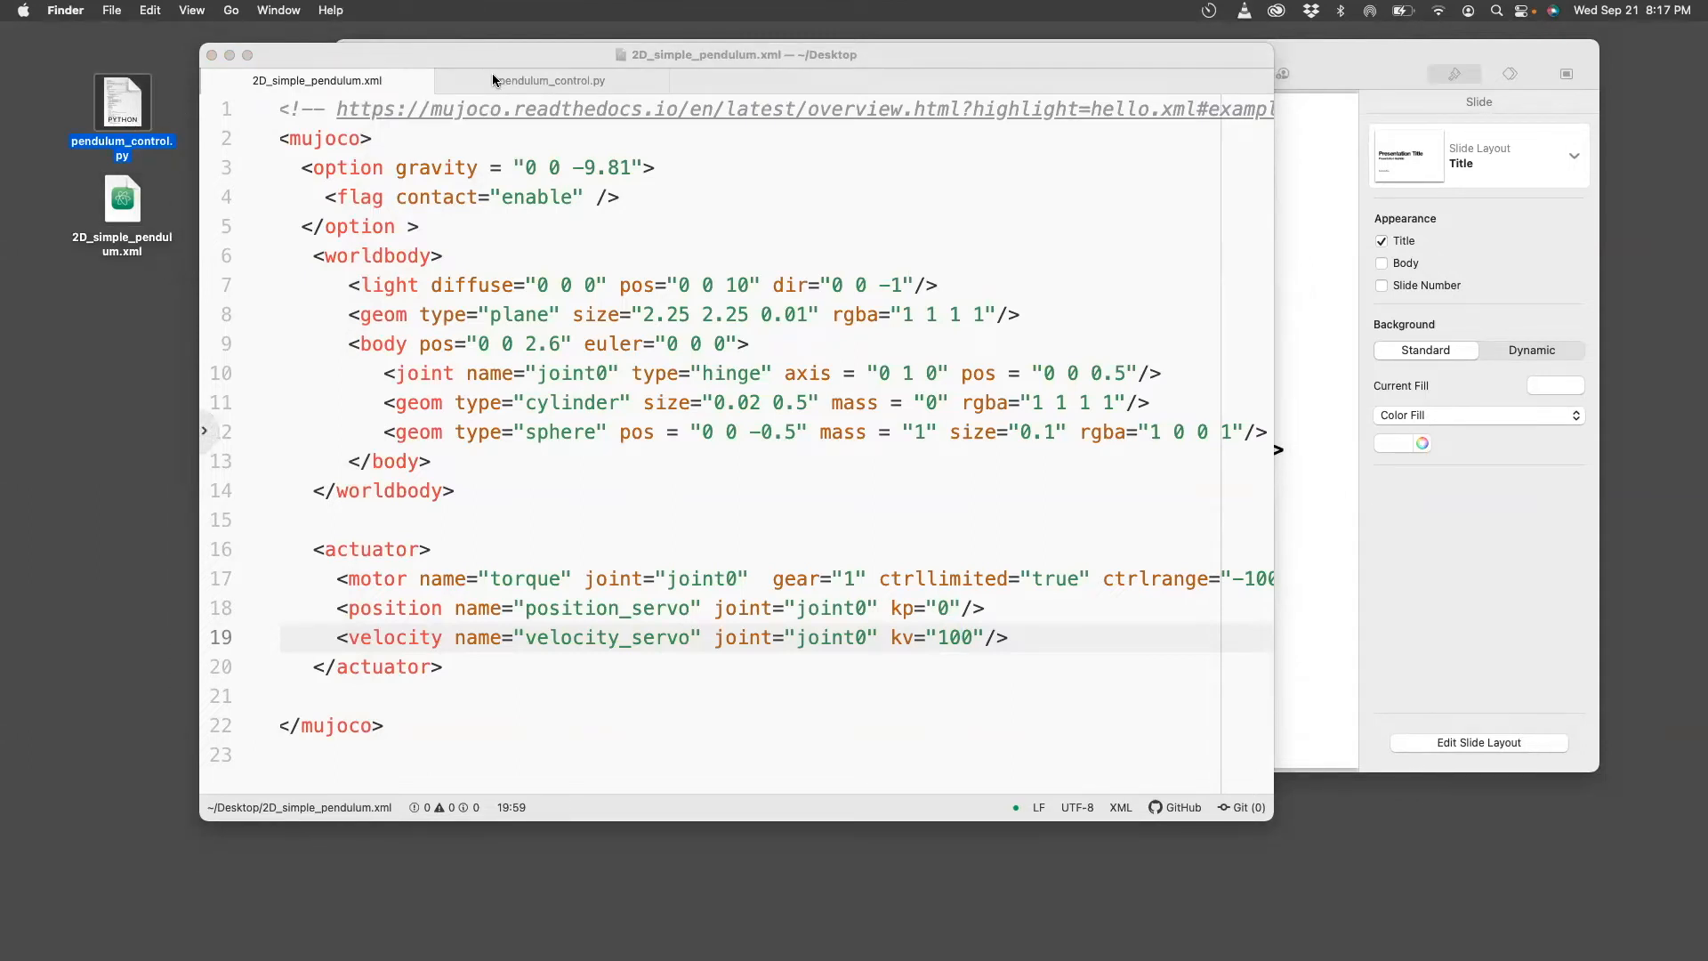
click(551, 79)
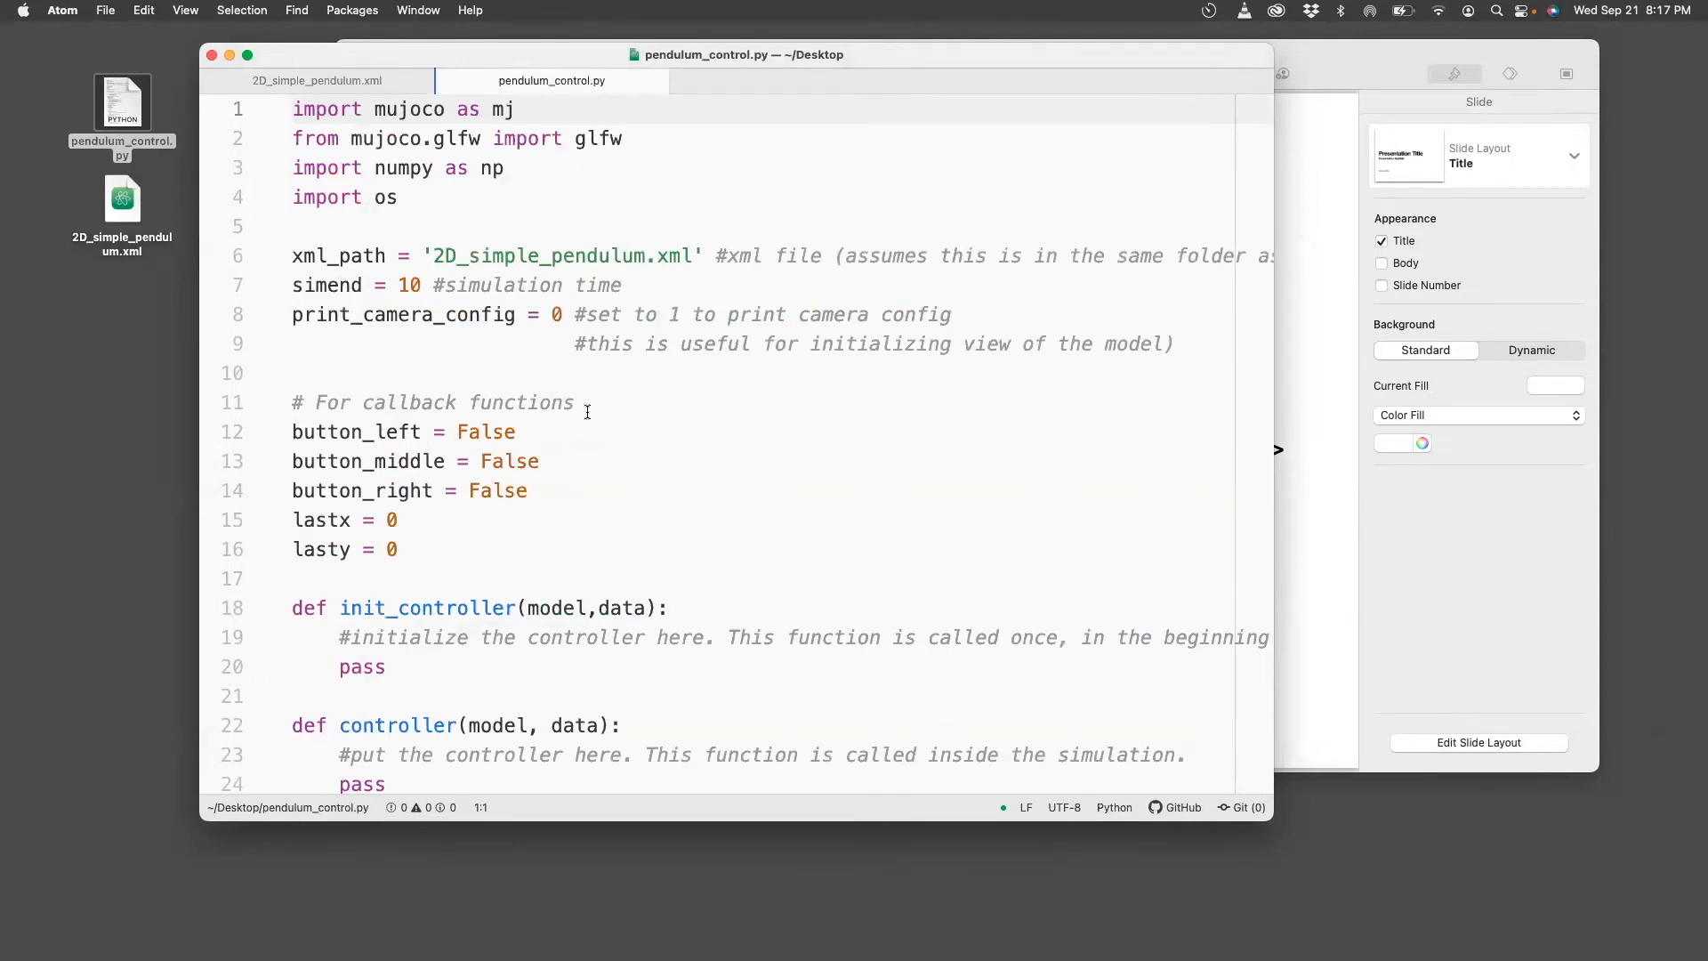
mouse_move(636, 425)
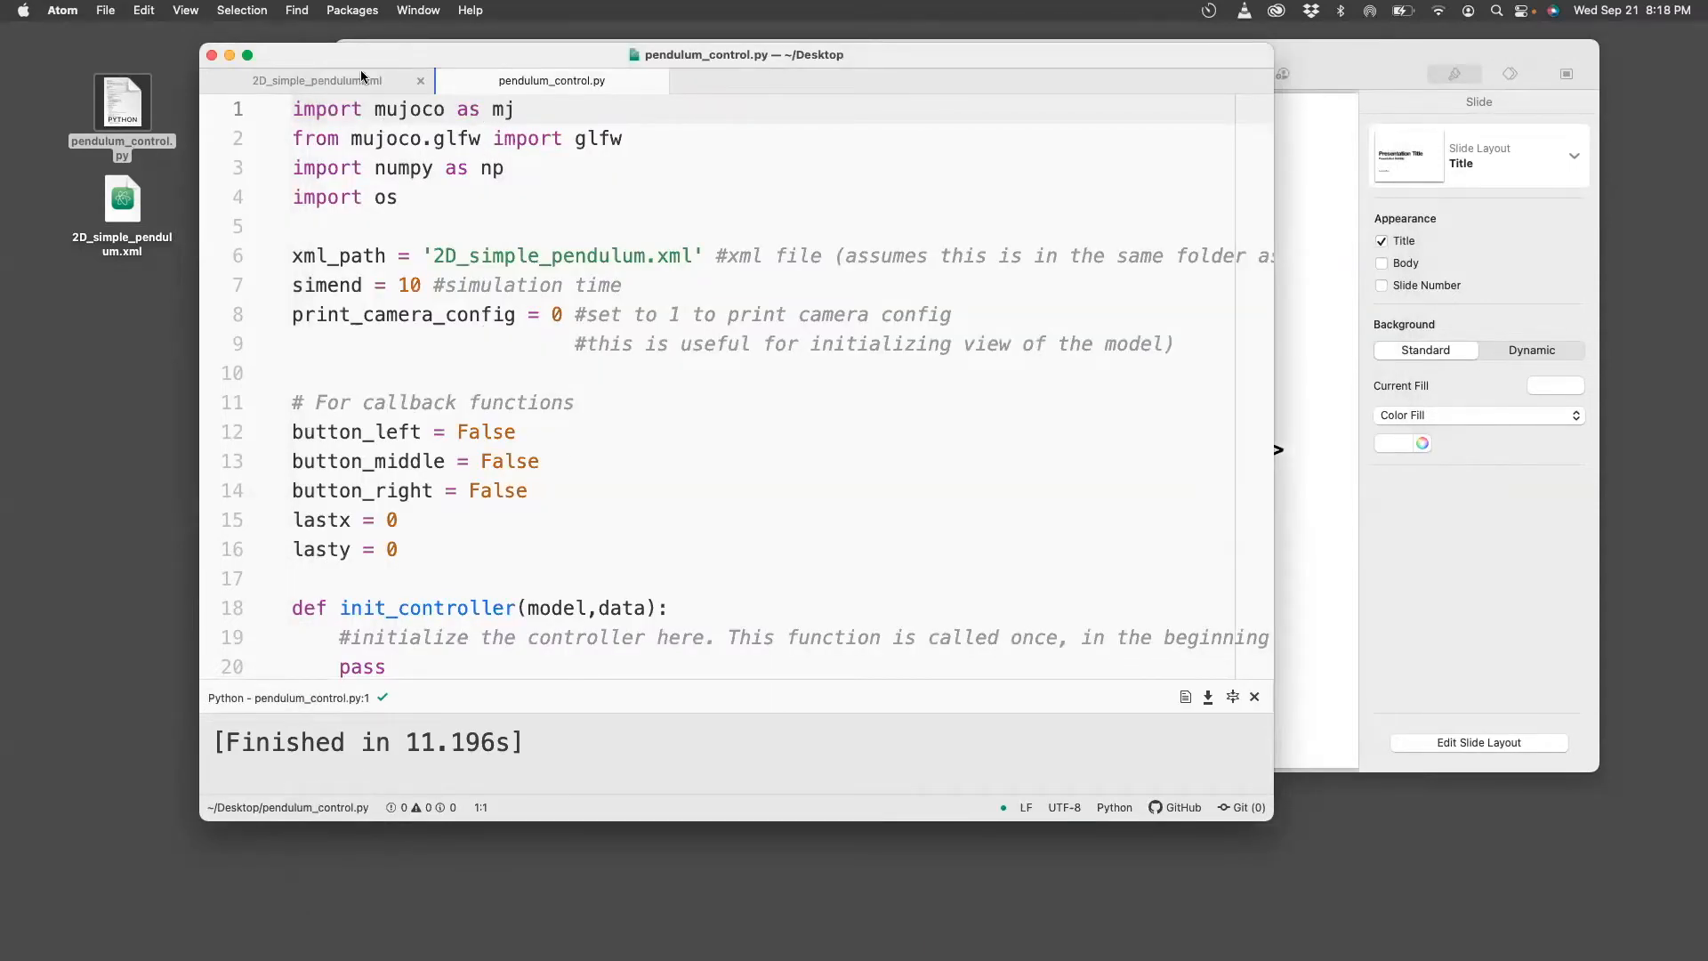
click(311, 81)
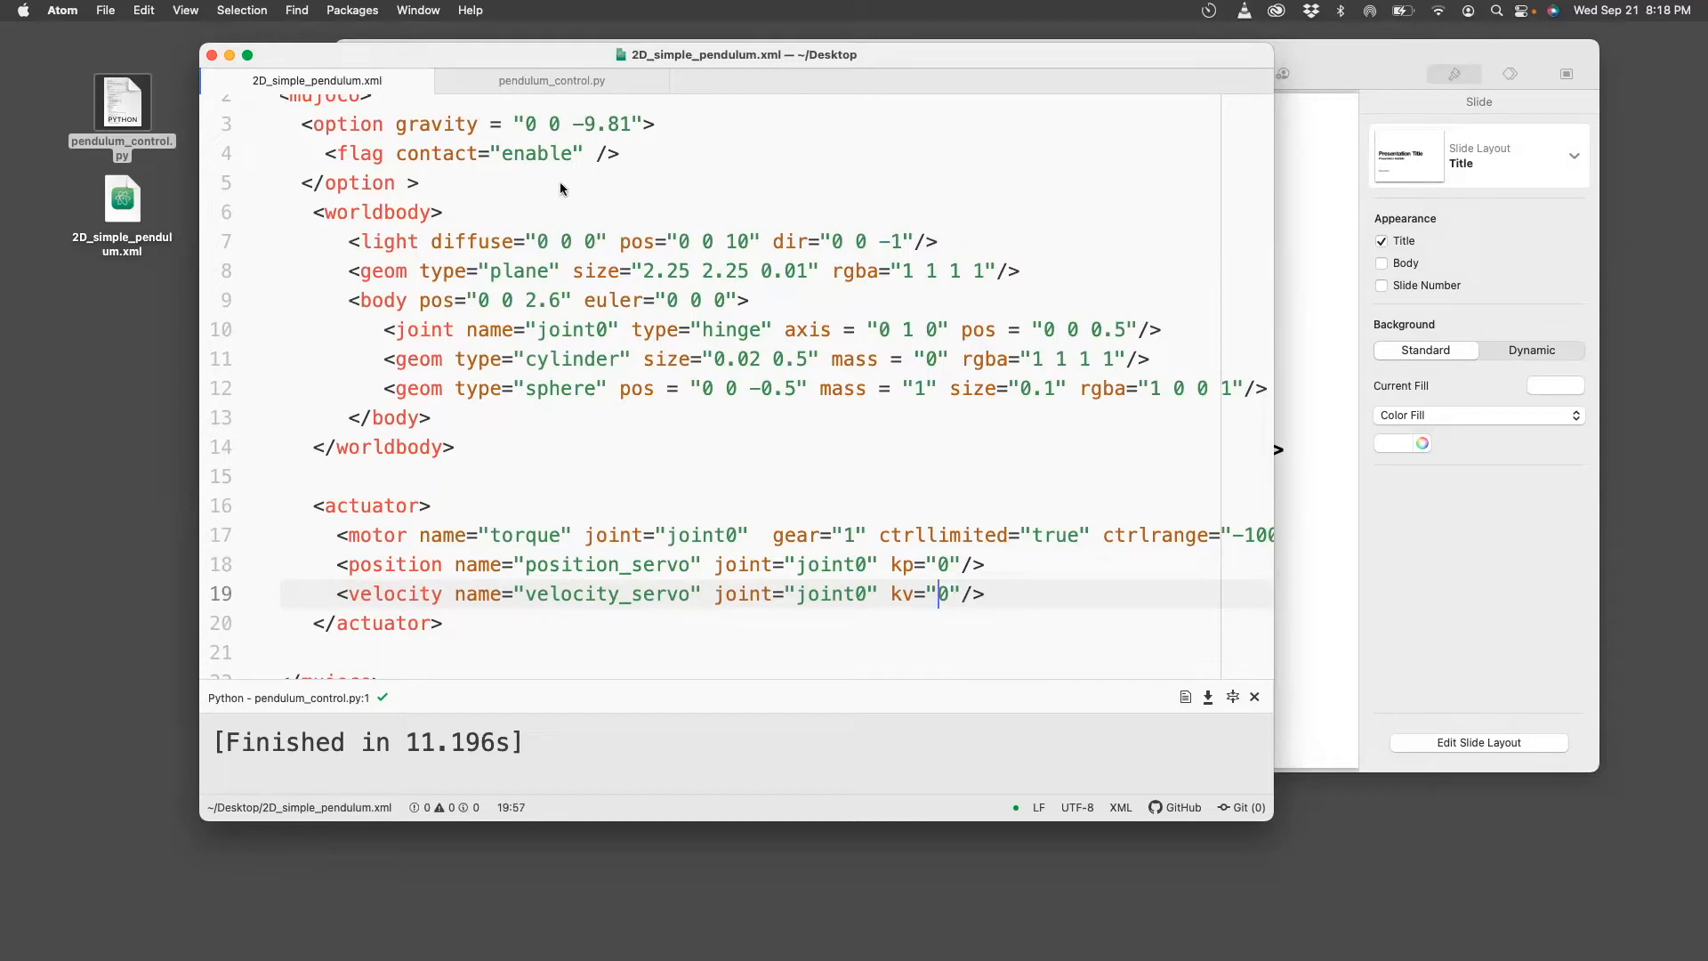
click(551, 79)
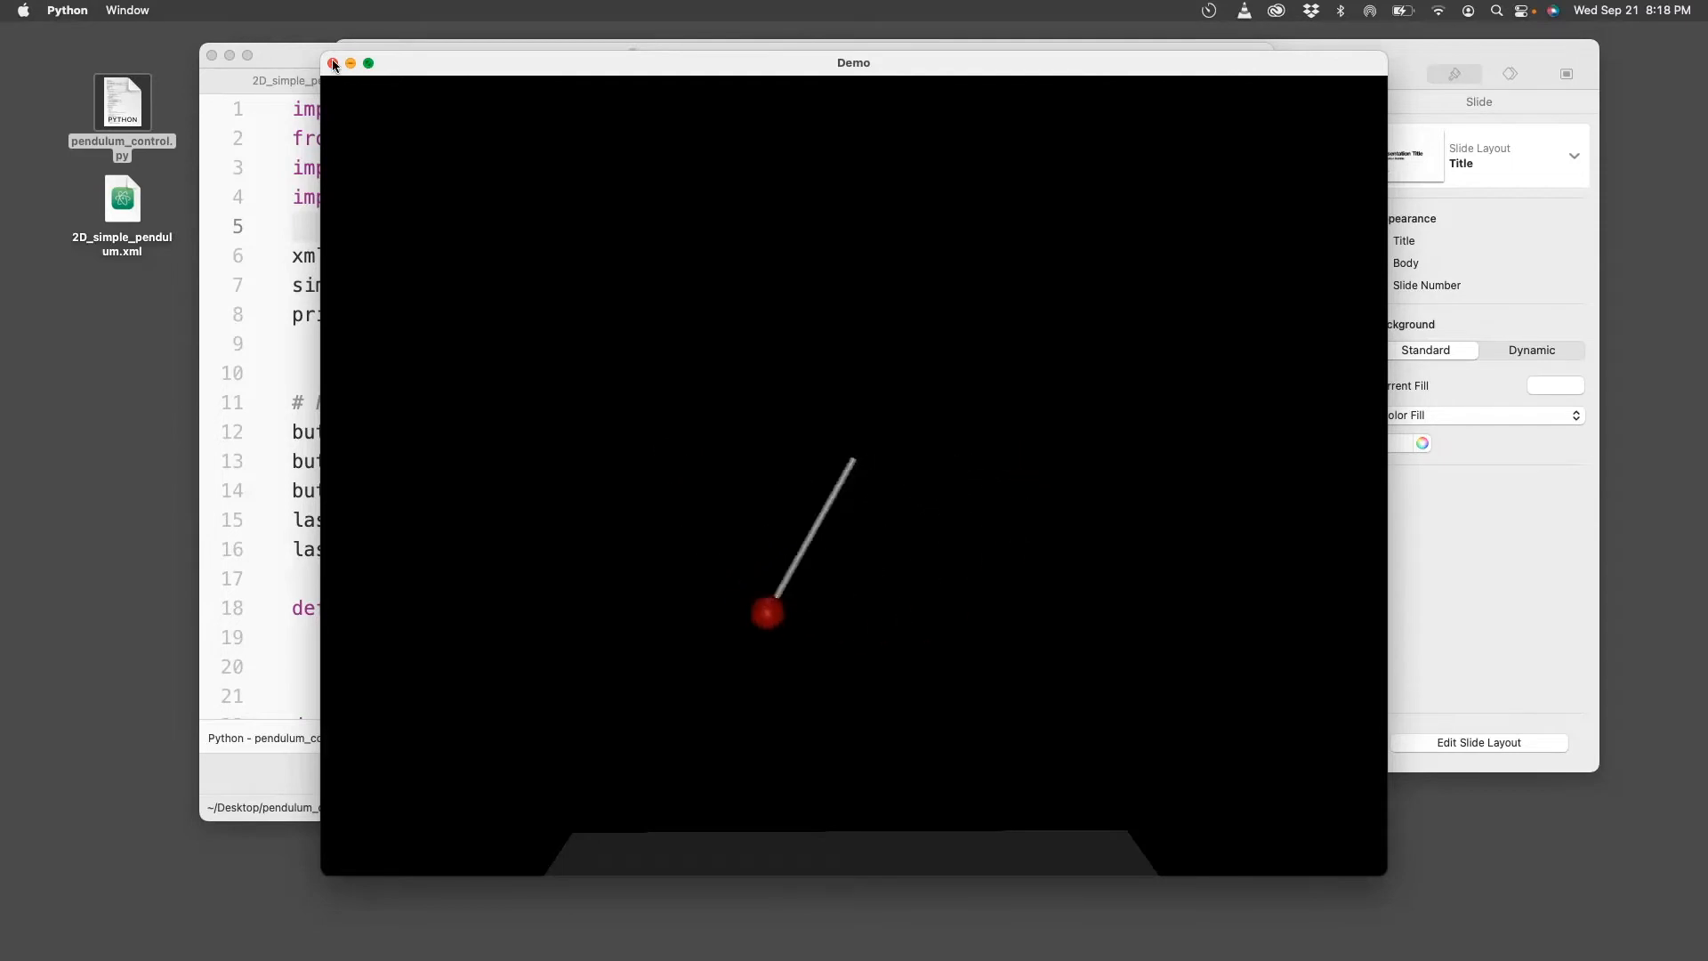
Close the pendulum Demo window with its red close button.
click(334, 63)
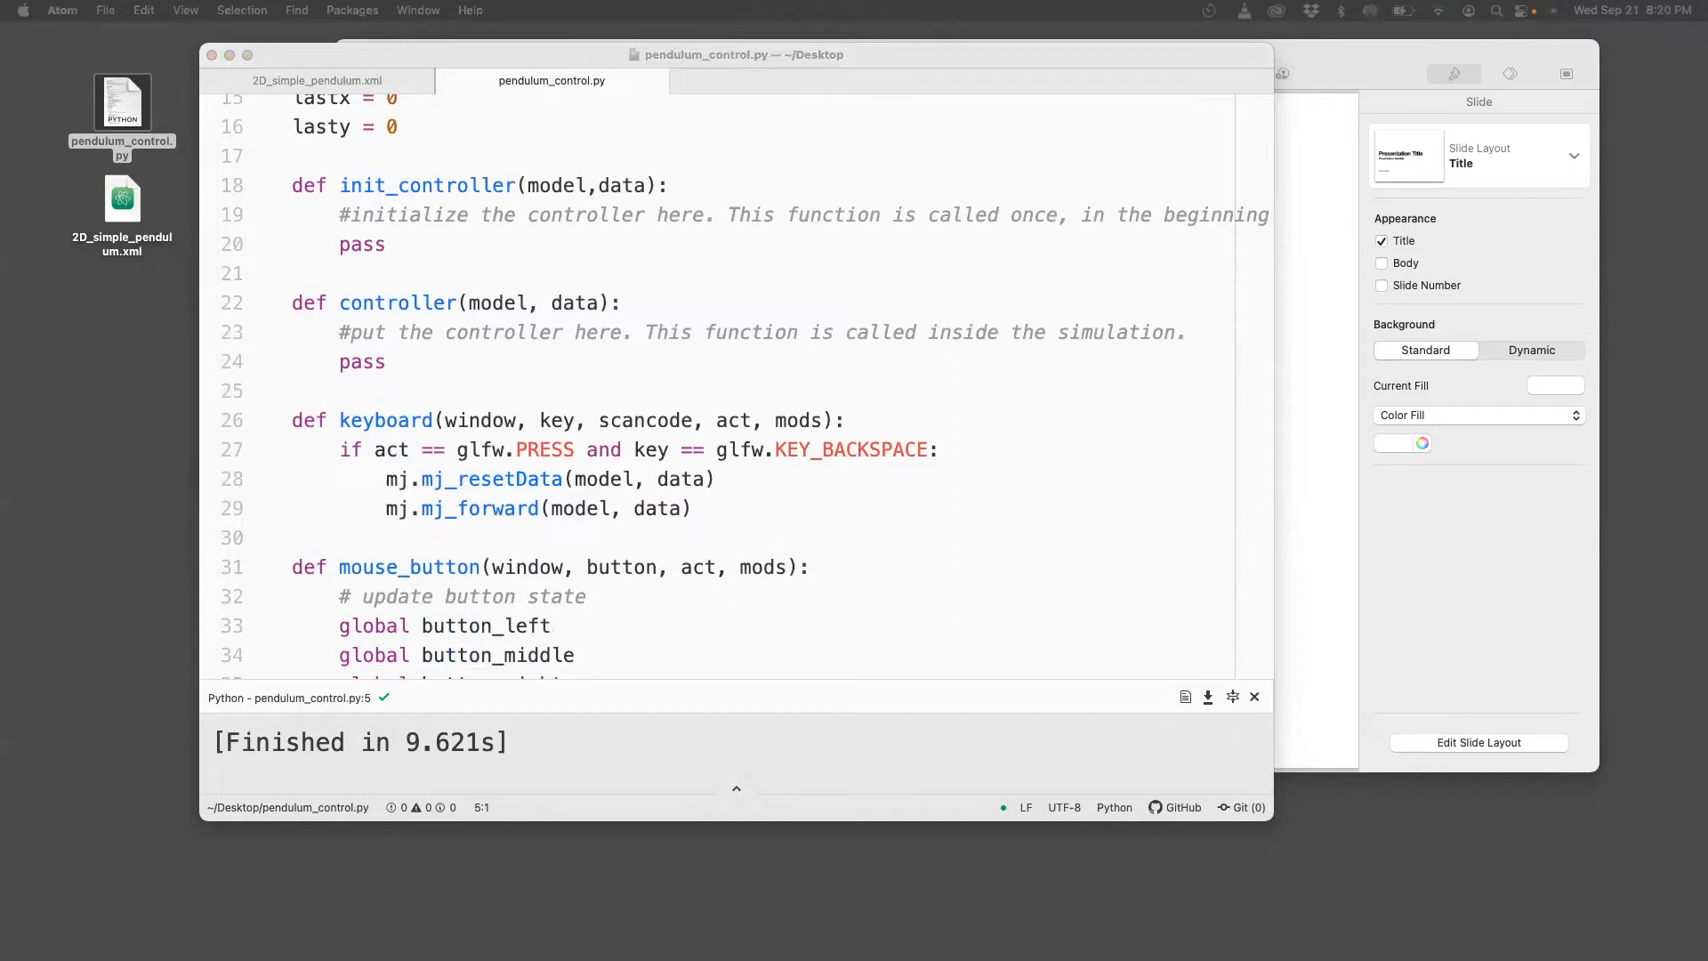
Write set_torque_servo, set_position_servo and set_velocity_servo setting actuator_gainprm and actuator_biasprm.
click(414, 361)
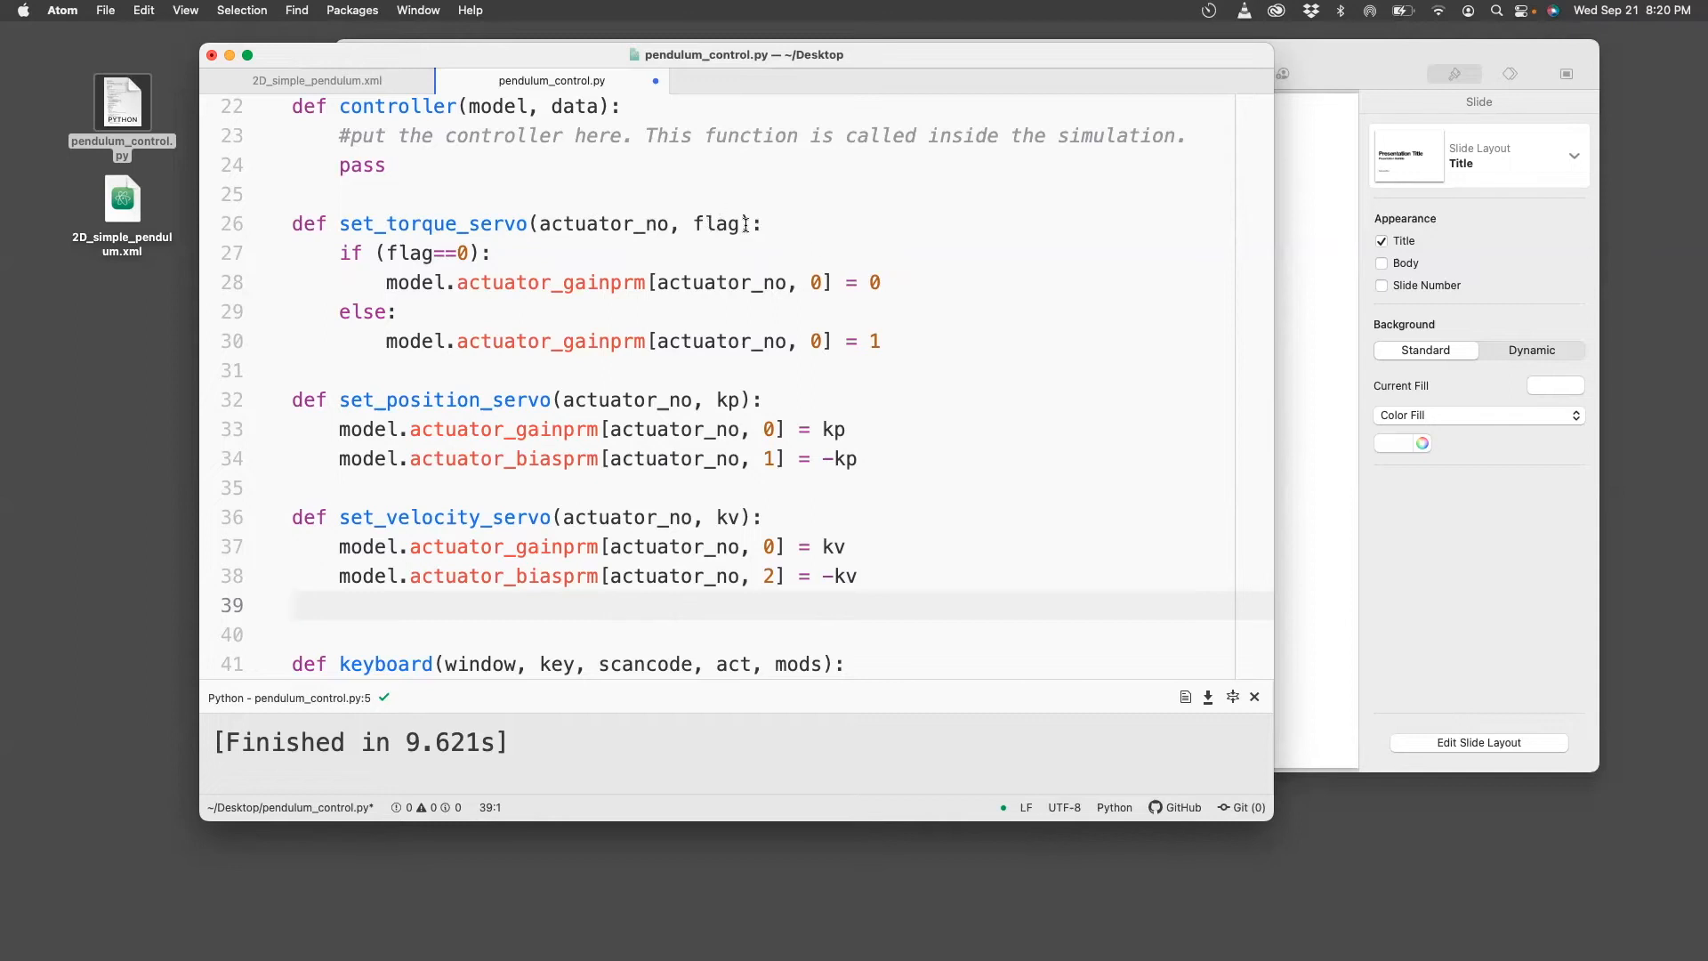
click(295, 605)
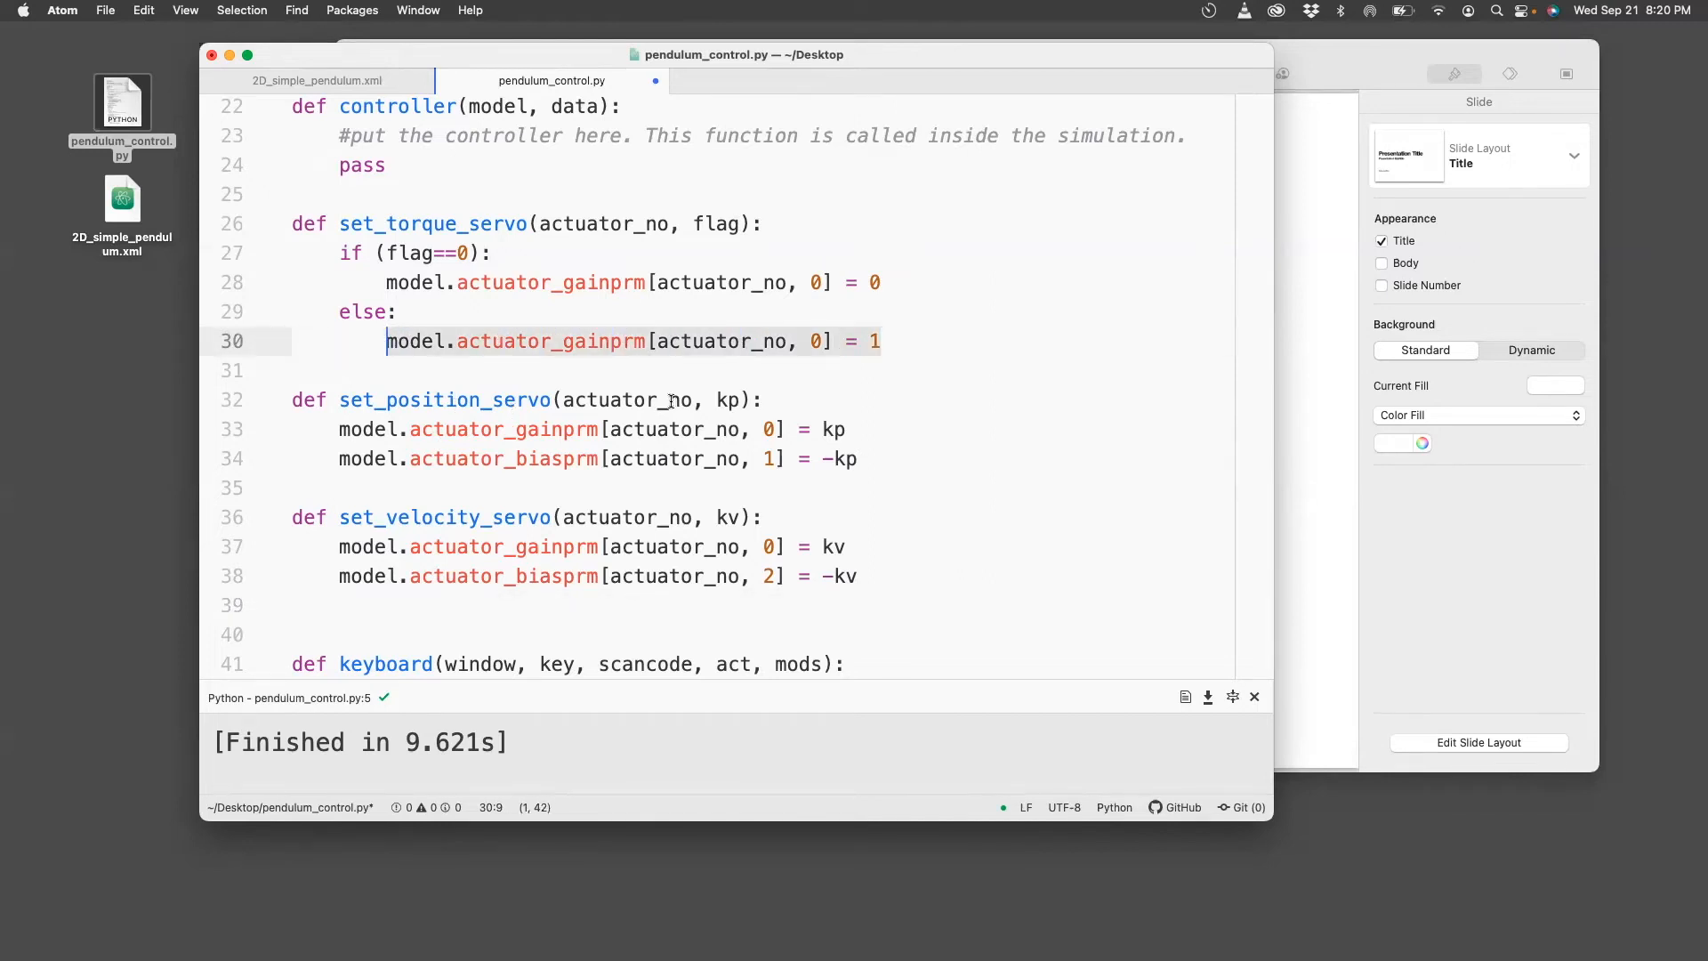
click(715, 399)
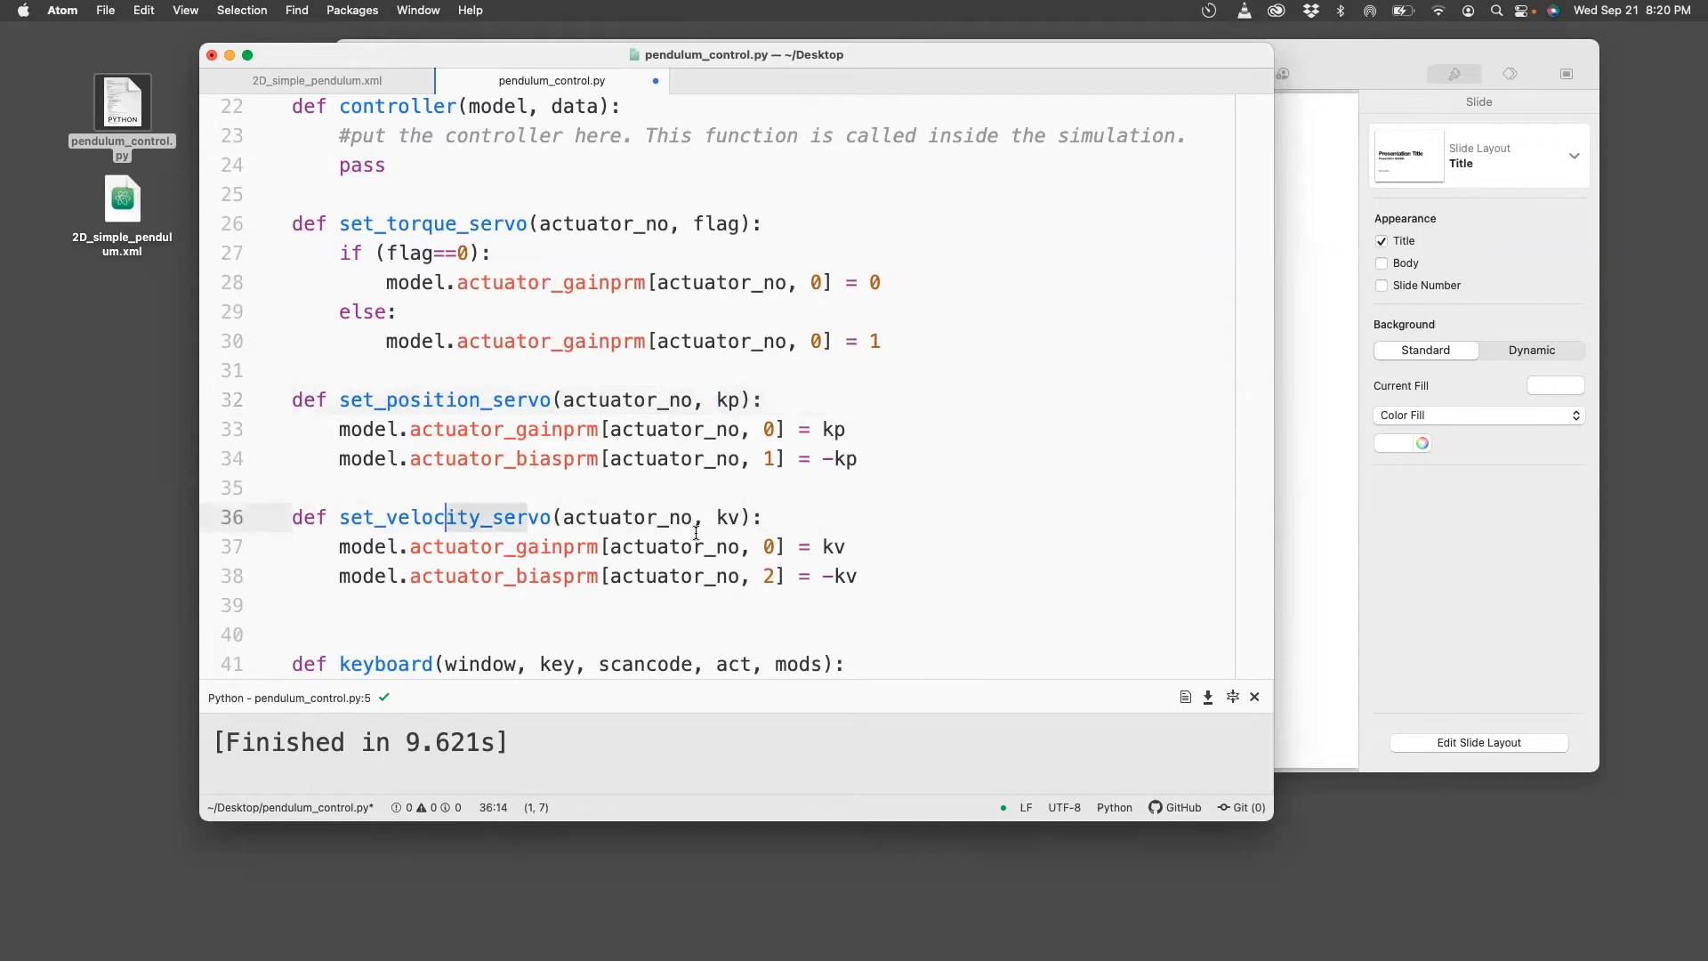
mouse_move(586, 583)
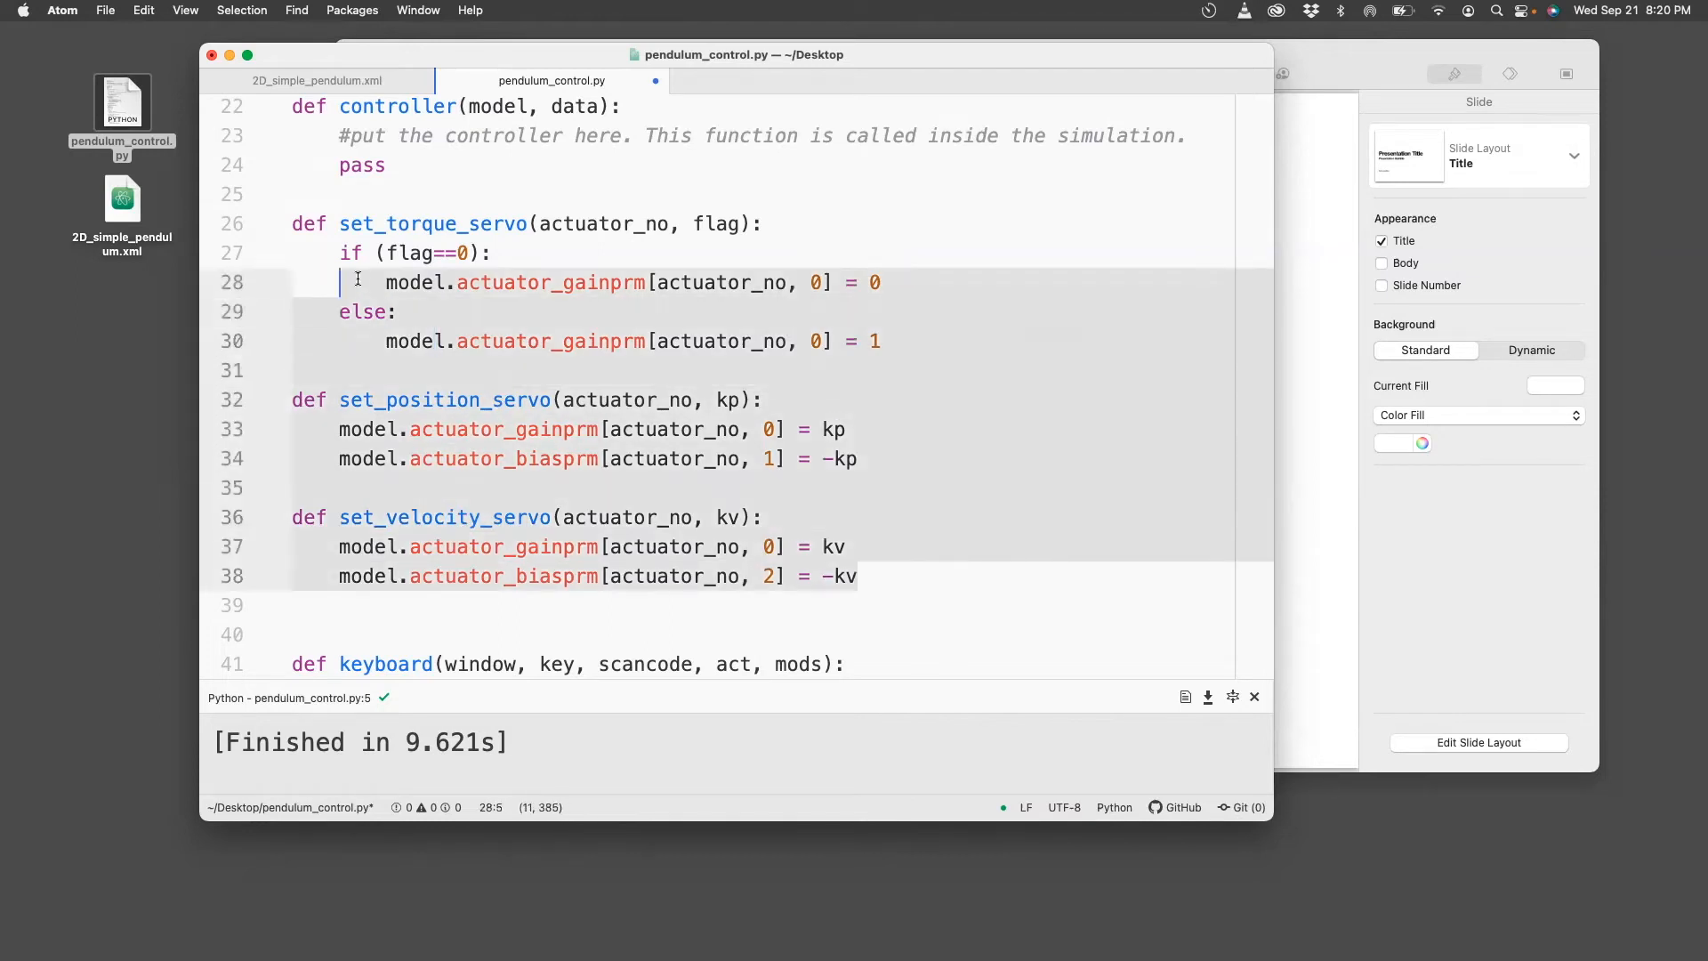
click(277, 223)
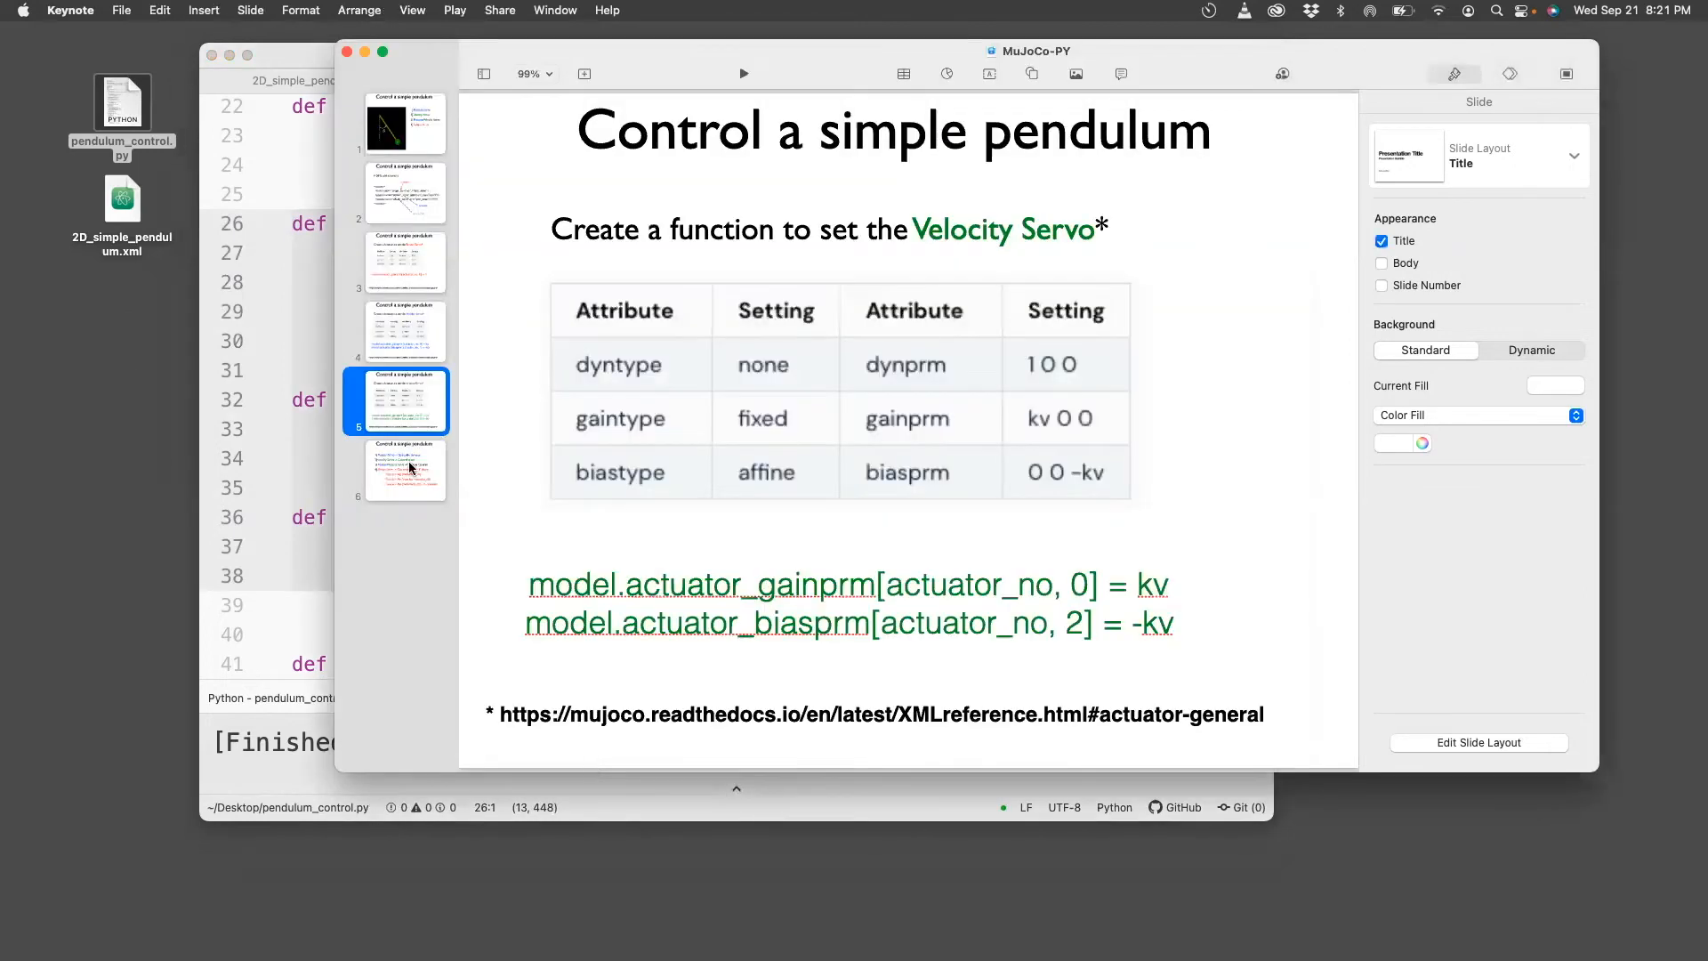
View the velocity servo table on Keynote slide 5, then scroll through the Atom script.
click(404, 470)
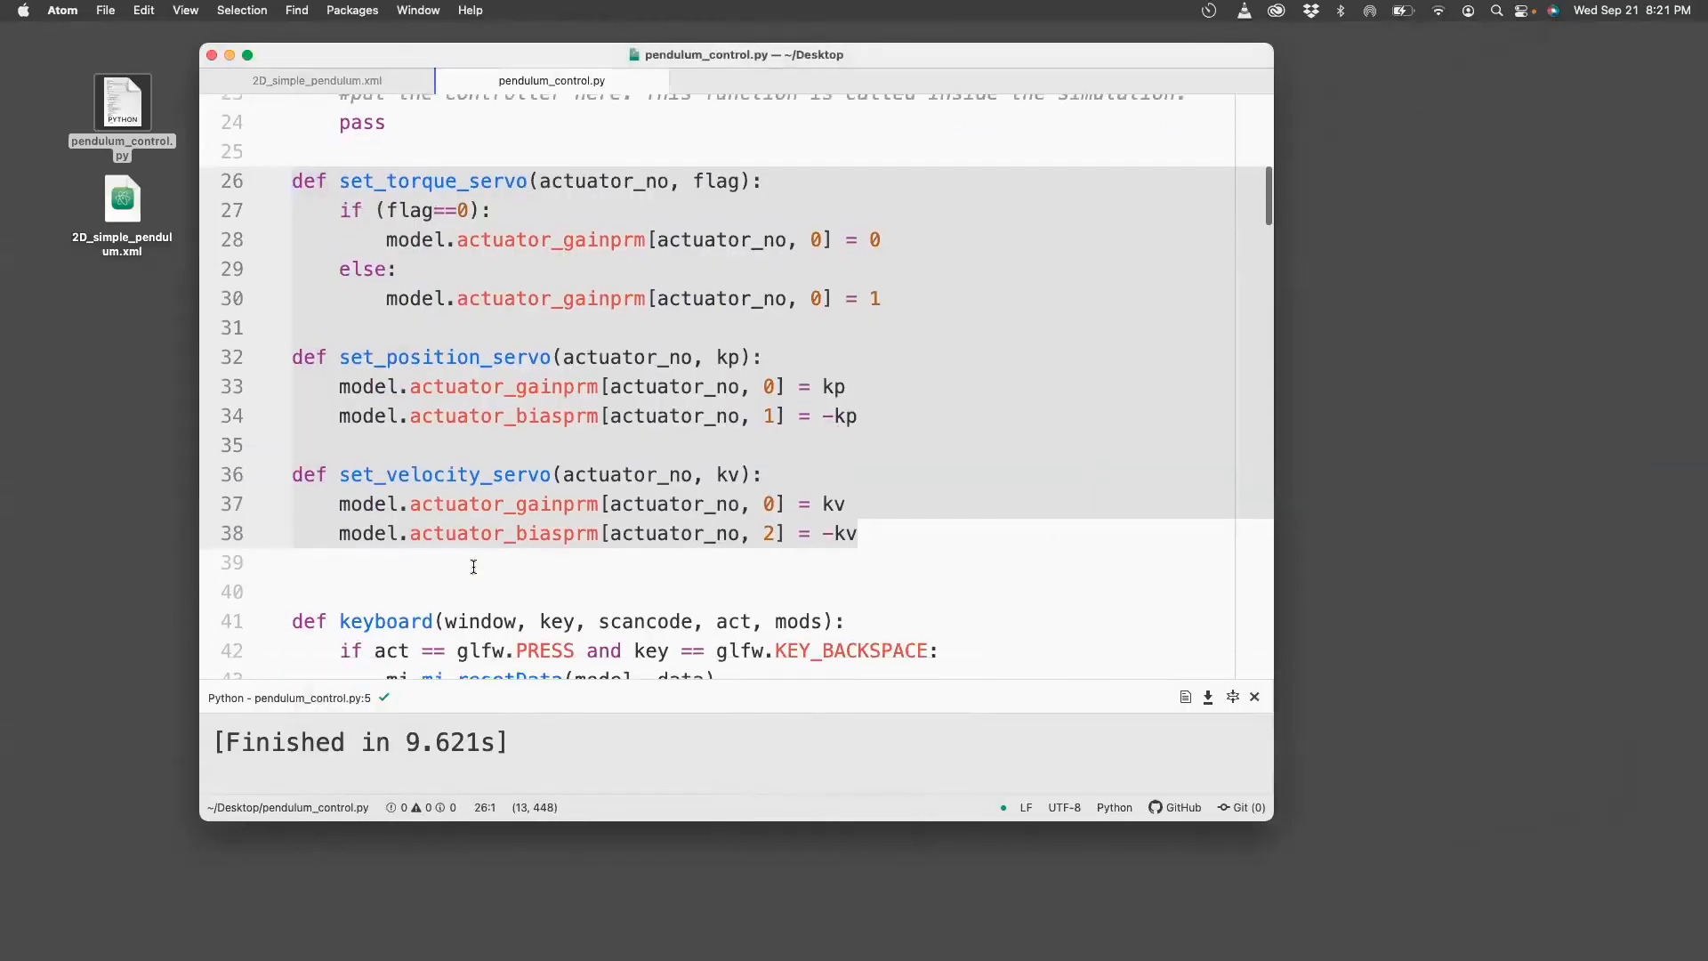
scroll(down, 3)
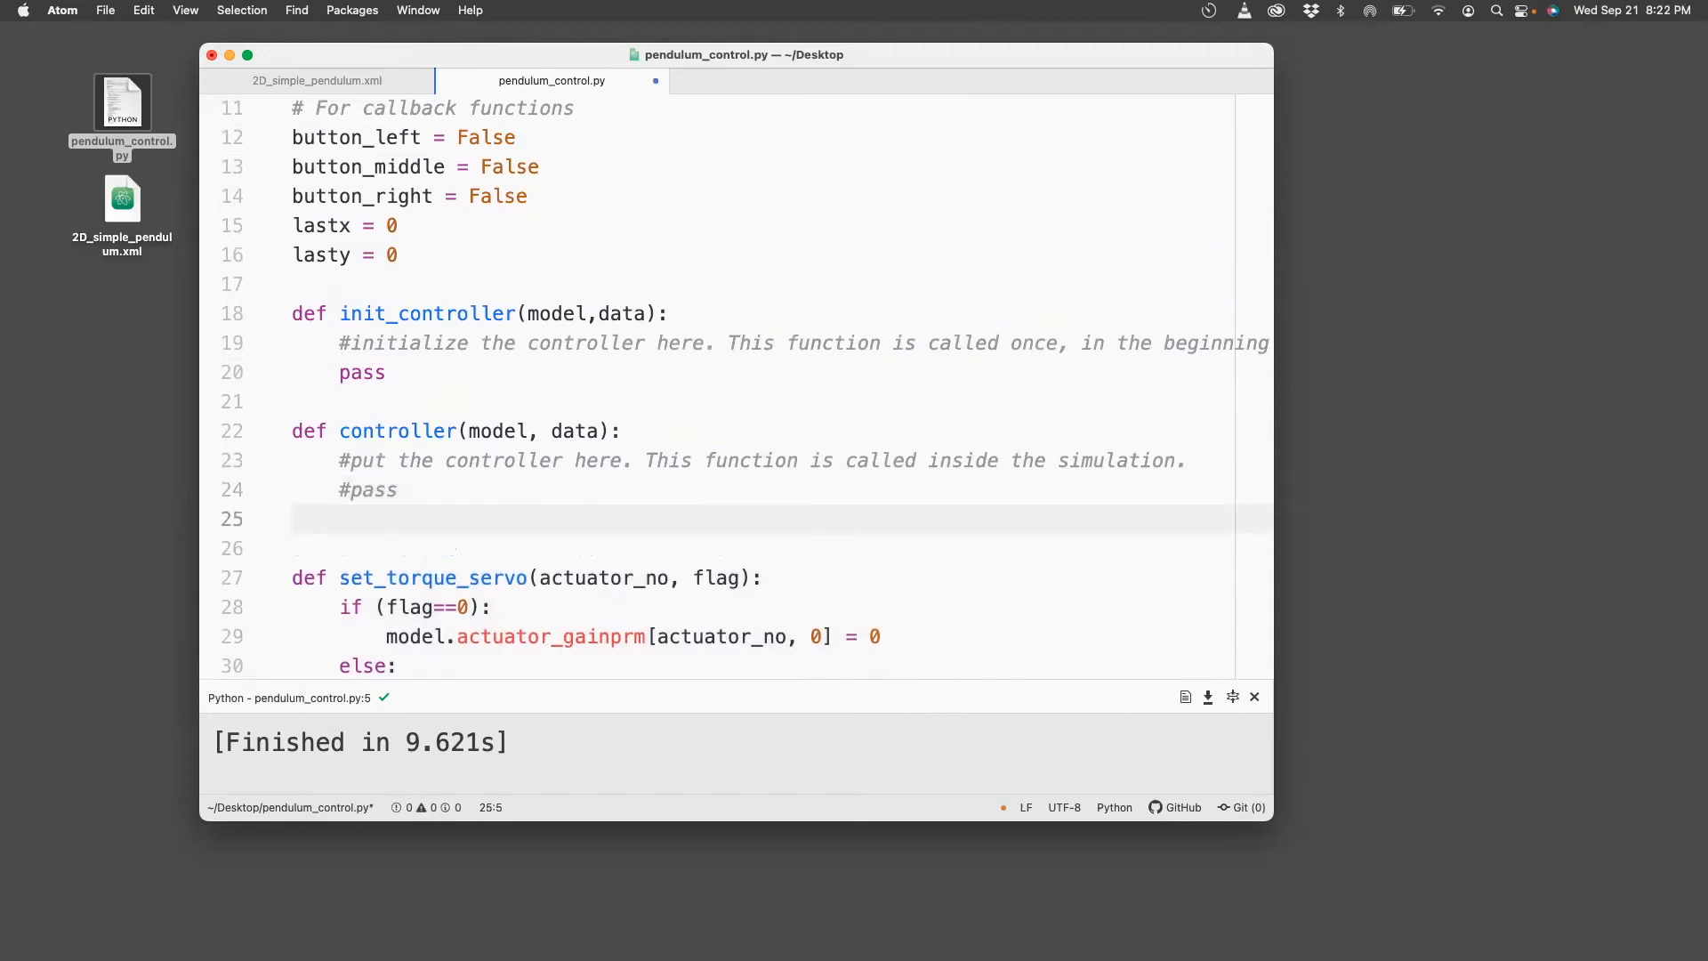
Type the comment '#spring-like position servo' inside controller().
text(#)
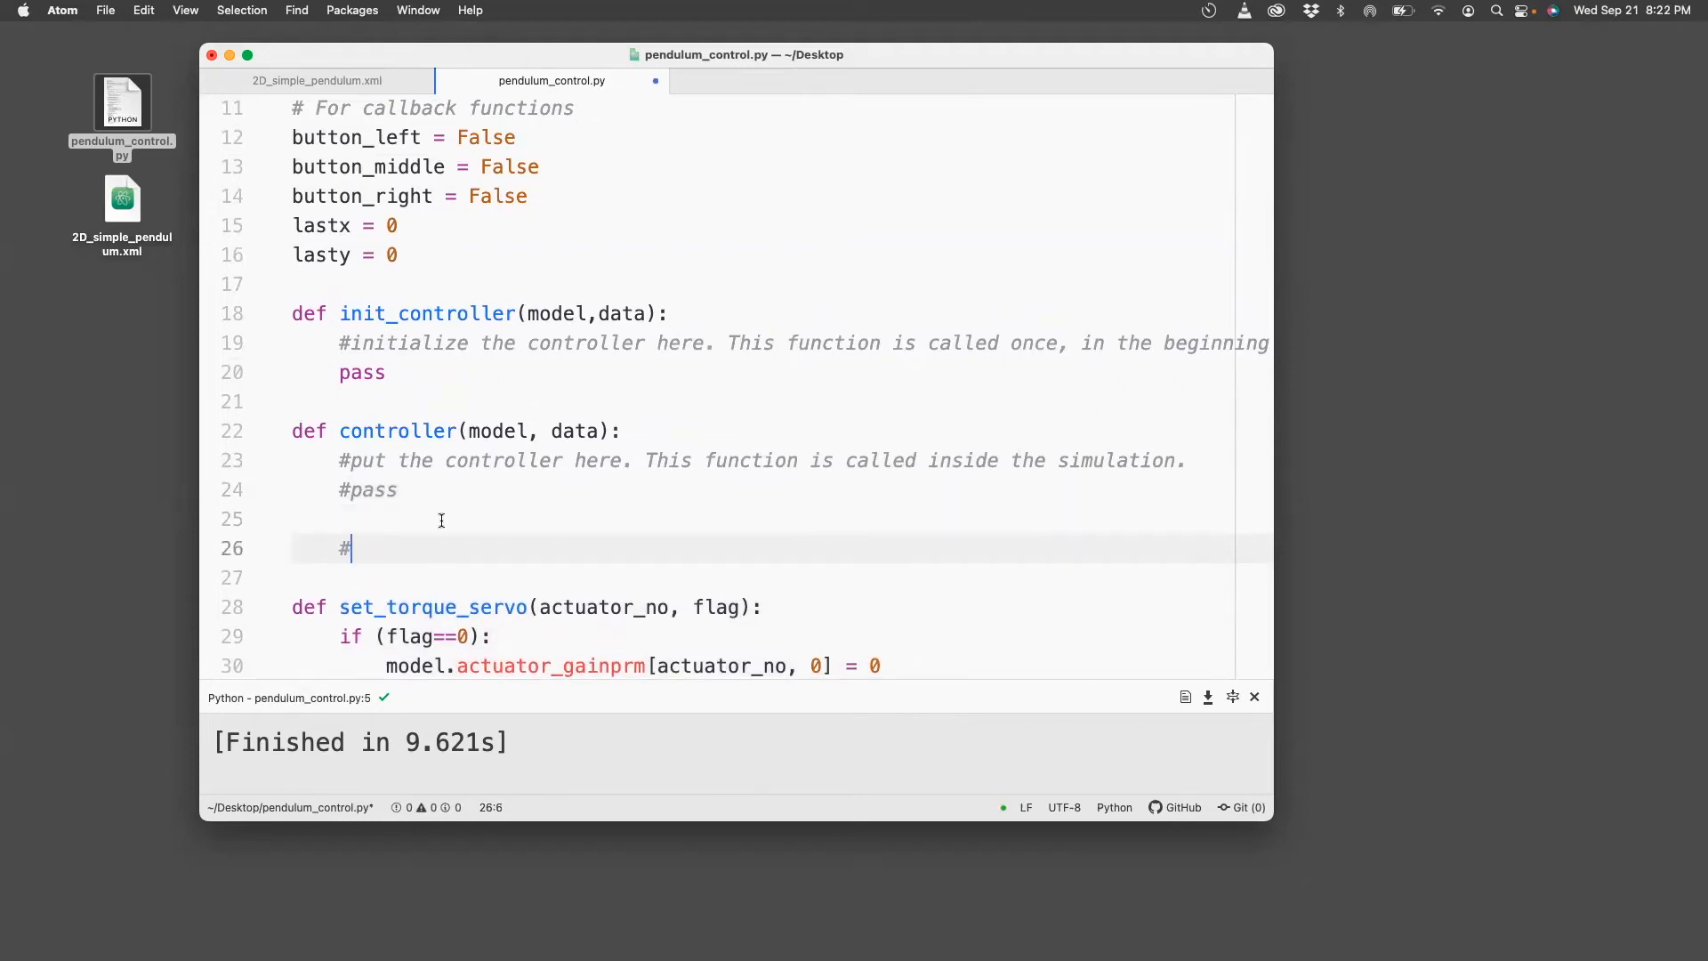
text(s)
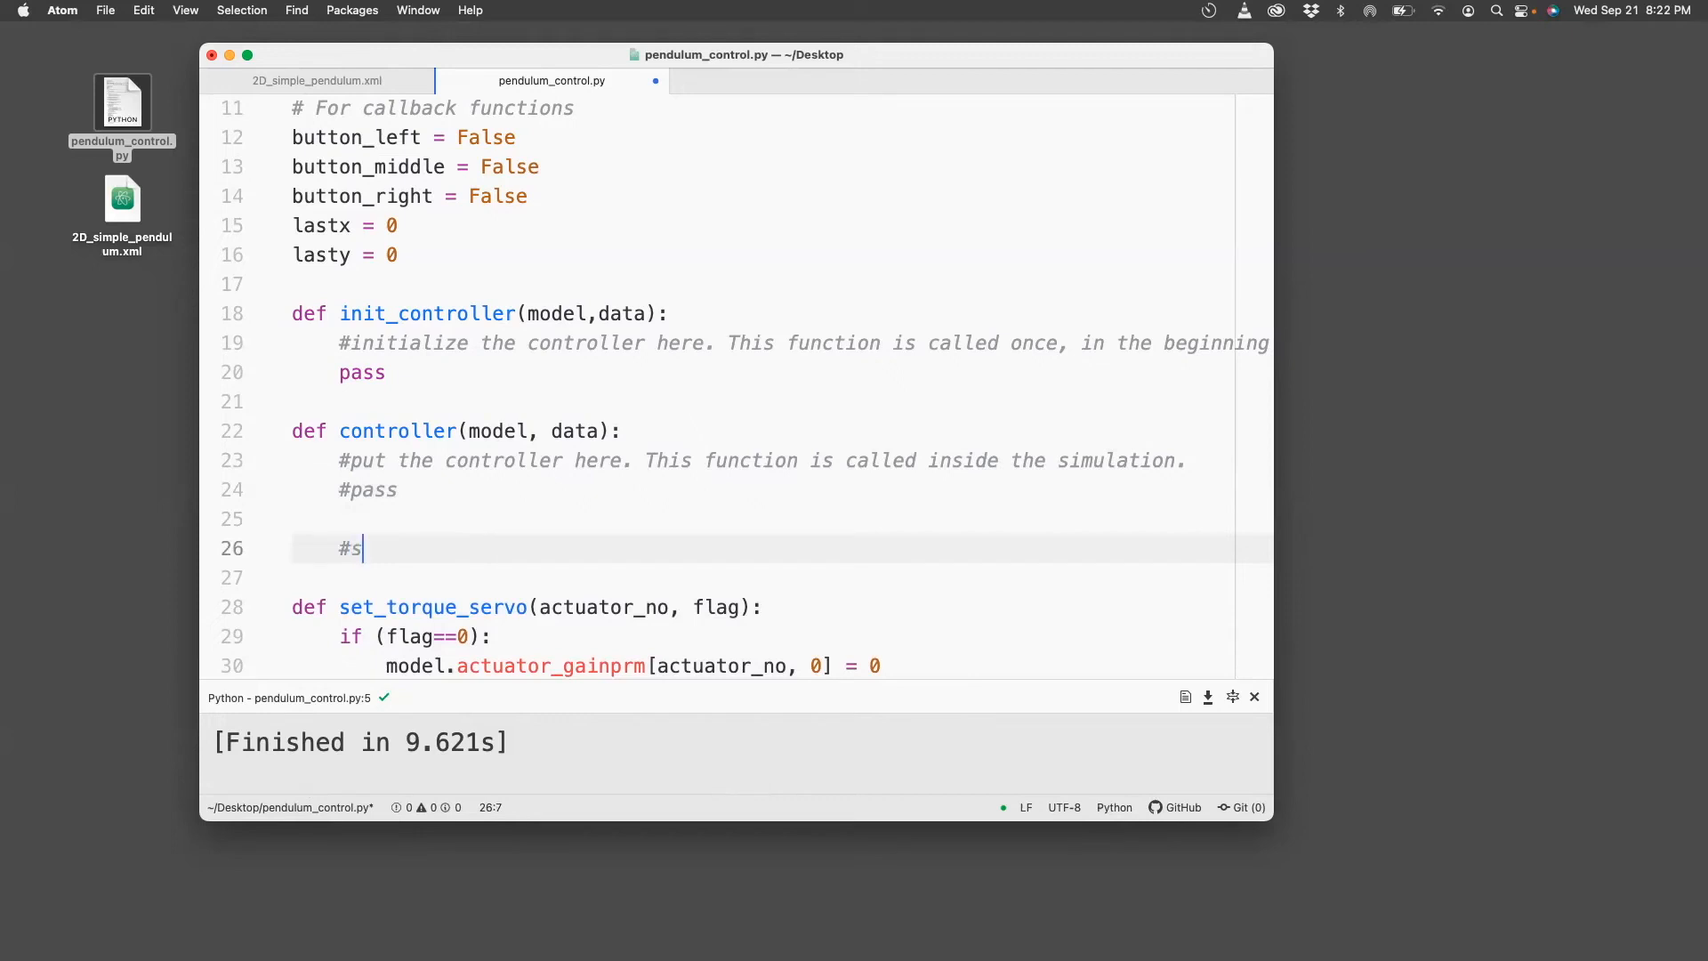
text(pring-li)
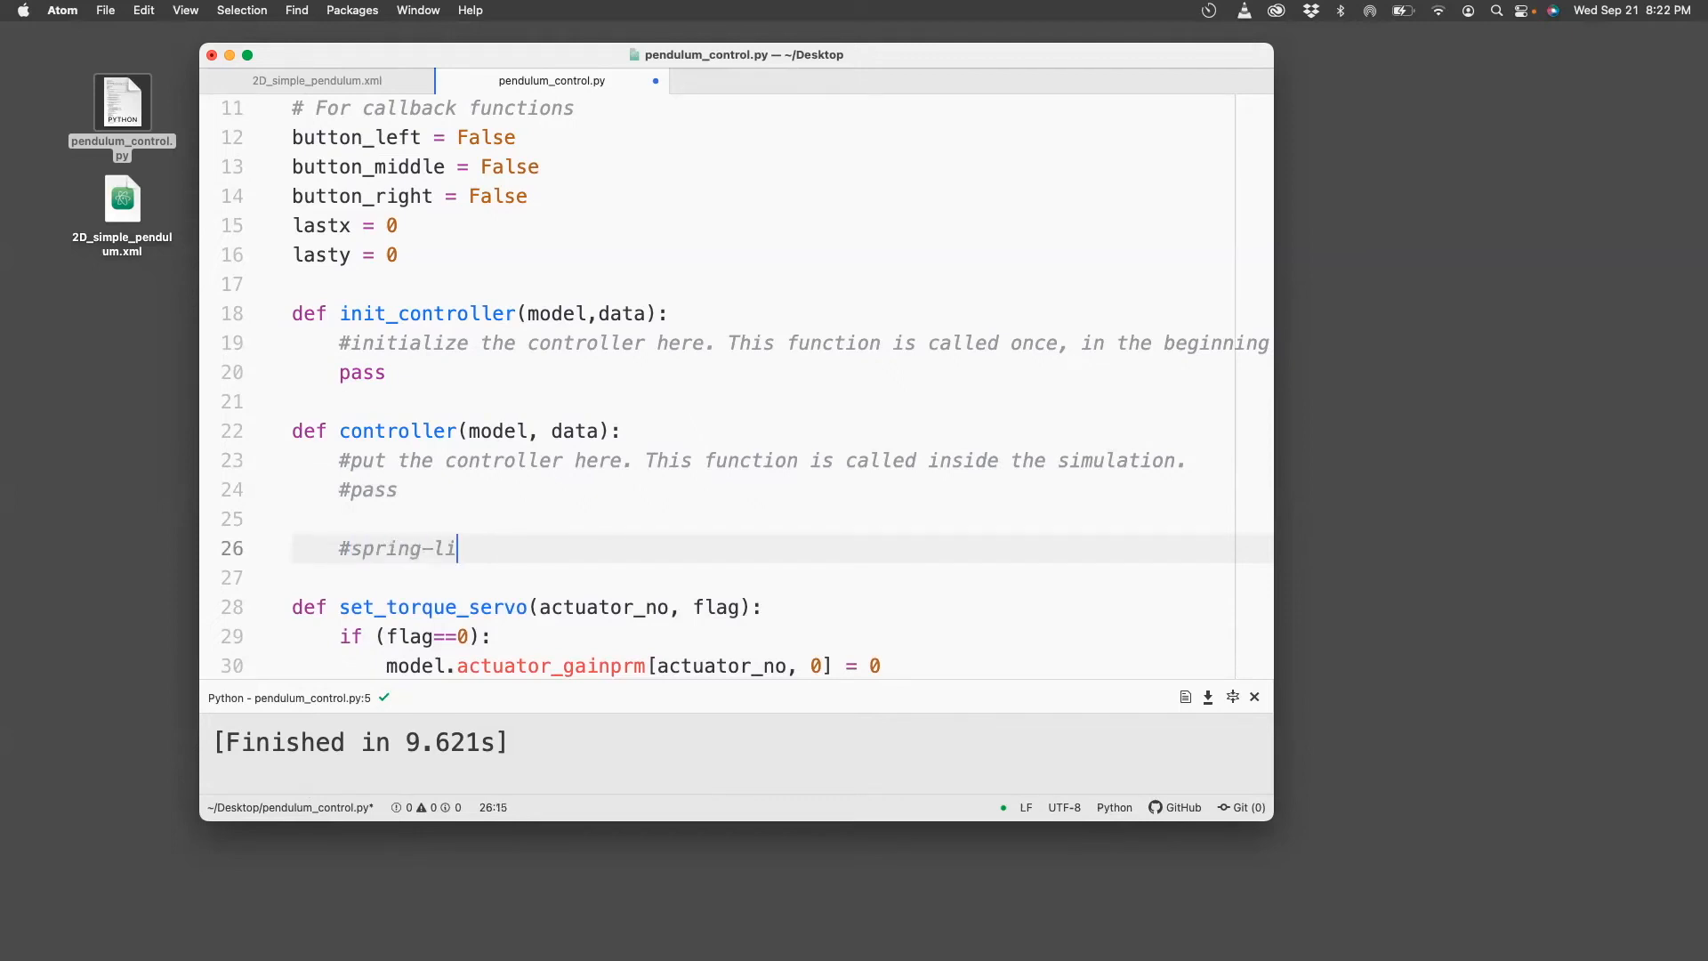
text(ke posit)
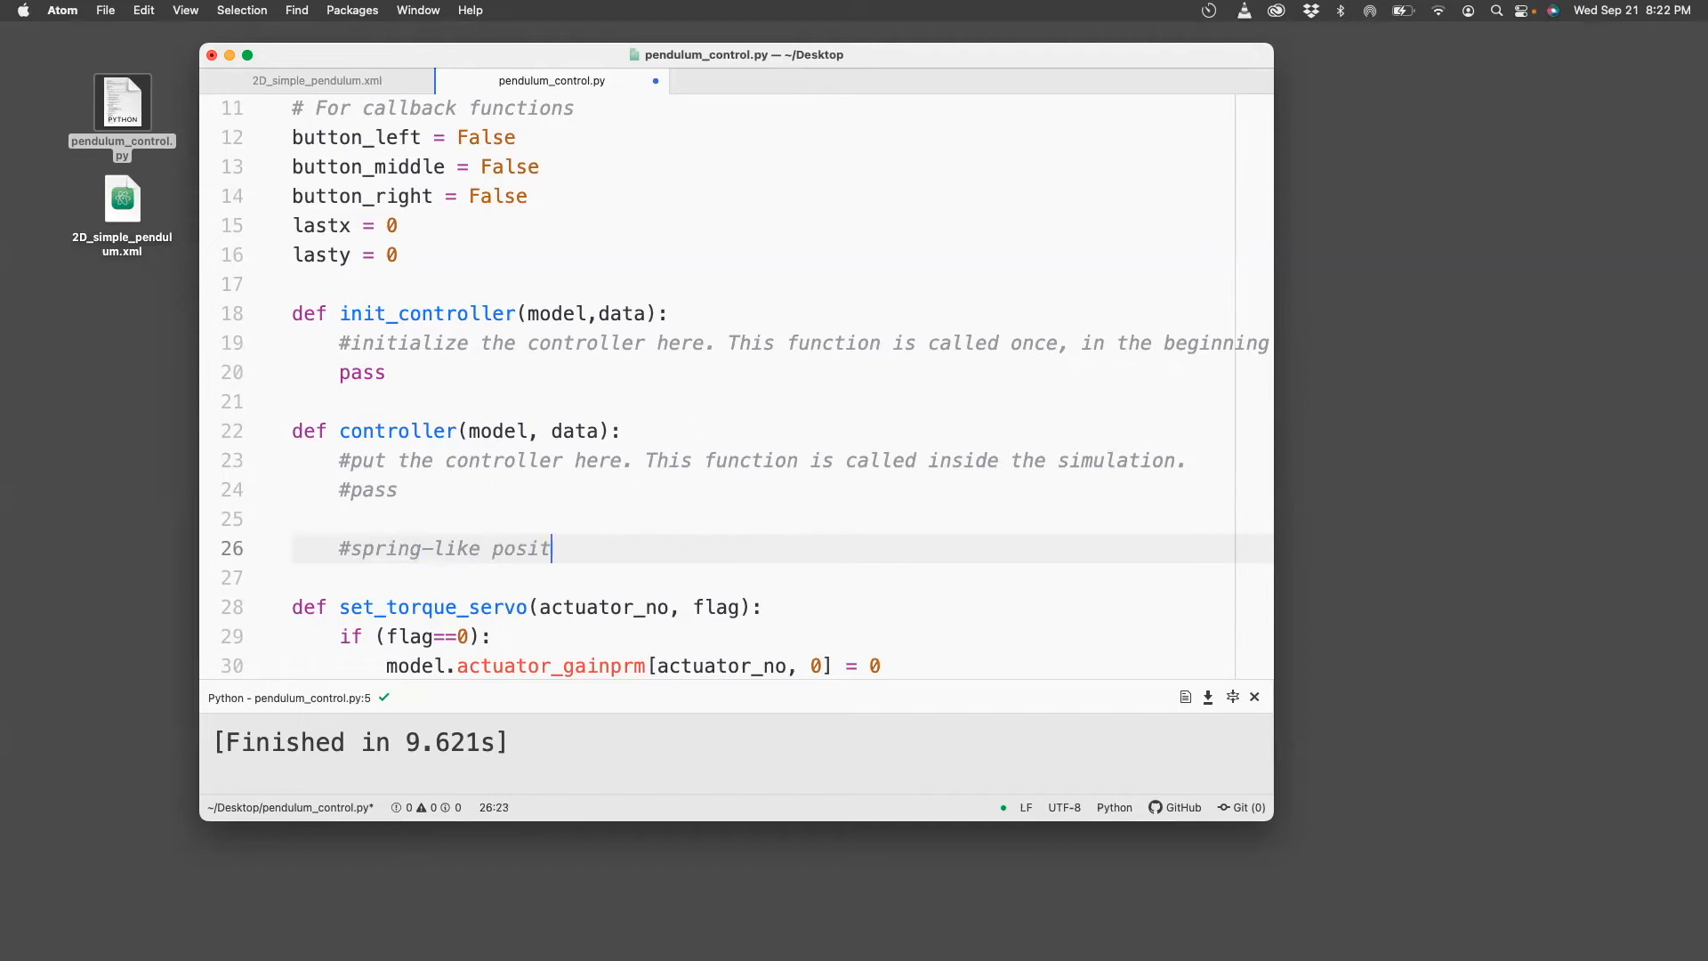
text(ion servo)
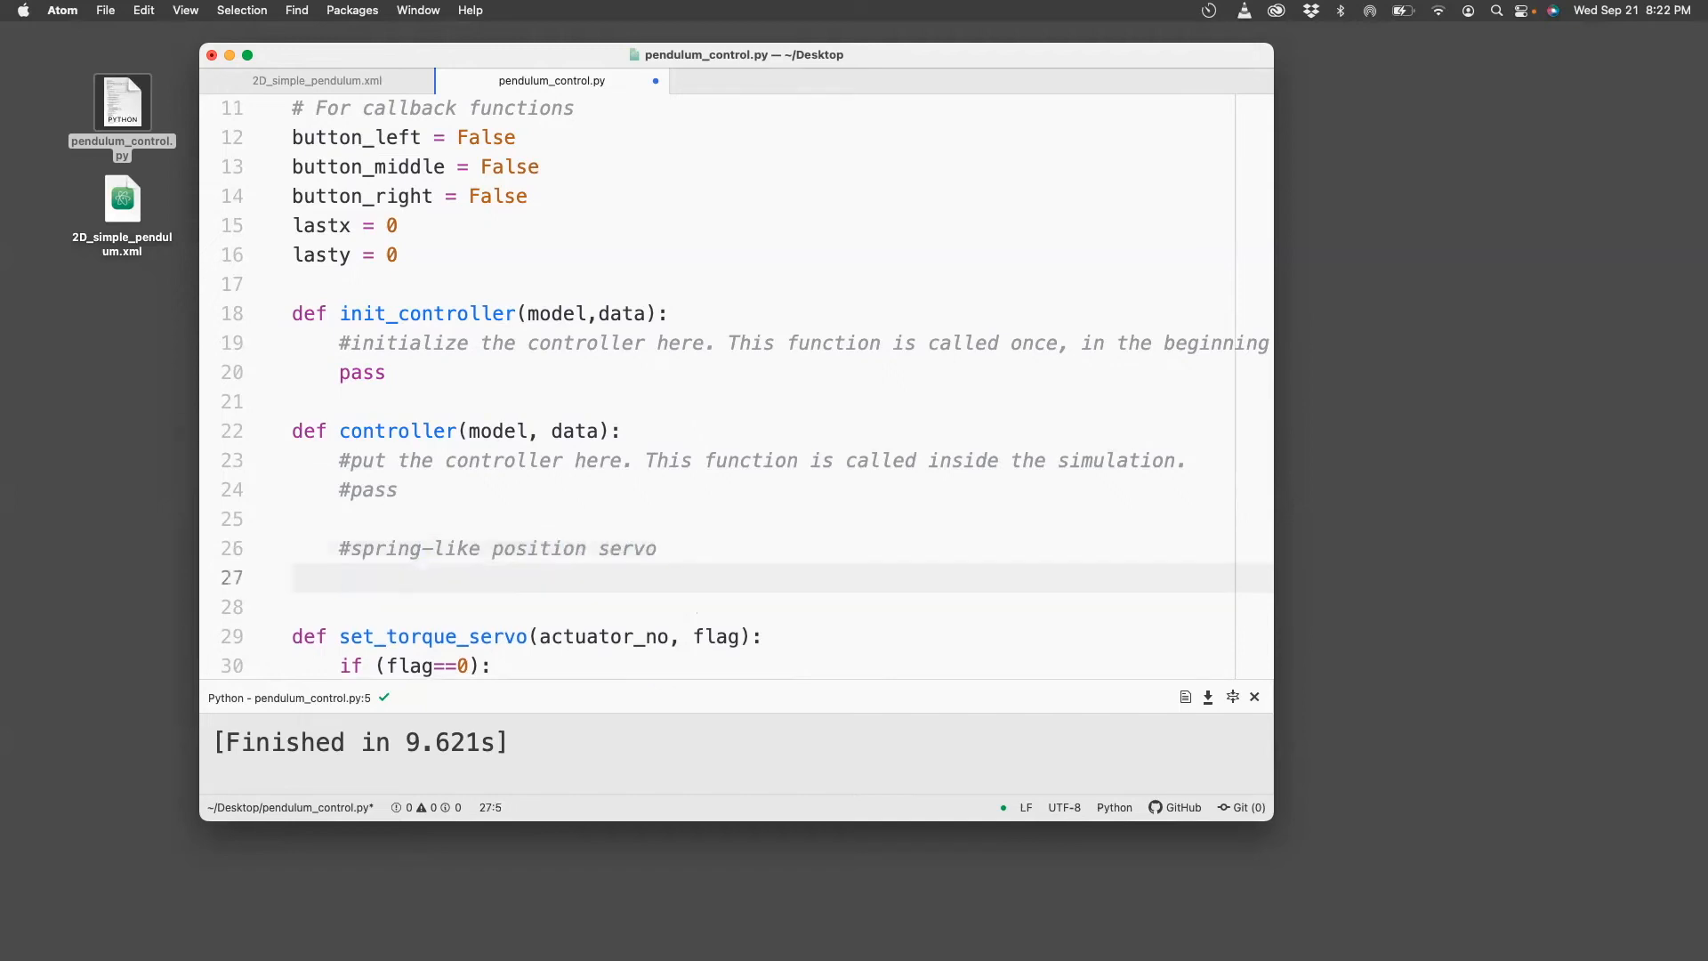
scroll(down, 3)
text(set_position_servo(actuator_no, kp))
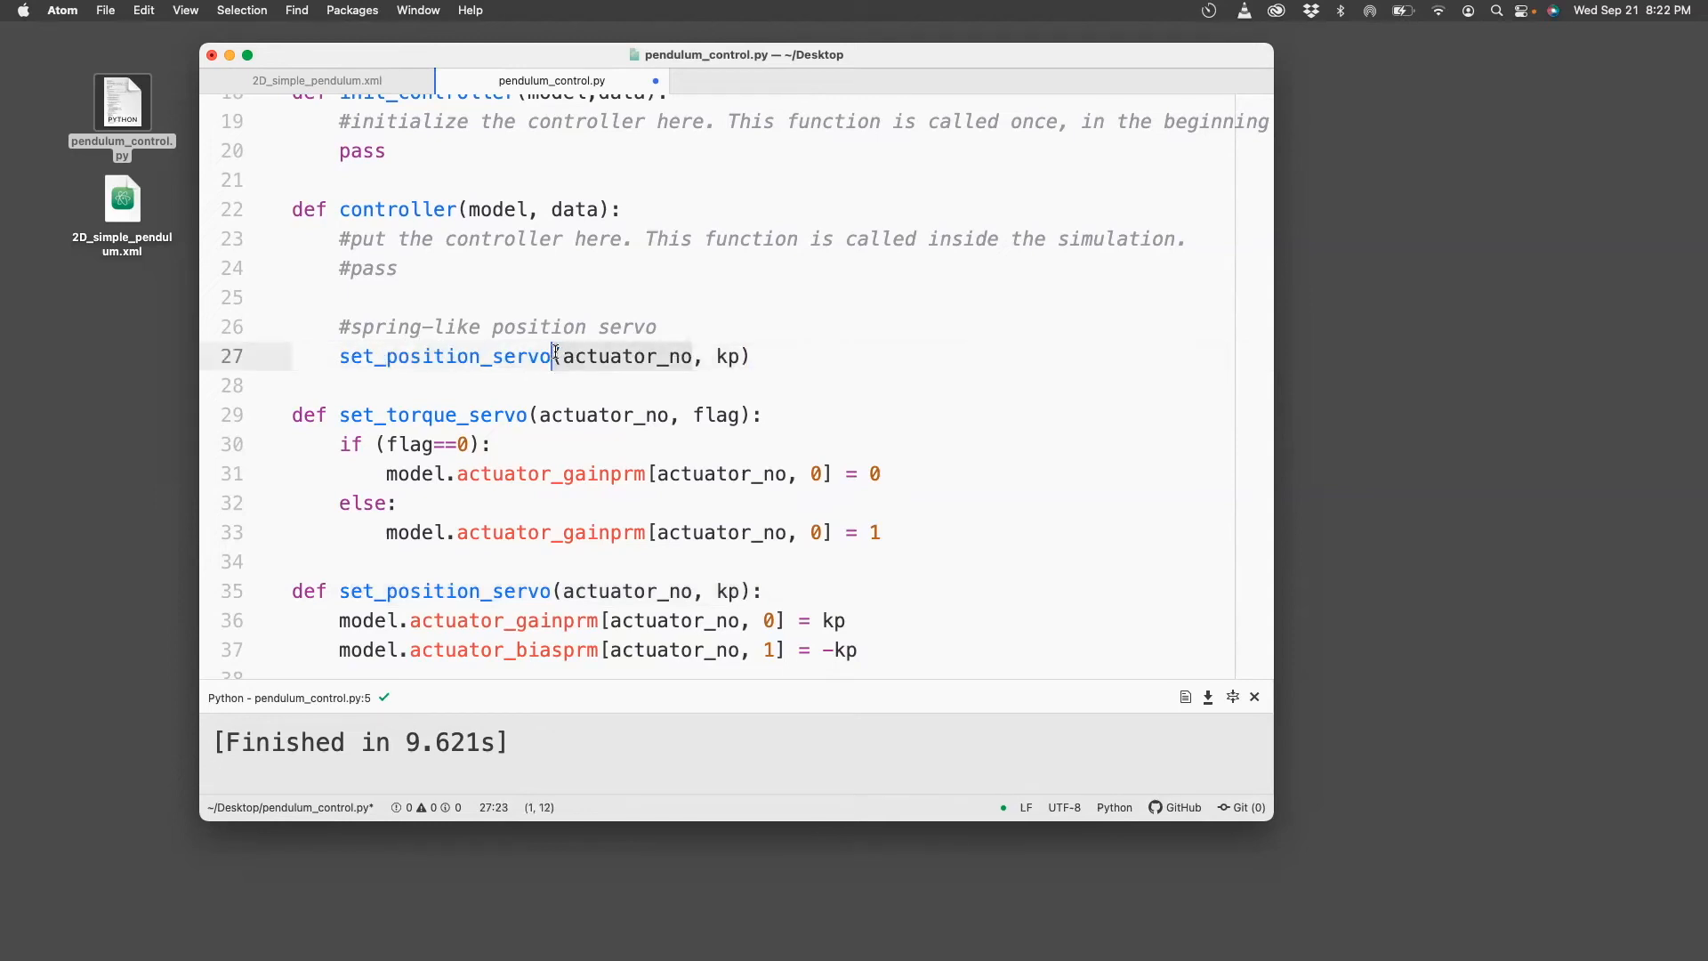
Check the actuator order in the 2D_simple_pendulum.xml tab.
click(317, 79)
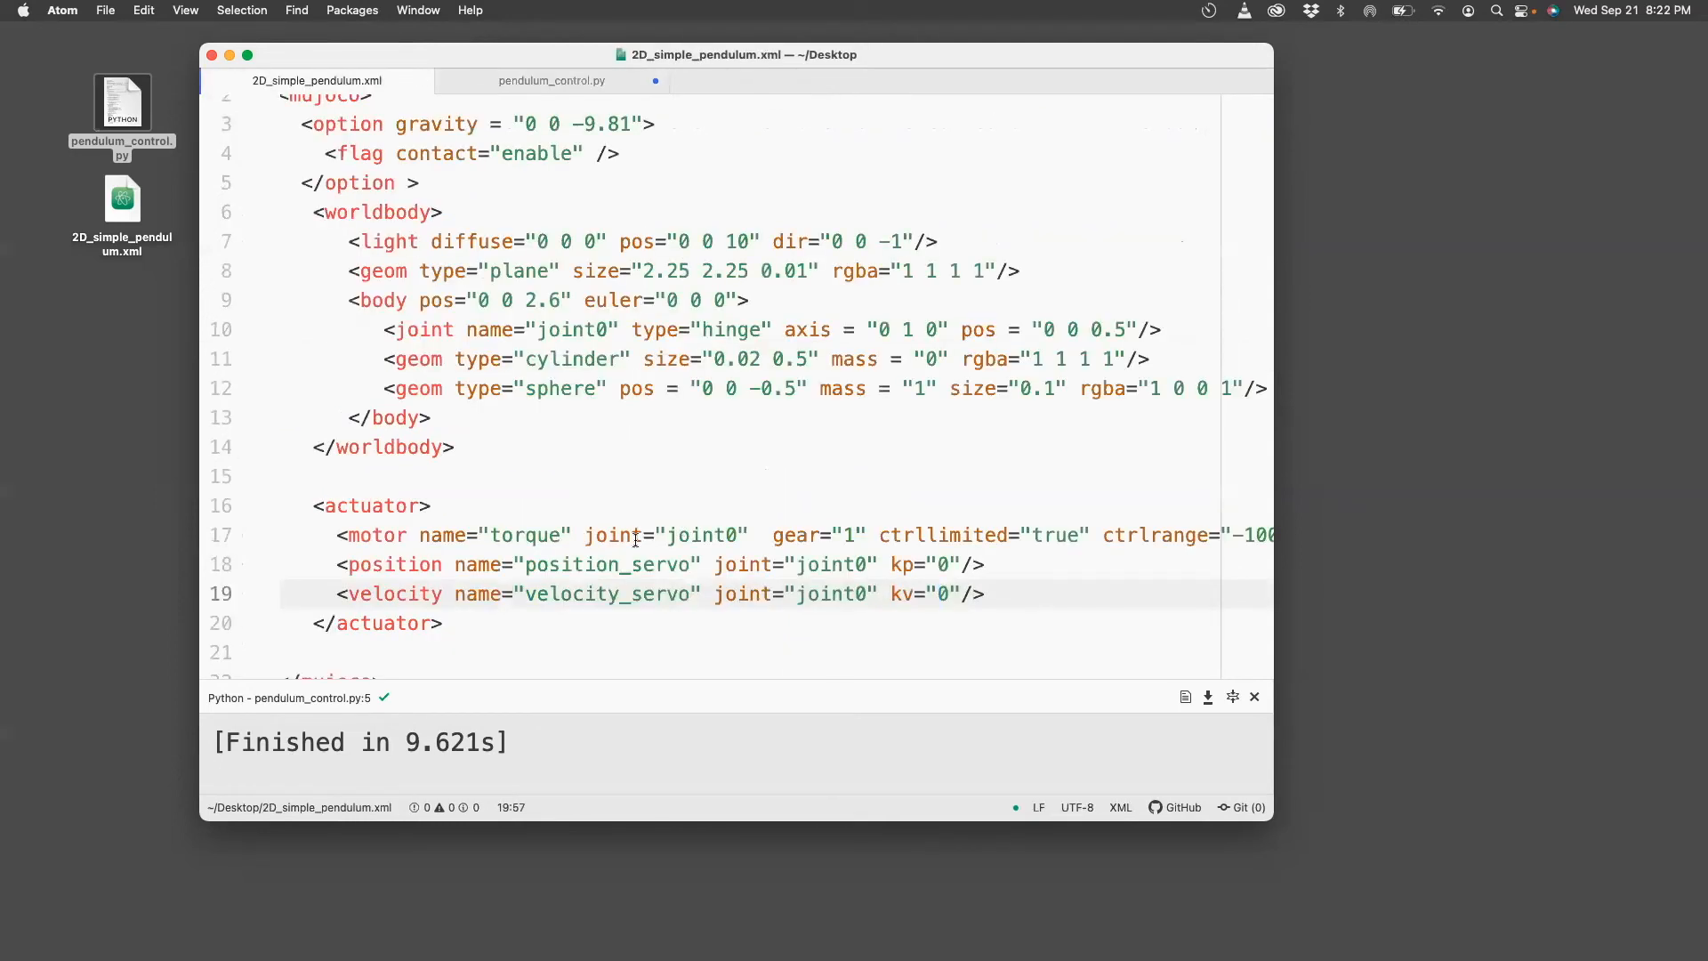
mouse_move(553, 79)
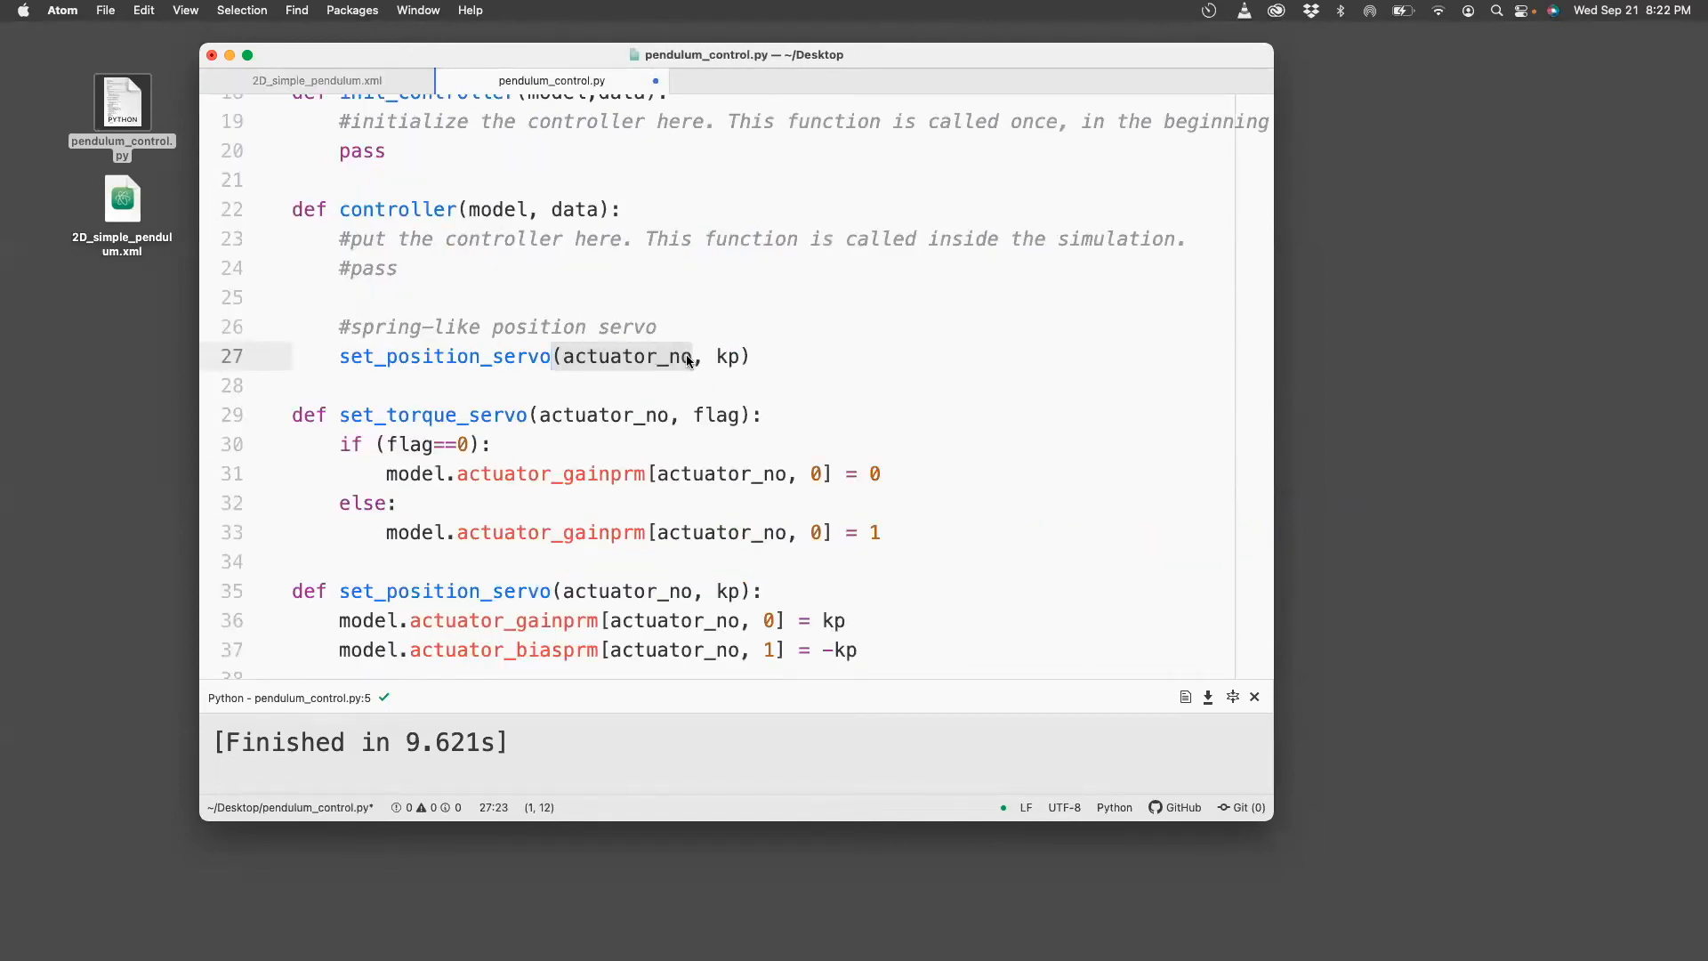
Change the servo call to set_position_servo(1, 10).
text(1)
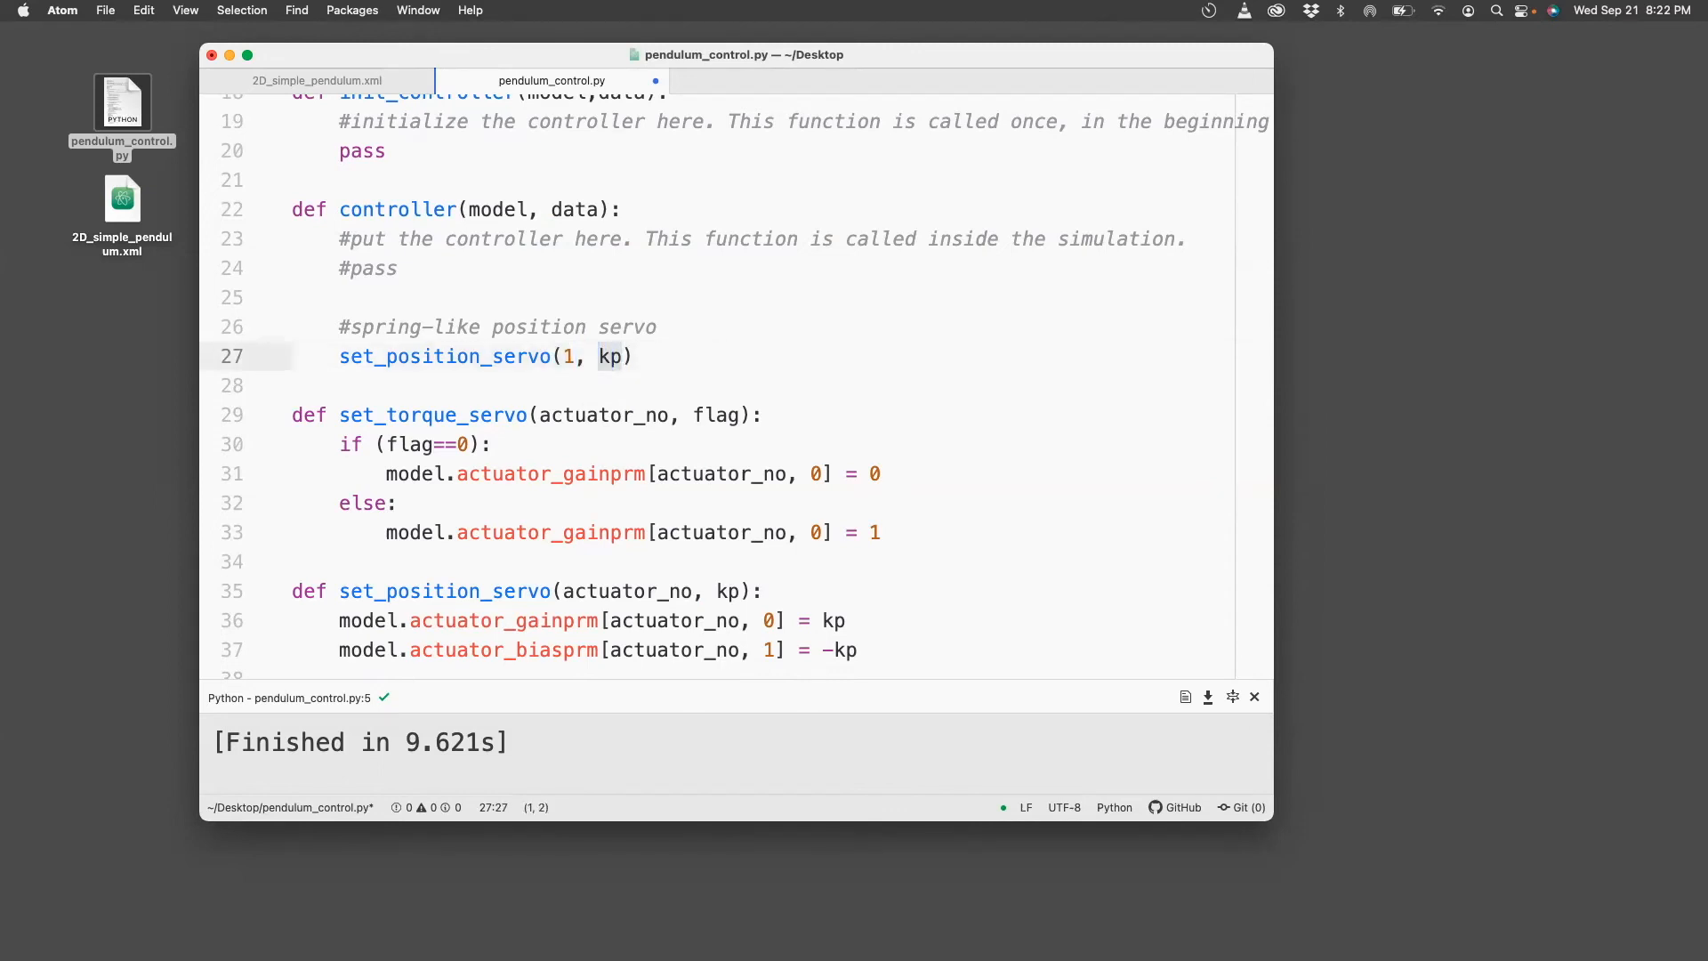
text(10)
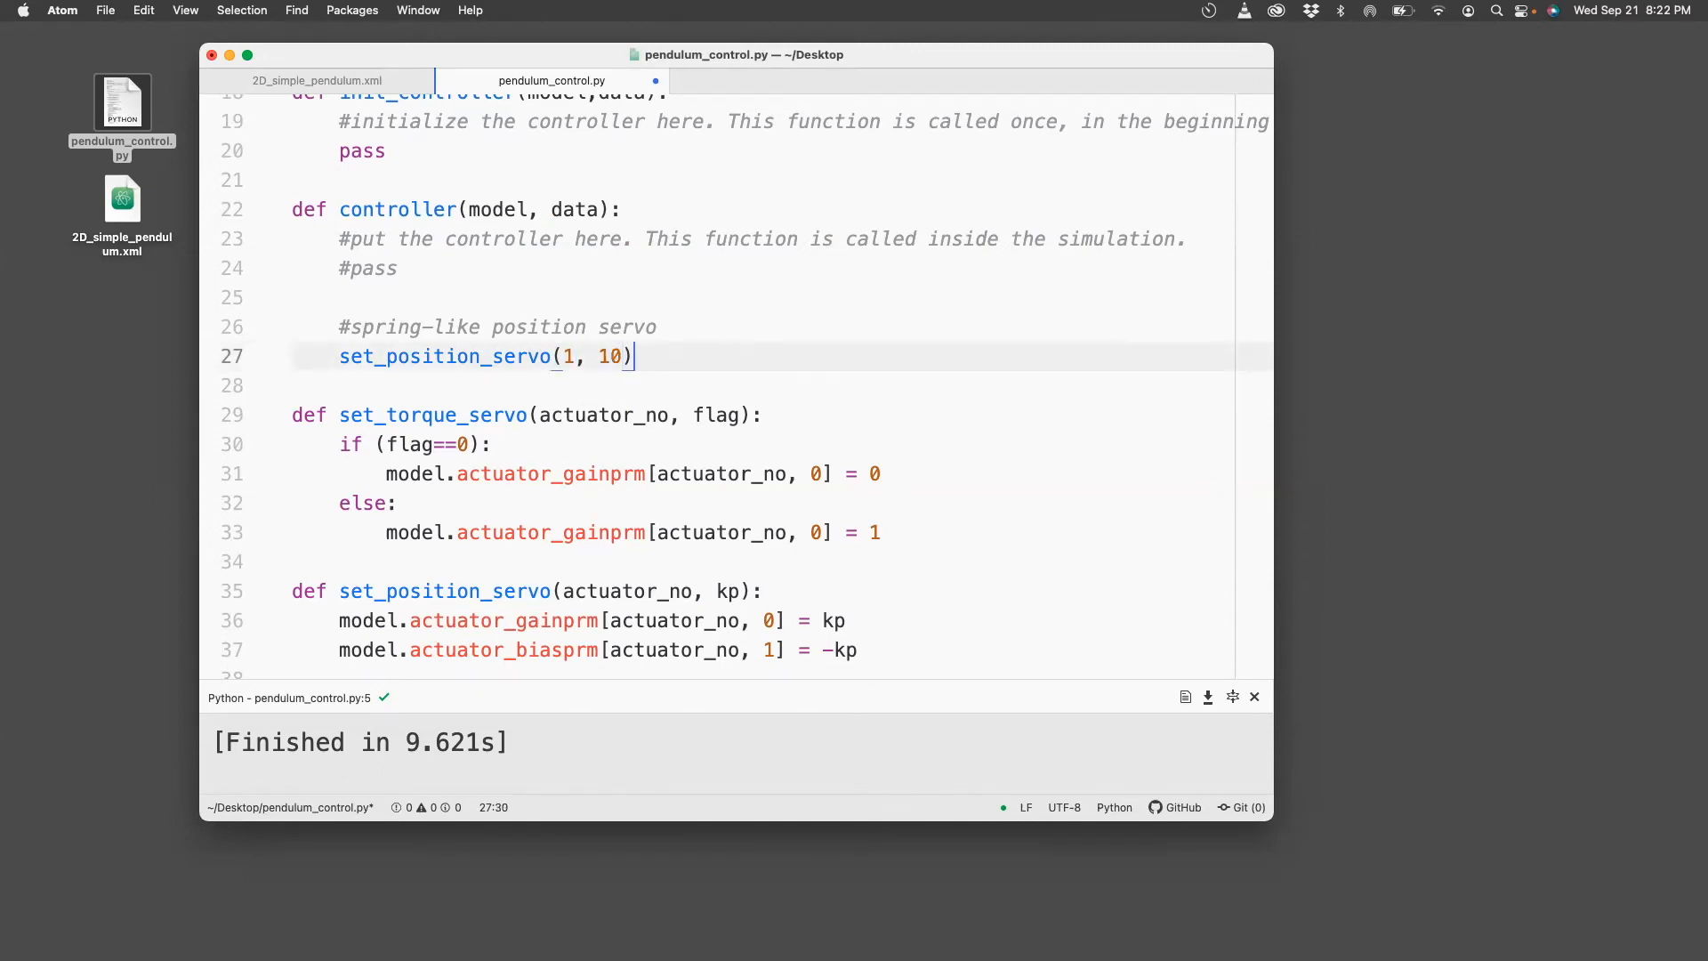
key(enter)
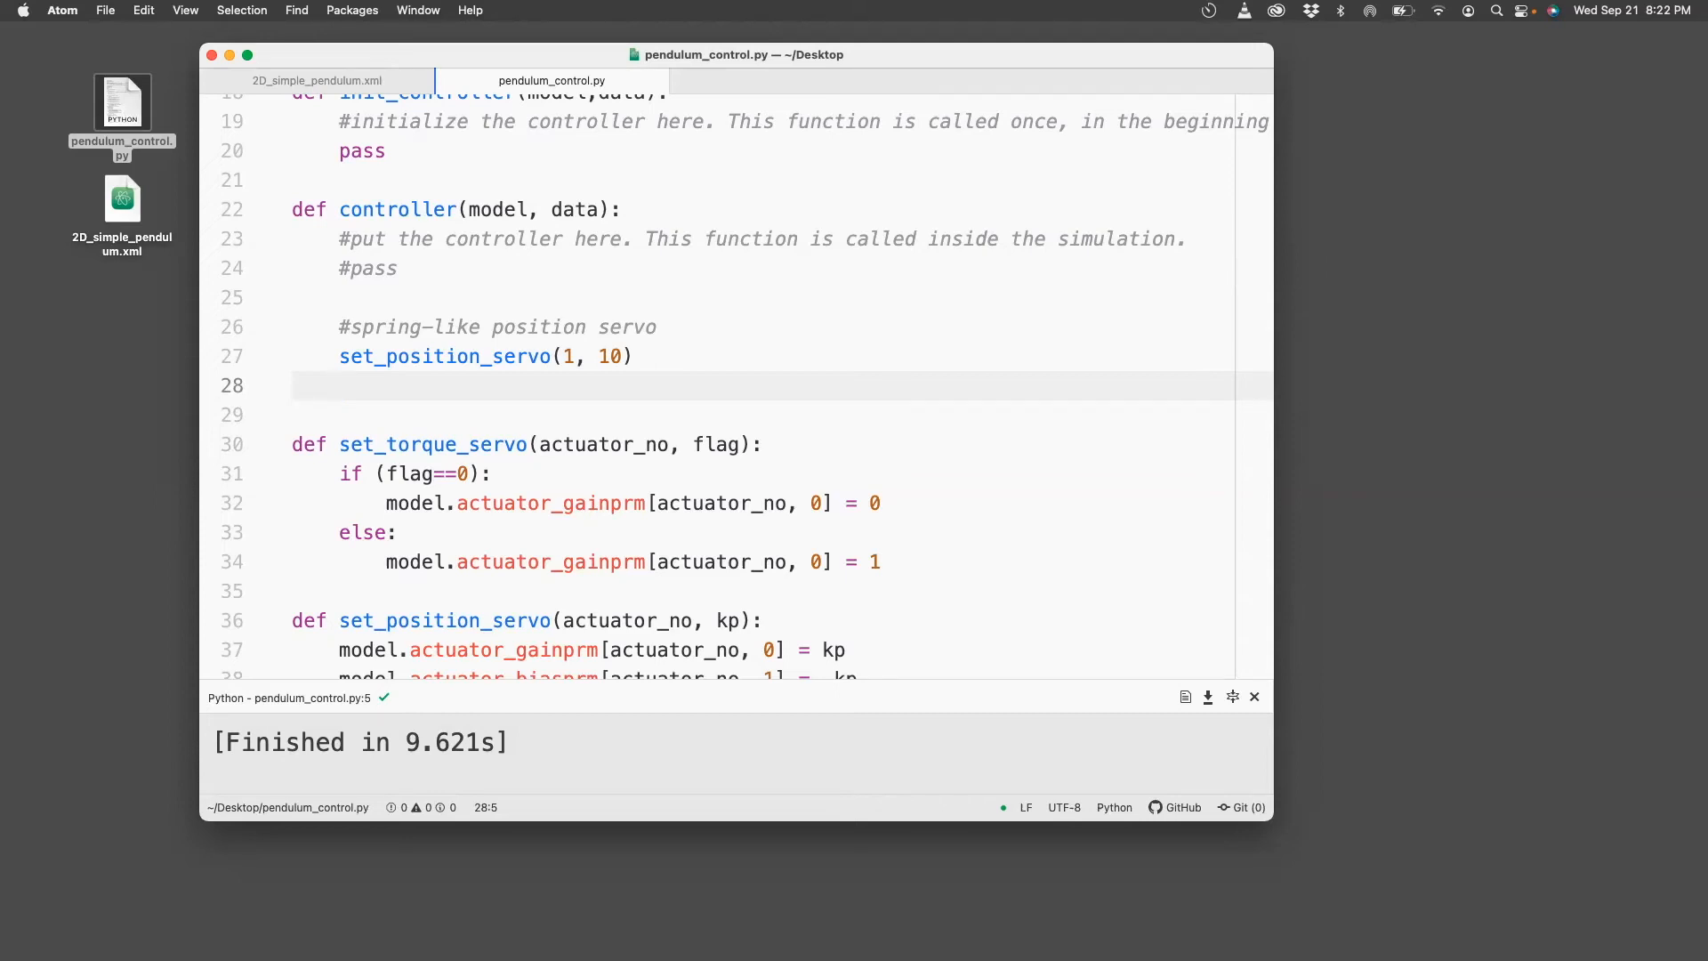
Add data.ctrl[1] = np.pi below the call and rerun the script.
text(data.)
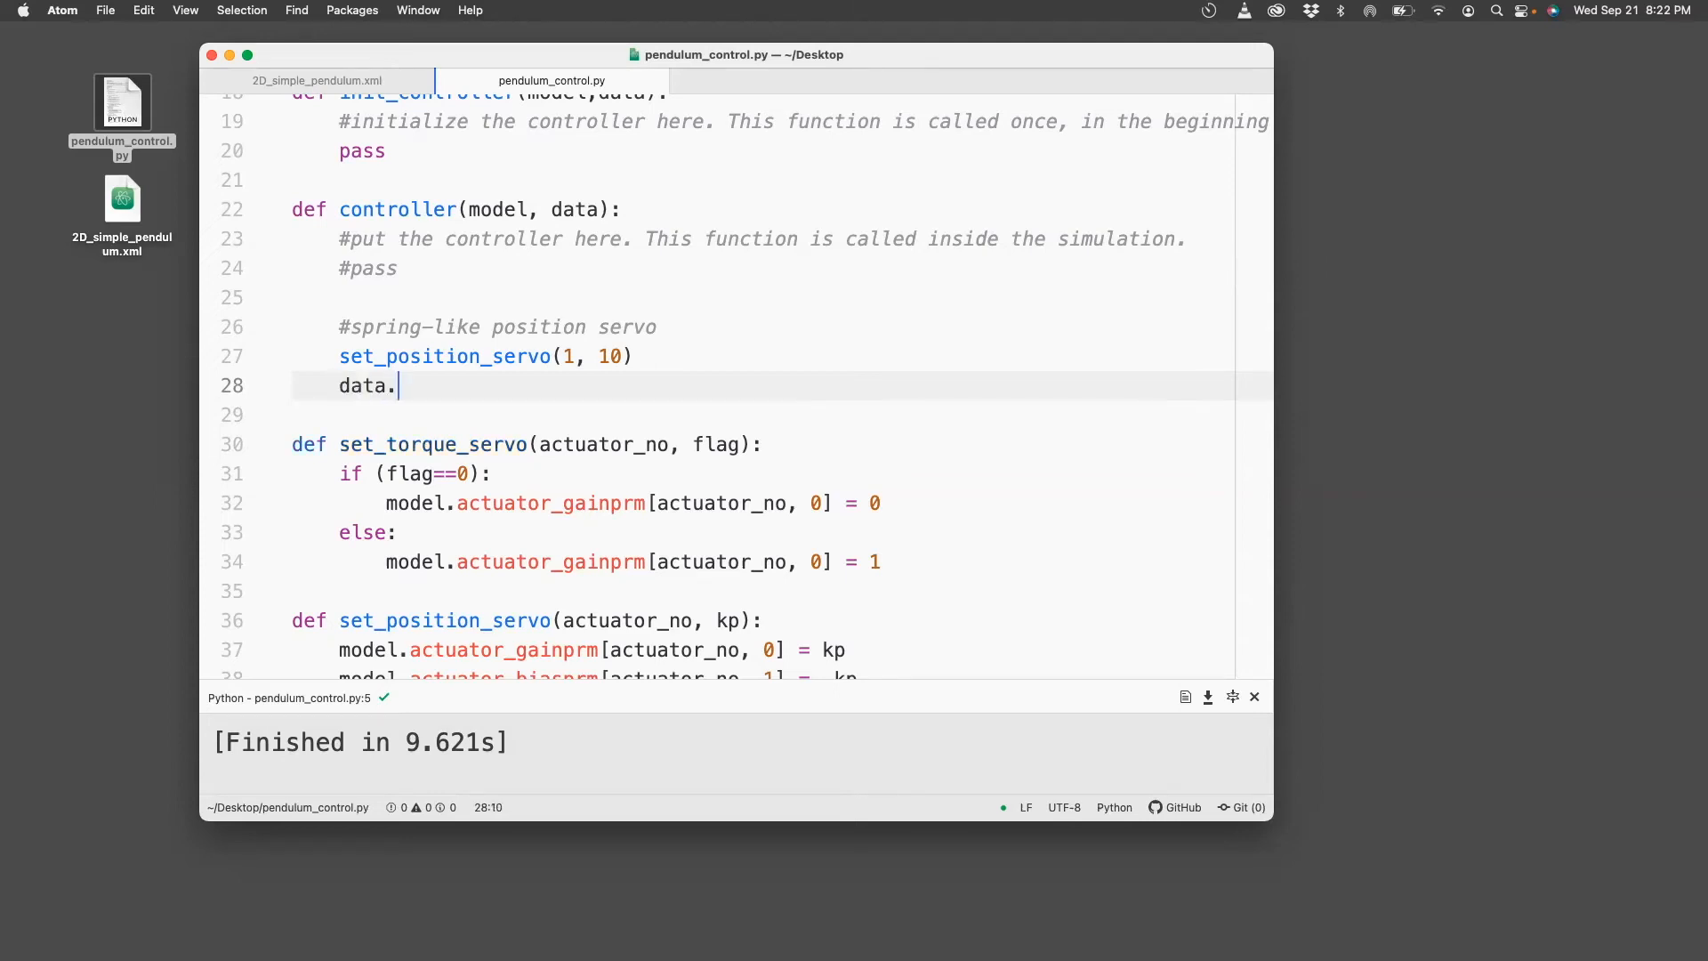
text(ct)
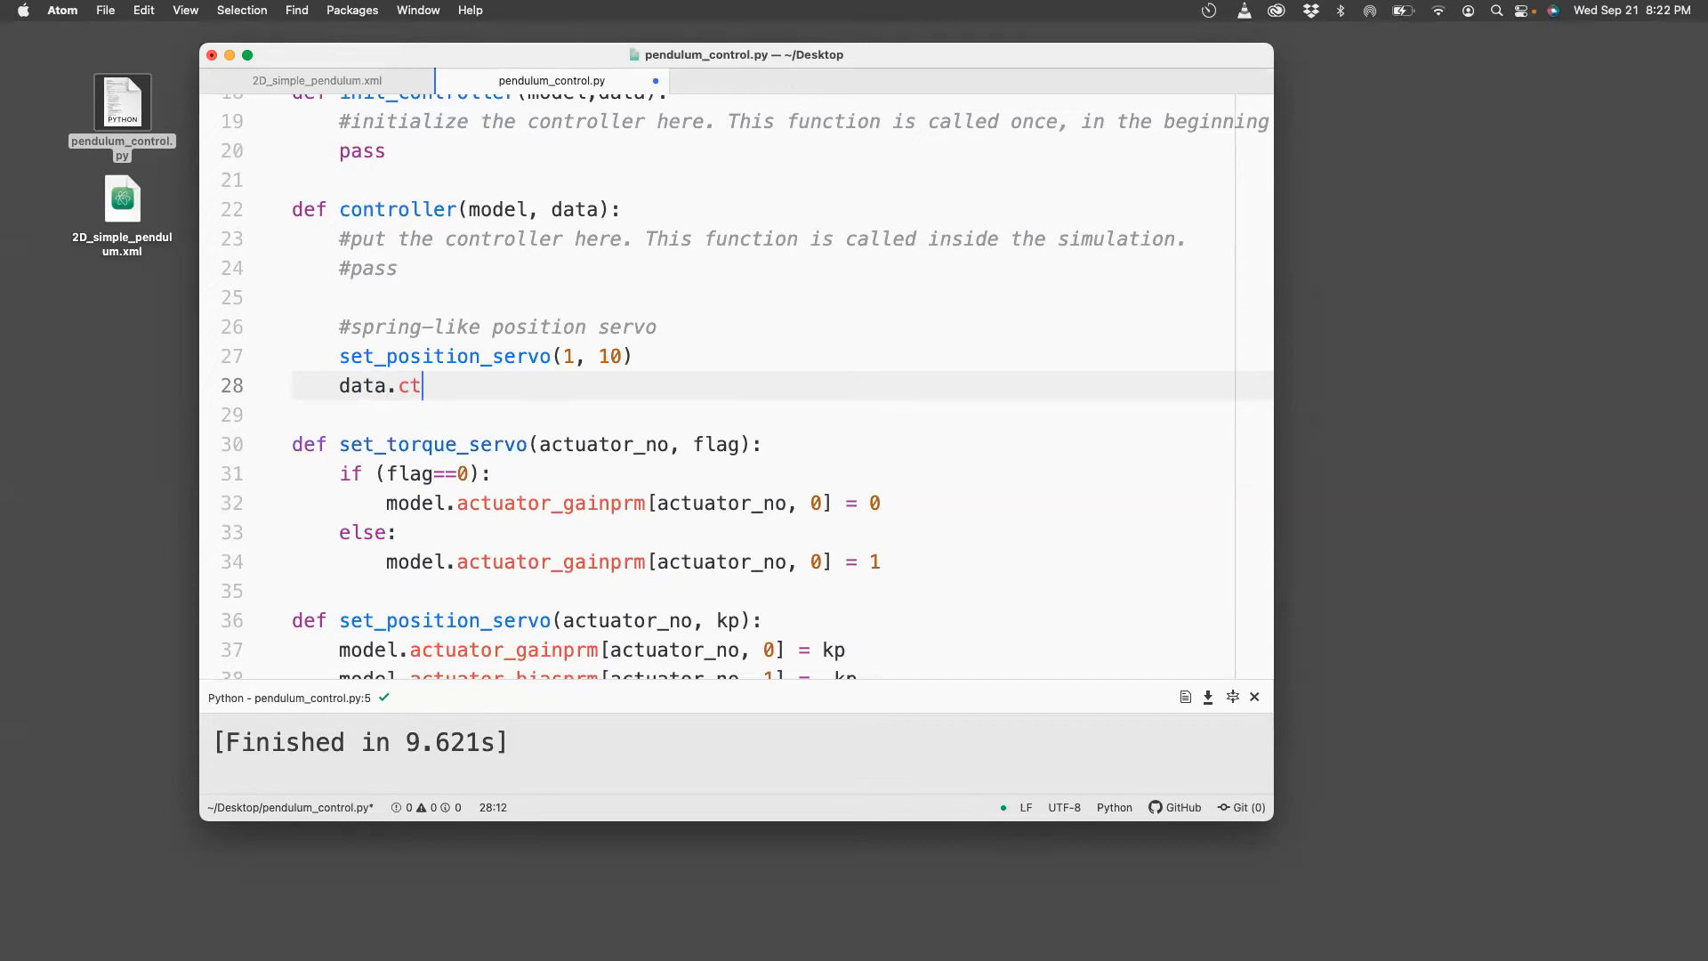
text(rl)
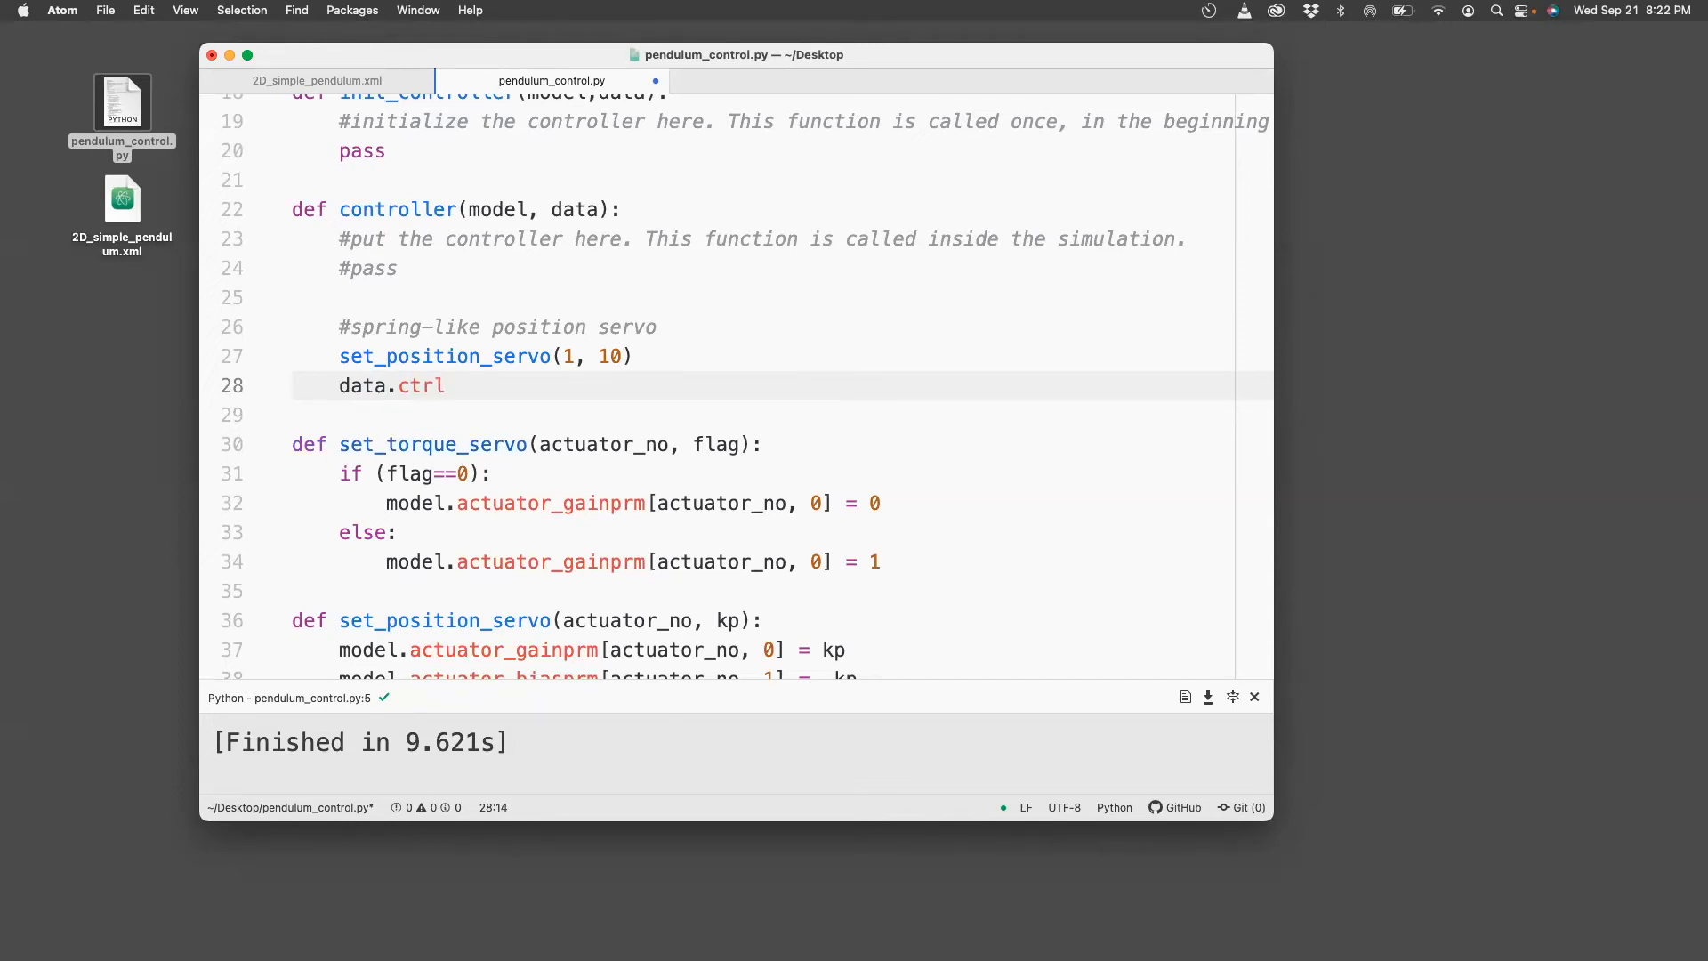
text([1] =)
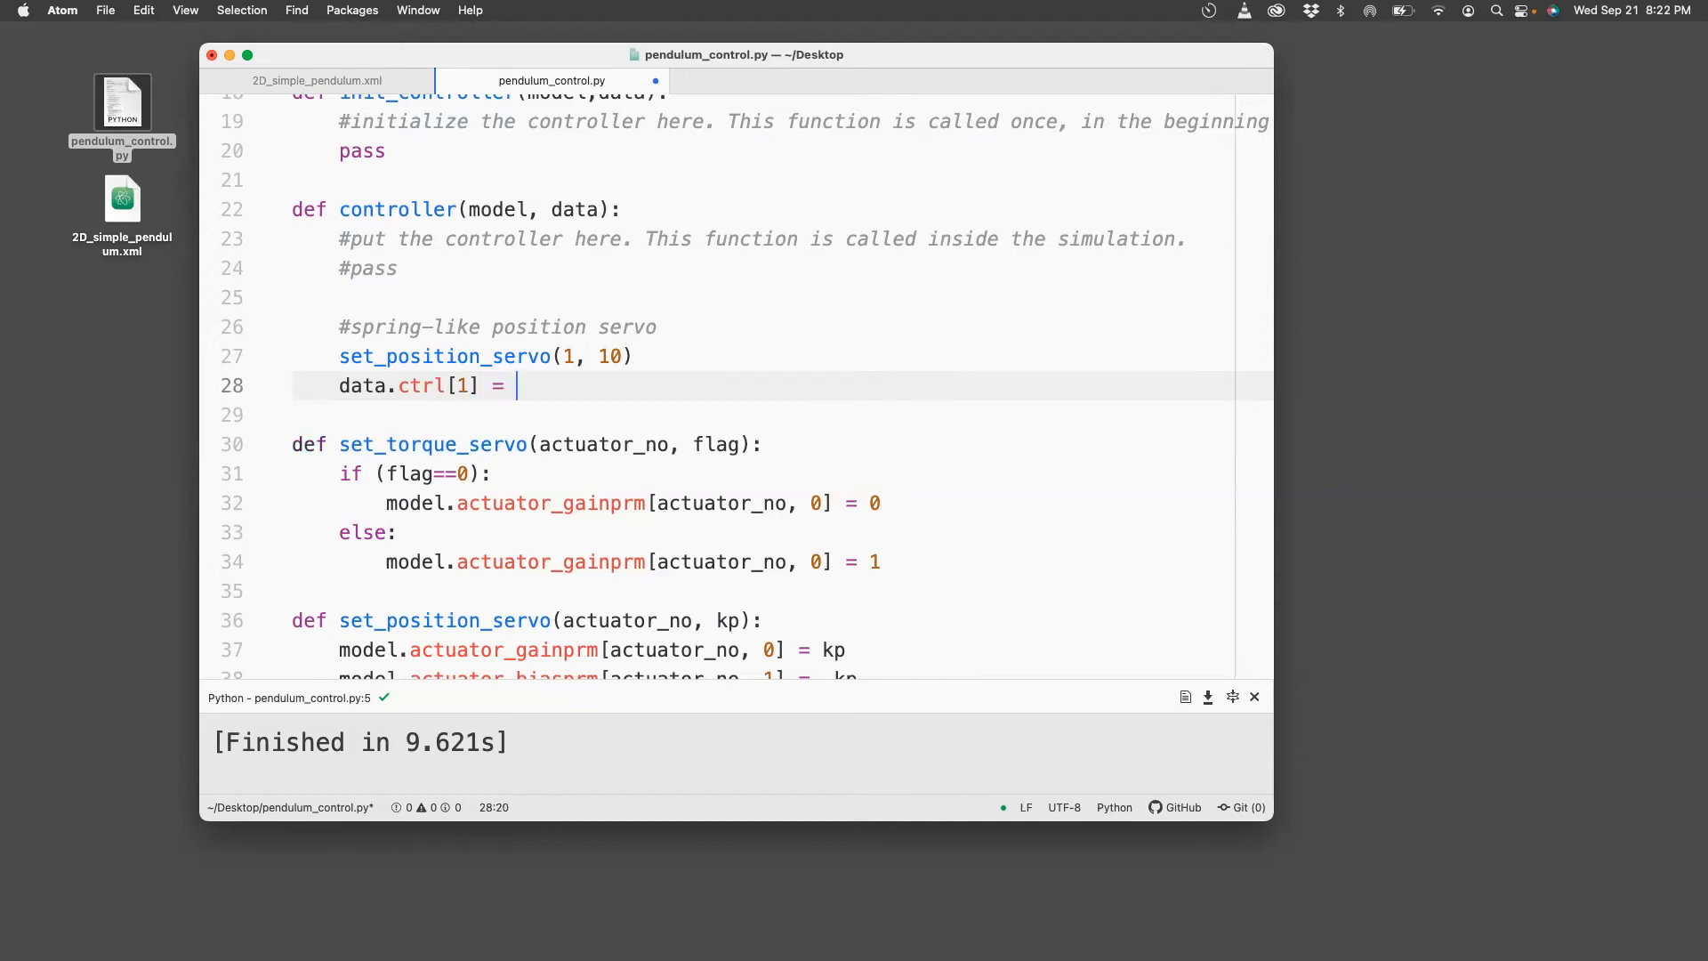
text(np.pi)
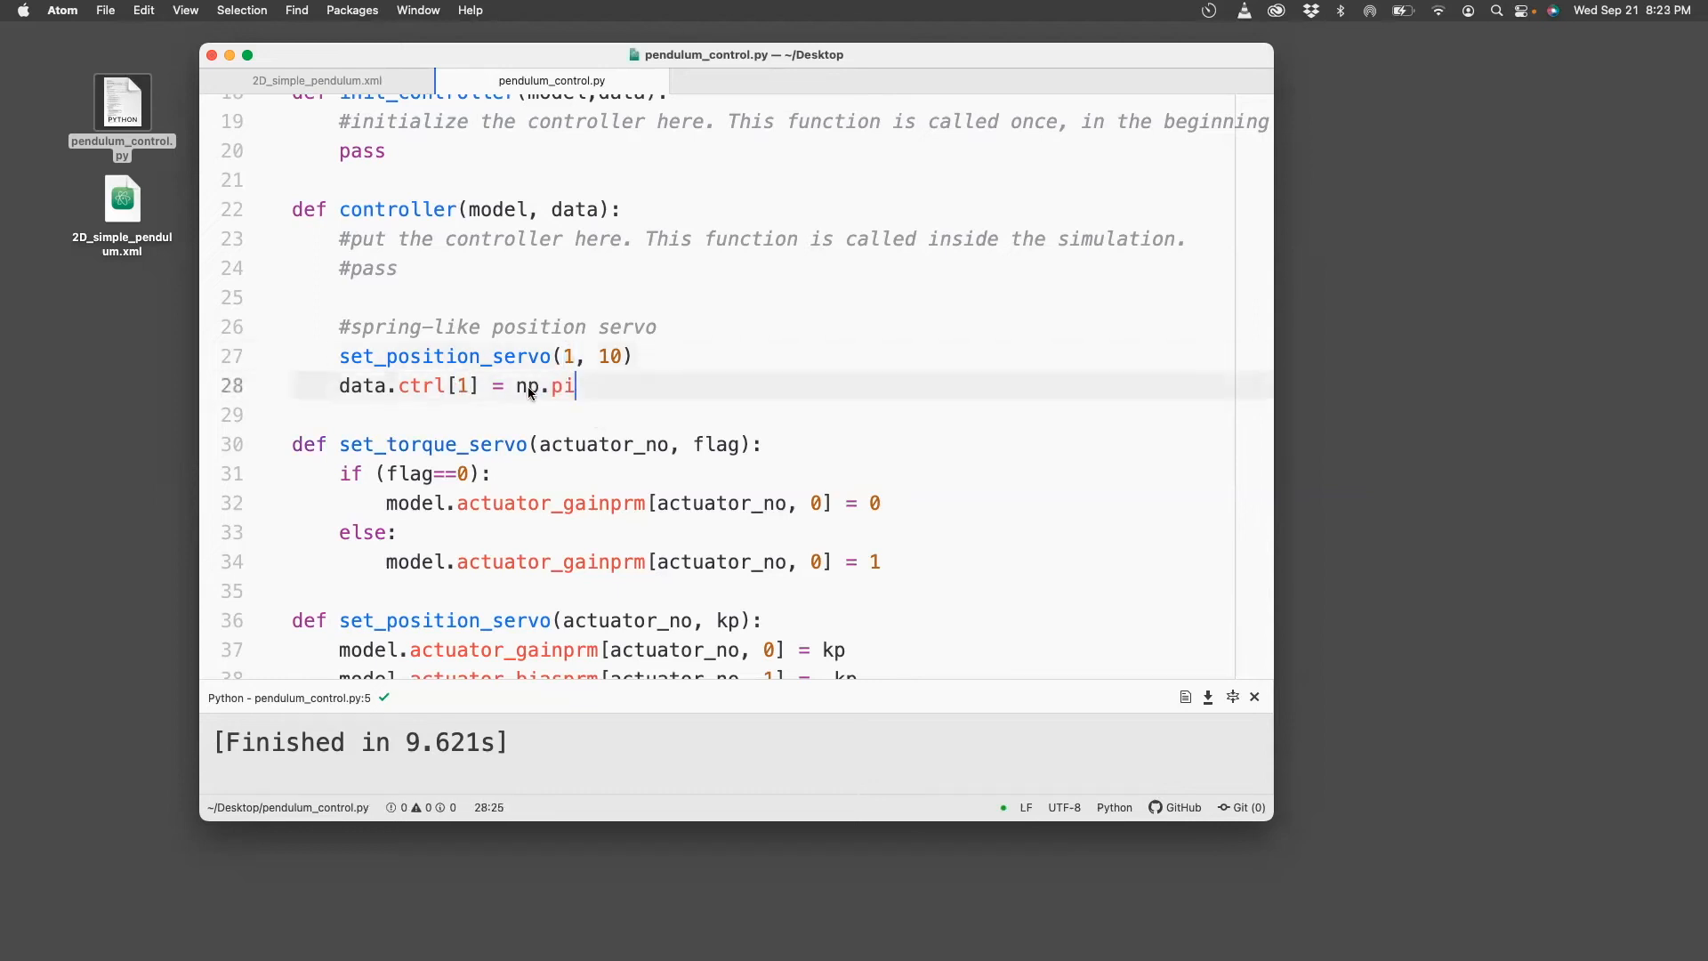
key(enter)
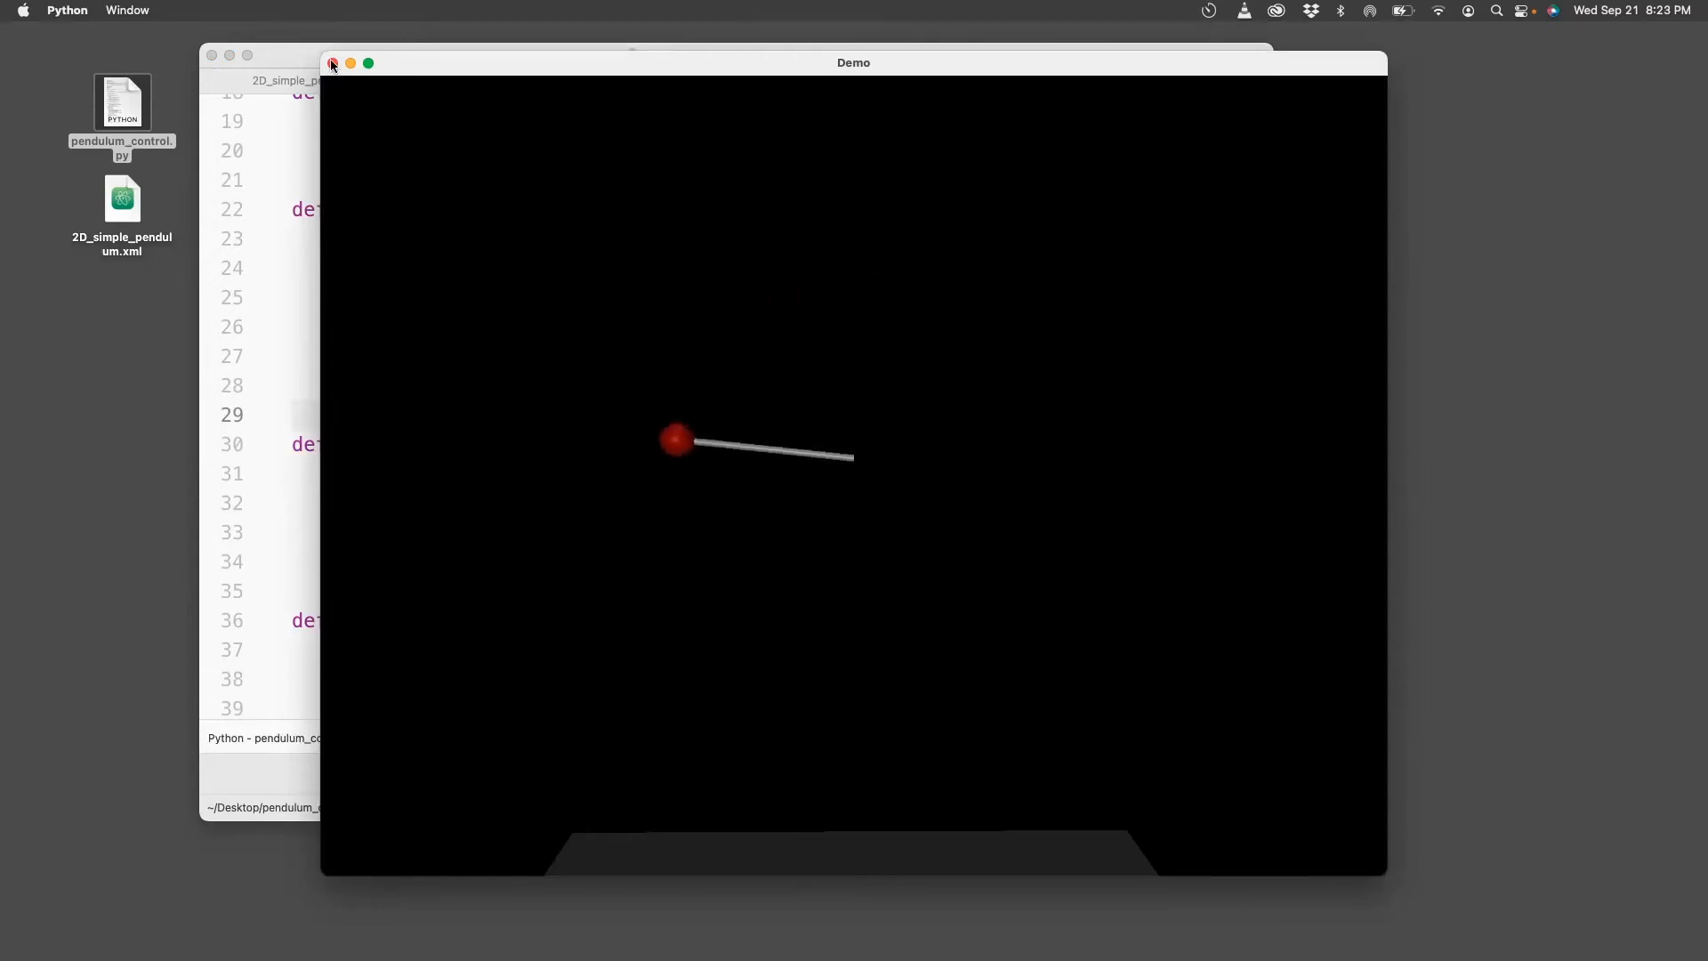
Close the MuJoCo Demo window after watching the pendulum under the position servo.
click(334, 63)
text(#)
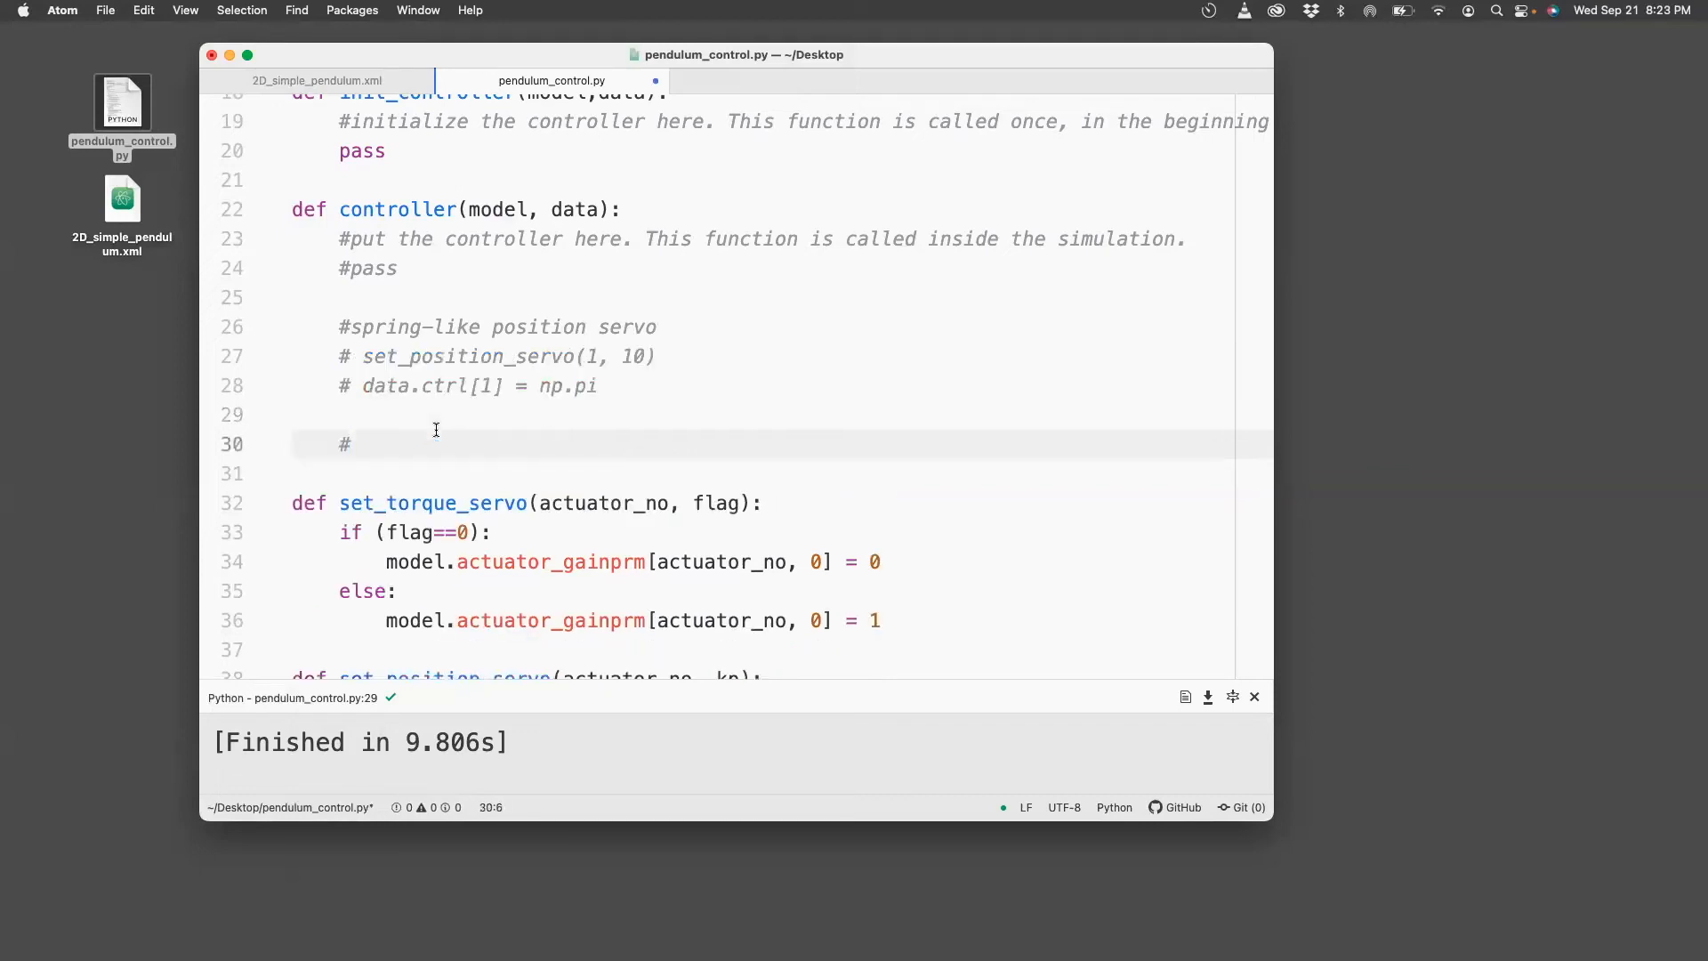
Add a '#speed control; velocity servo' comment and a set_velocity_servo(2,100) call.
text(speed control; ve)
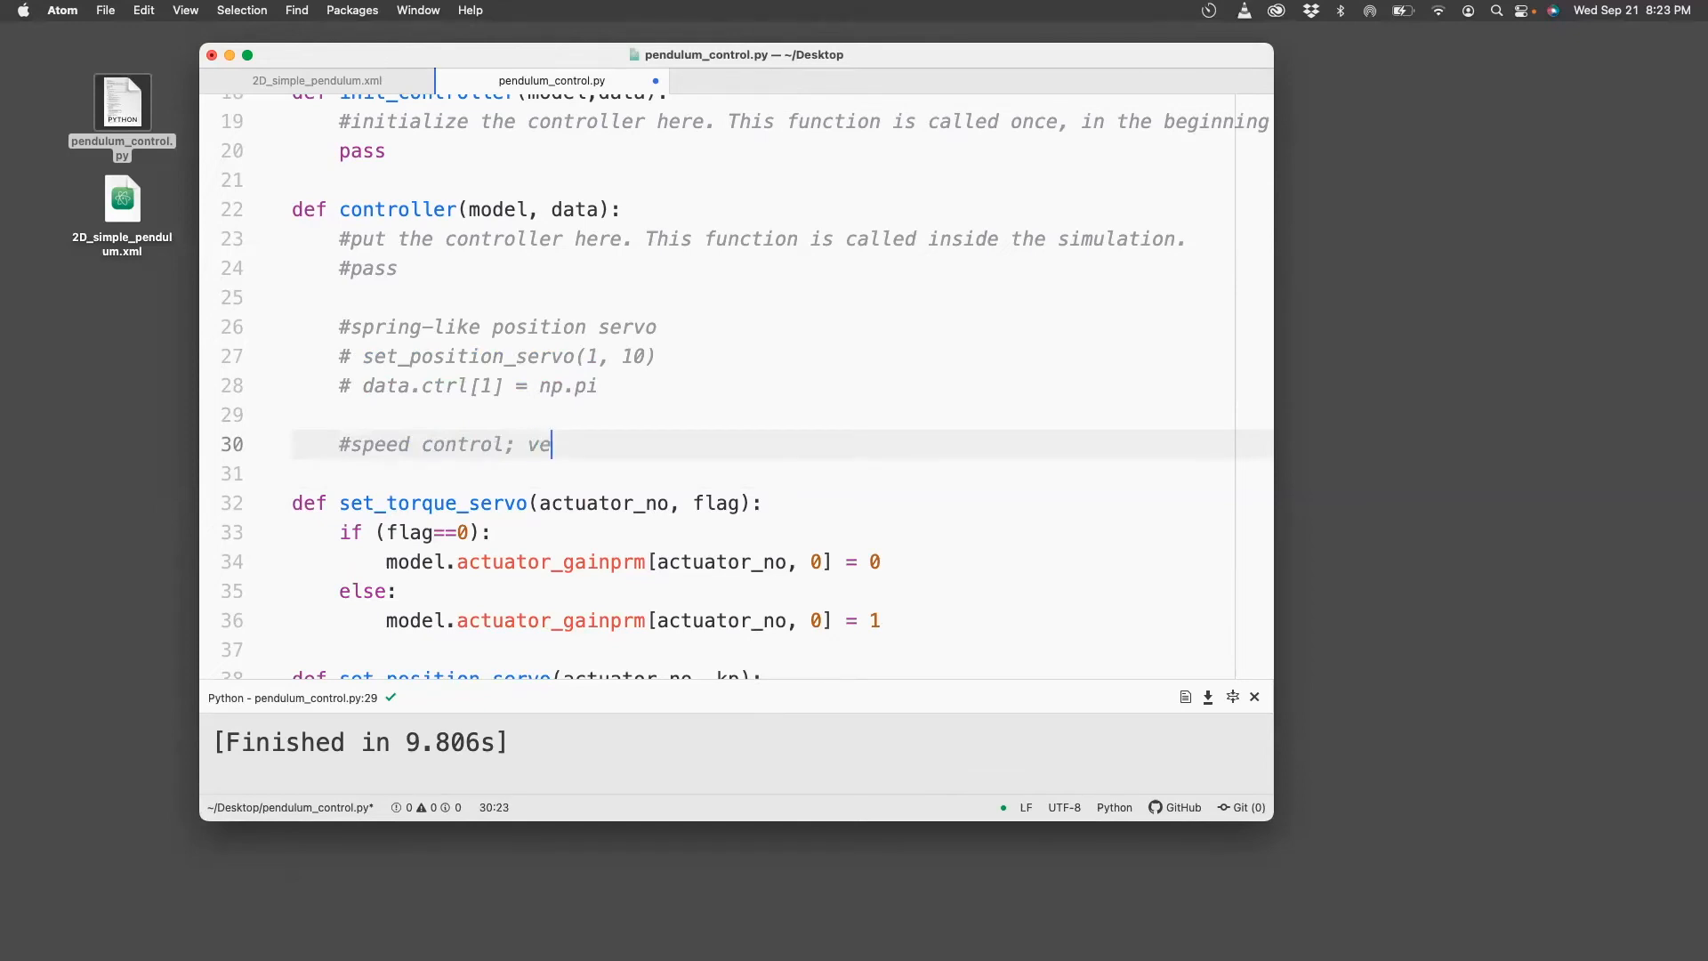
text(locity servo)
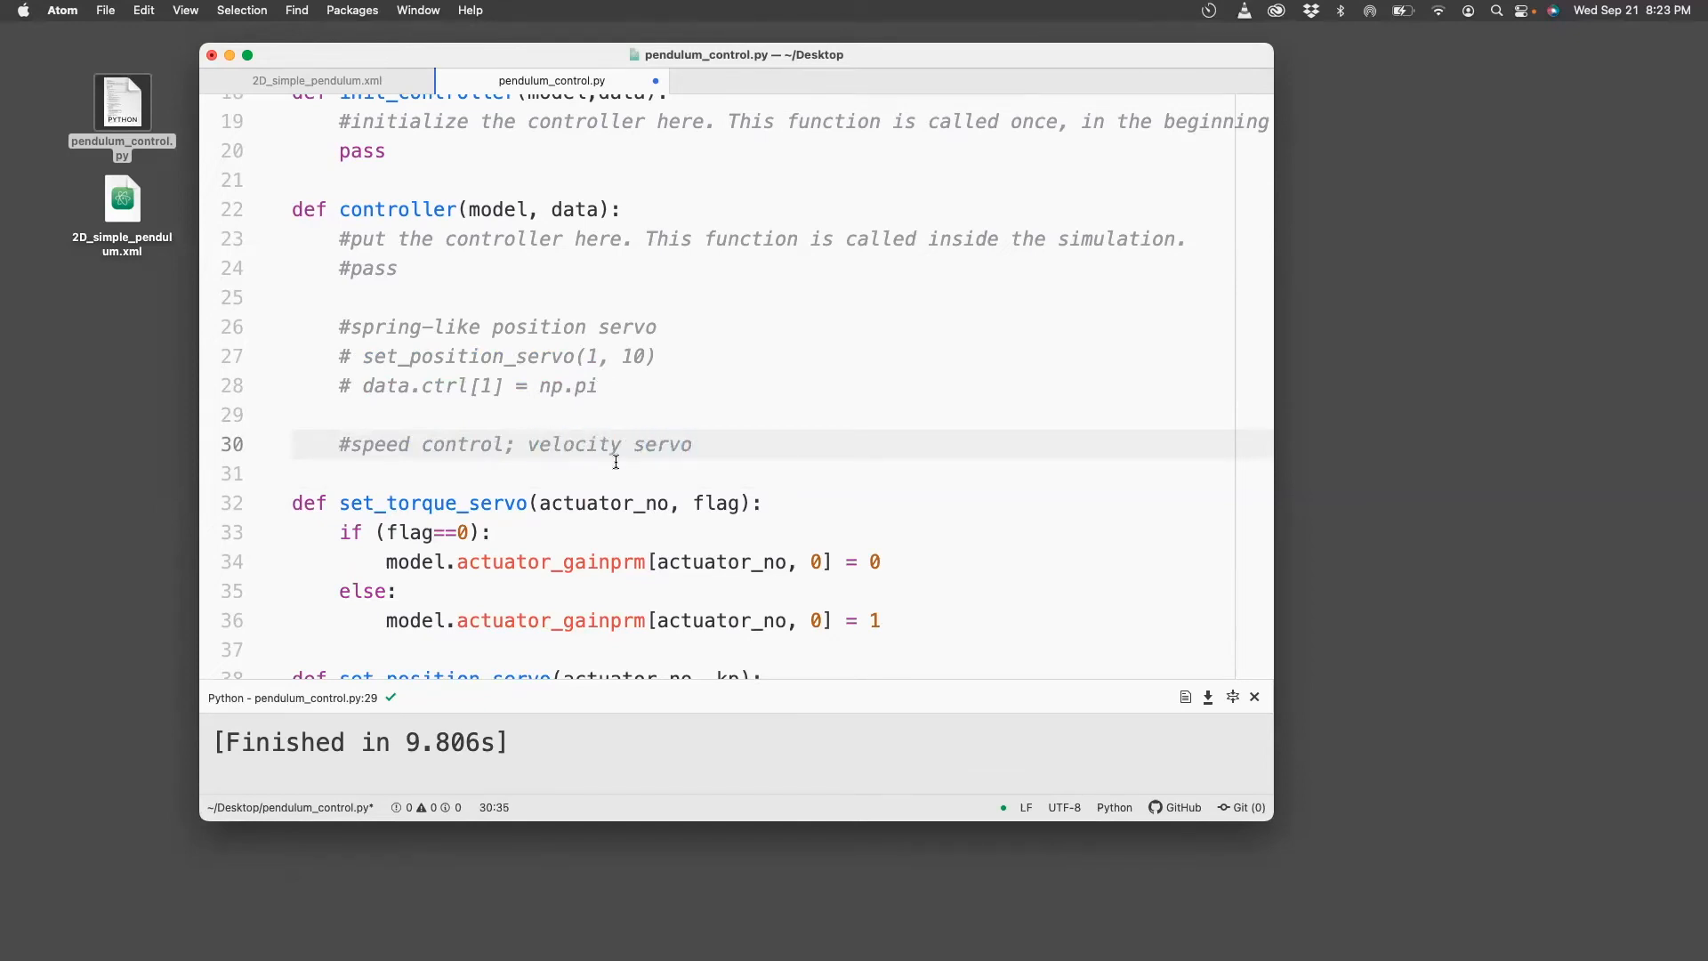
text(set_velo)
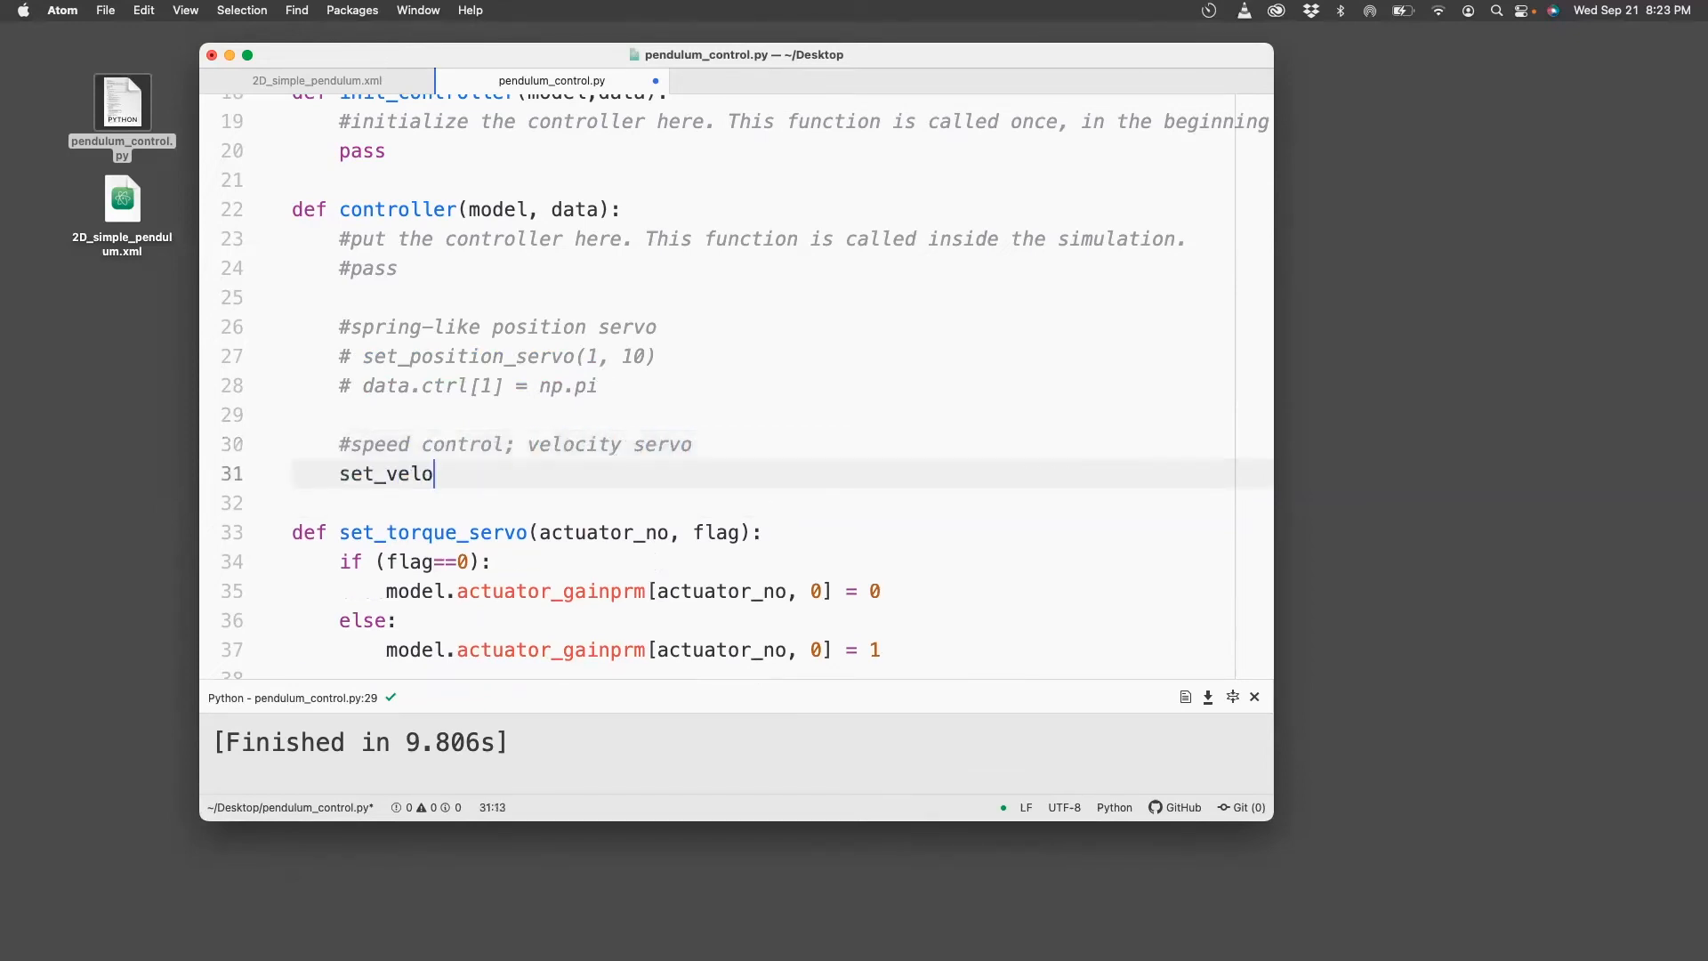
text(city_ser)
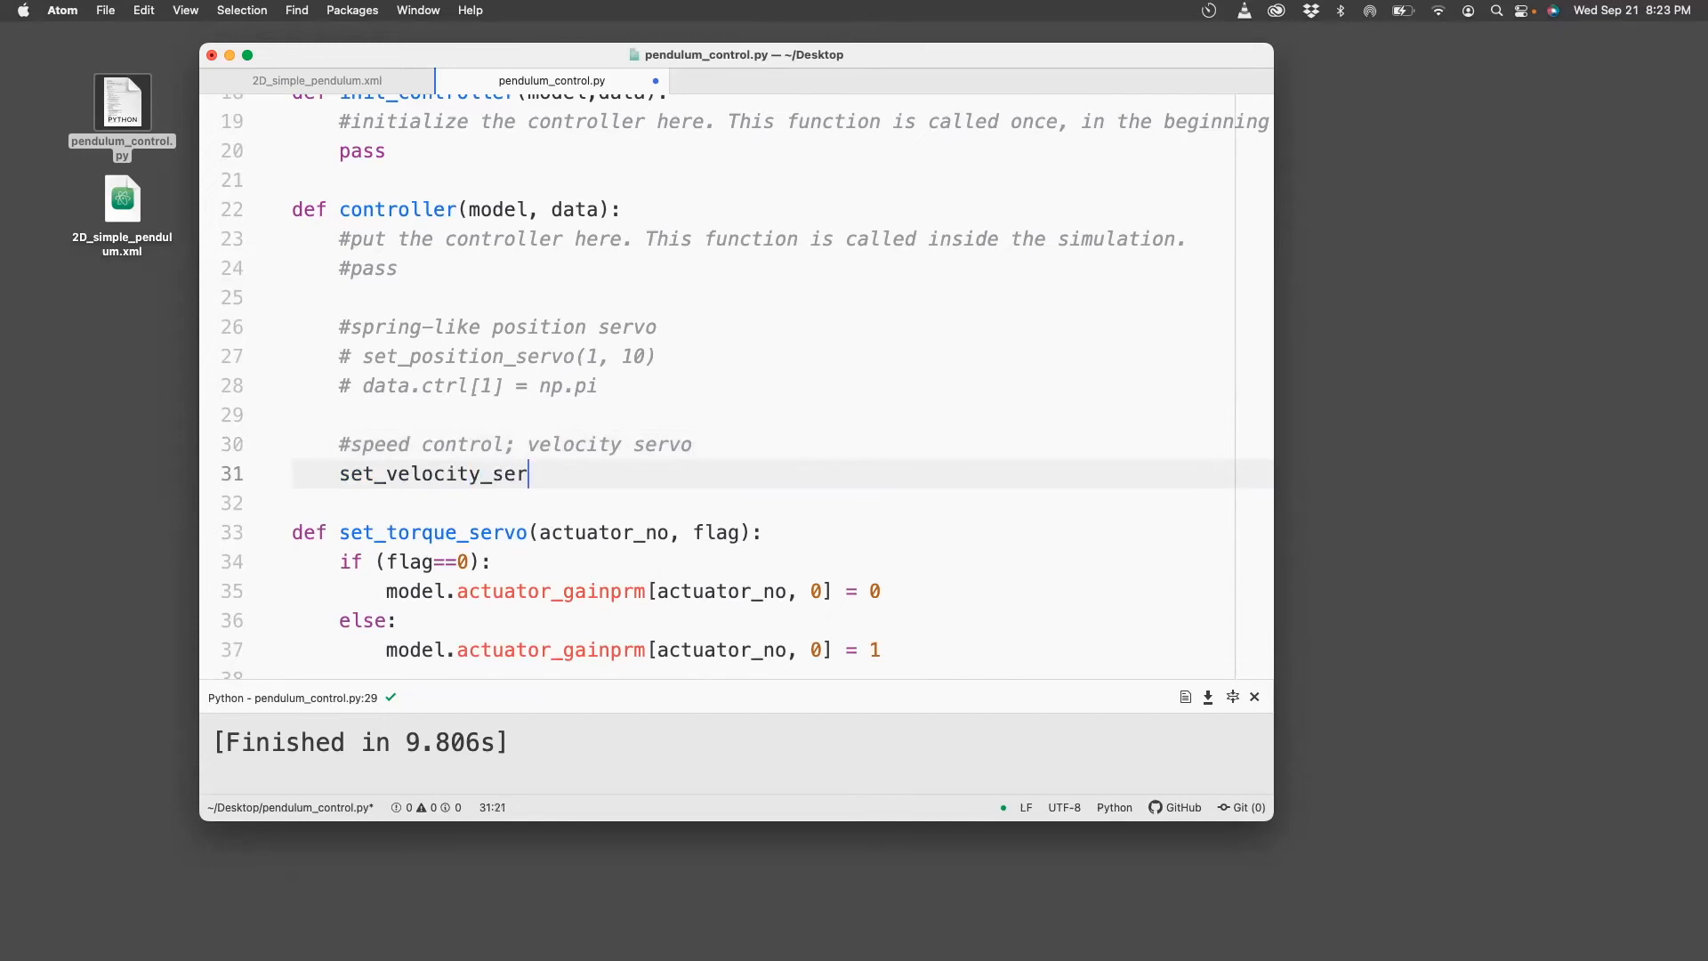
text(vo()
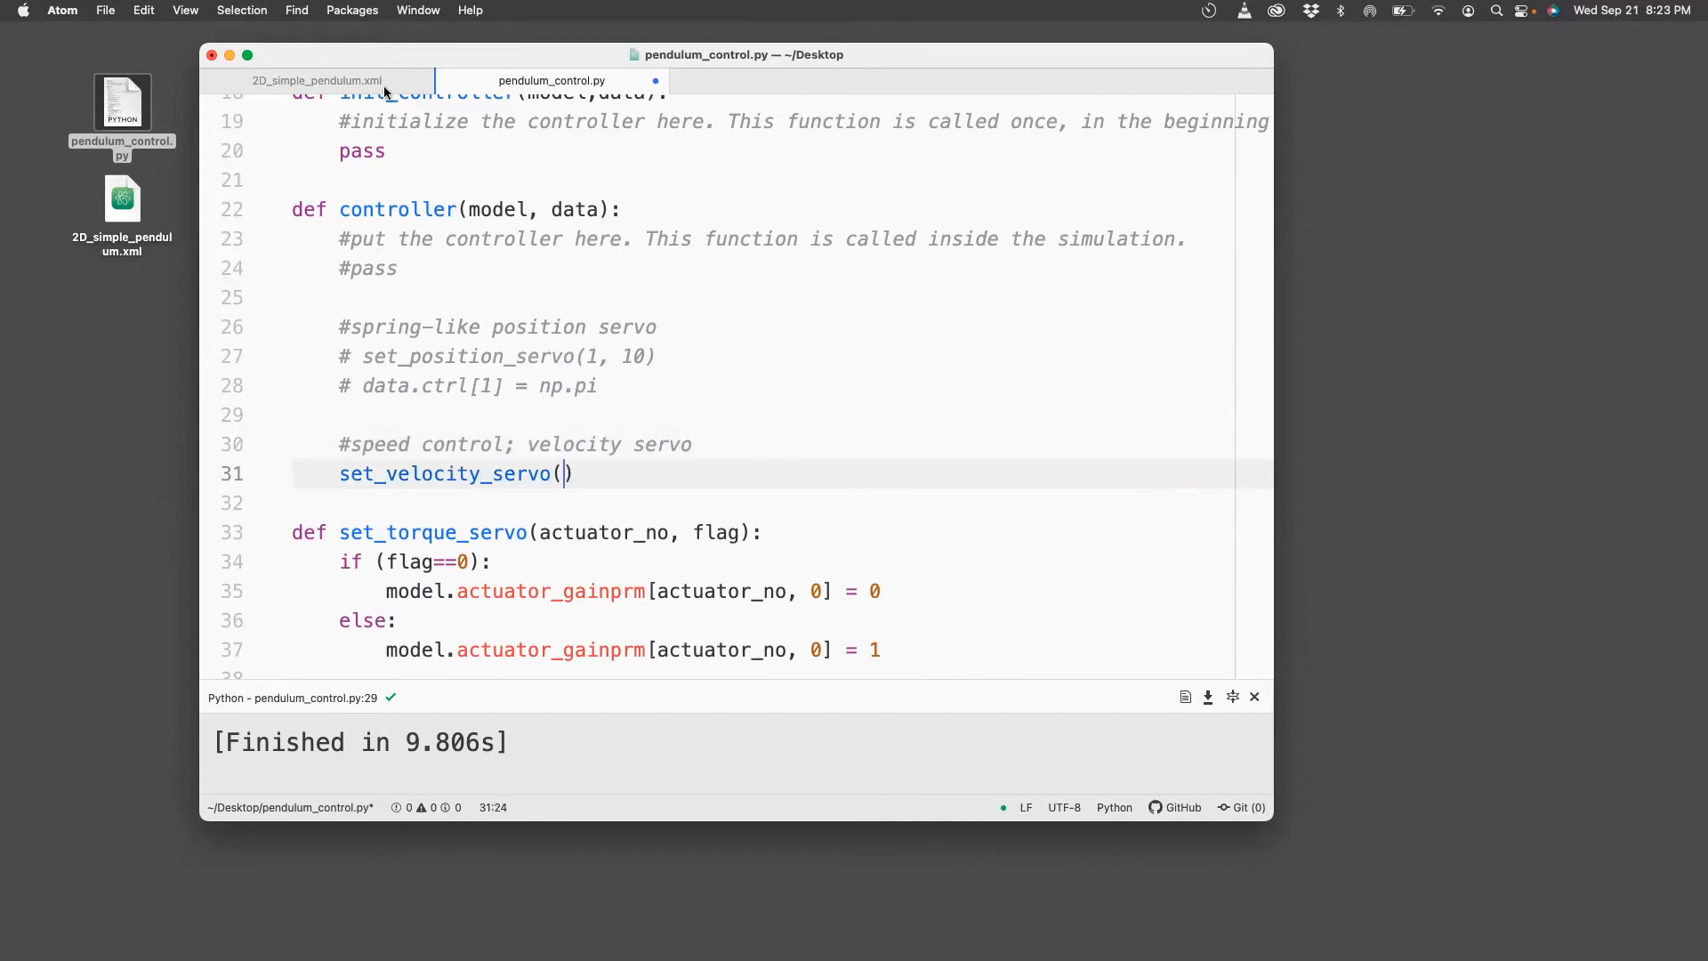
click(316, 81)
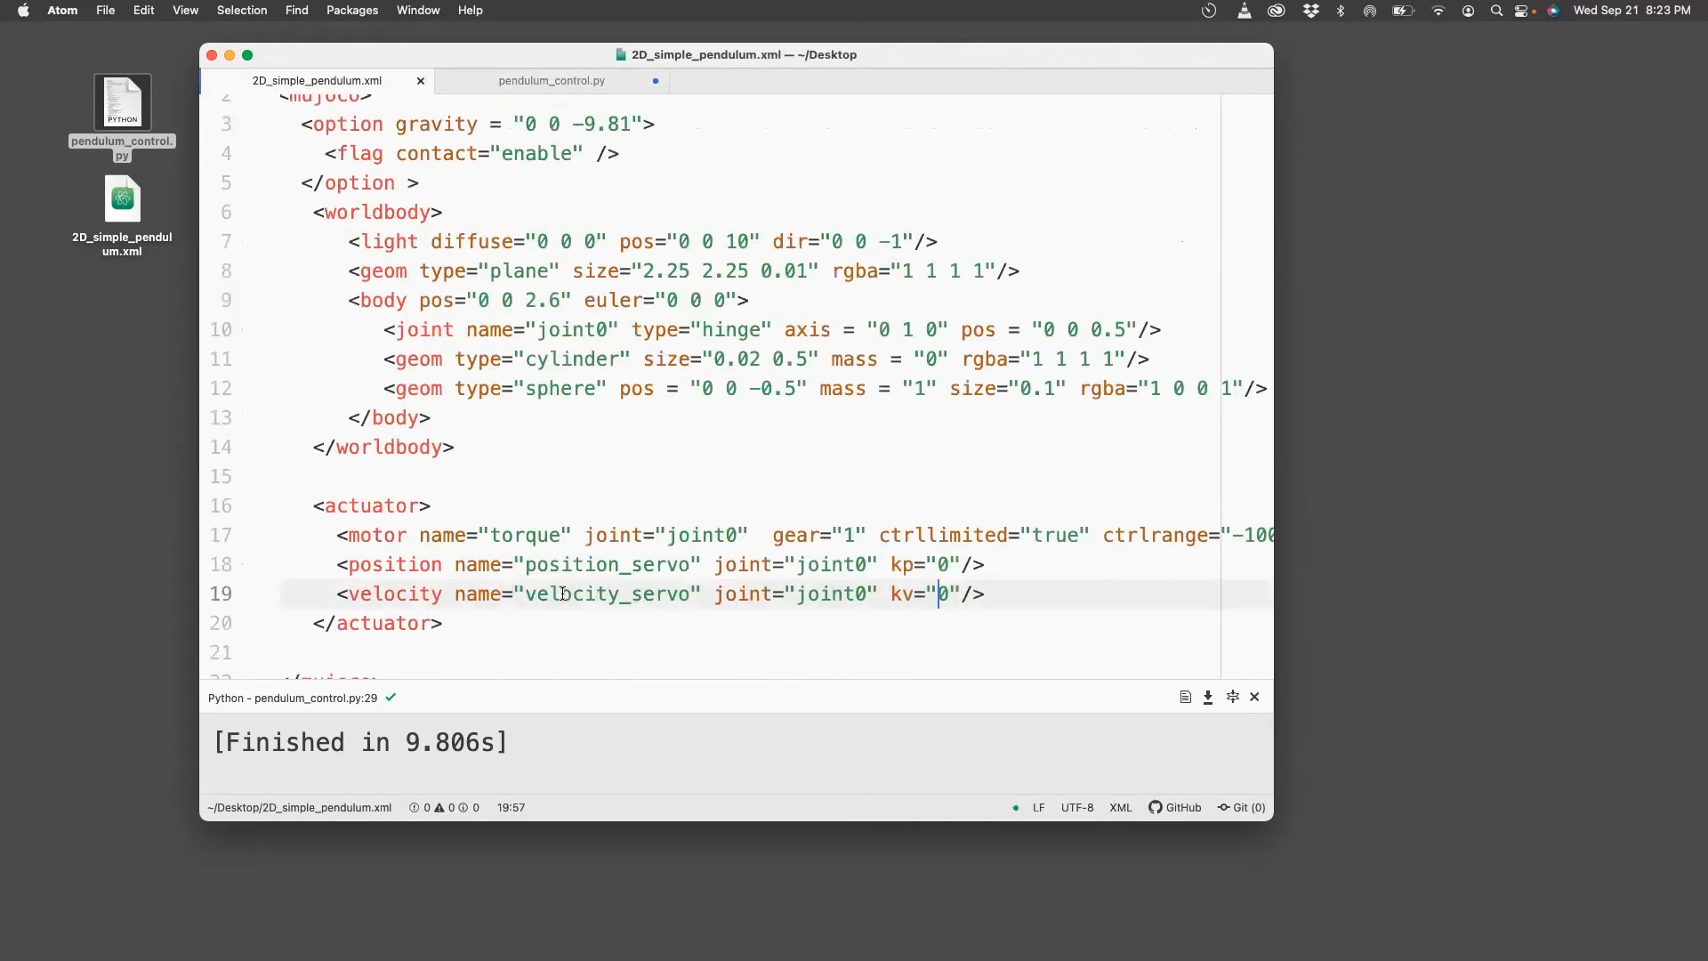
click(553, 79)
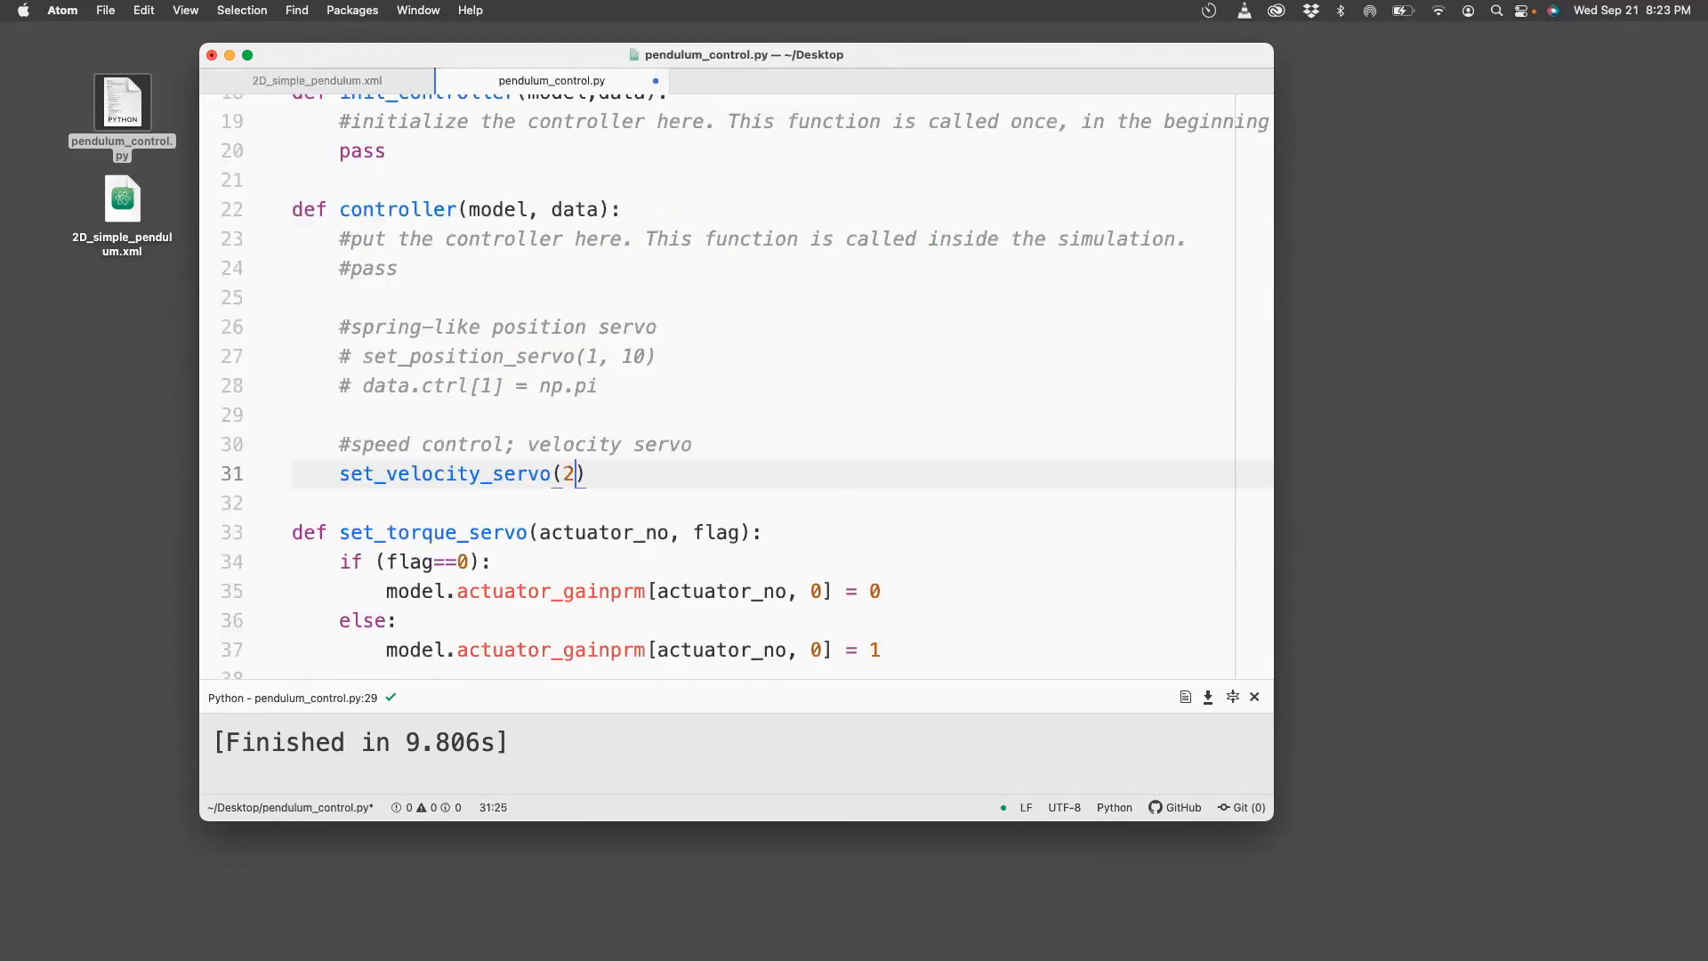
Set the velocity target with data.ctrl[2] = 0.5.
text(m)
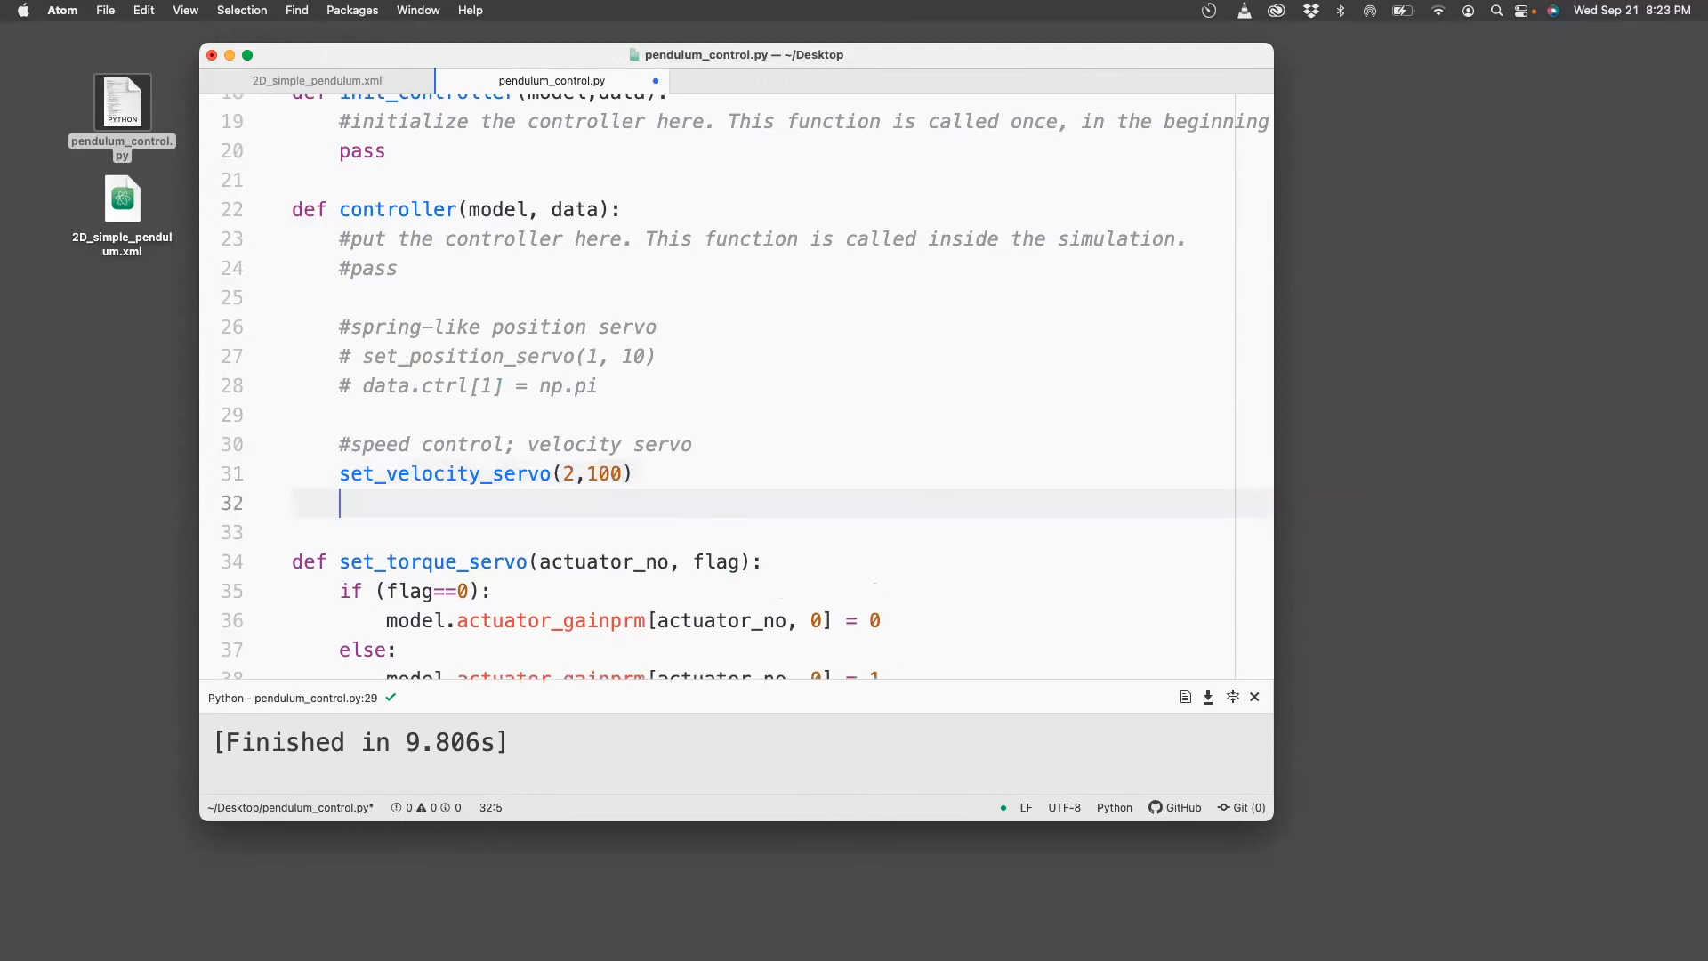
text(data.ctr)
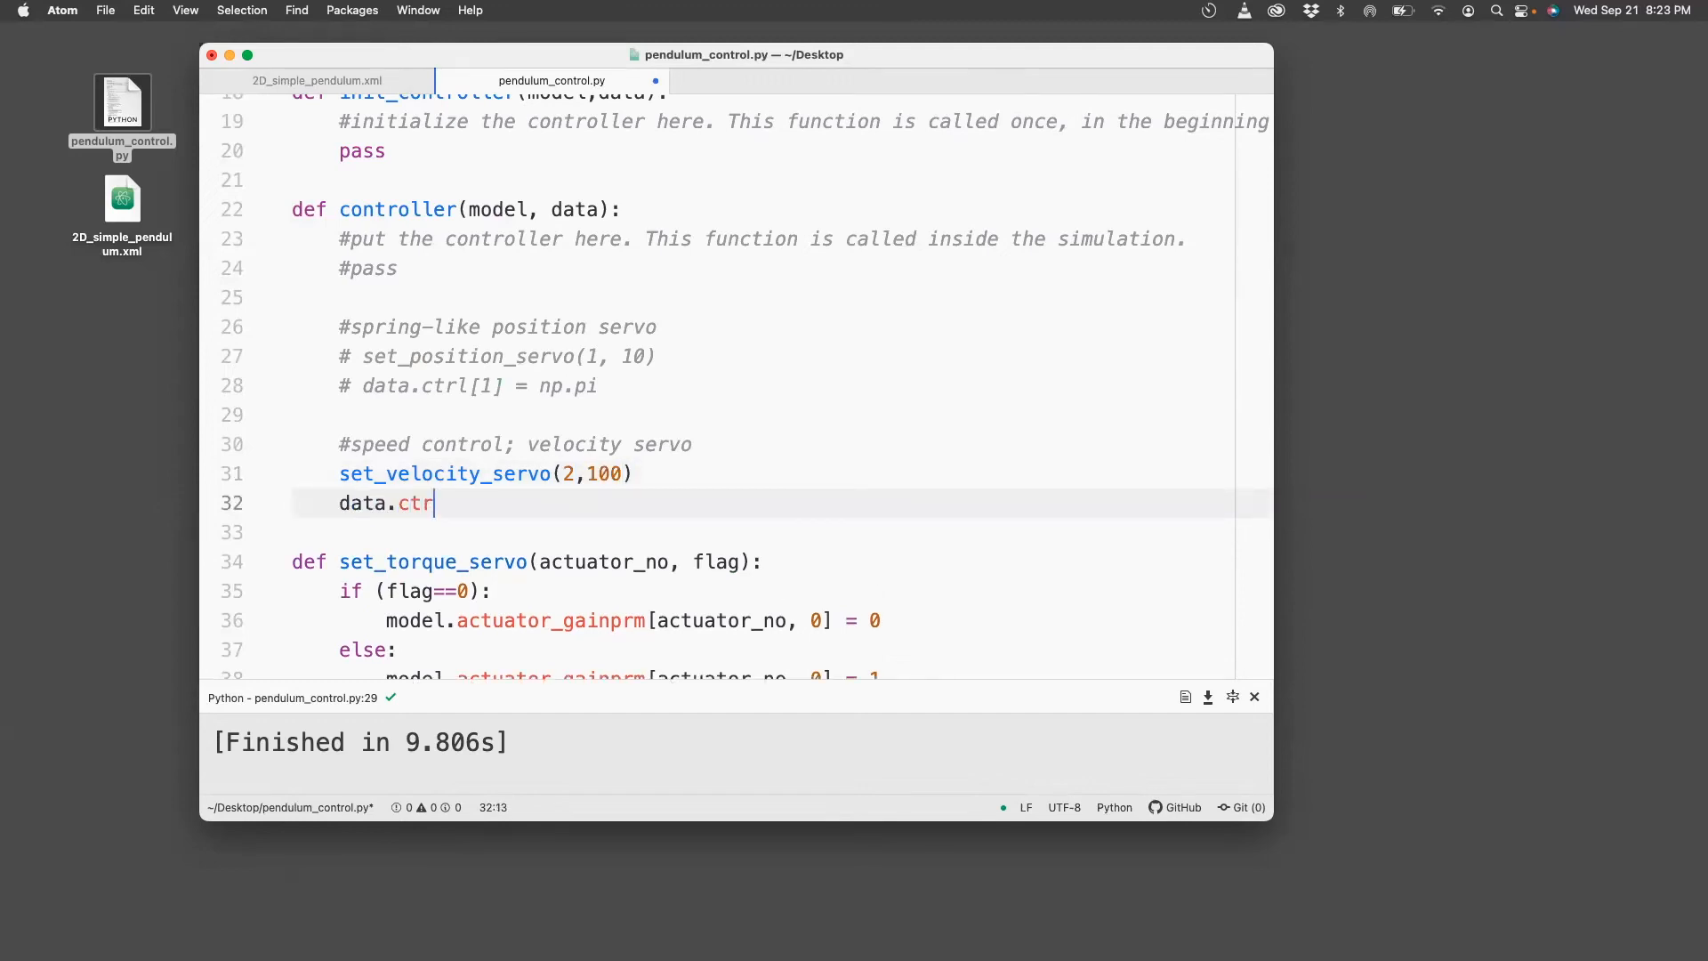
text(l[2])
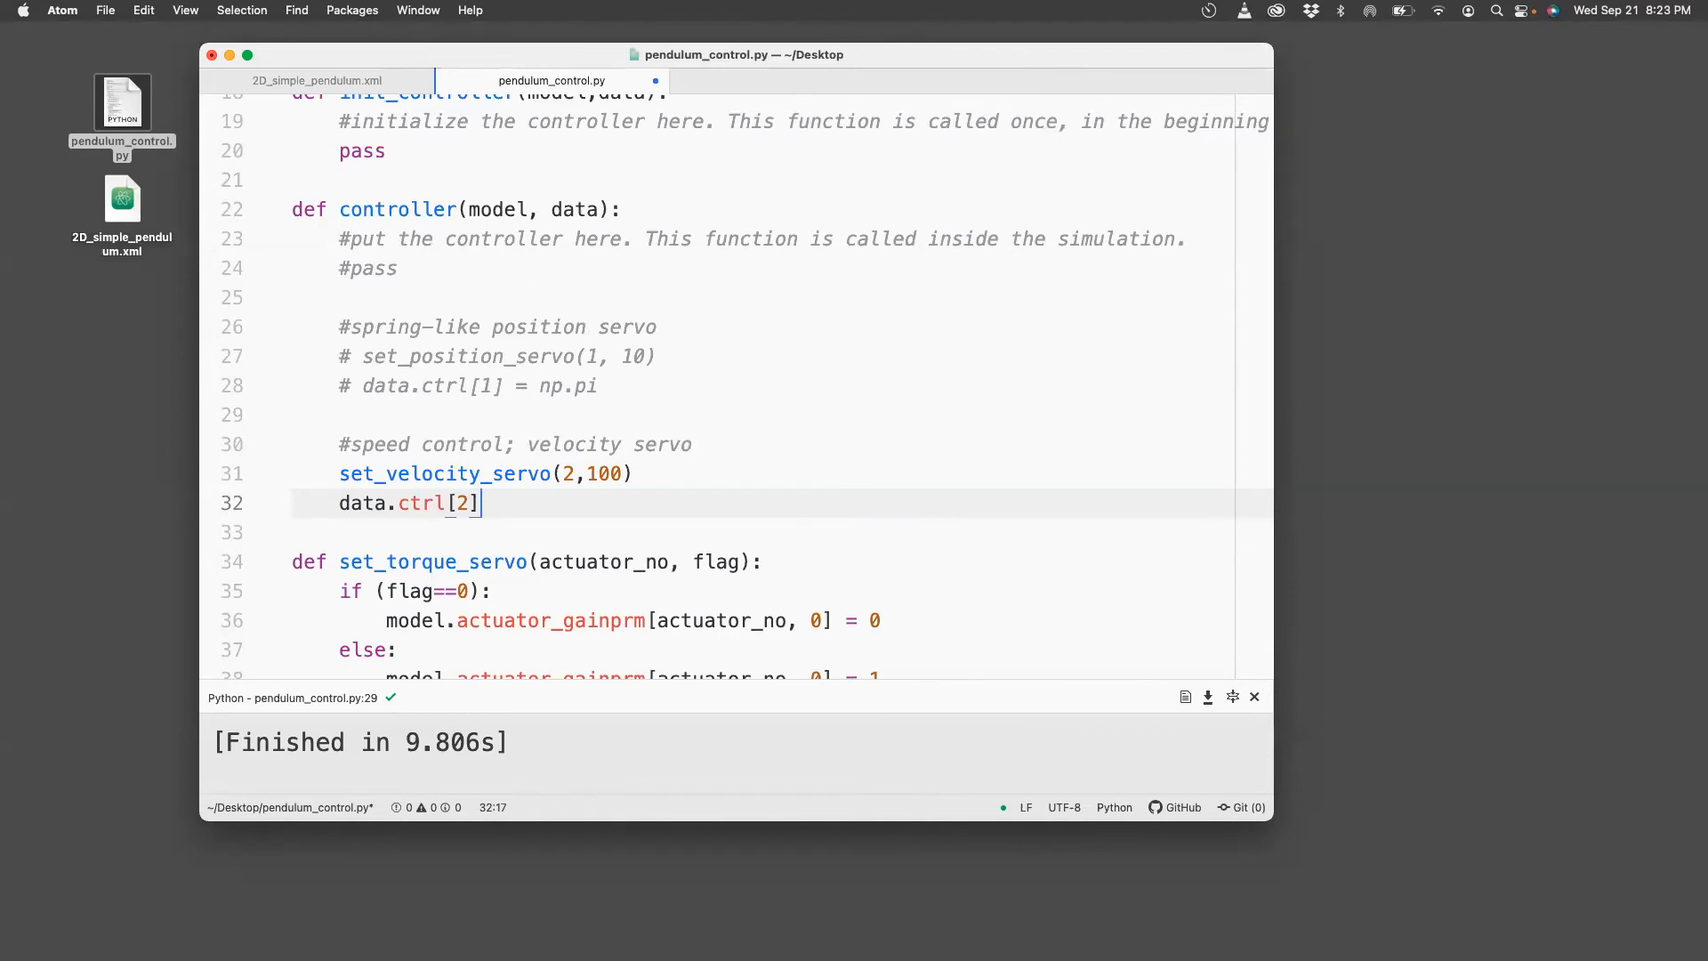
text(= 0.)
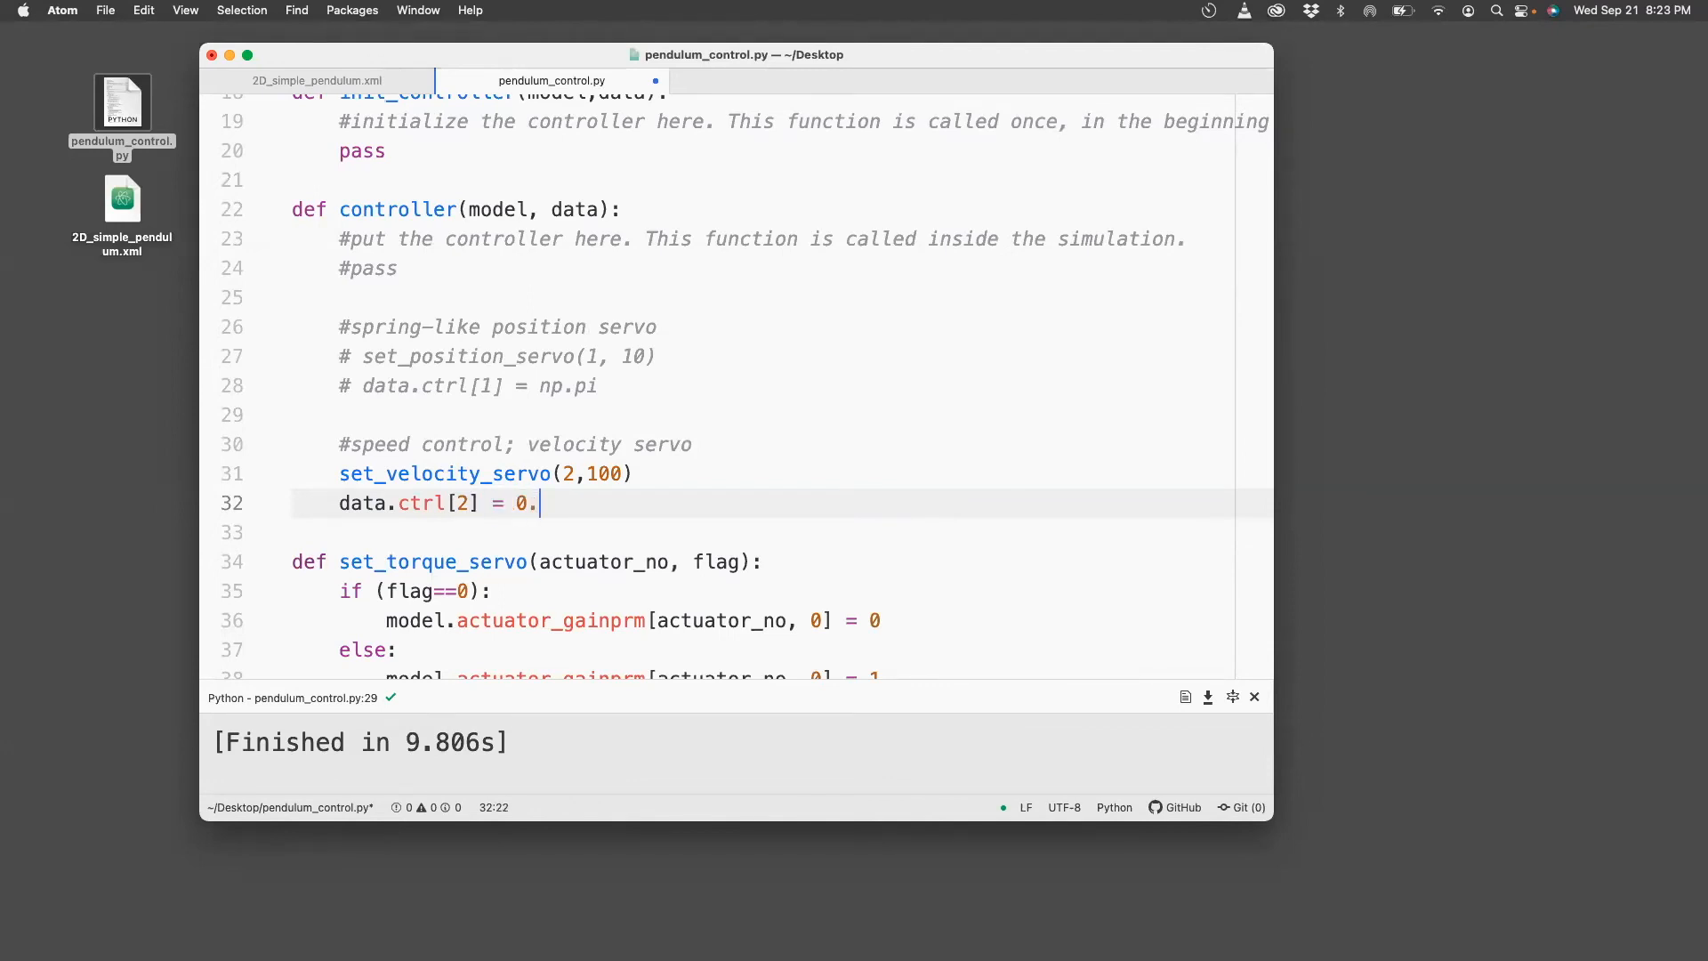
text(5)
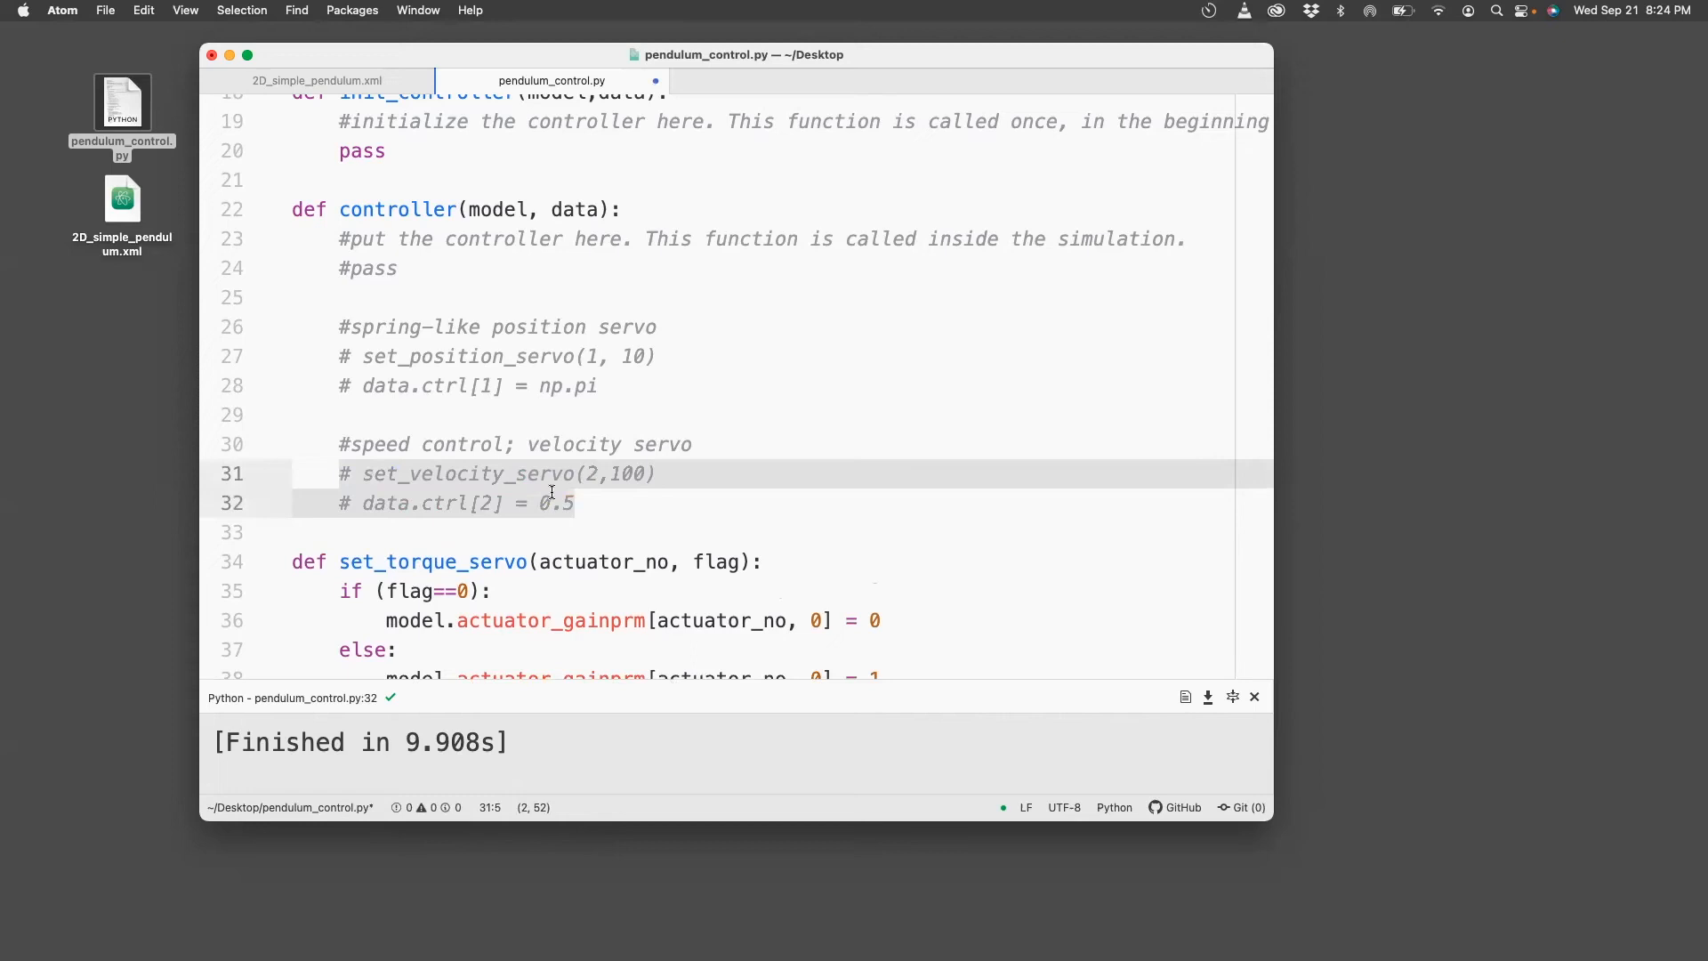
Add a '#position control; position/velocity servo' comment.
text(#)
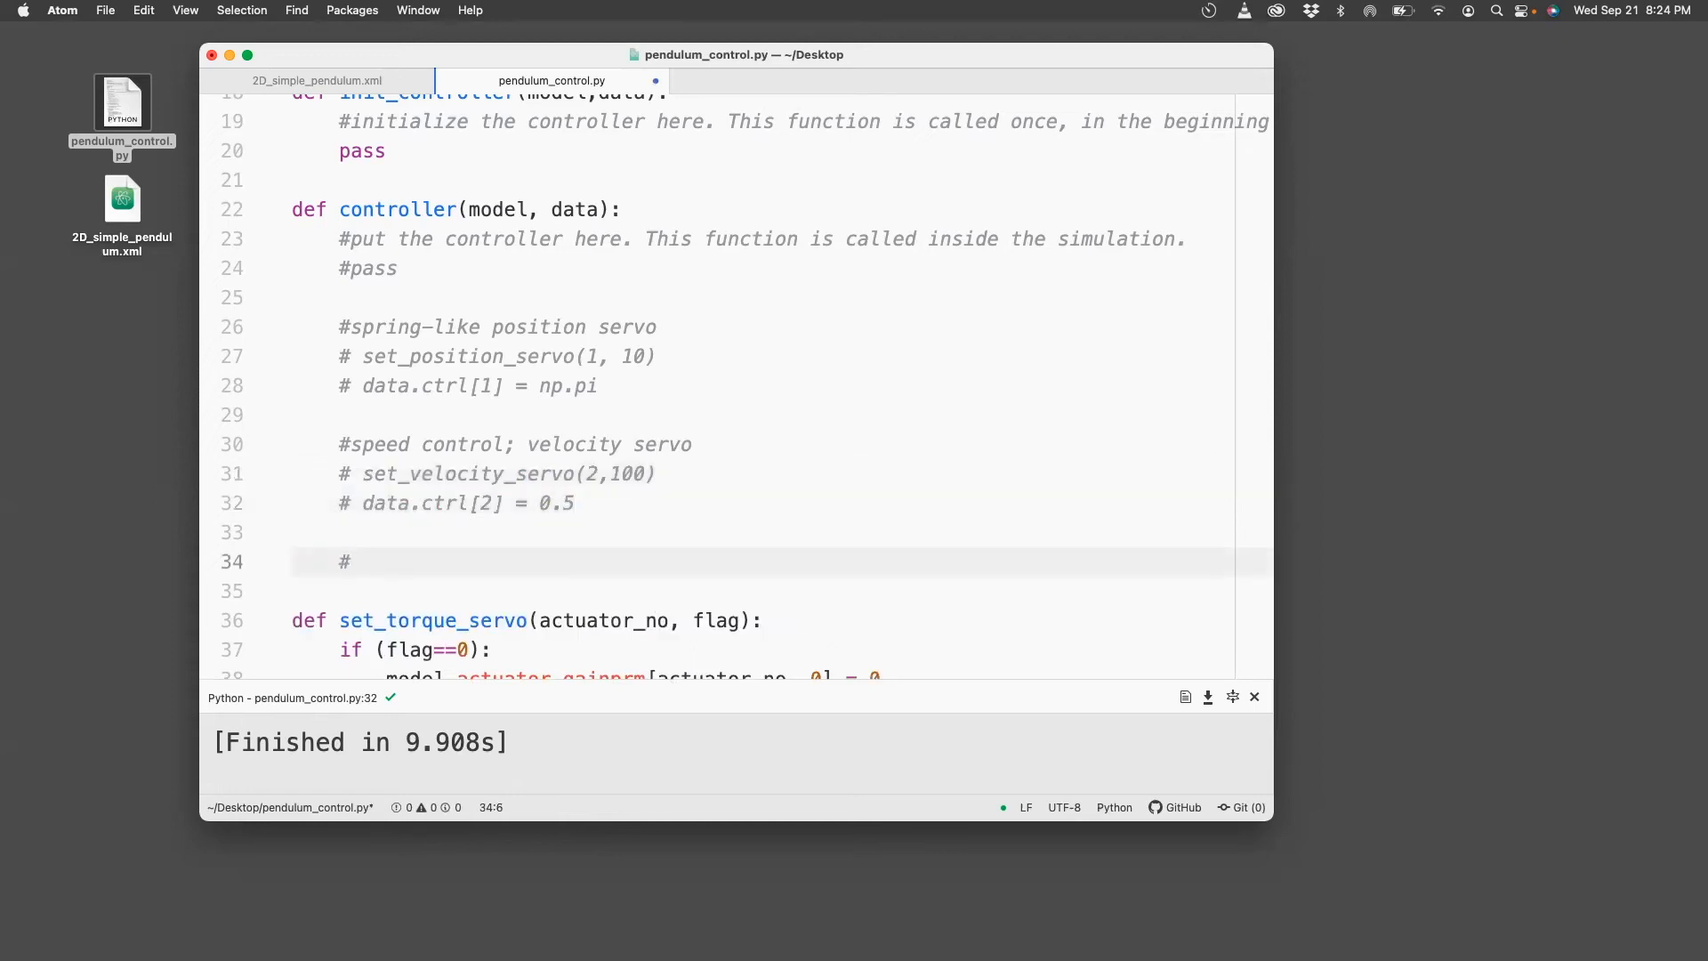
text(position control;)
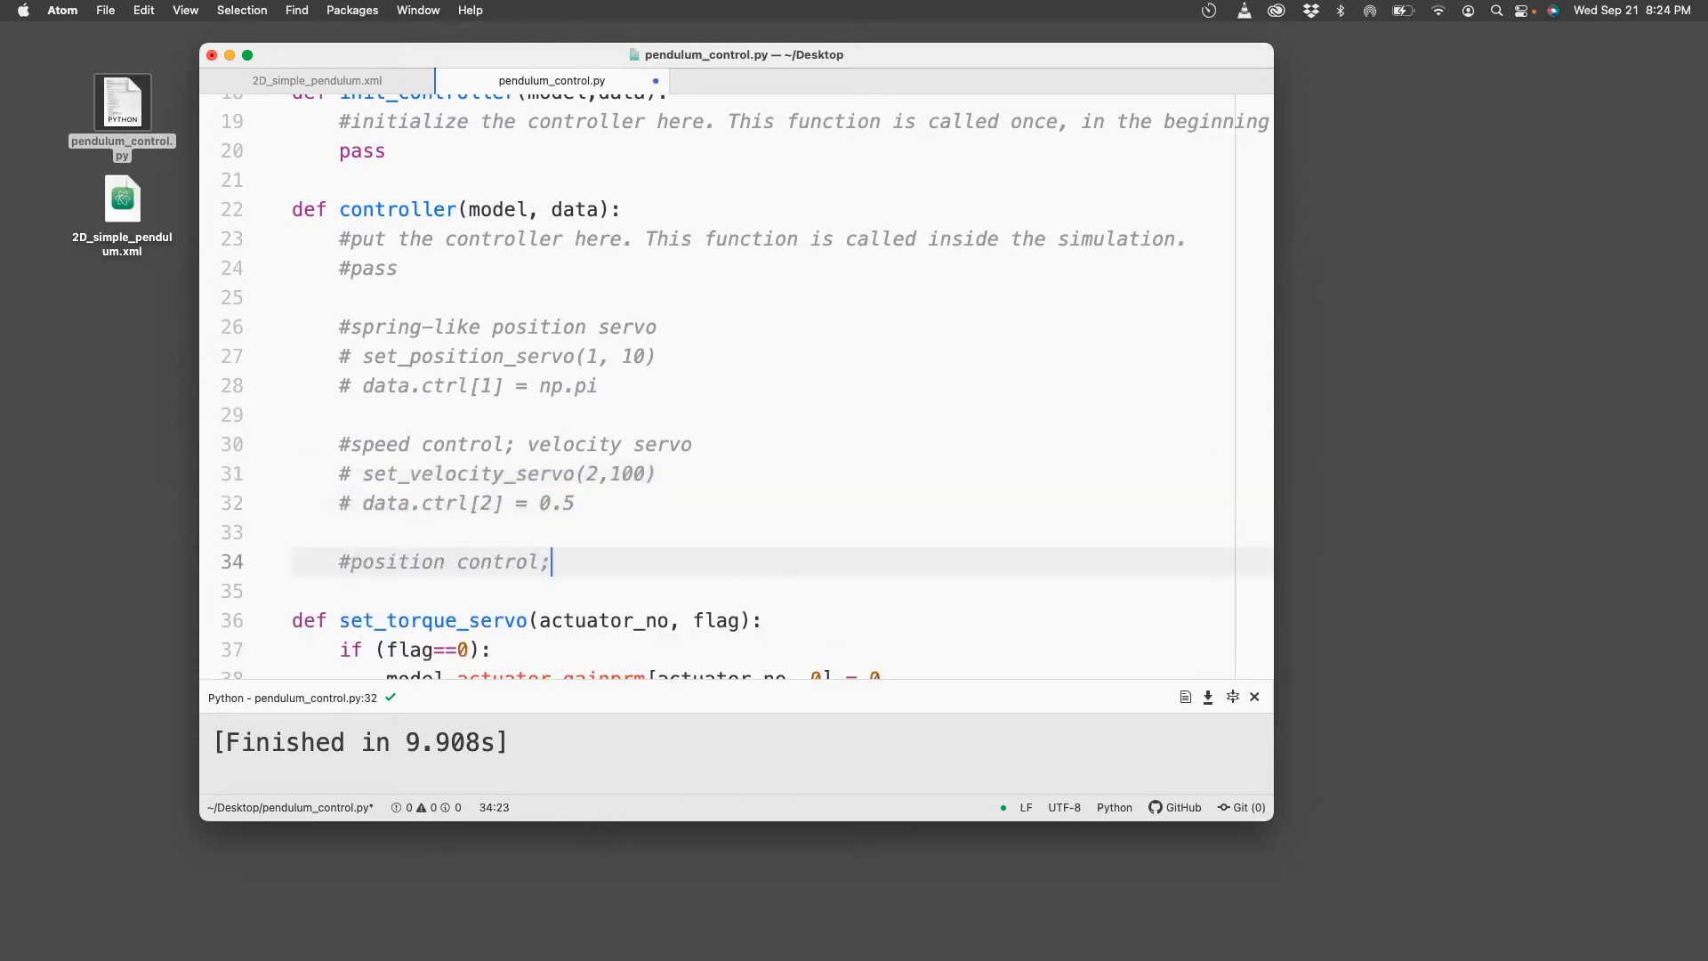
text(positi)
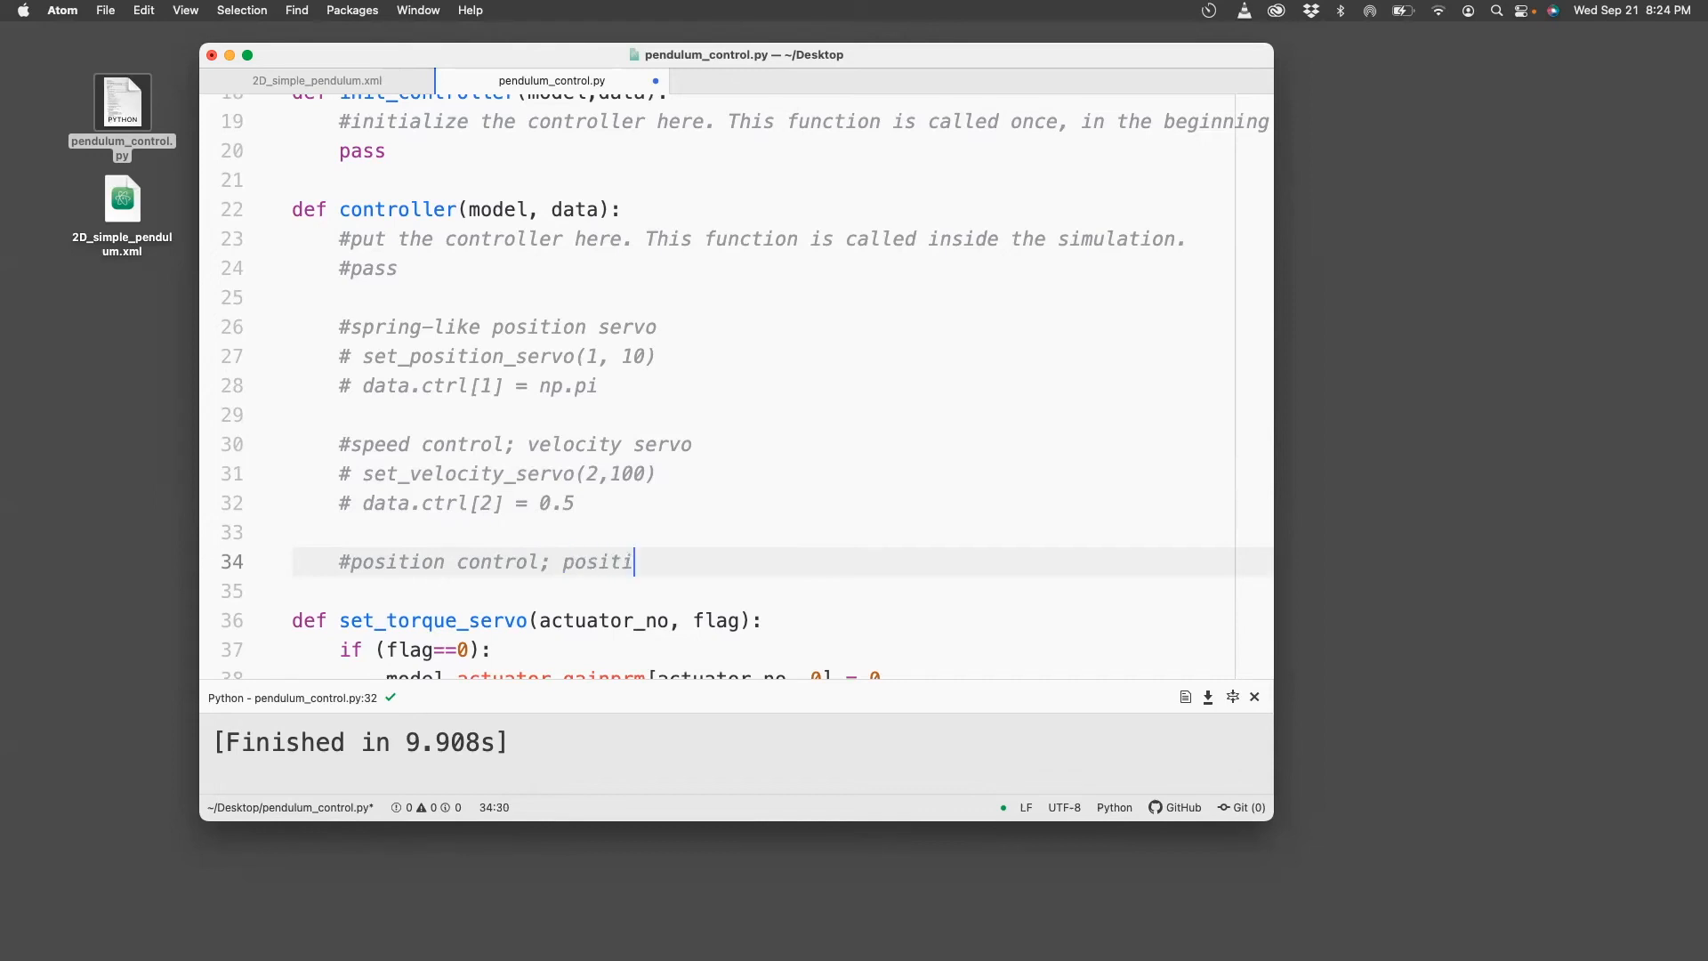
text(on/velocity servo)
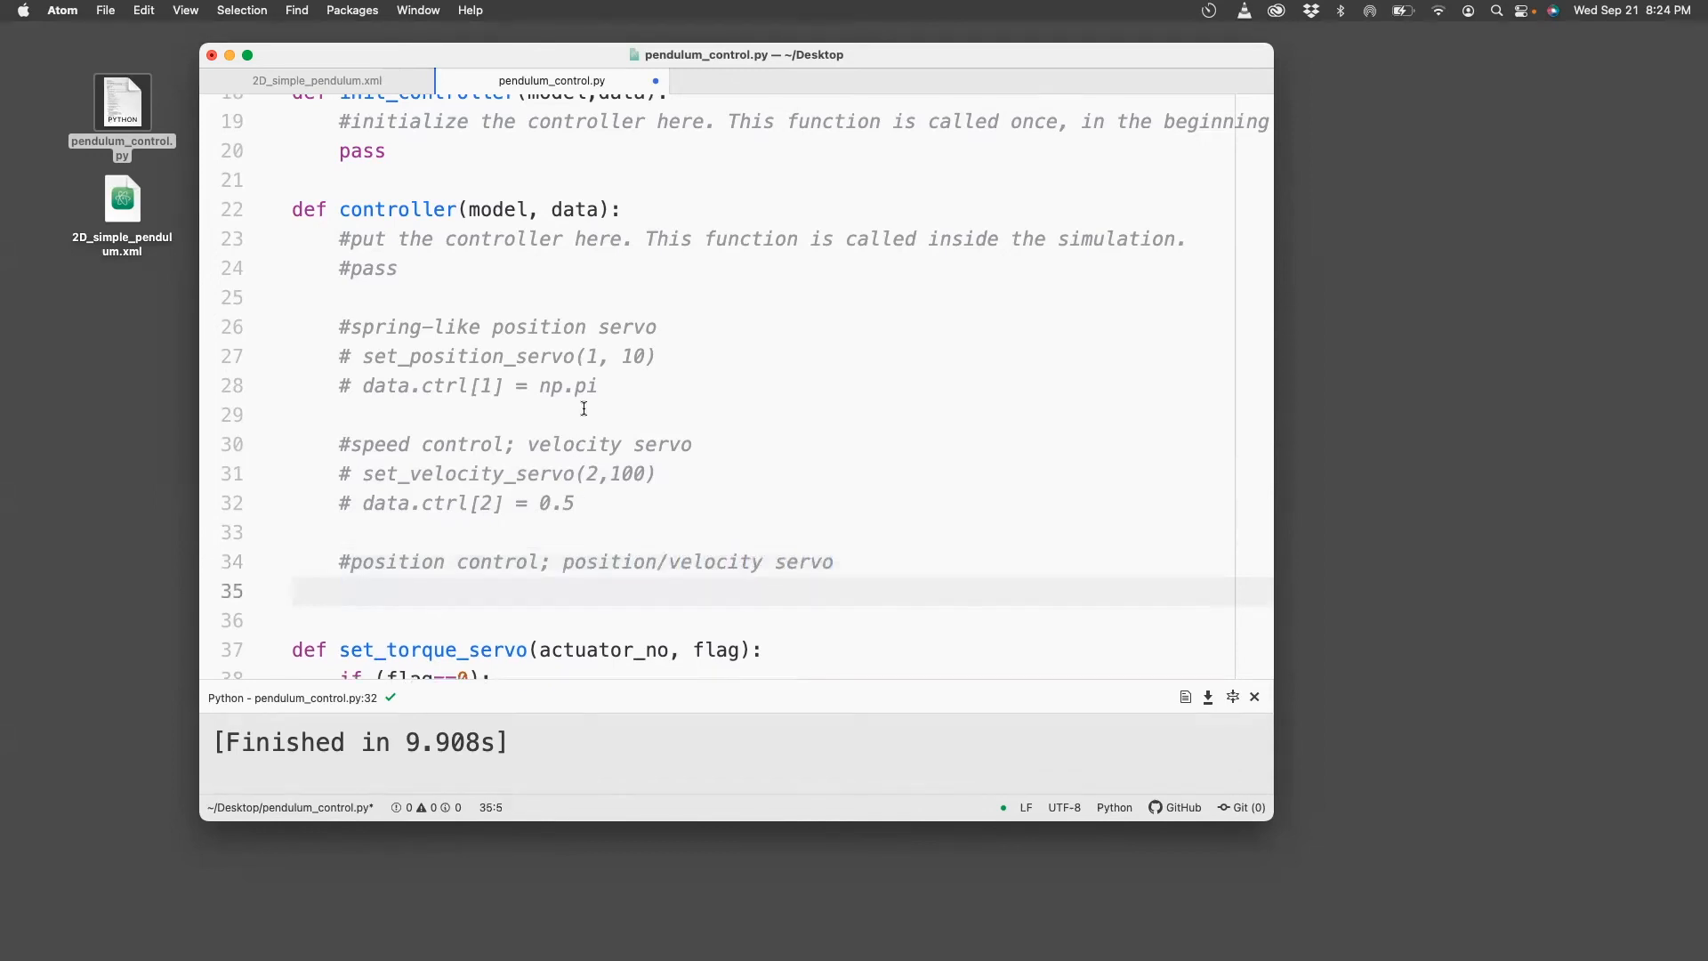
Insert set_position_servo(1, 100), set_velocity_servo(2,10) and data.ctrl[1] = np.pi.
double_click(474, 356)
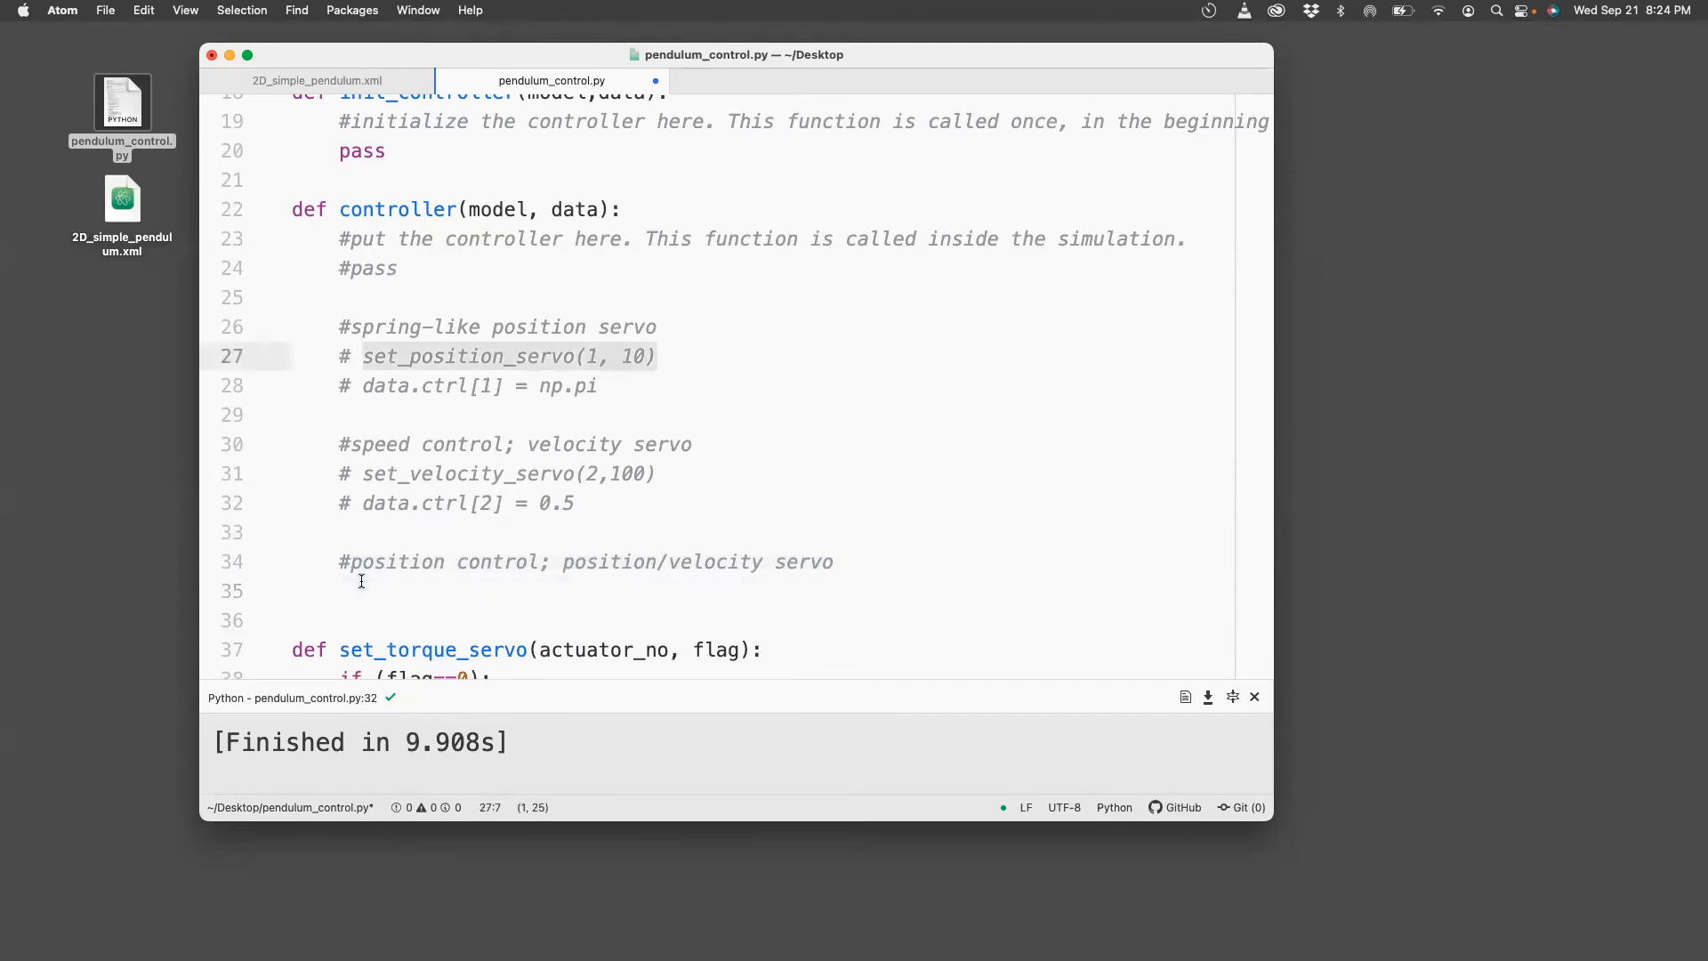
text(set_position_servo(1, 10))
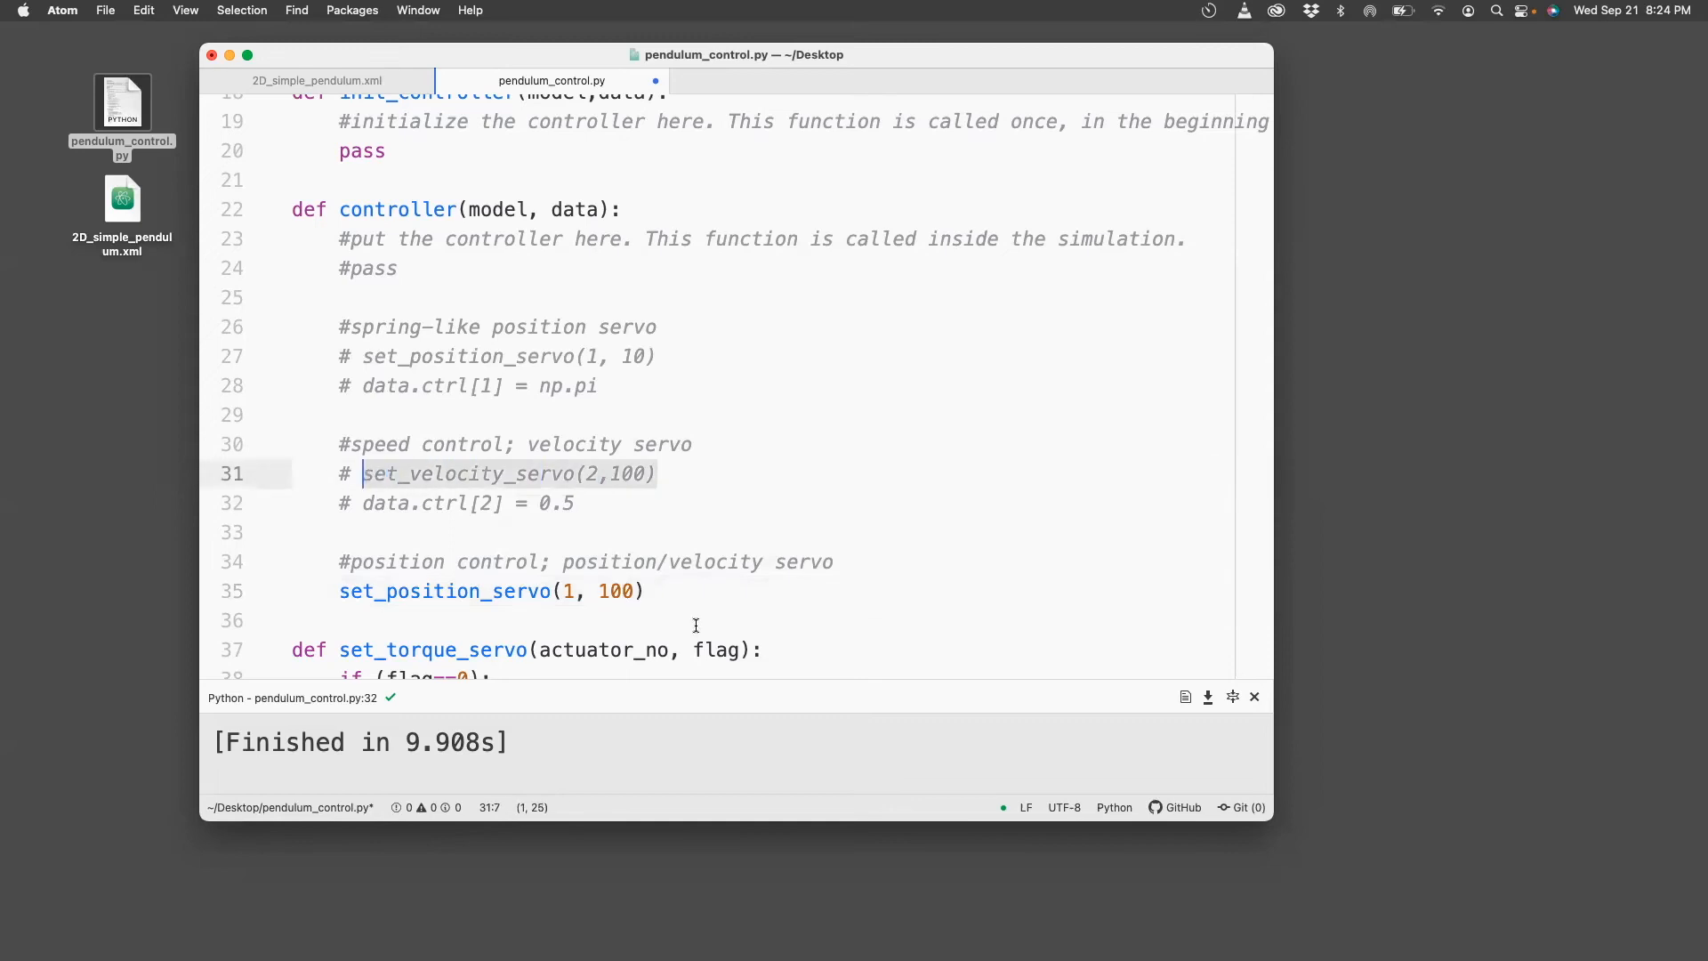
click(654, 592)
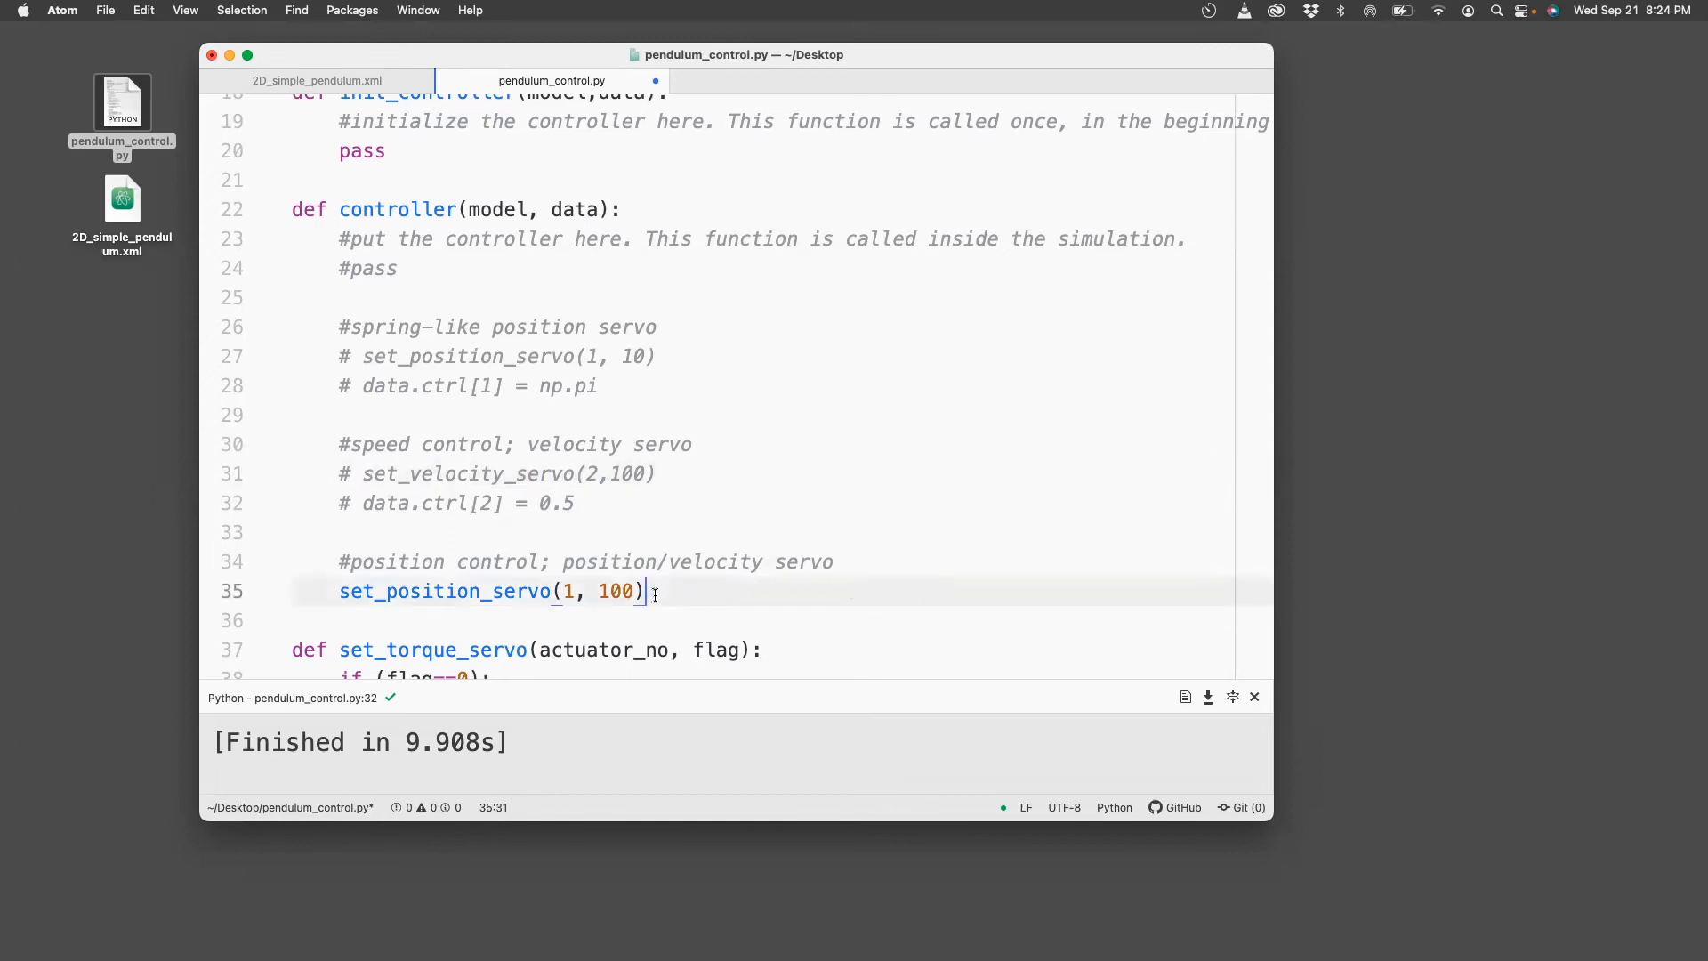
text(set_velocity_servo(2,100))
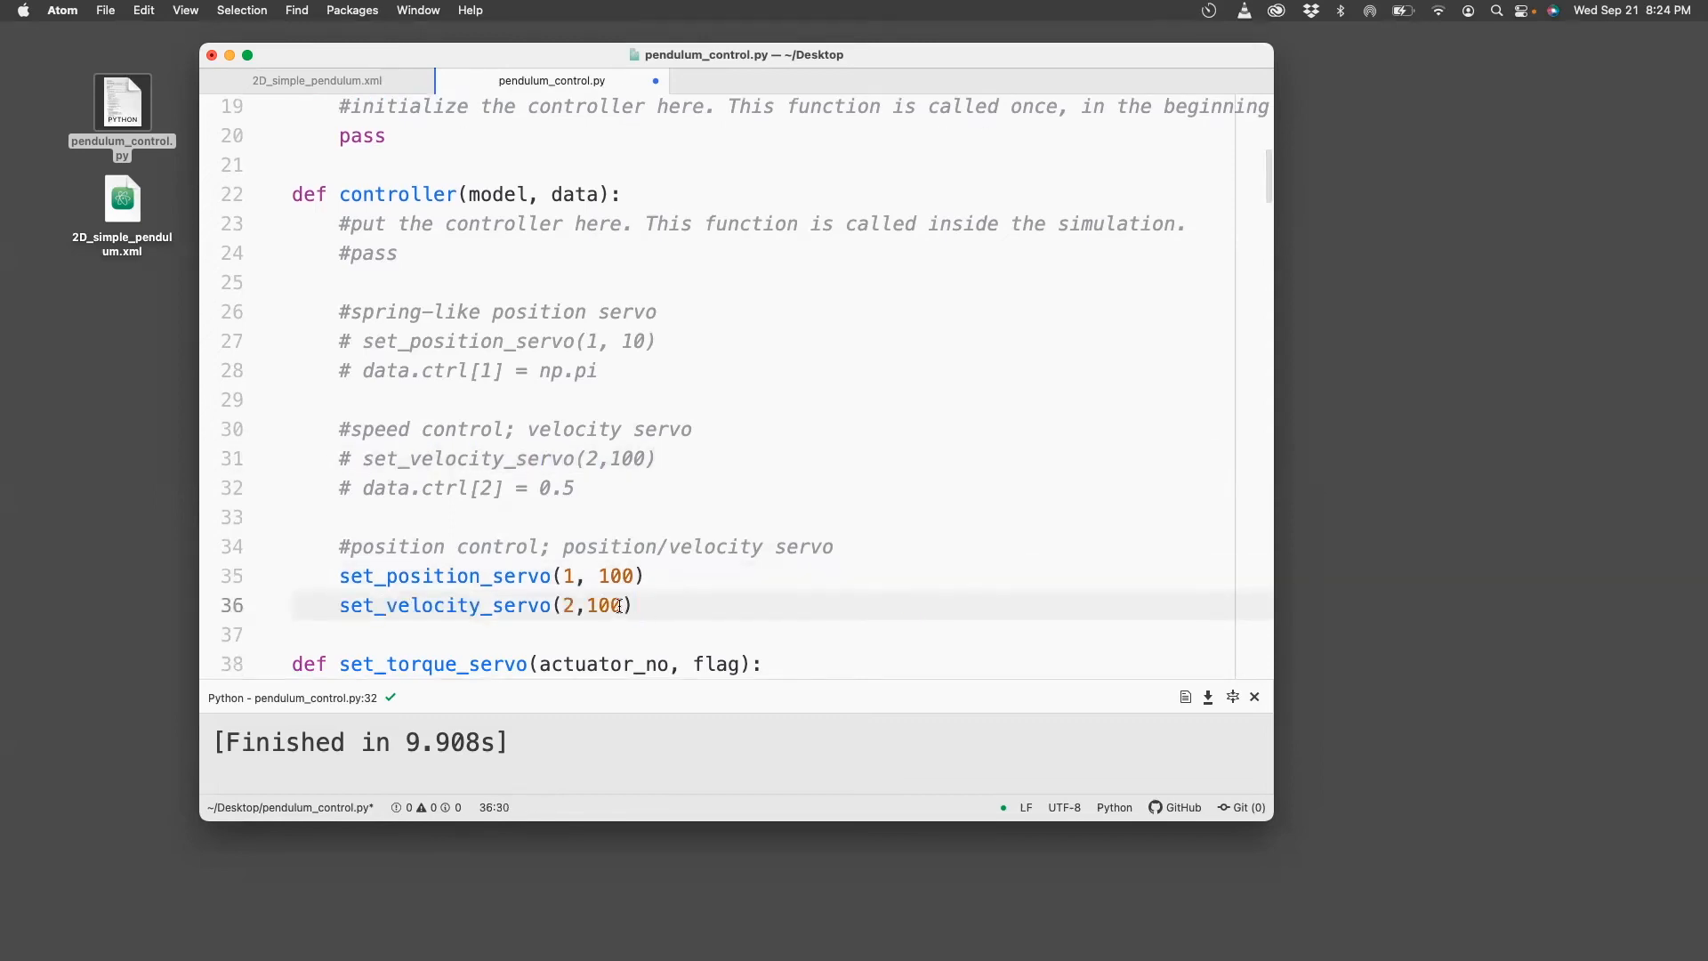
key(backspace)
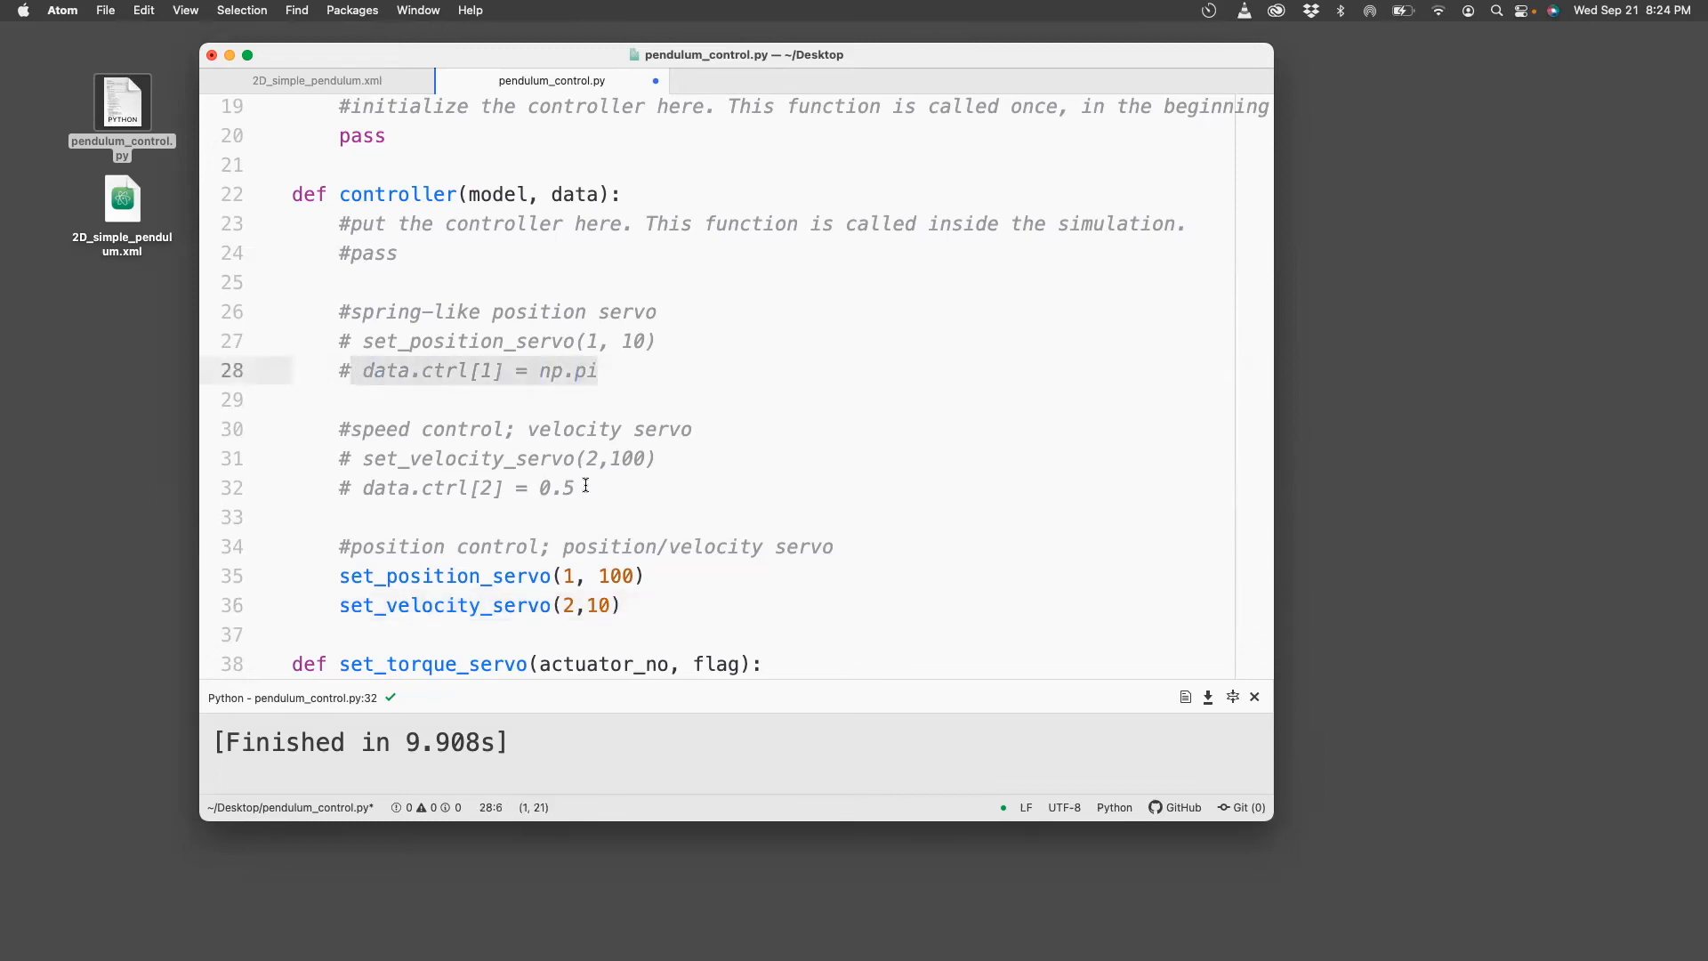
click(364, 487)
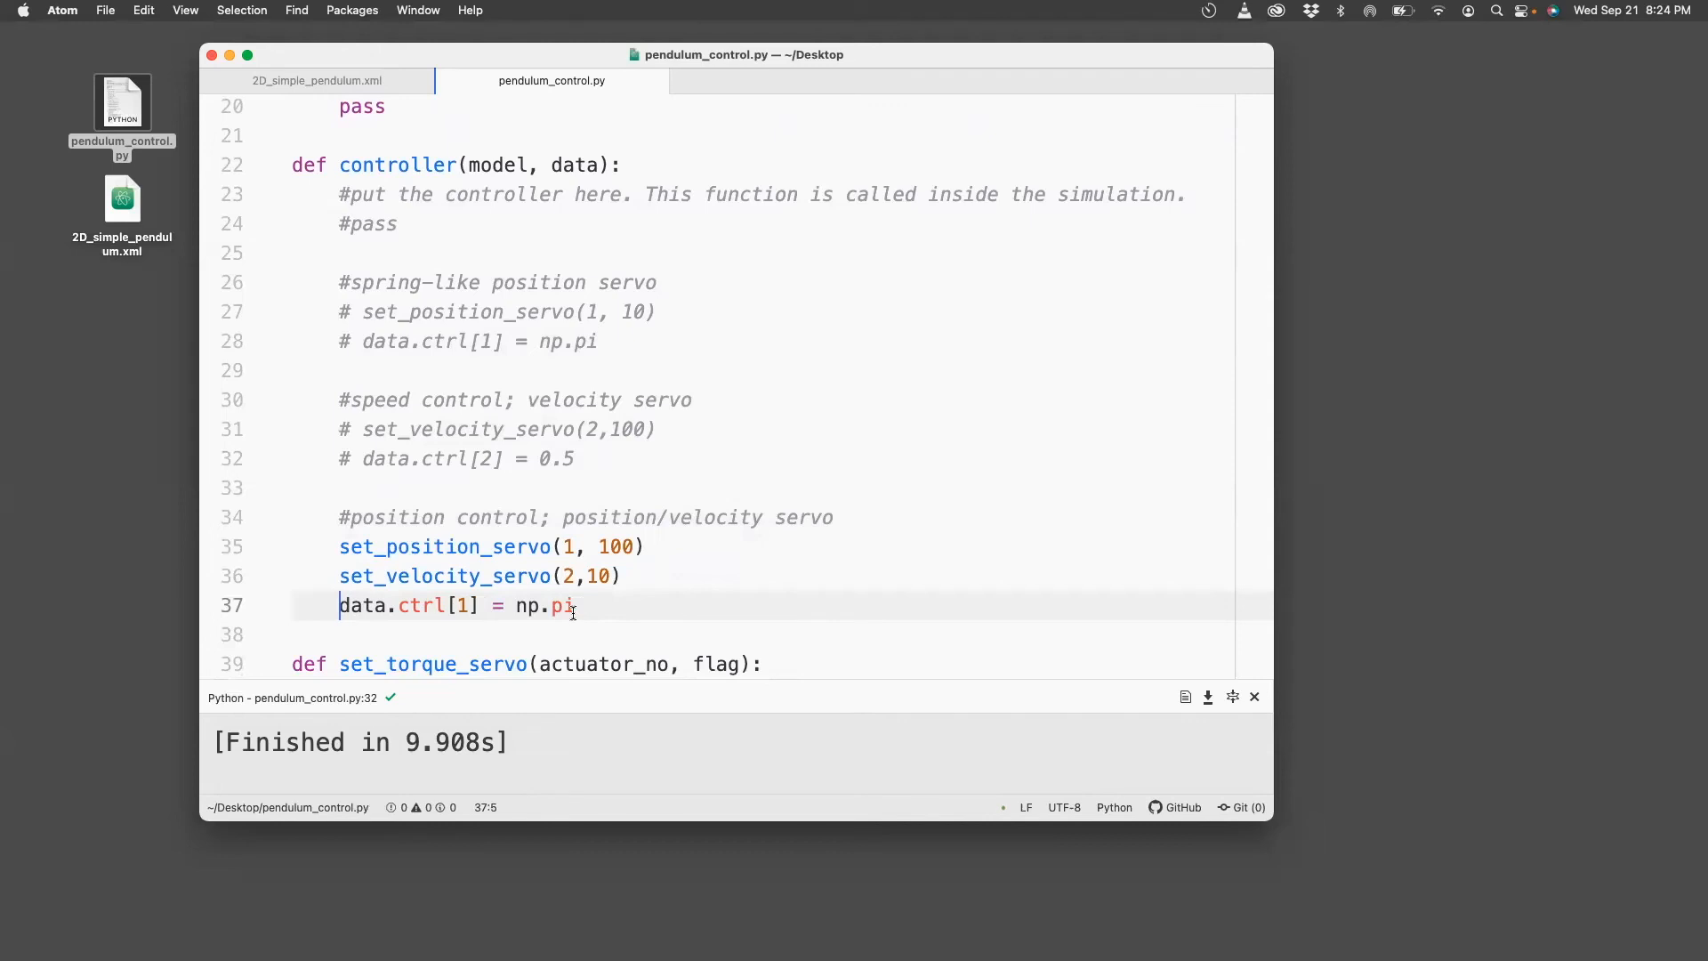
mouse_move(607, 599)
text(#torq)
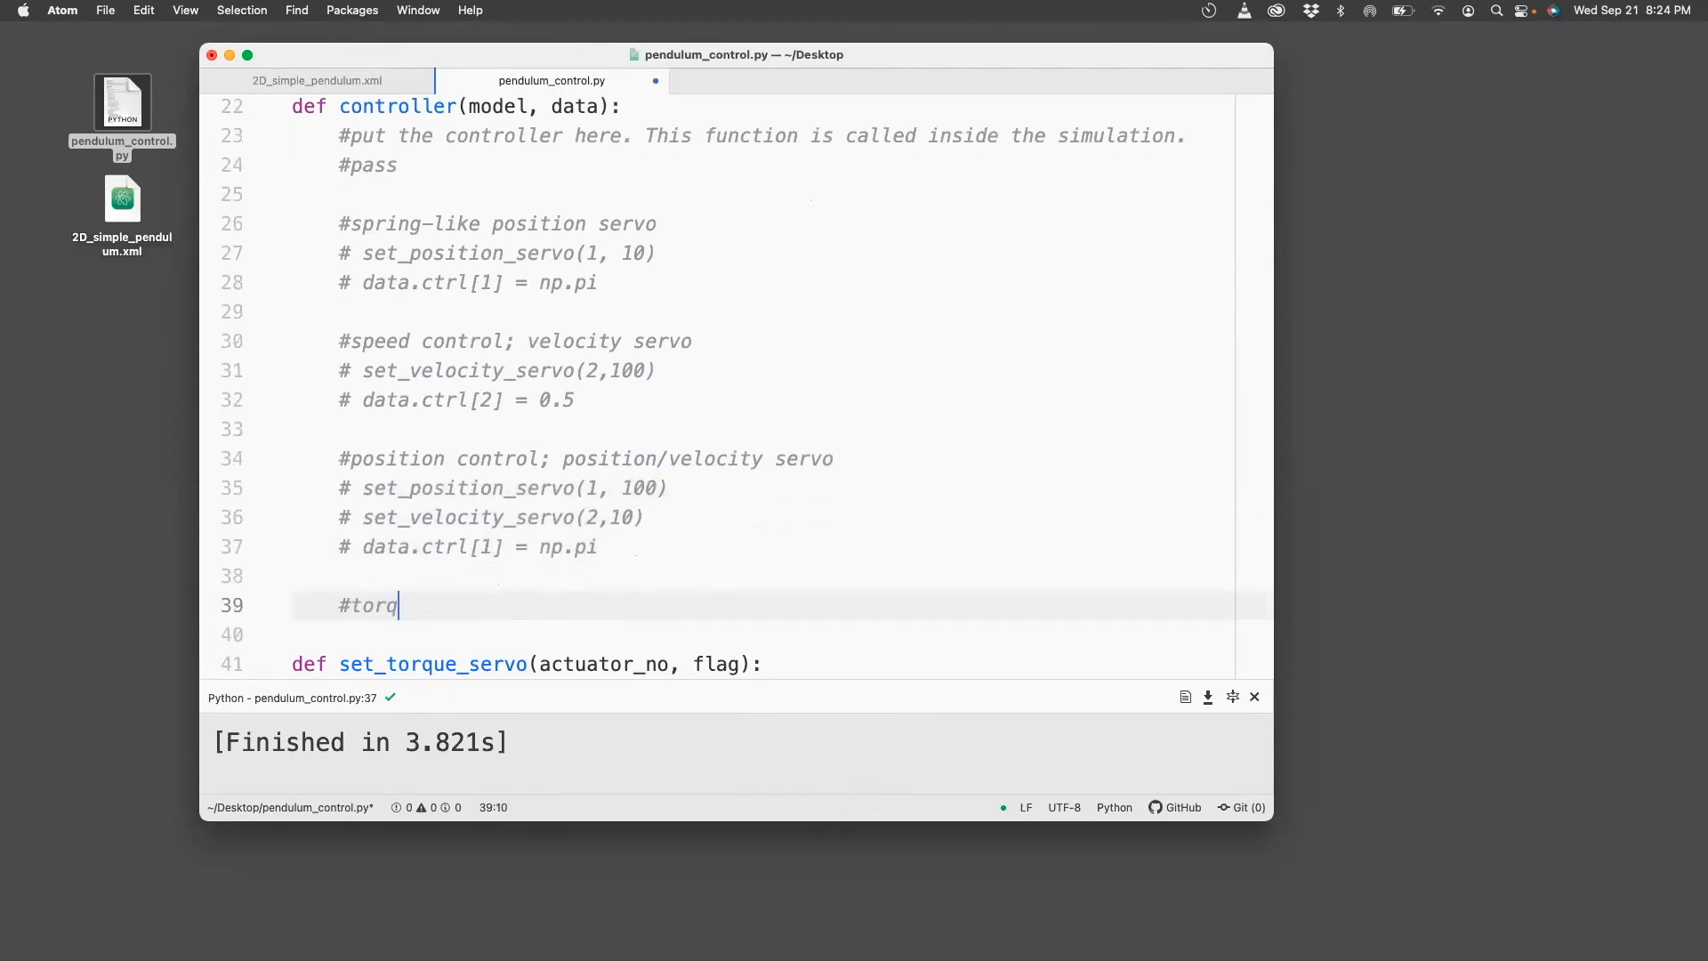
Start a '#torque control;' section with set_torque_servo(0, 1) and a data.ctrl[0] line.
text(ue control)
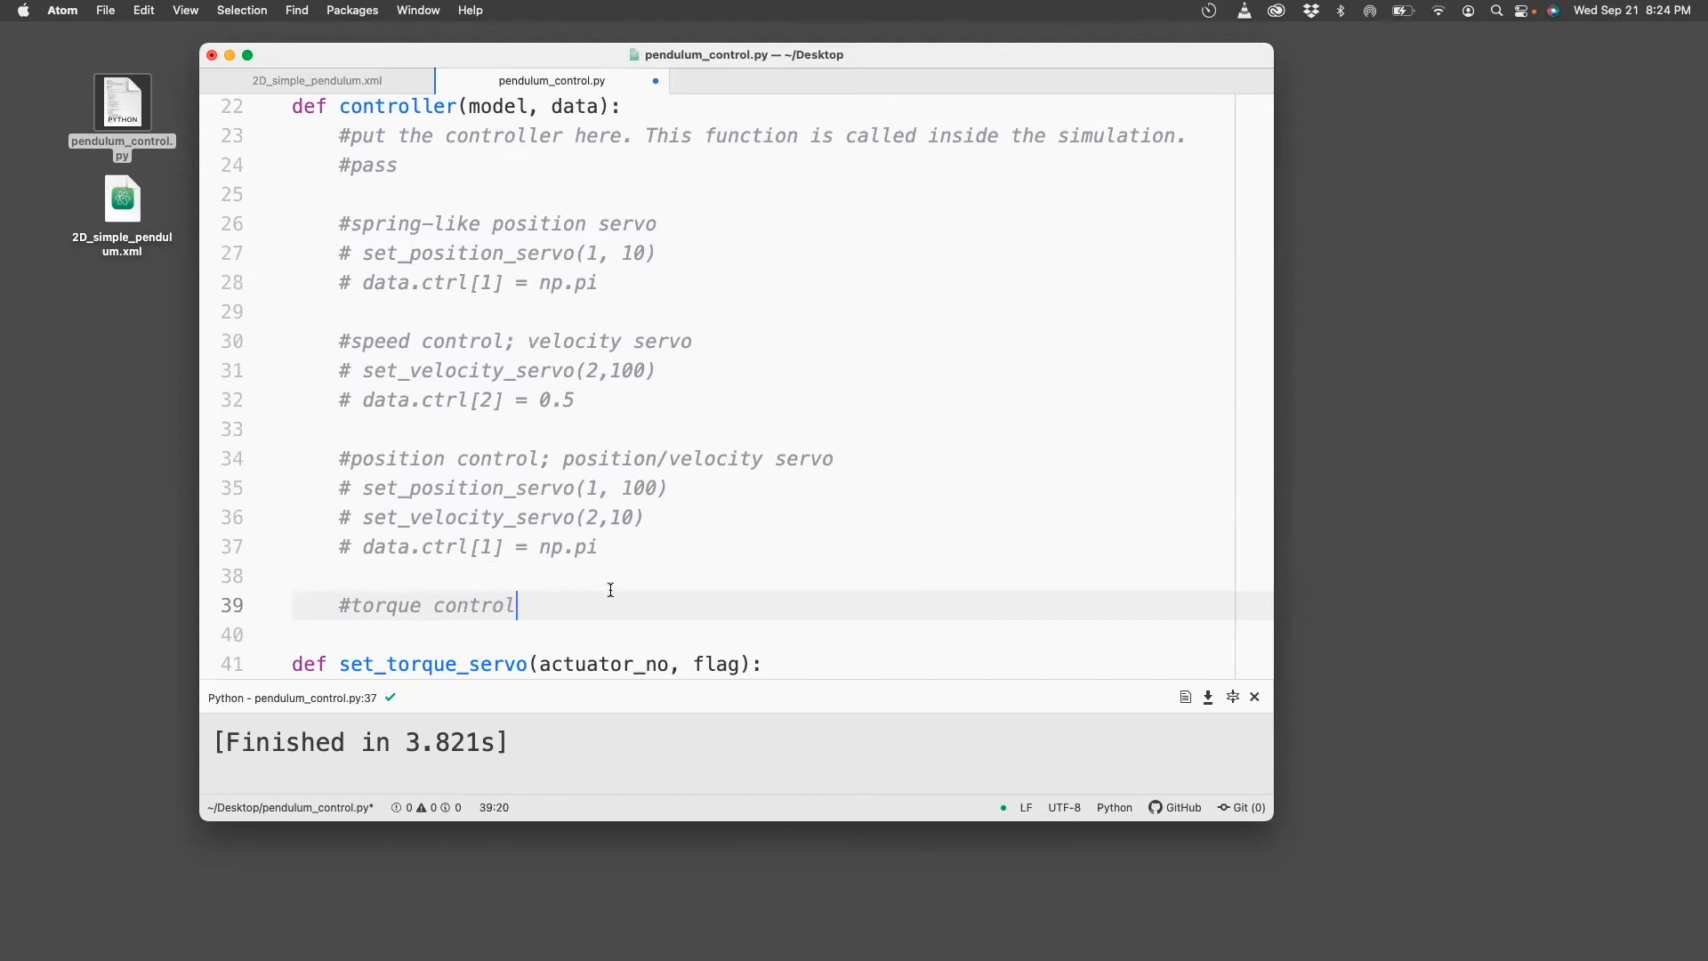
text(;)
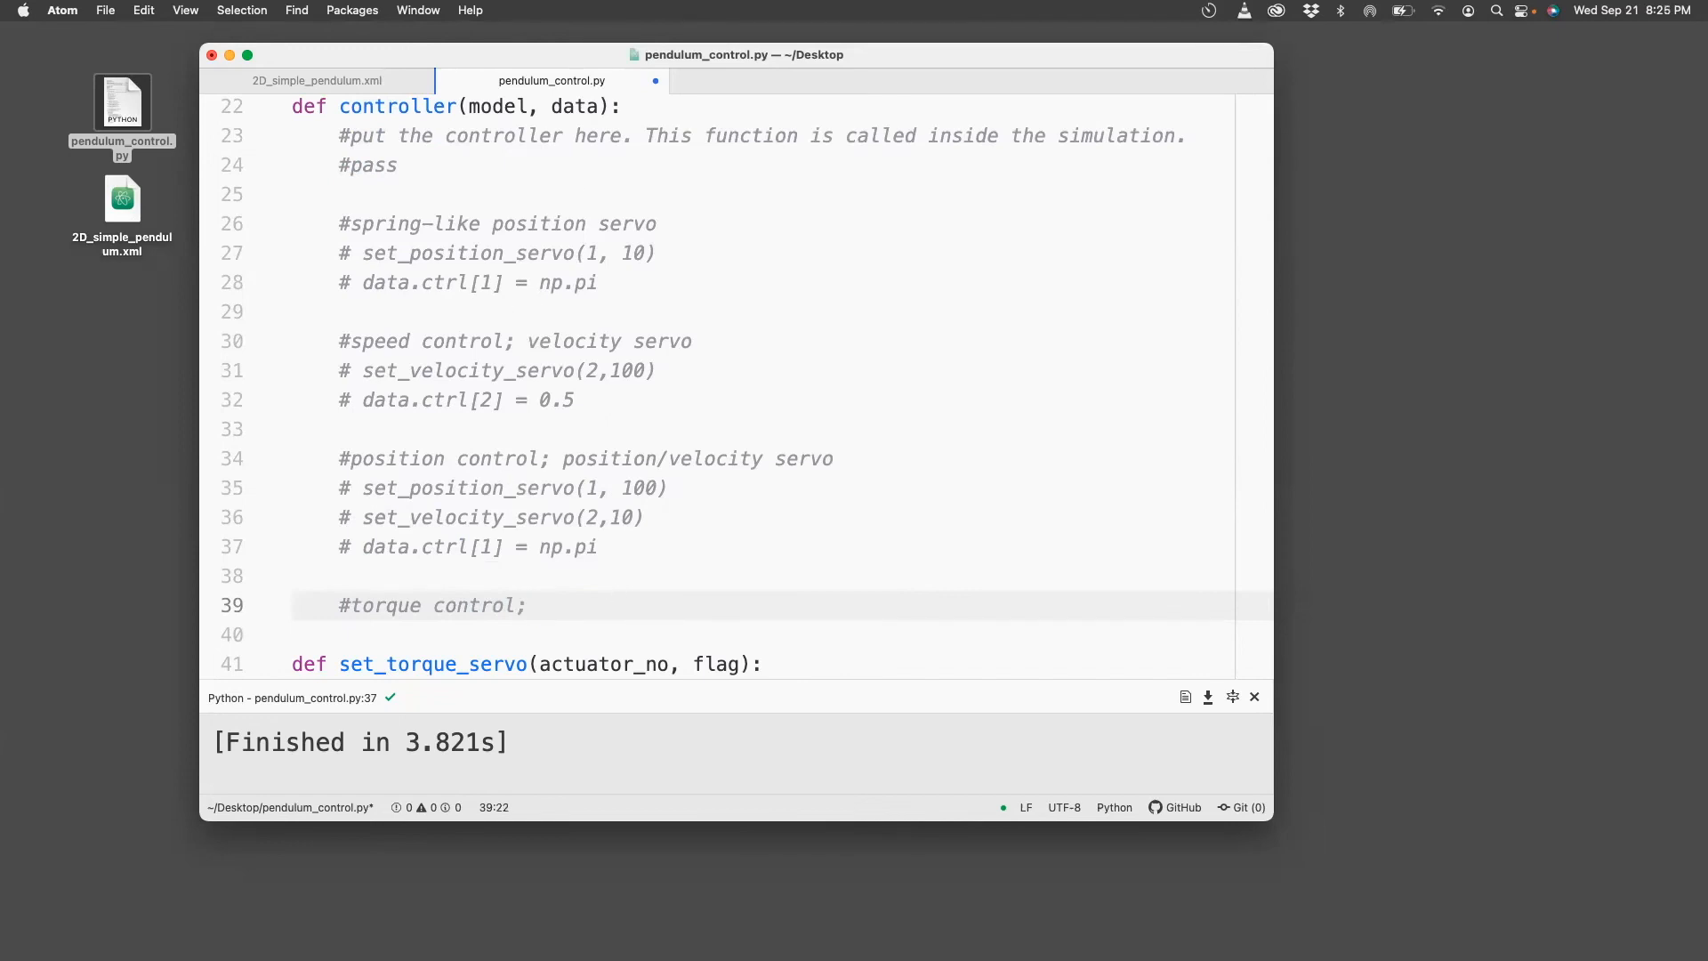
key(enter)
text(set_torque_servo(, 100))
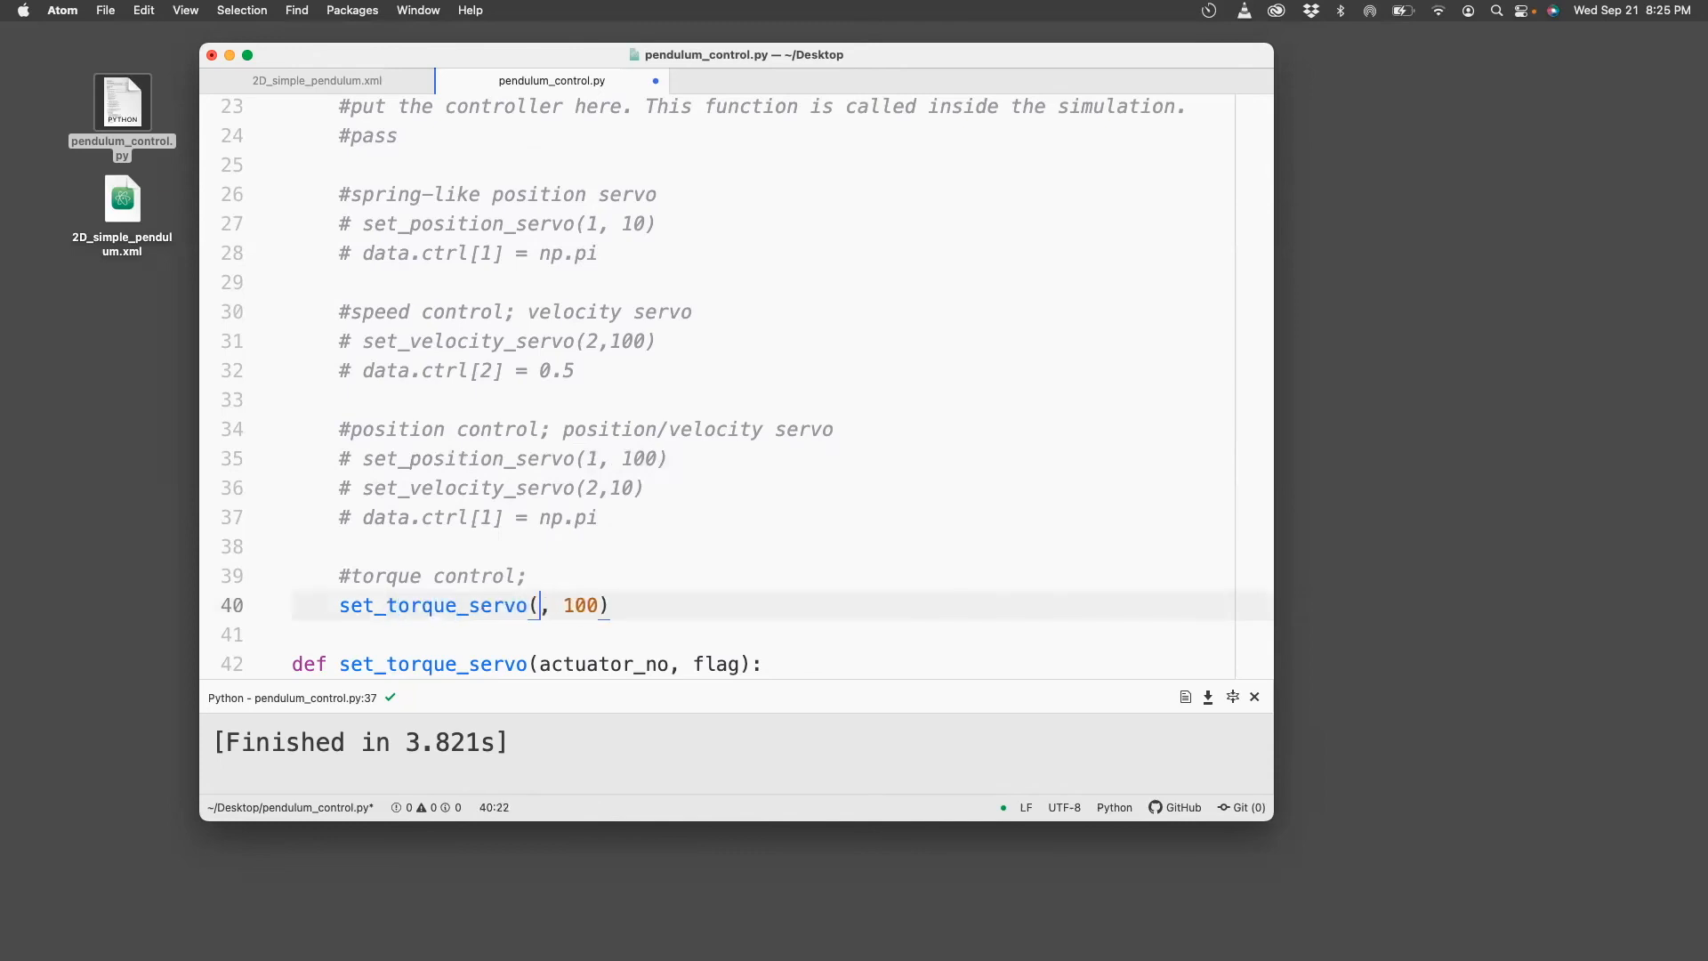
click(316, 79)
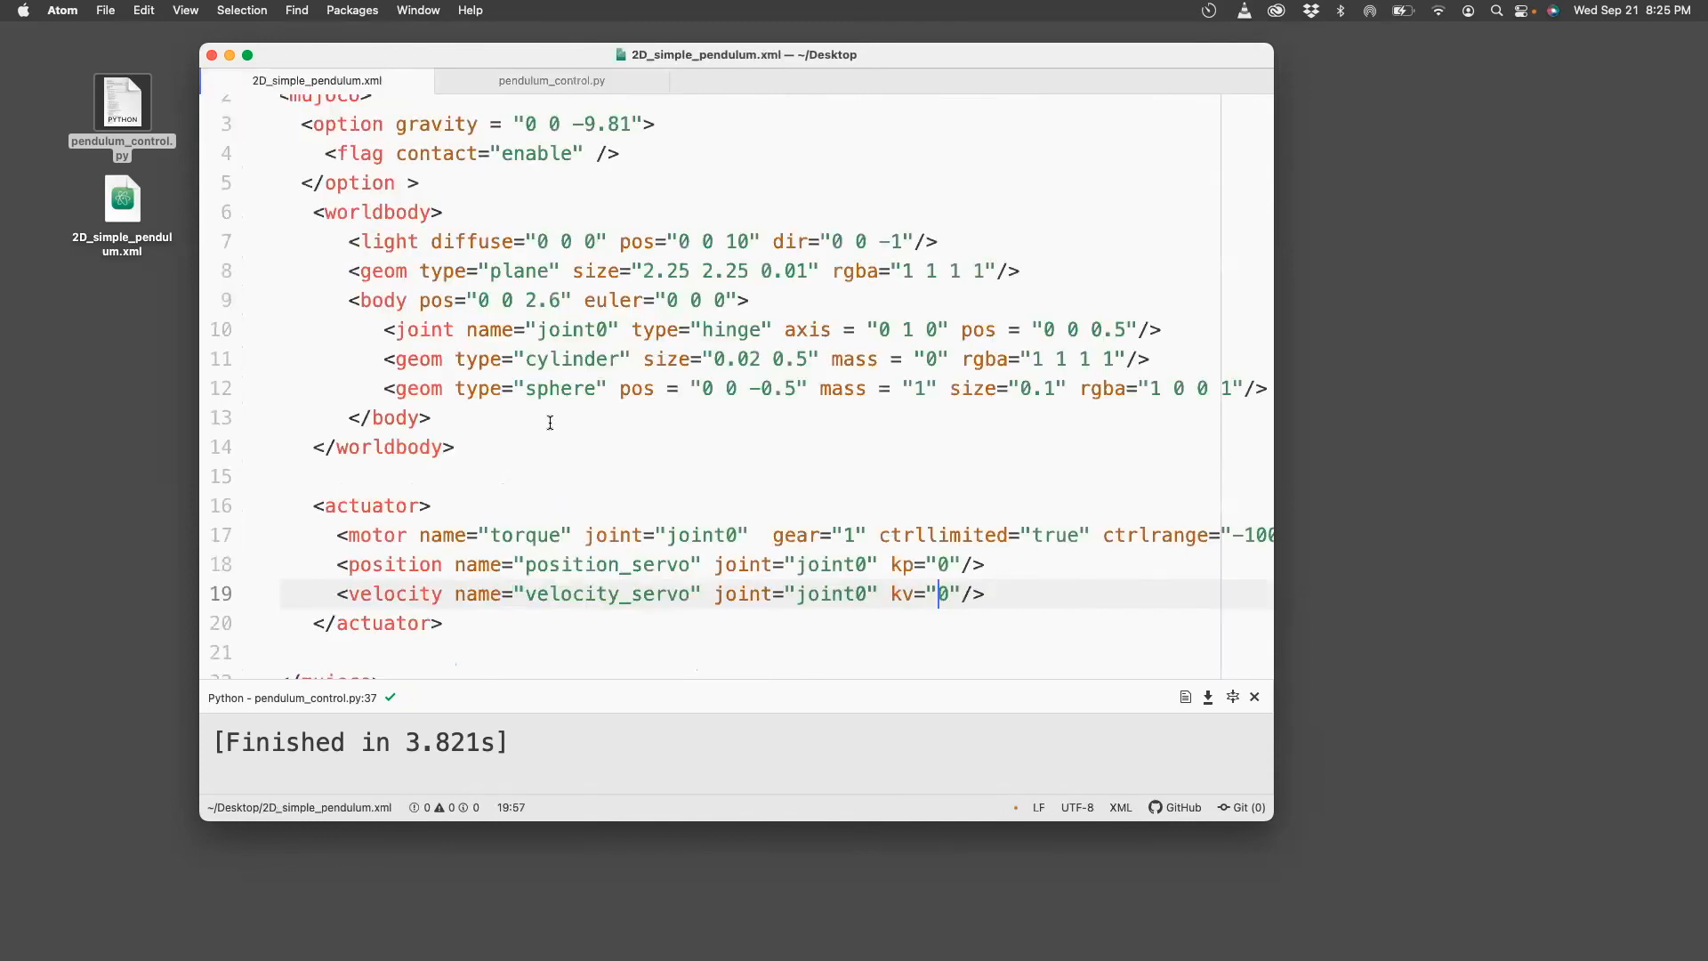
click(553, 81)
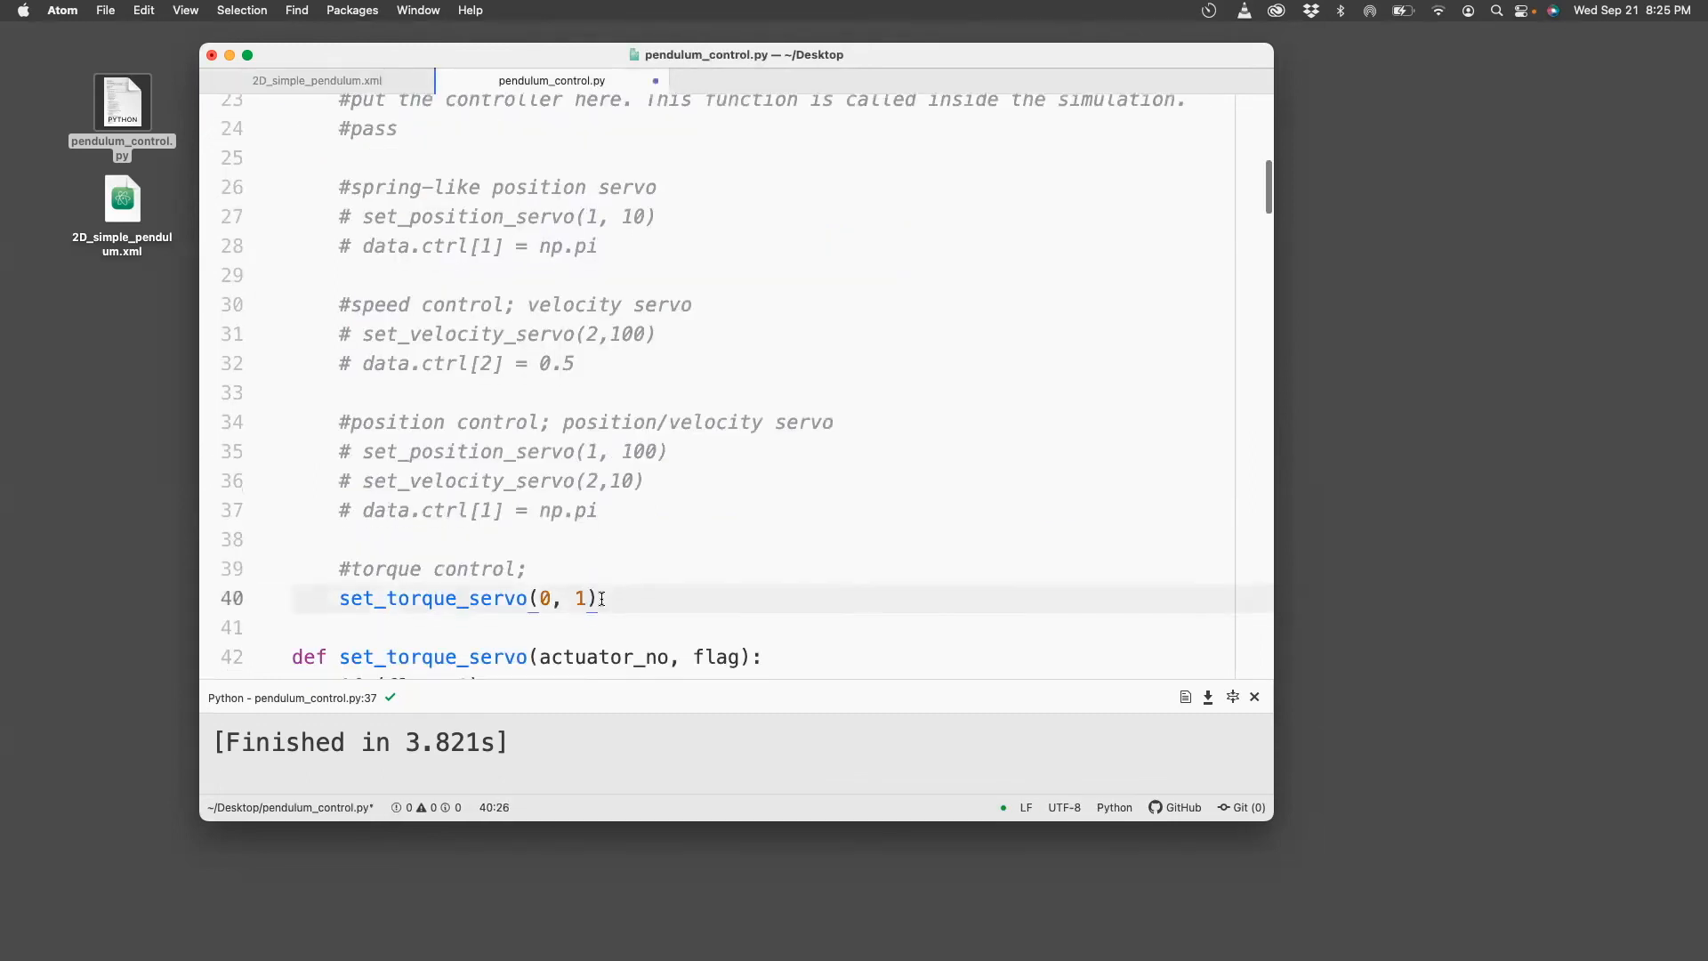
scroll(down, 3)
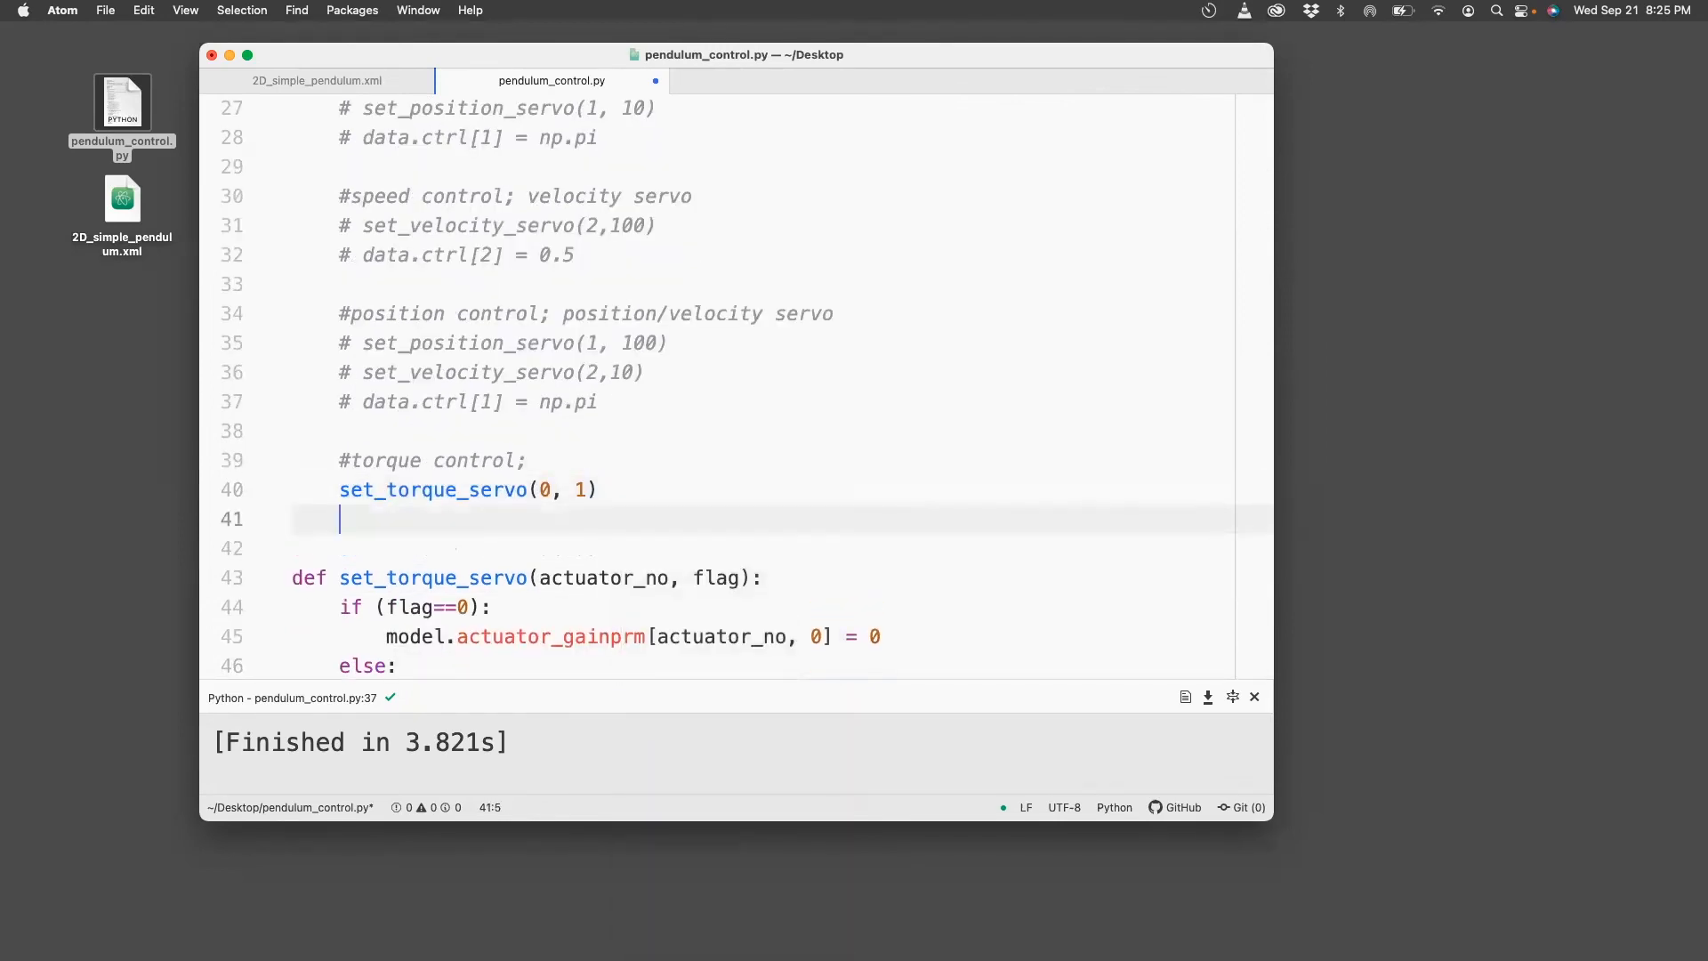
text(data.ctr)
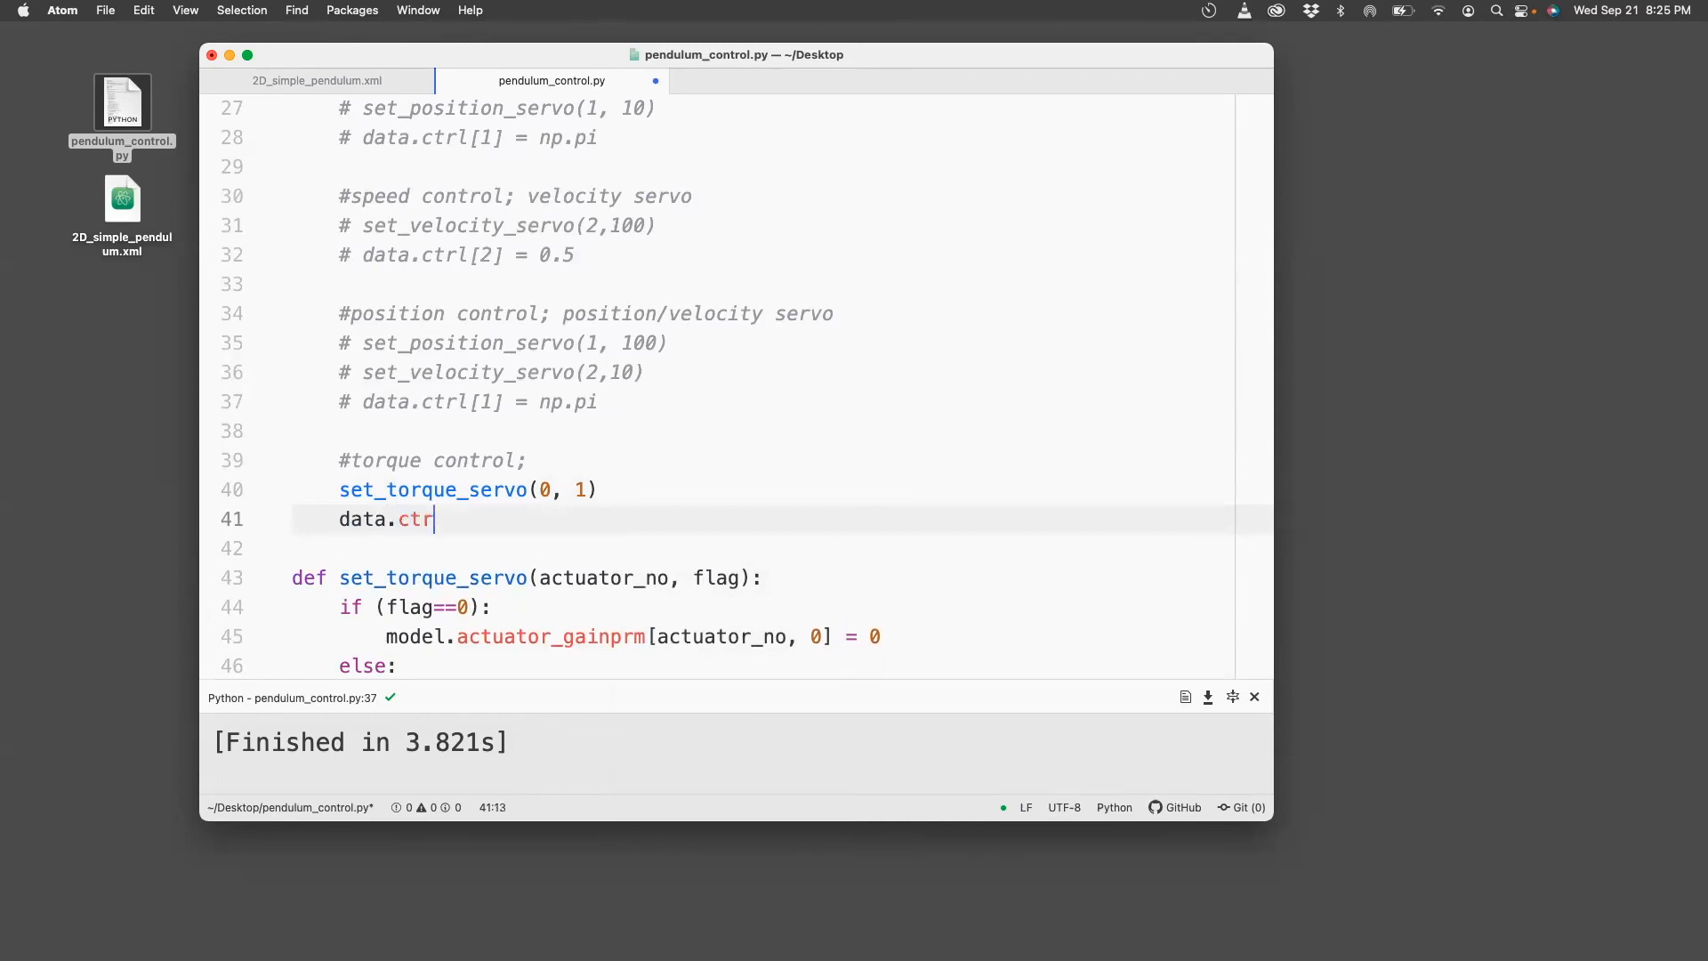
text(l)
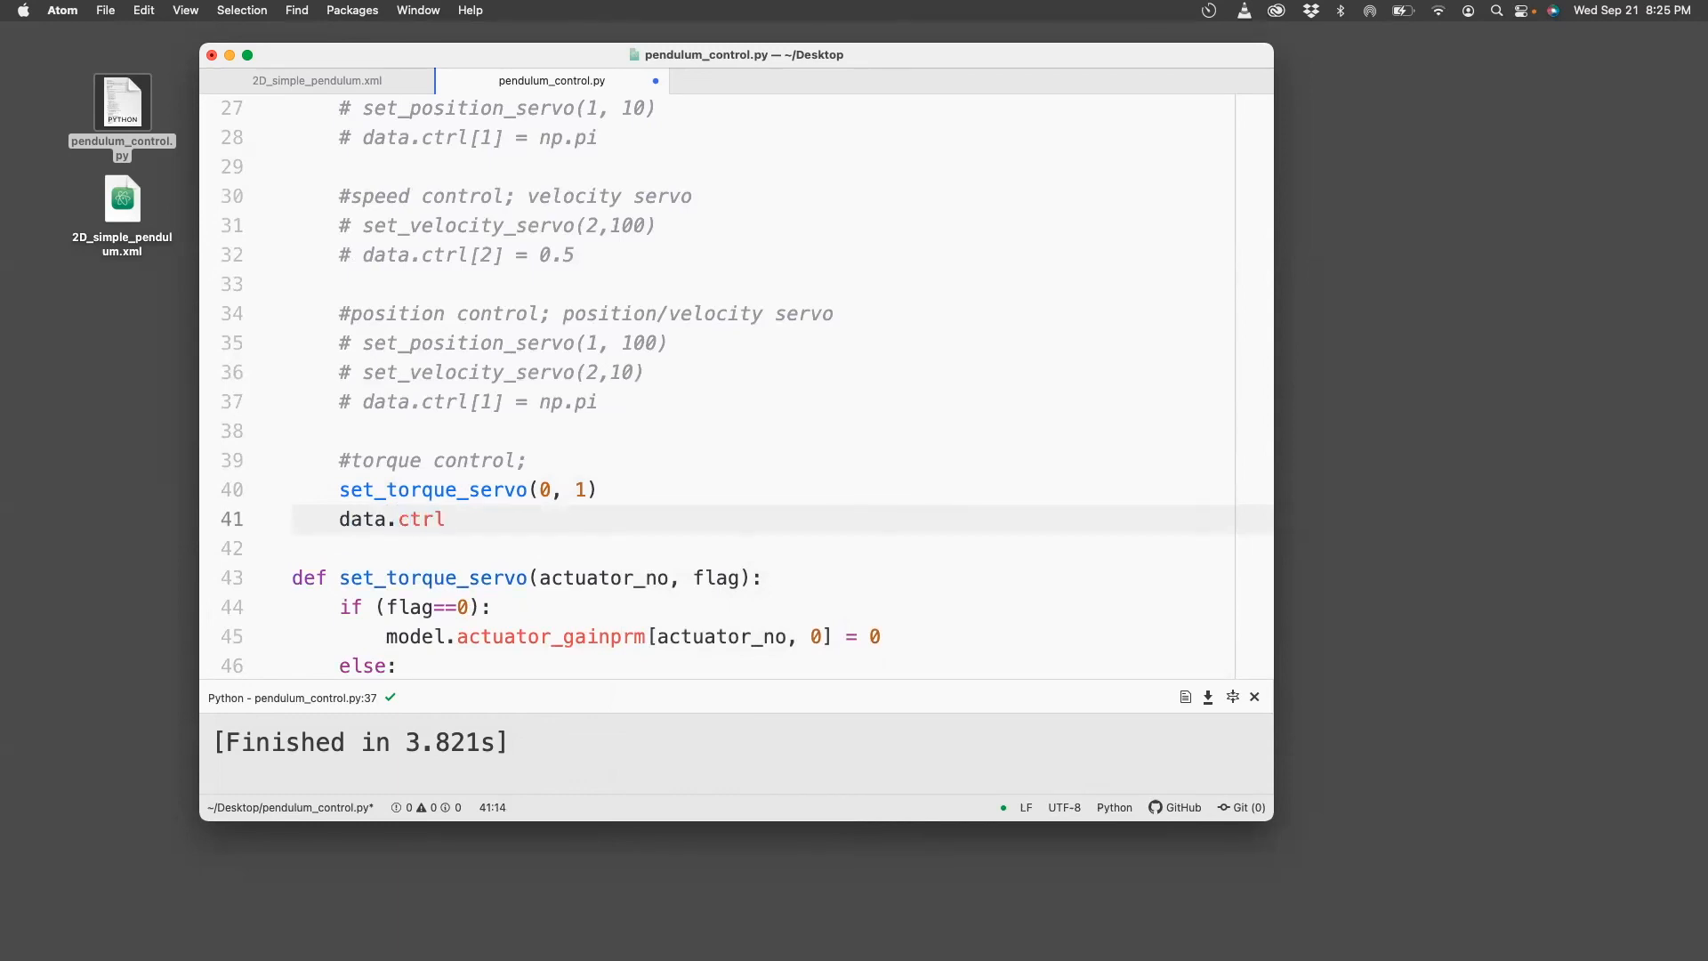
text([0])
click(764, 401)
text( #)
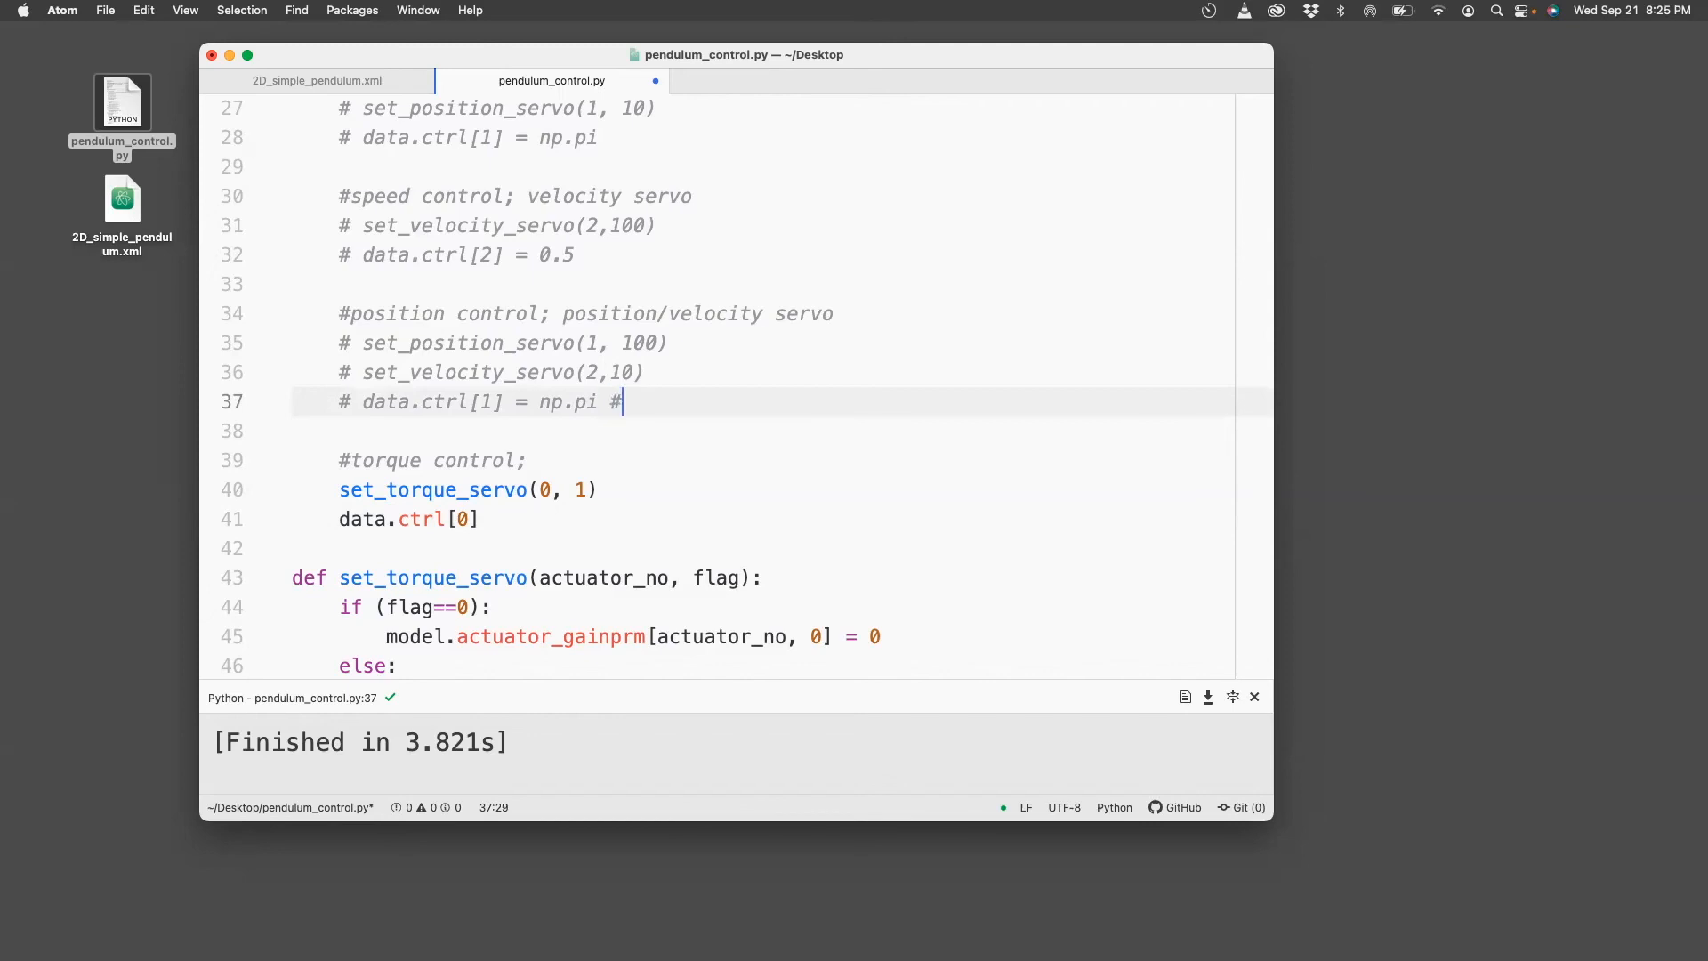
Tag the control lines with #position, #velocity and #torque comments.
text(position)
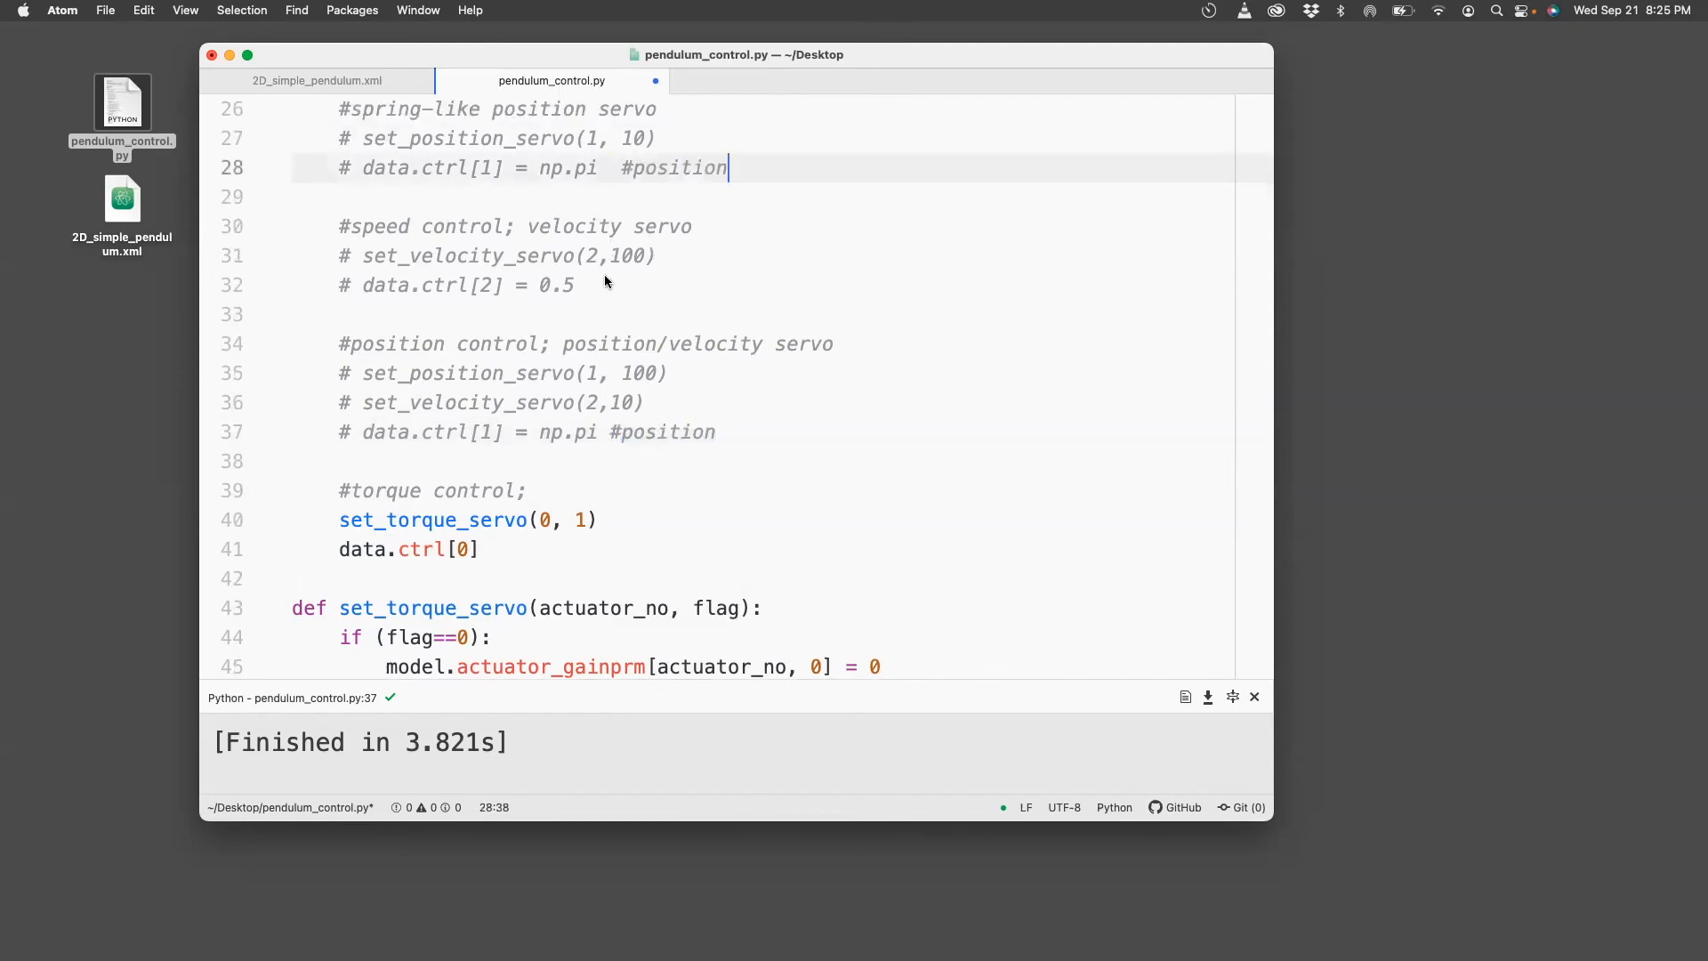
text(#p)
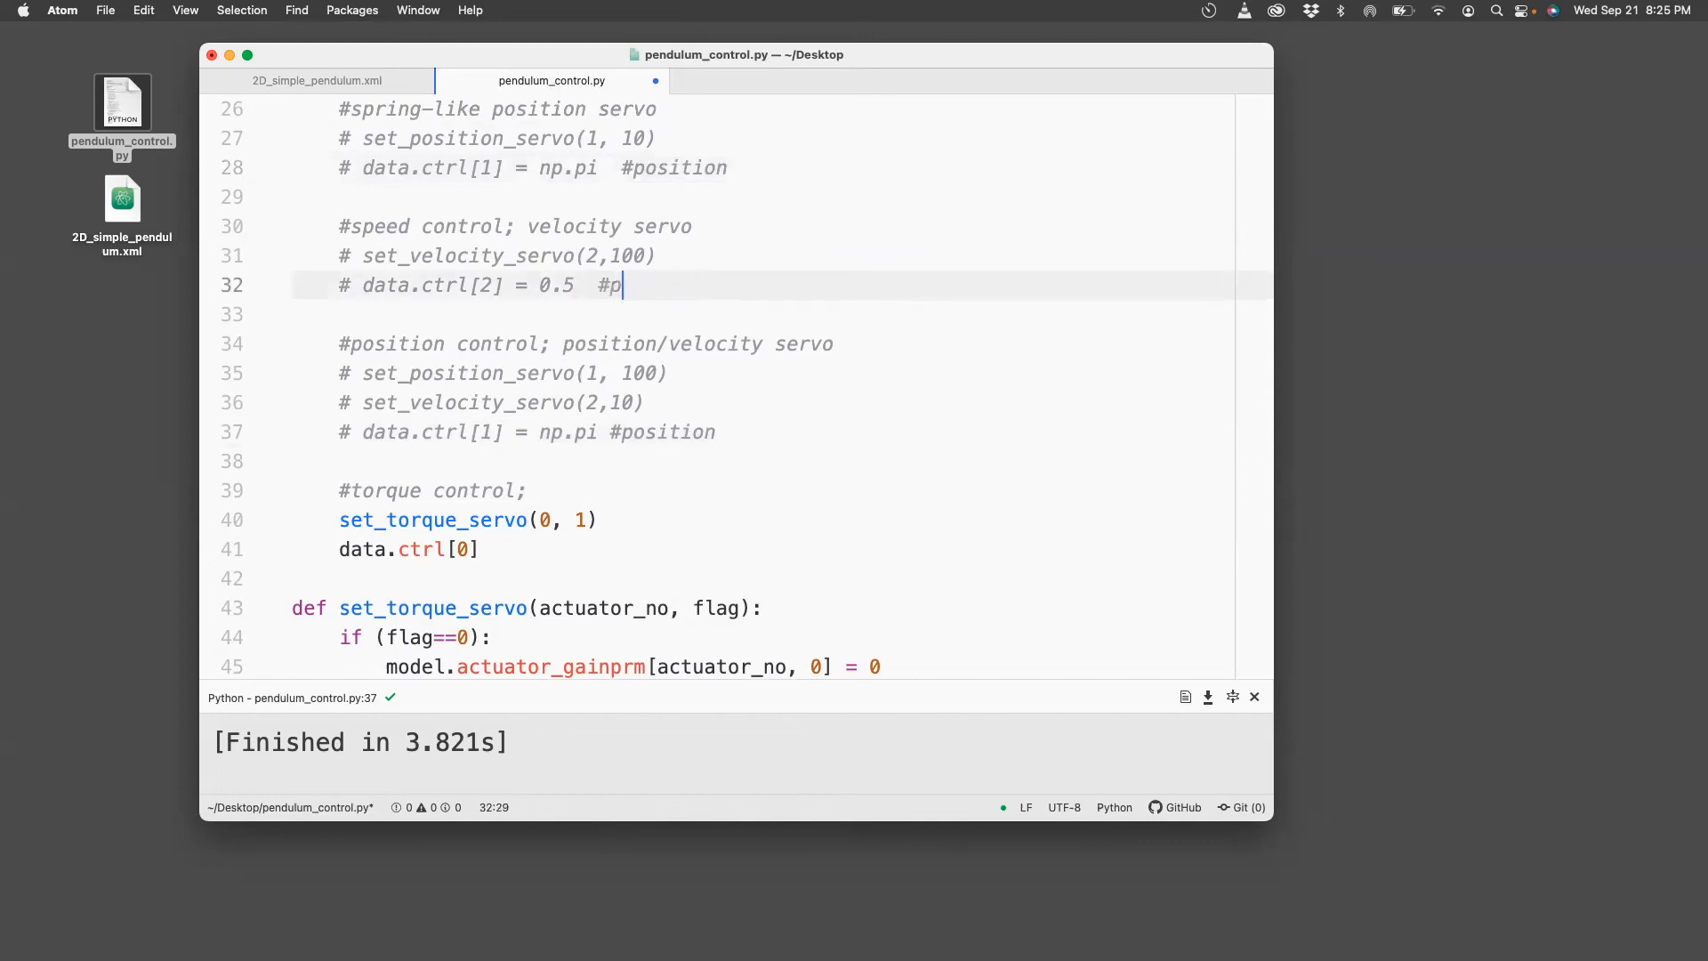
text(elocity)
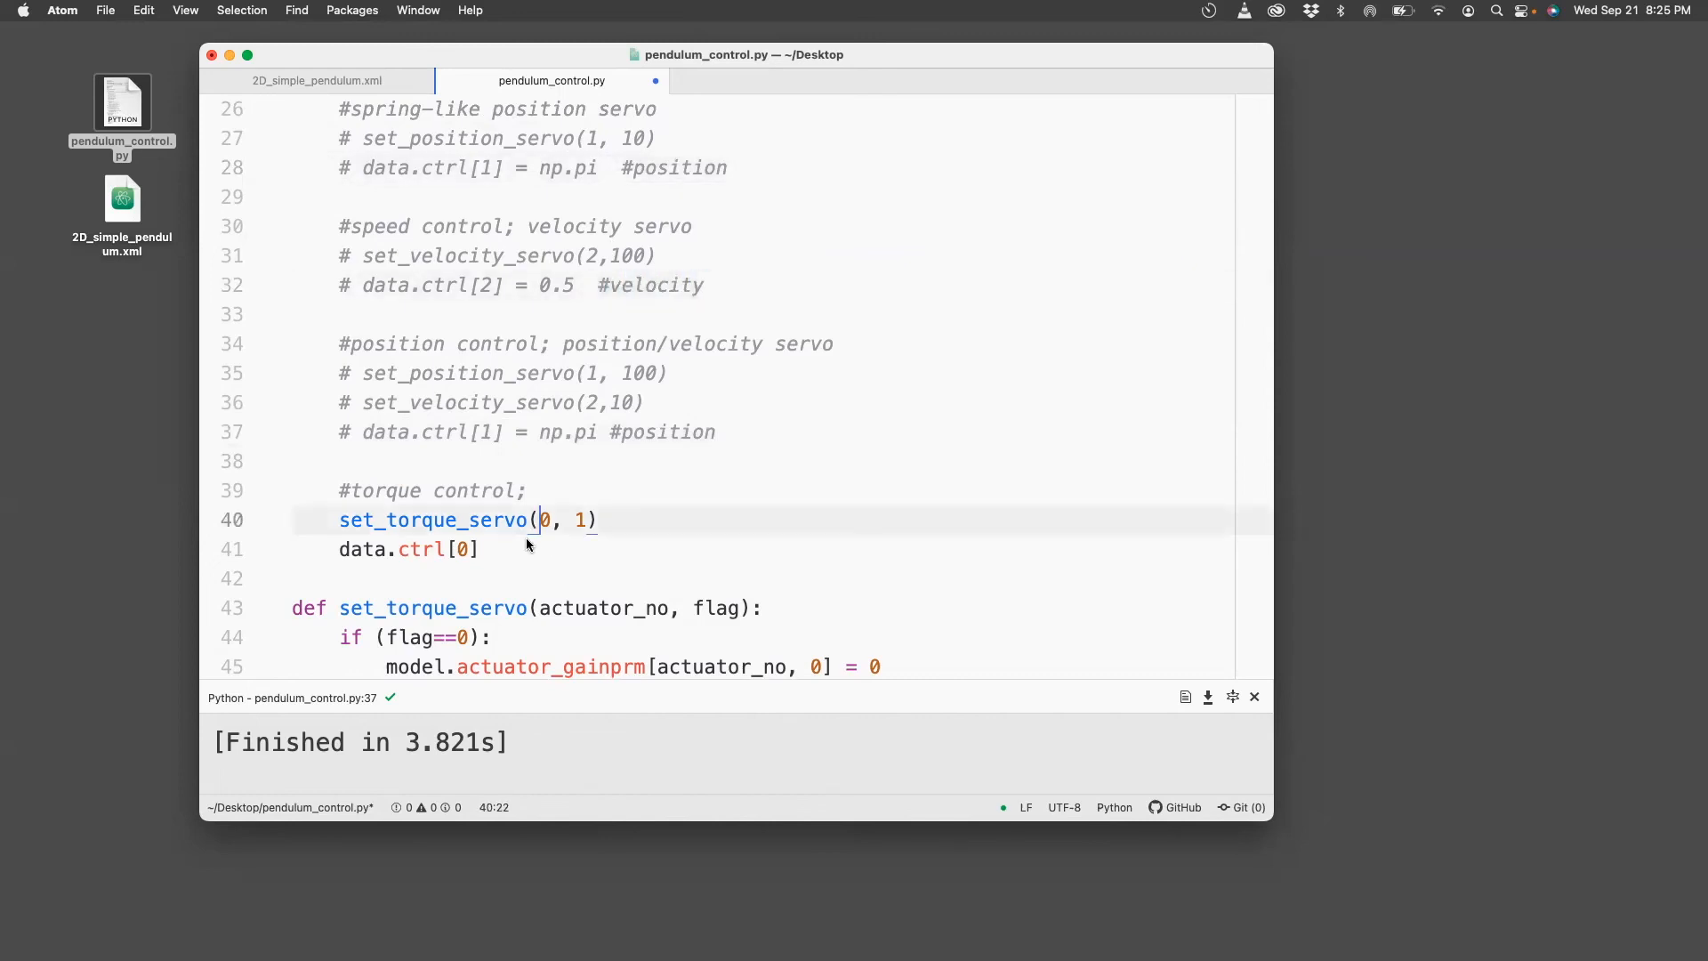
text(#positio)
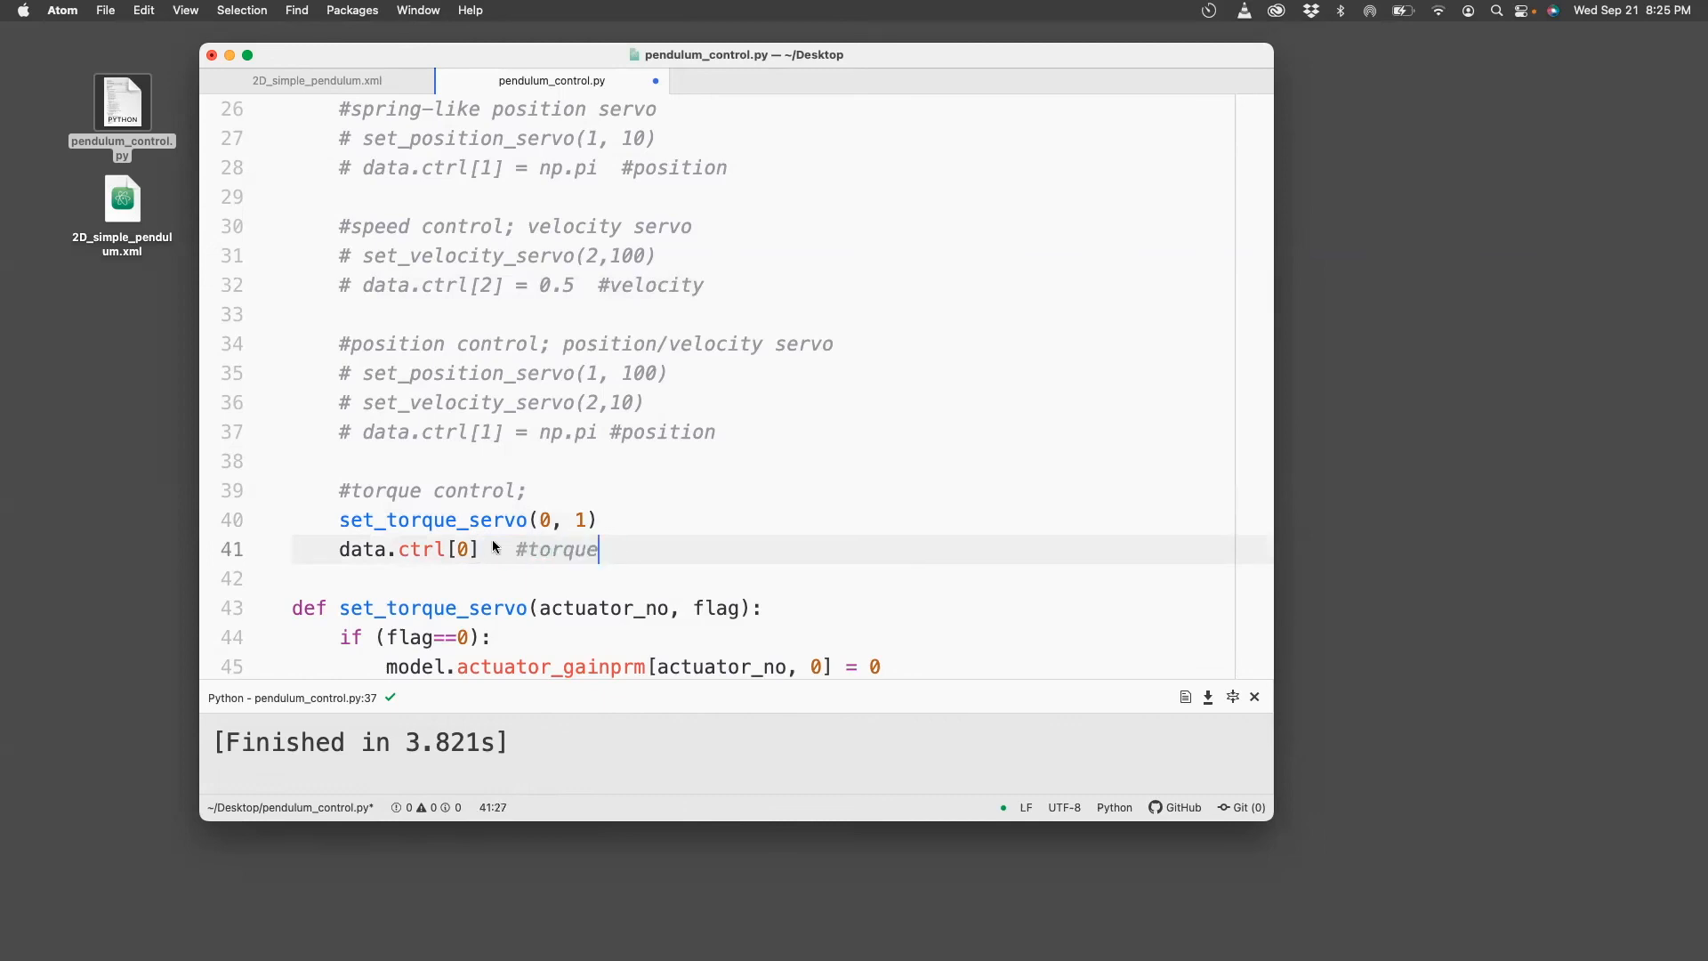
Write data.ctrl[0] = -100*(data.qpos[0]-np.pi), run it, and comment it '#torque (spring)'.
text(=)
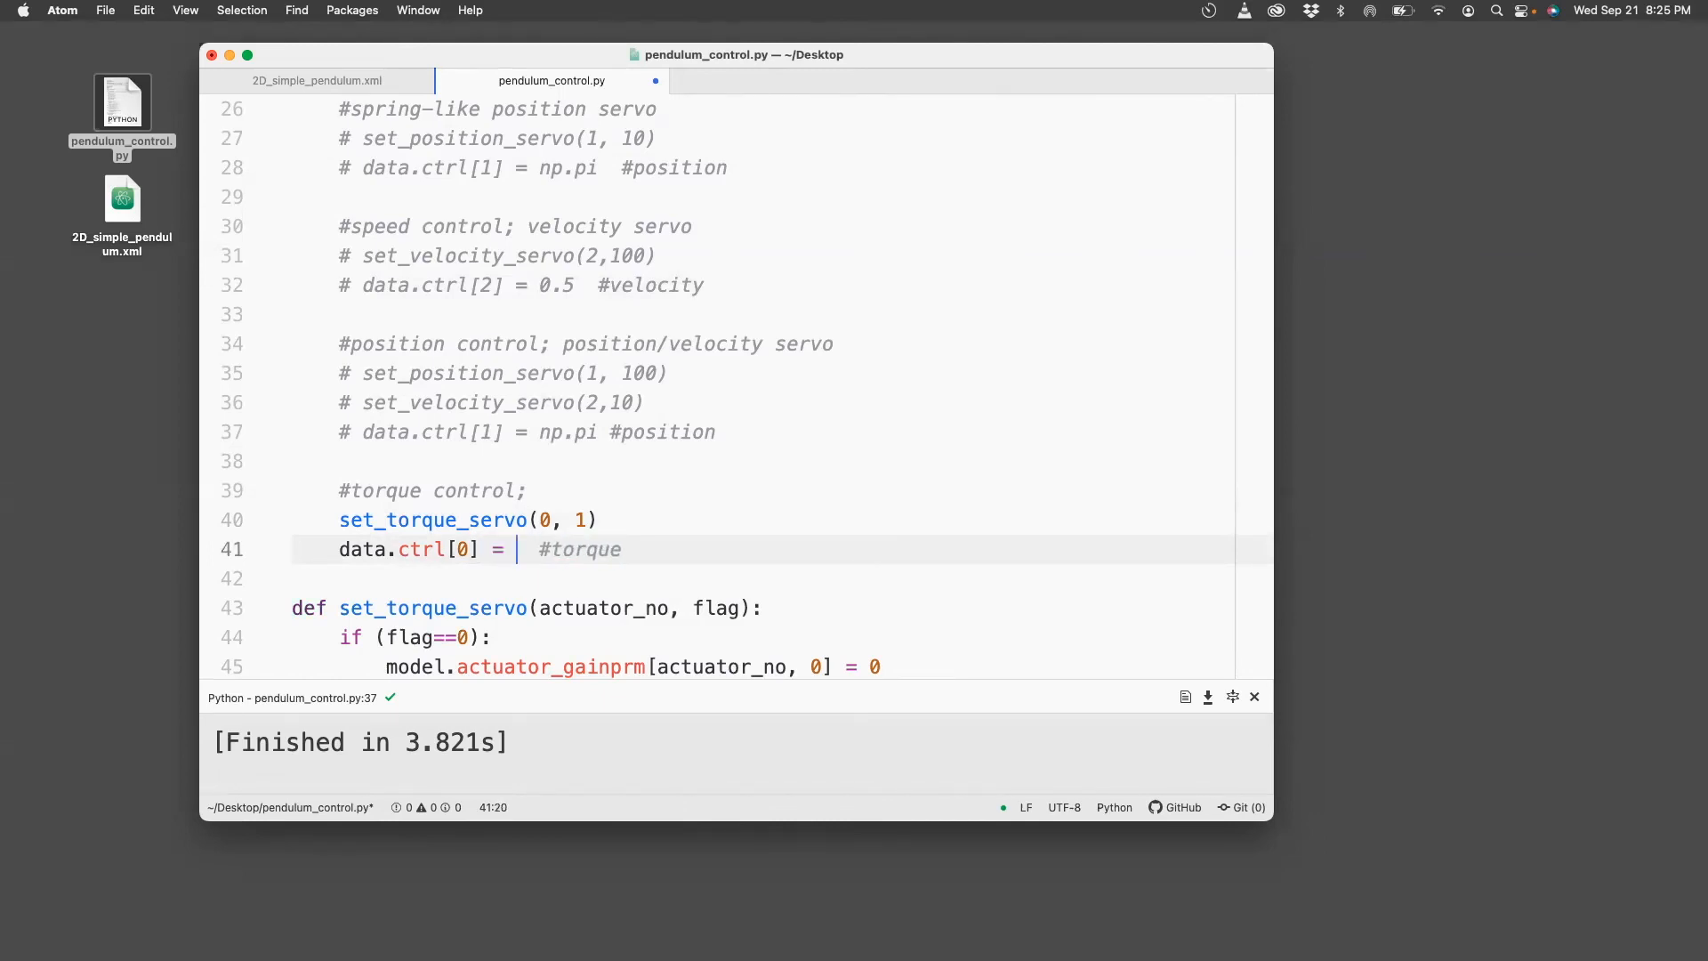
text(-)
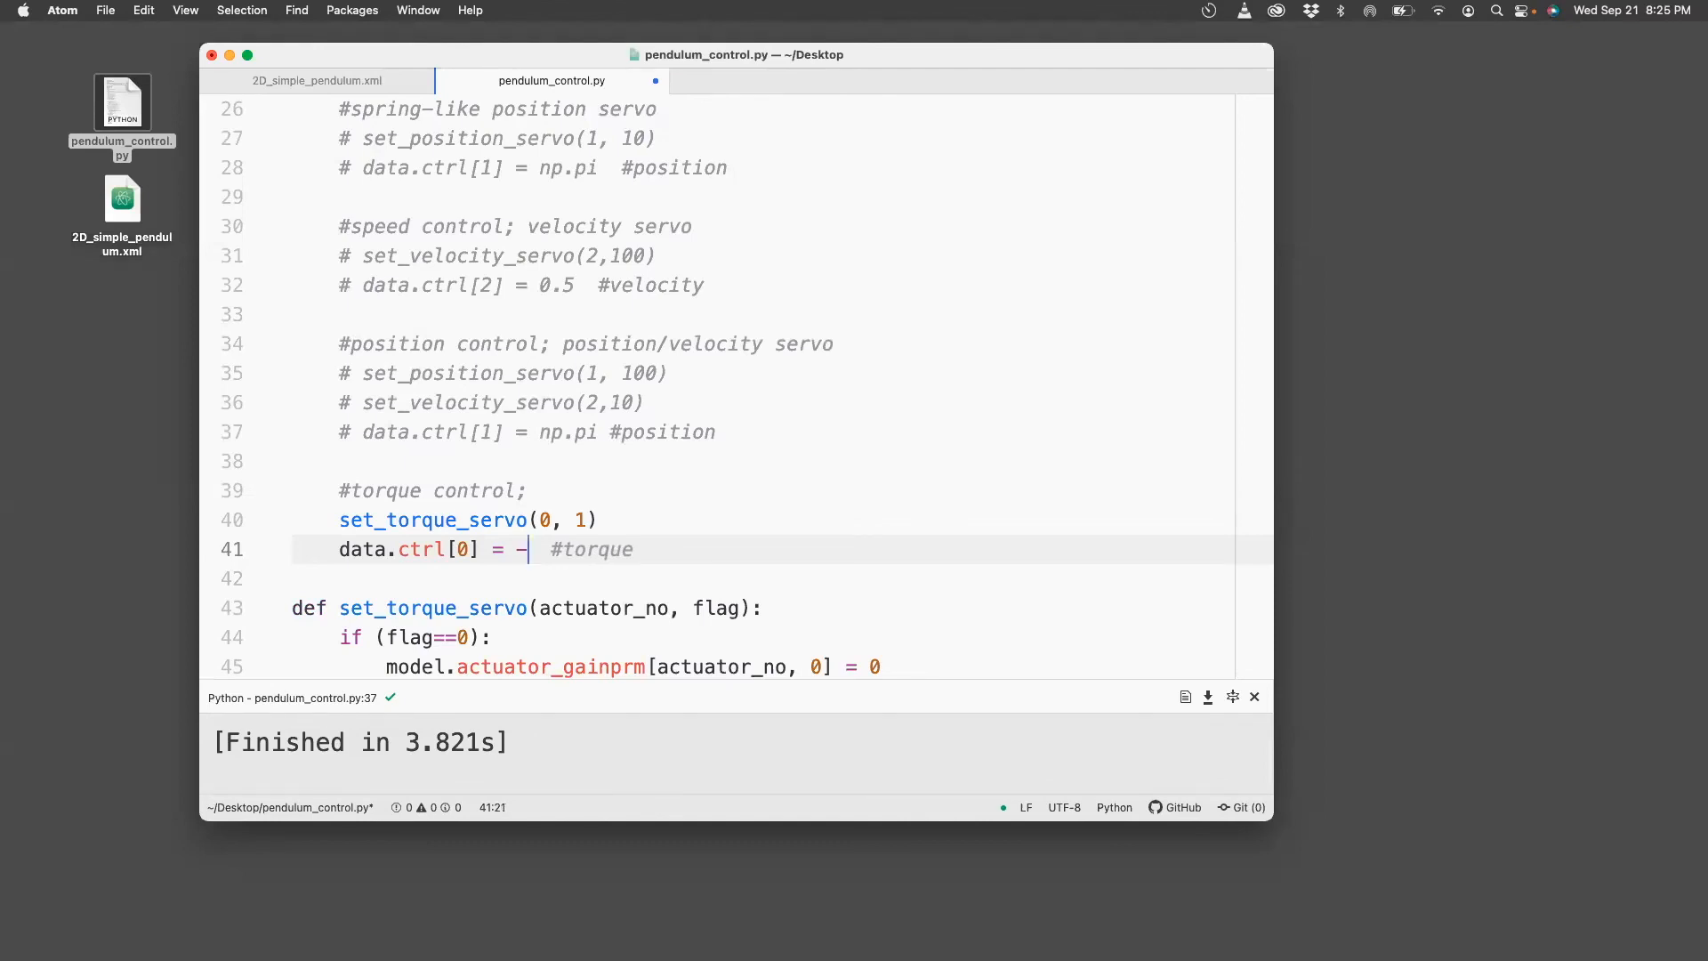
text(100)
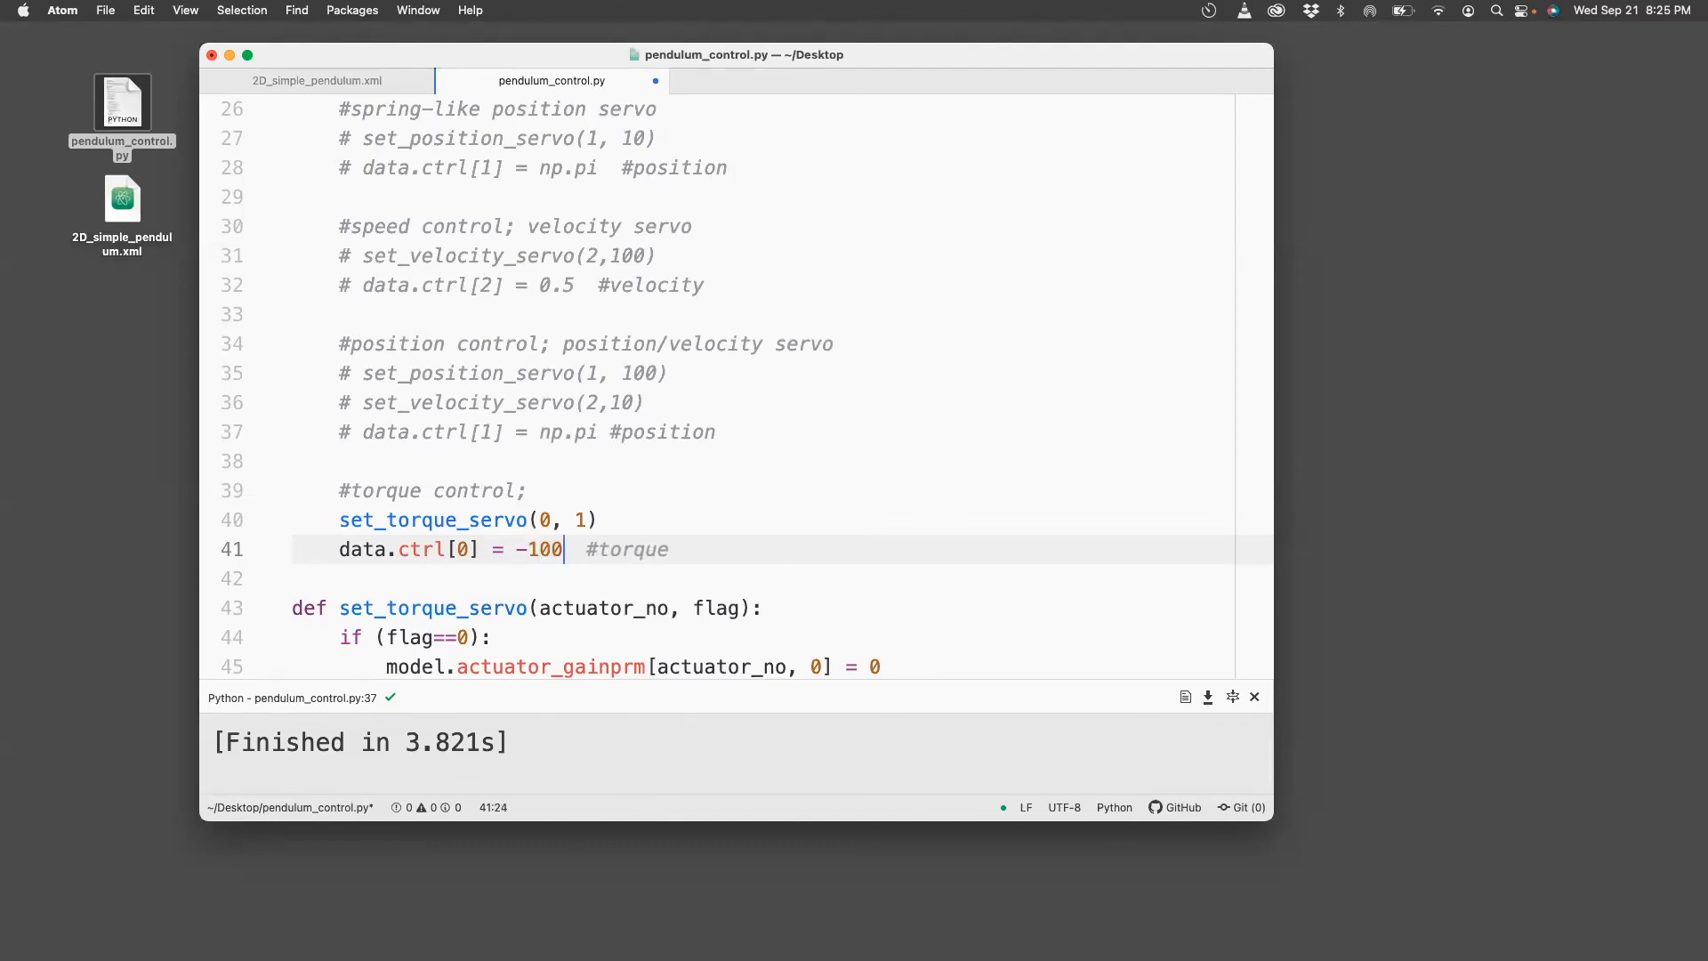
text(*())
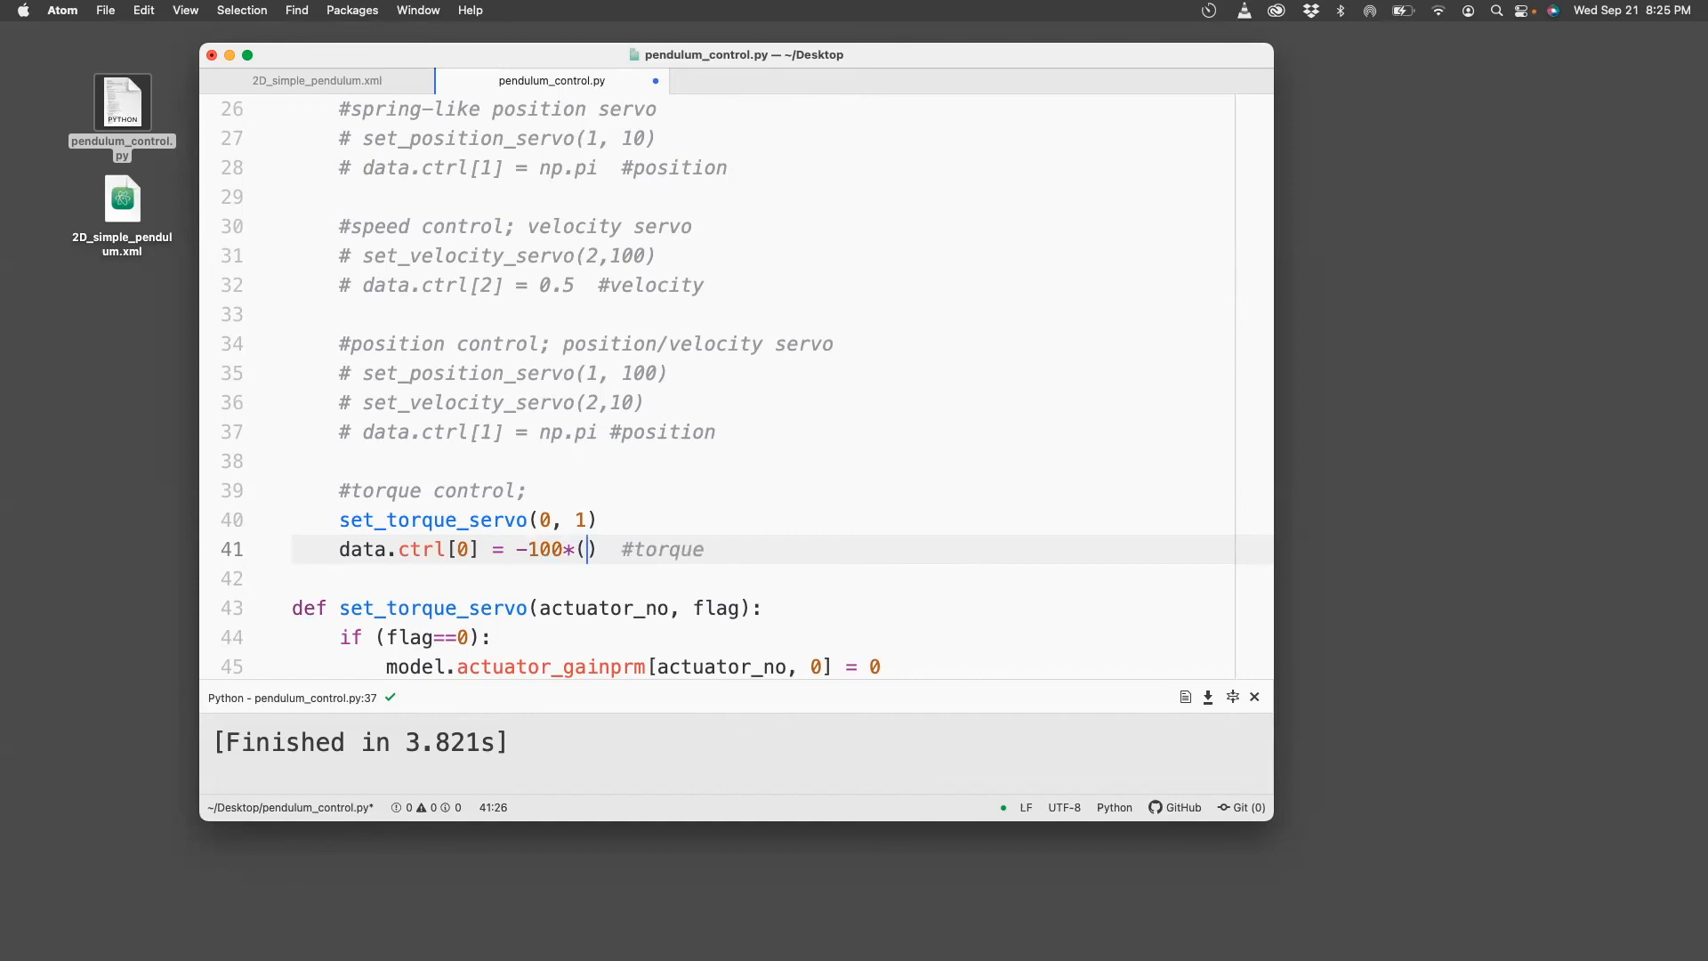
text(data.q)
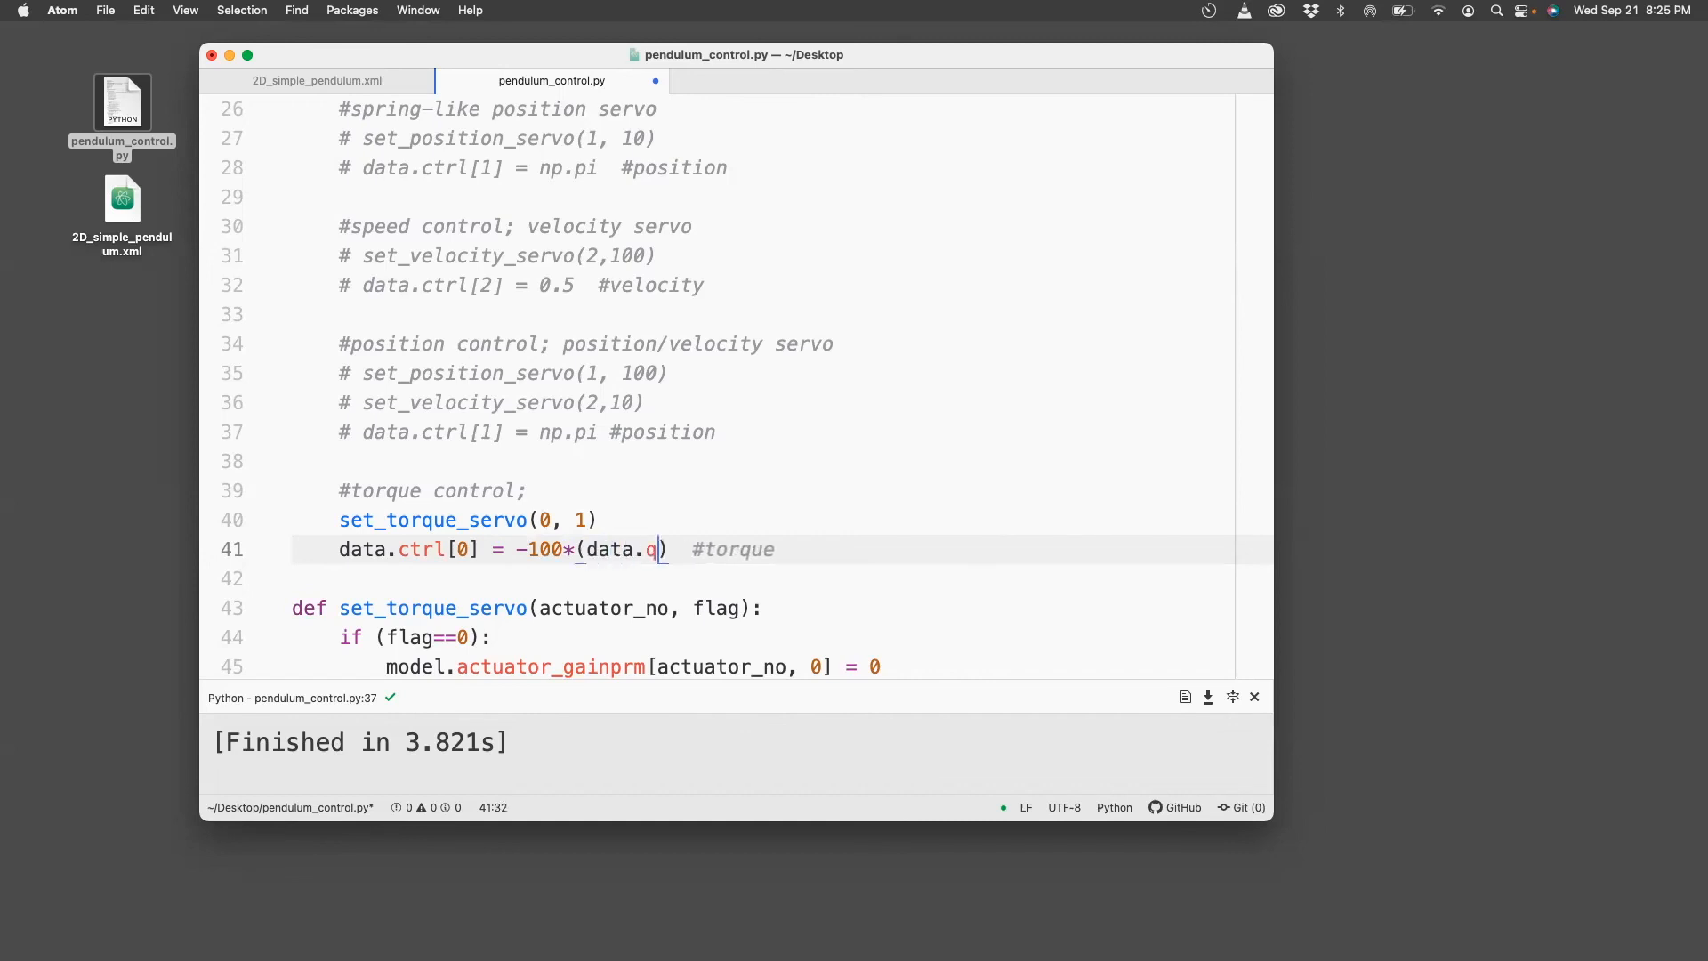
text(pos[0])
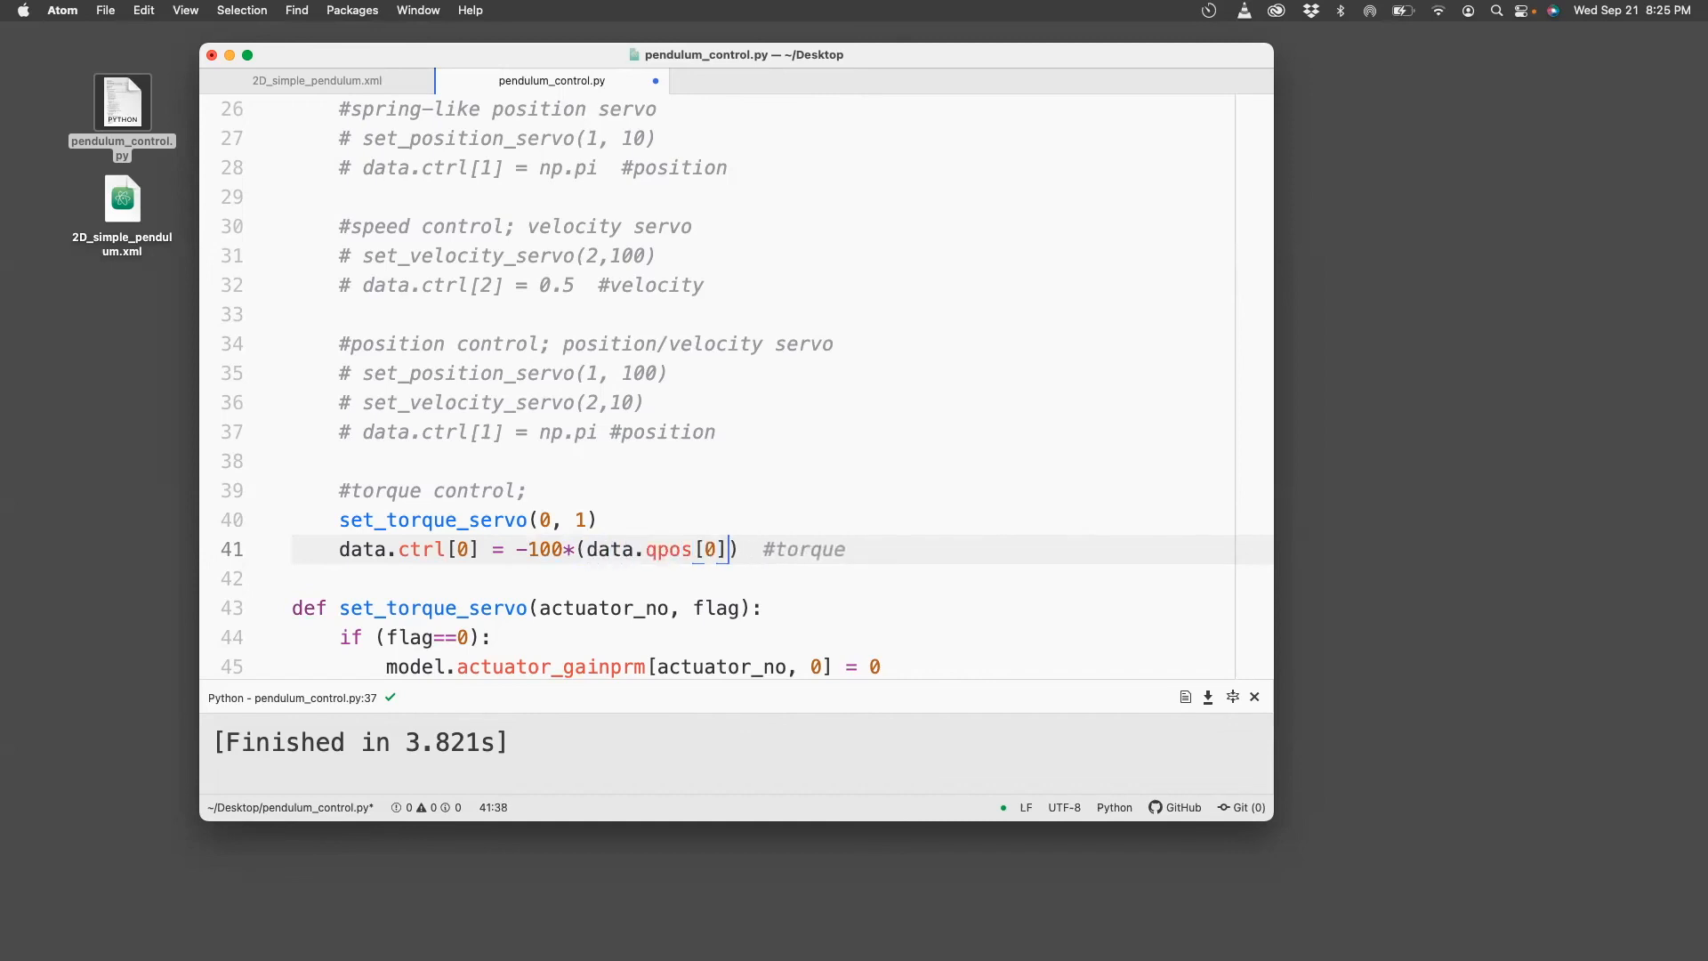
text(-)
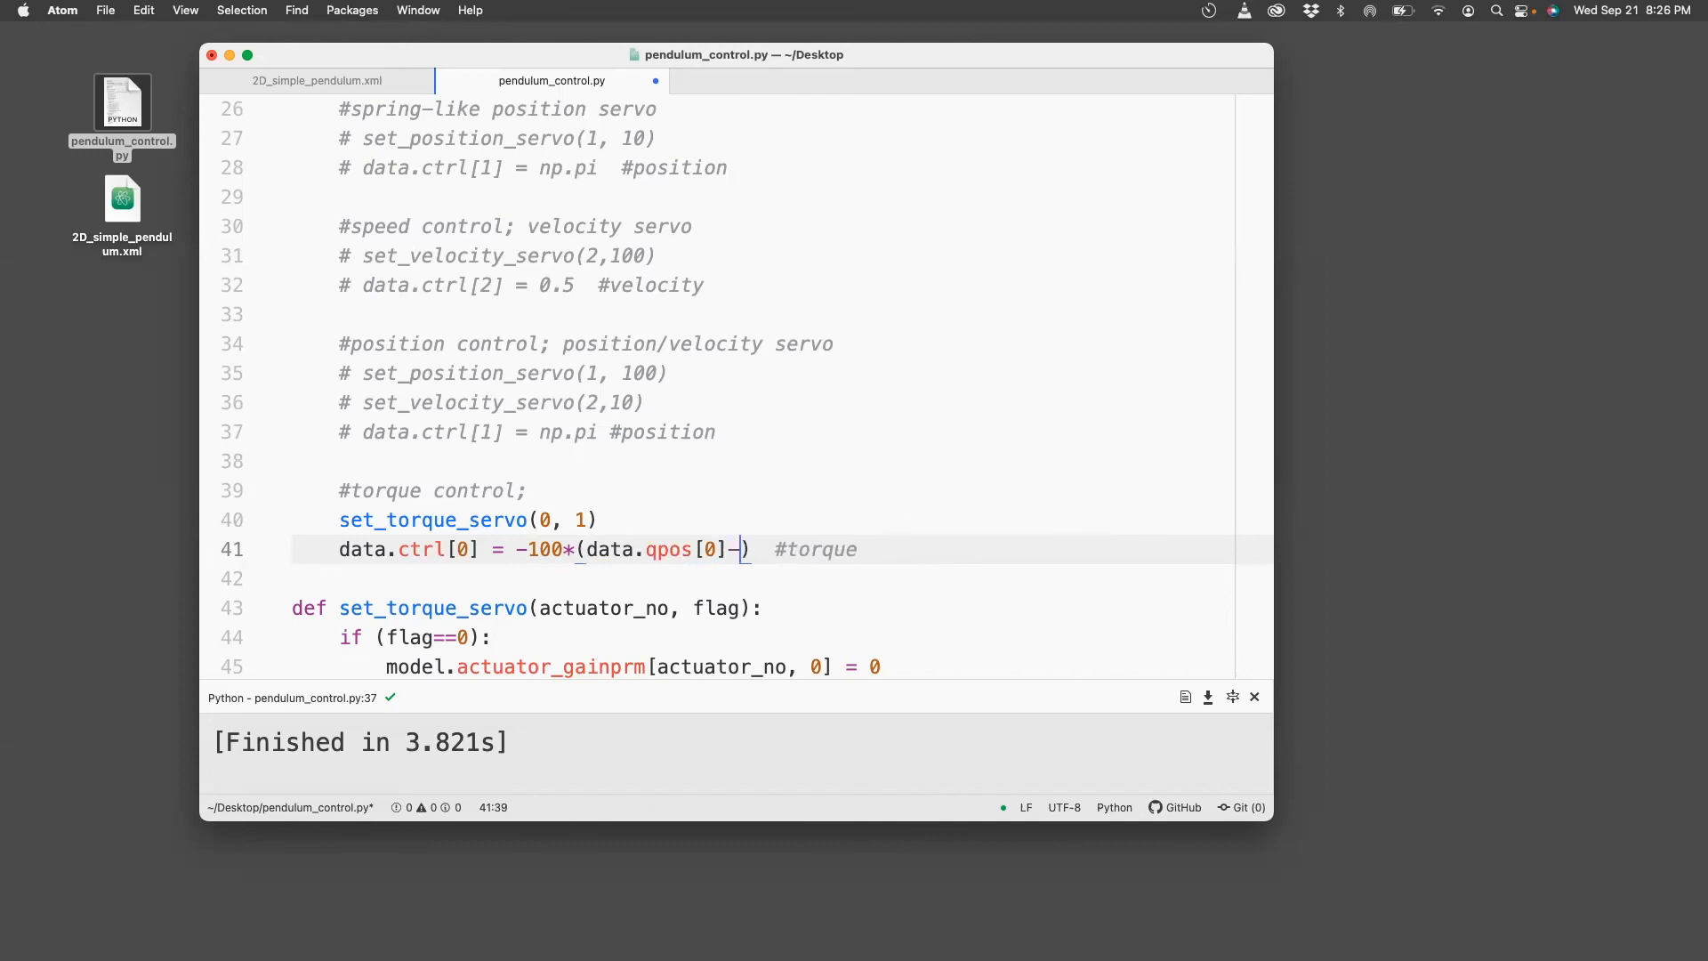
text(np.)
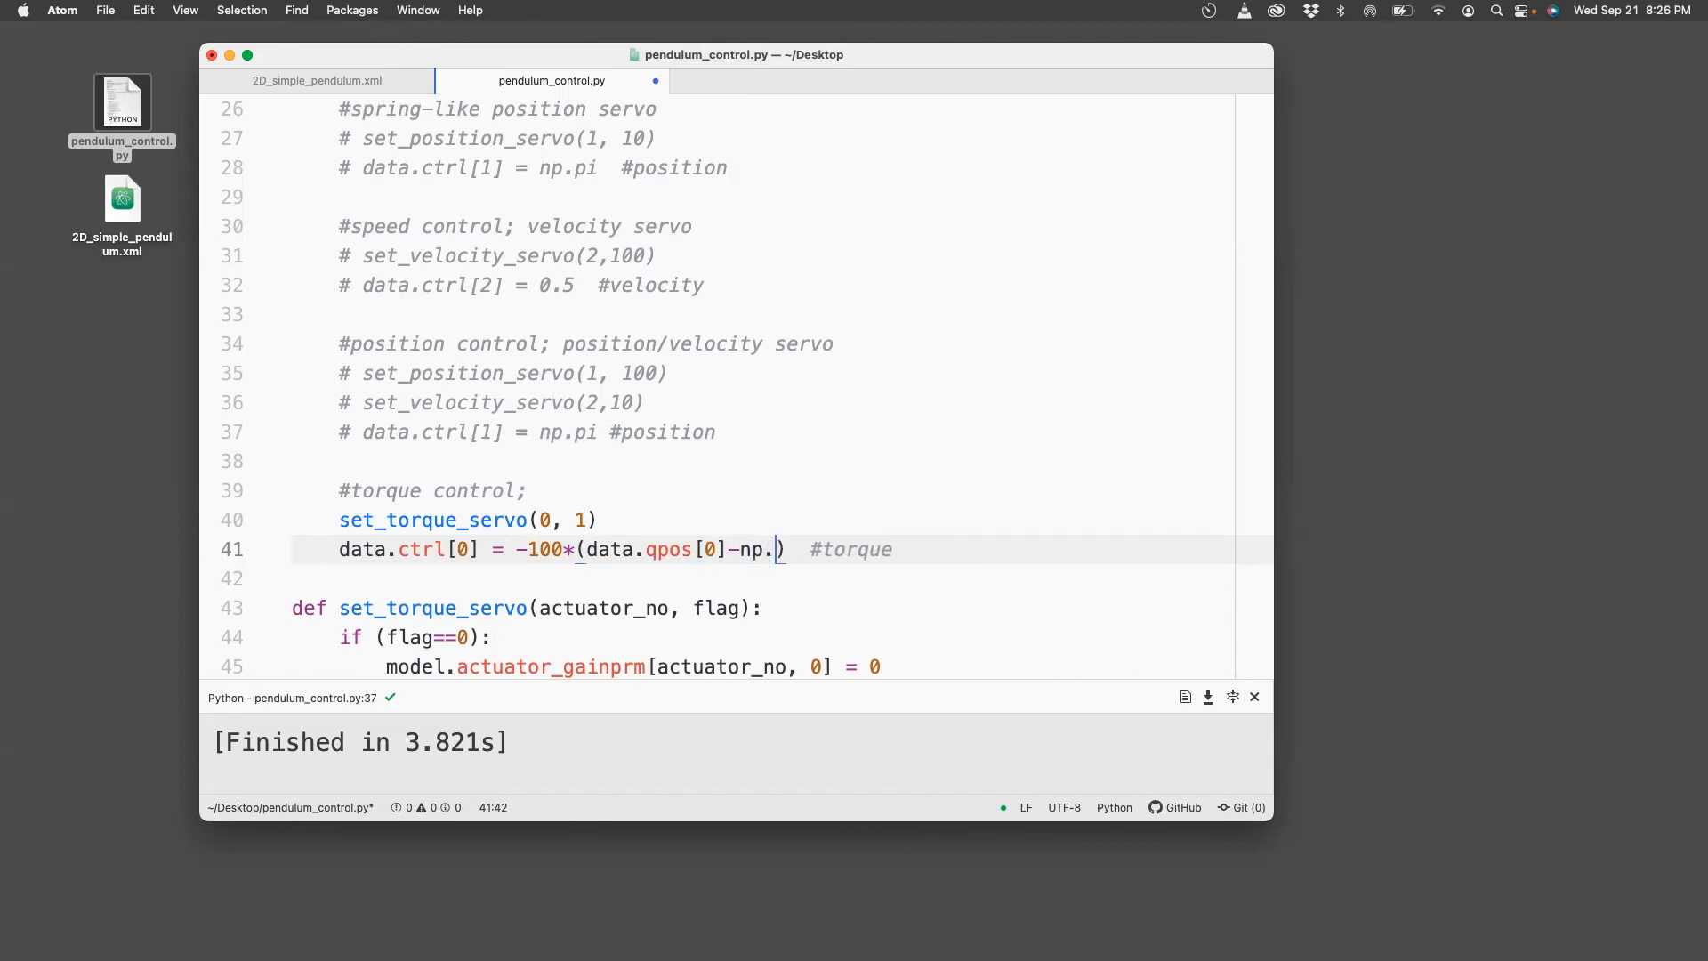
text(pi)
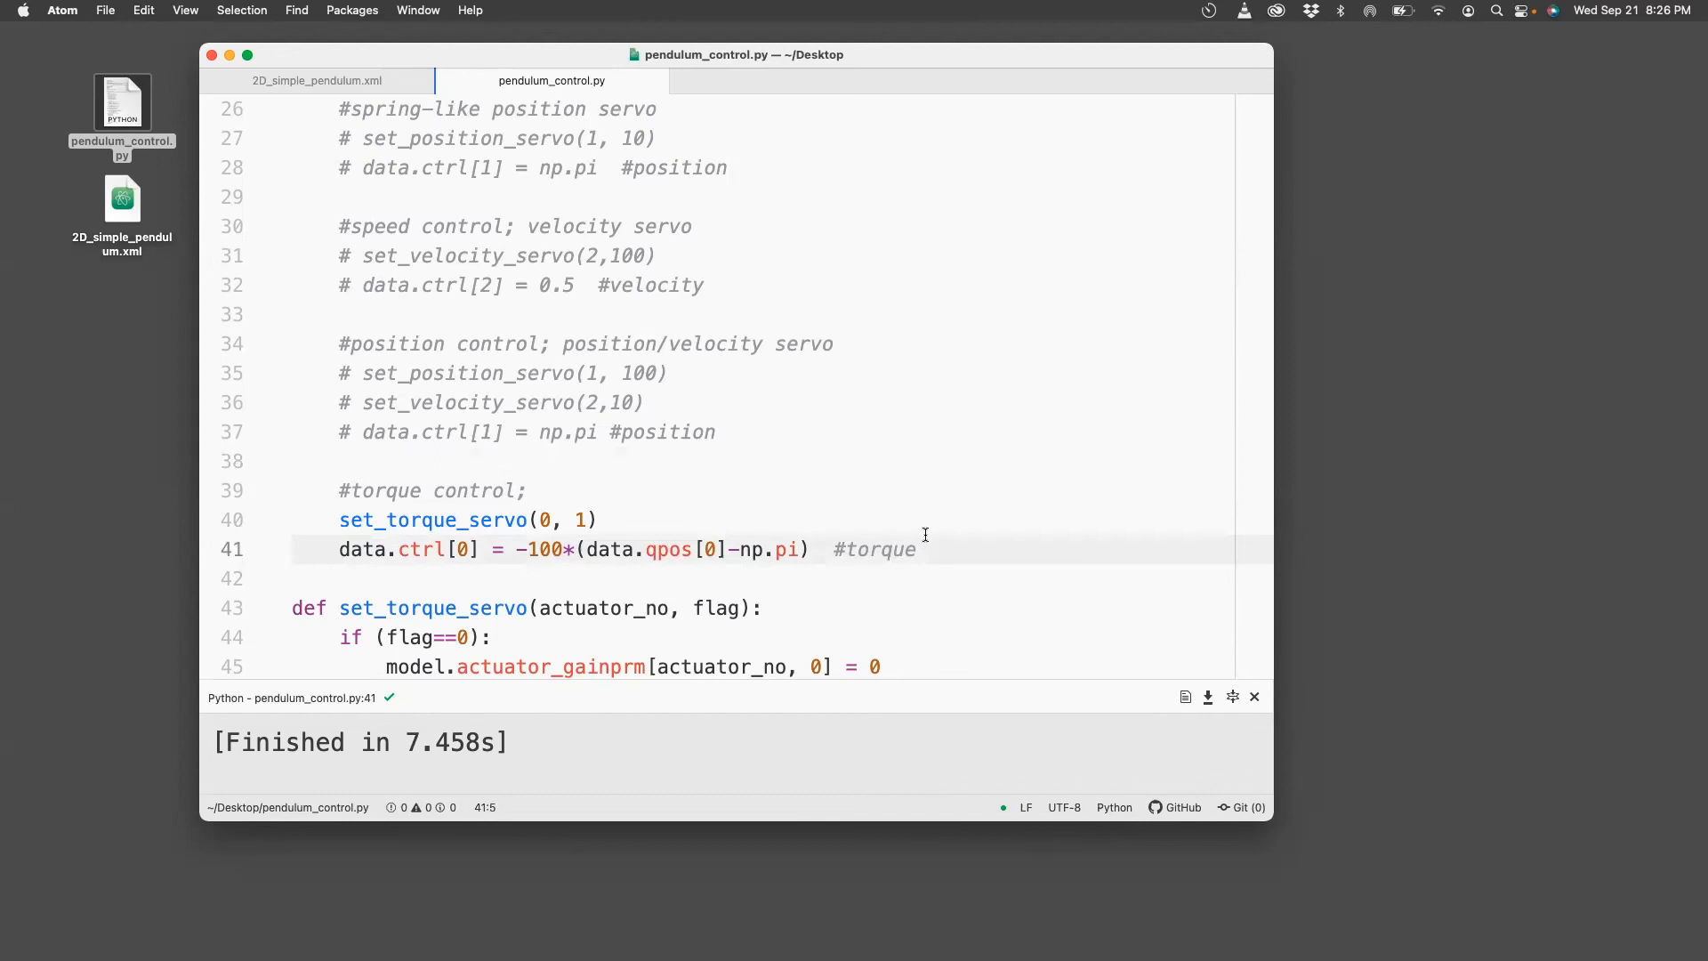
text(())
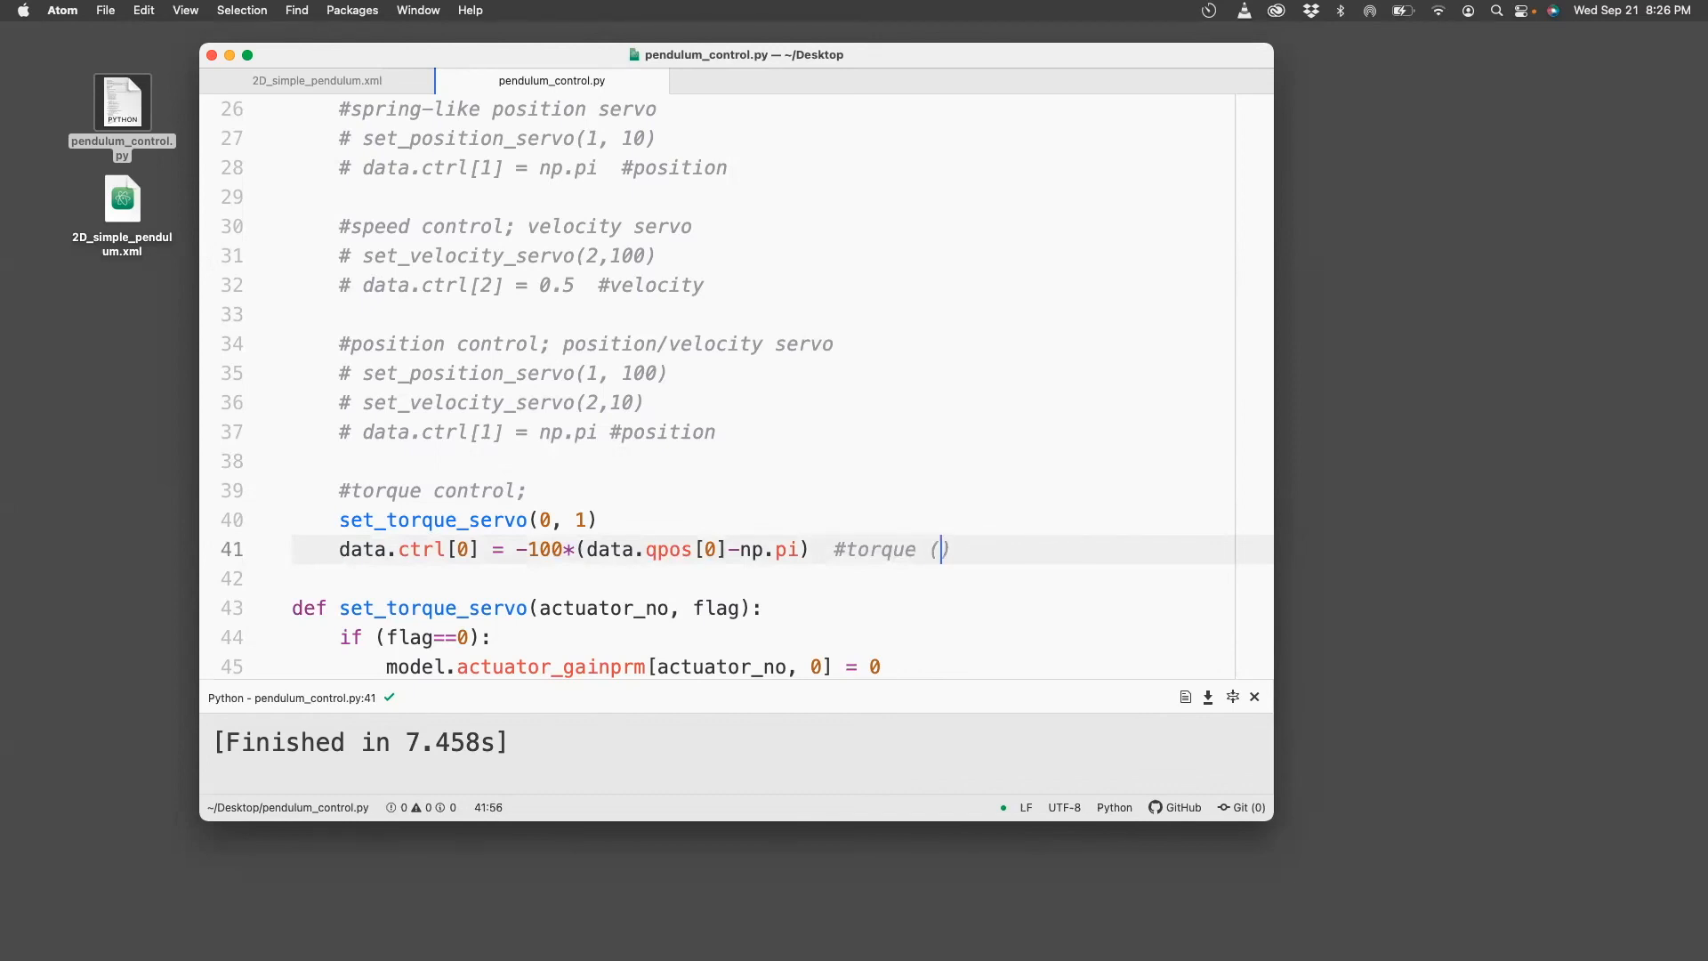
text(spring)
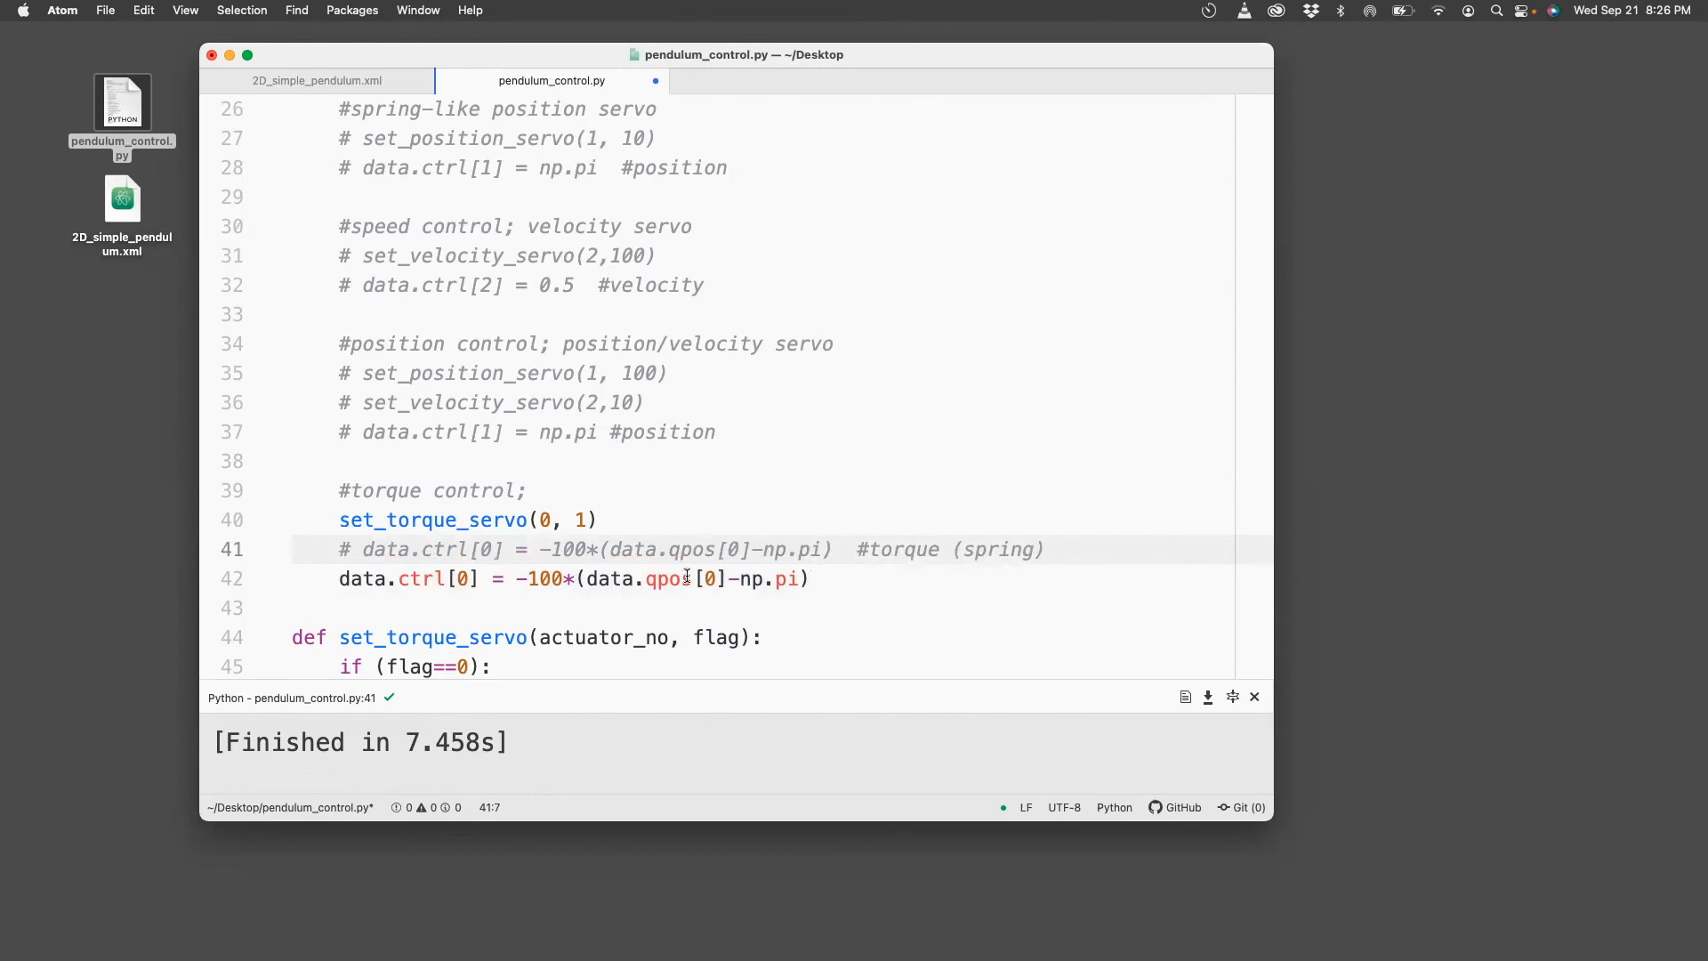
Change the torque line to -100*(data.qvel[0]-0.5), run it, and close the Demo window.
text(qvel)
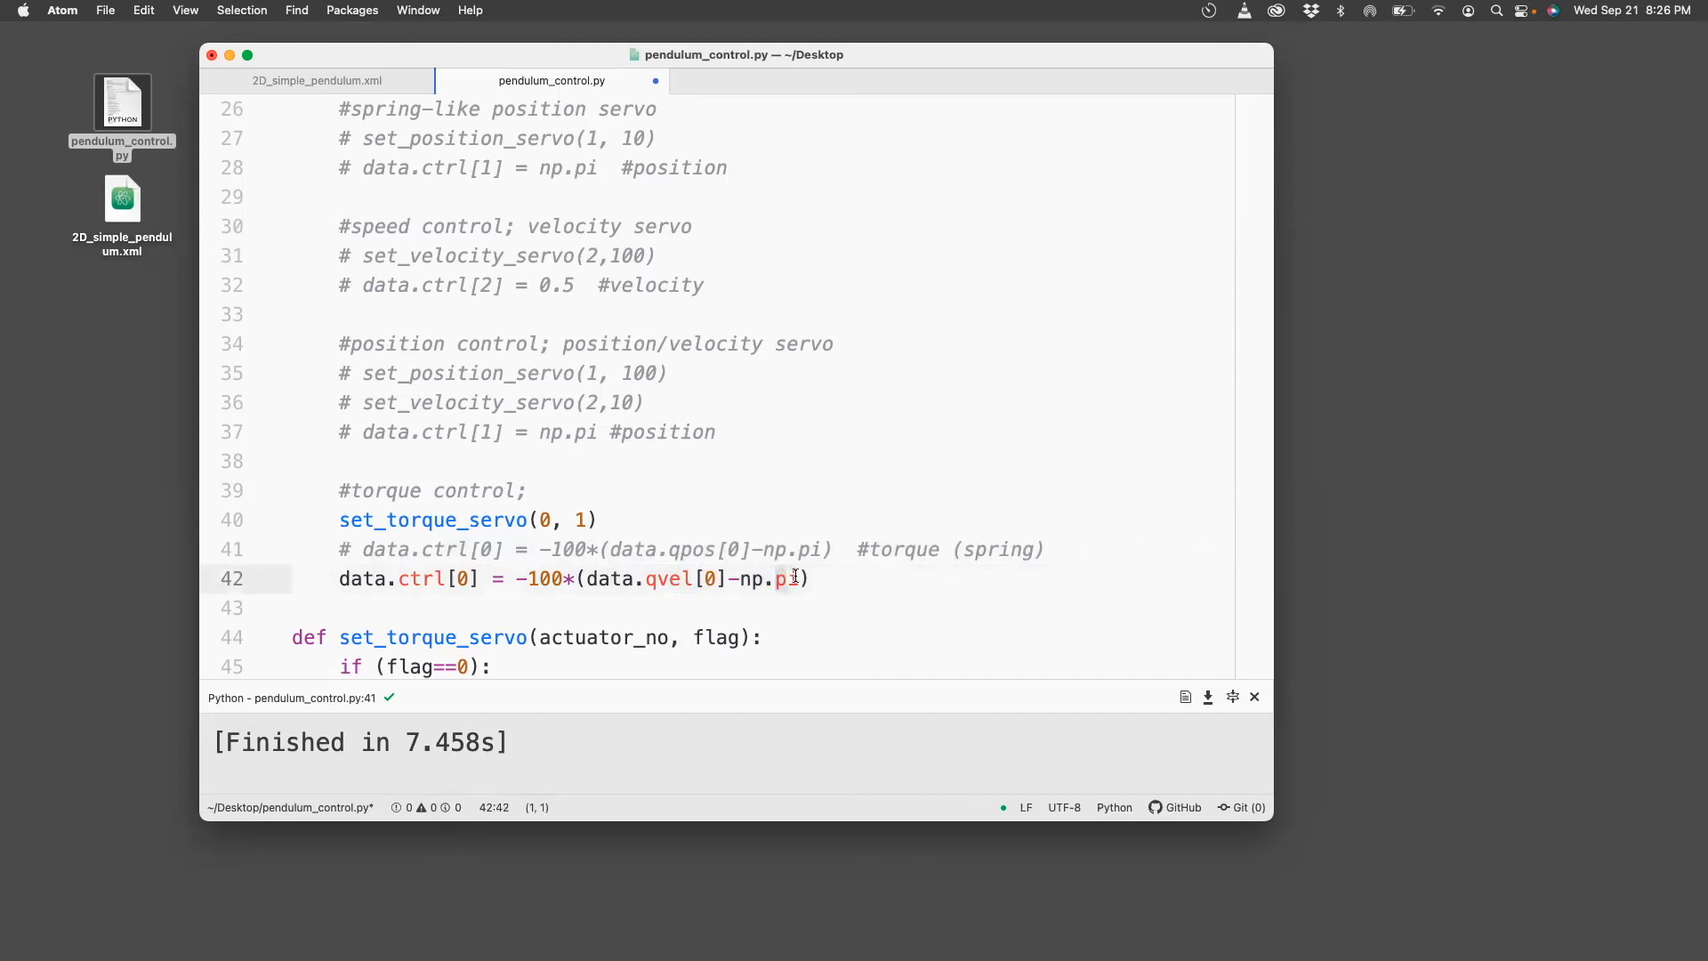
text(0.5)
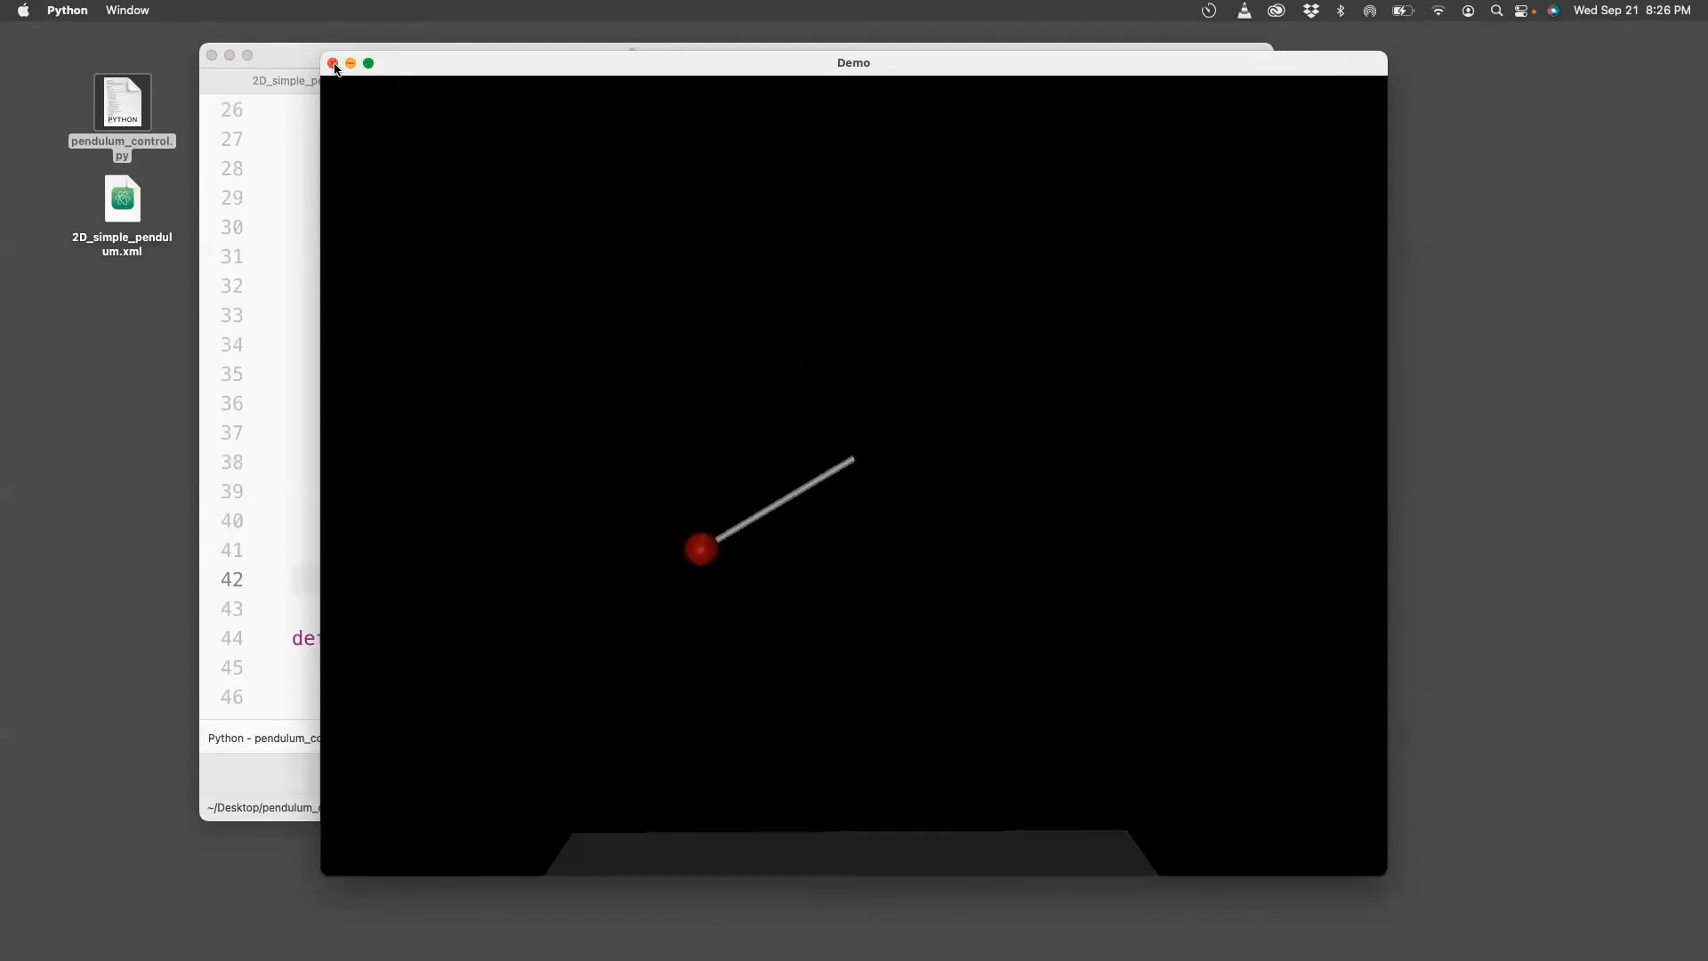
click(332, 63)
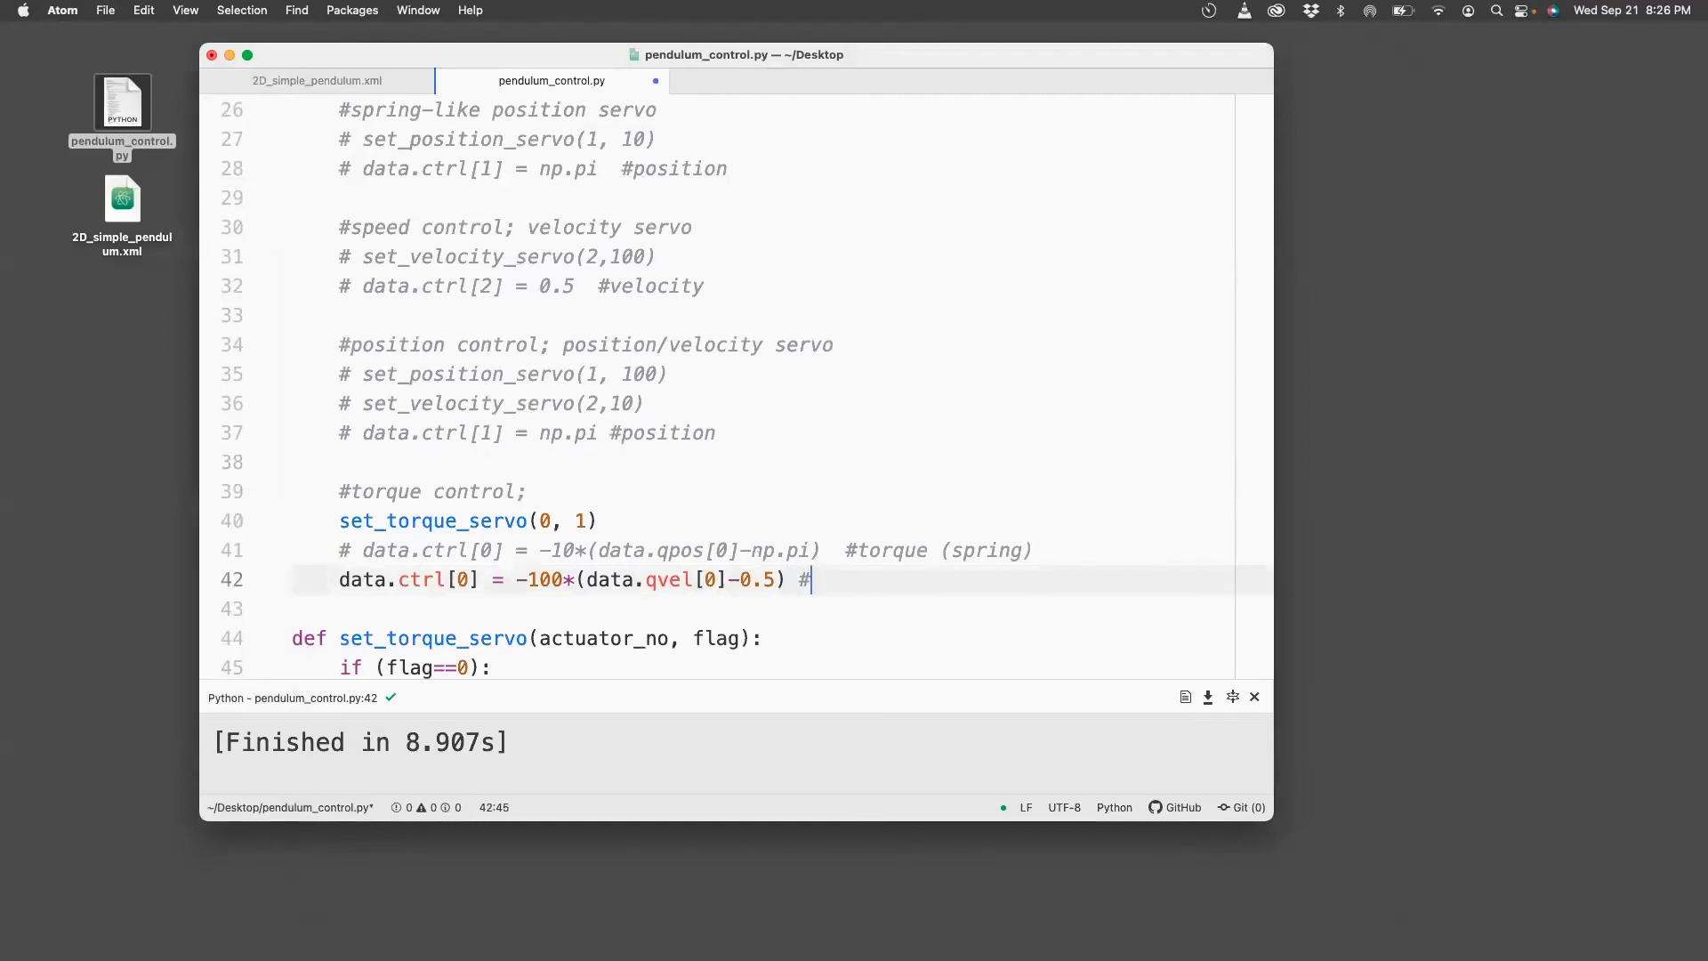
Label '#speed control' and add data.ctrl[0] = -100*(data.qpos[0]-np.pi) -10*data.qvel[0].
text(speed control])
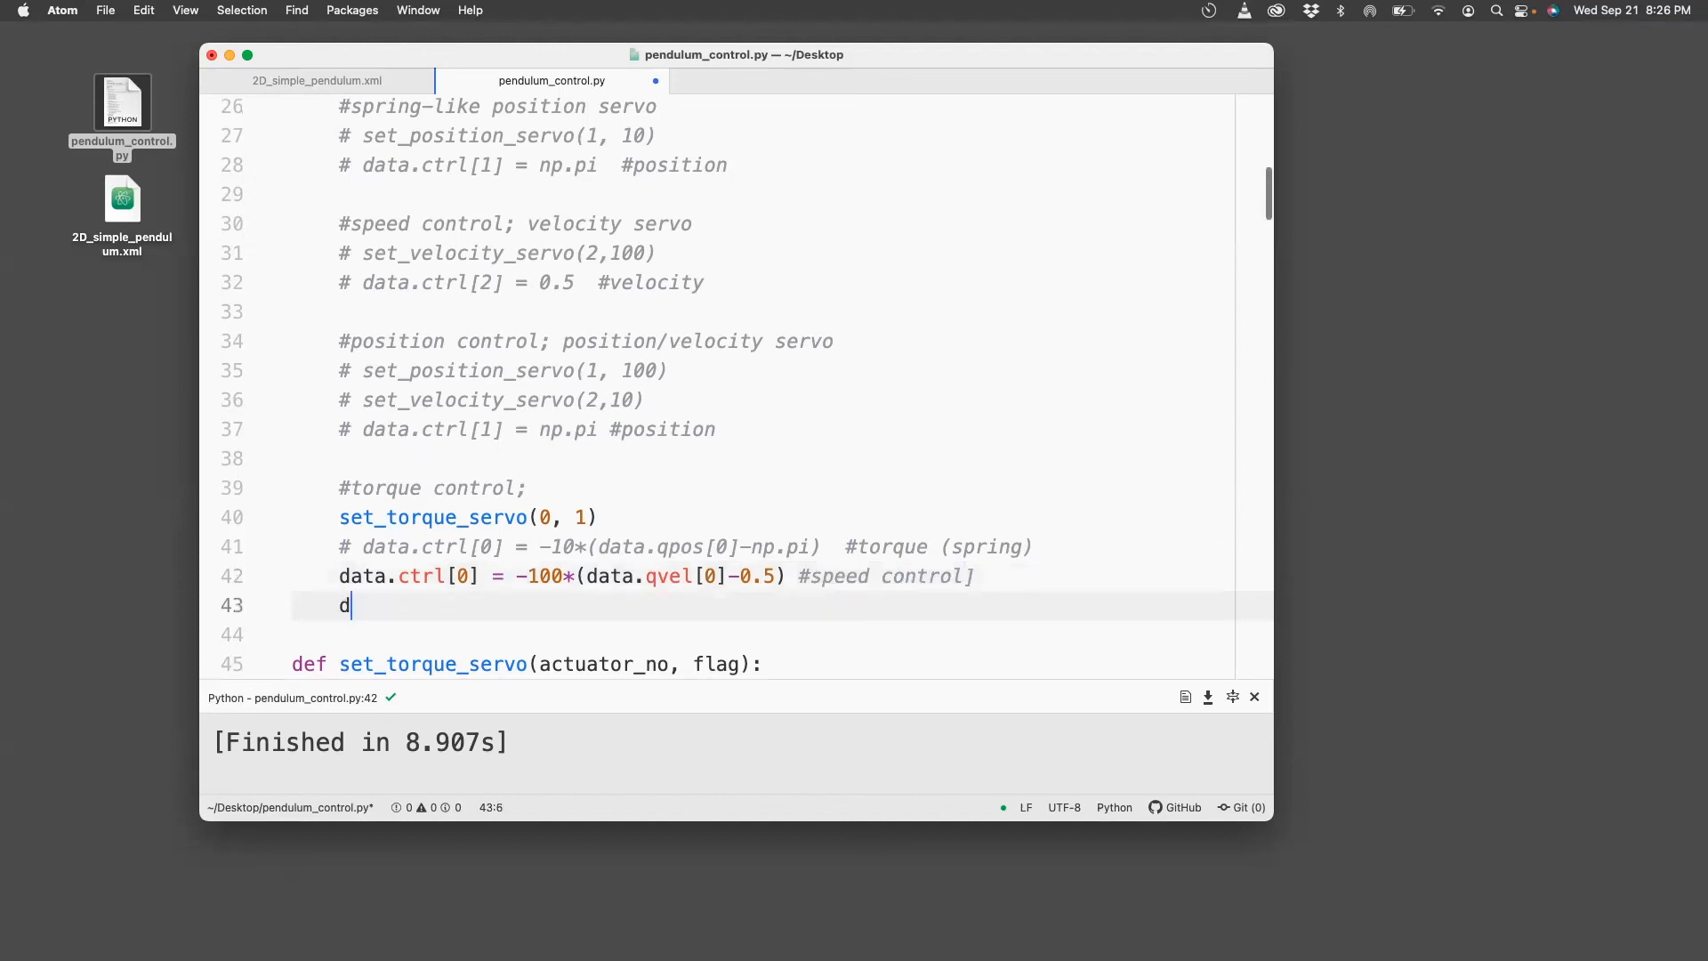
text(ata.ctrl[])
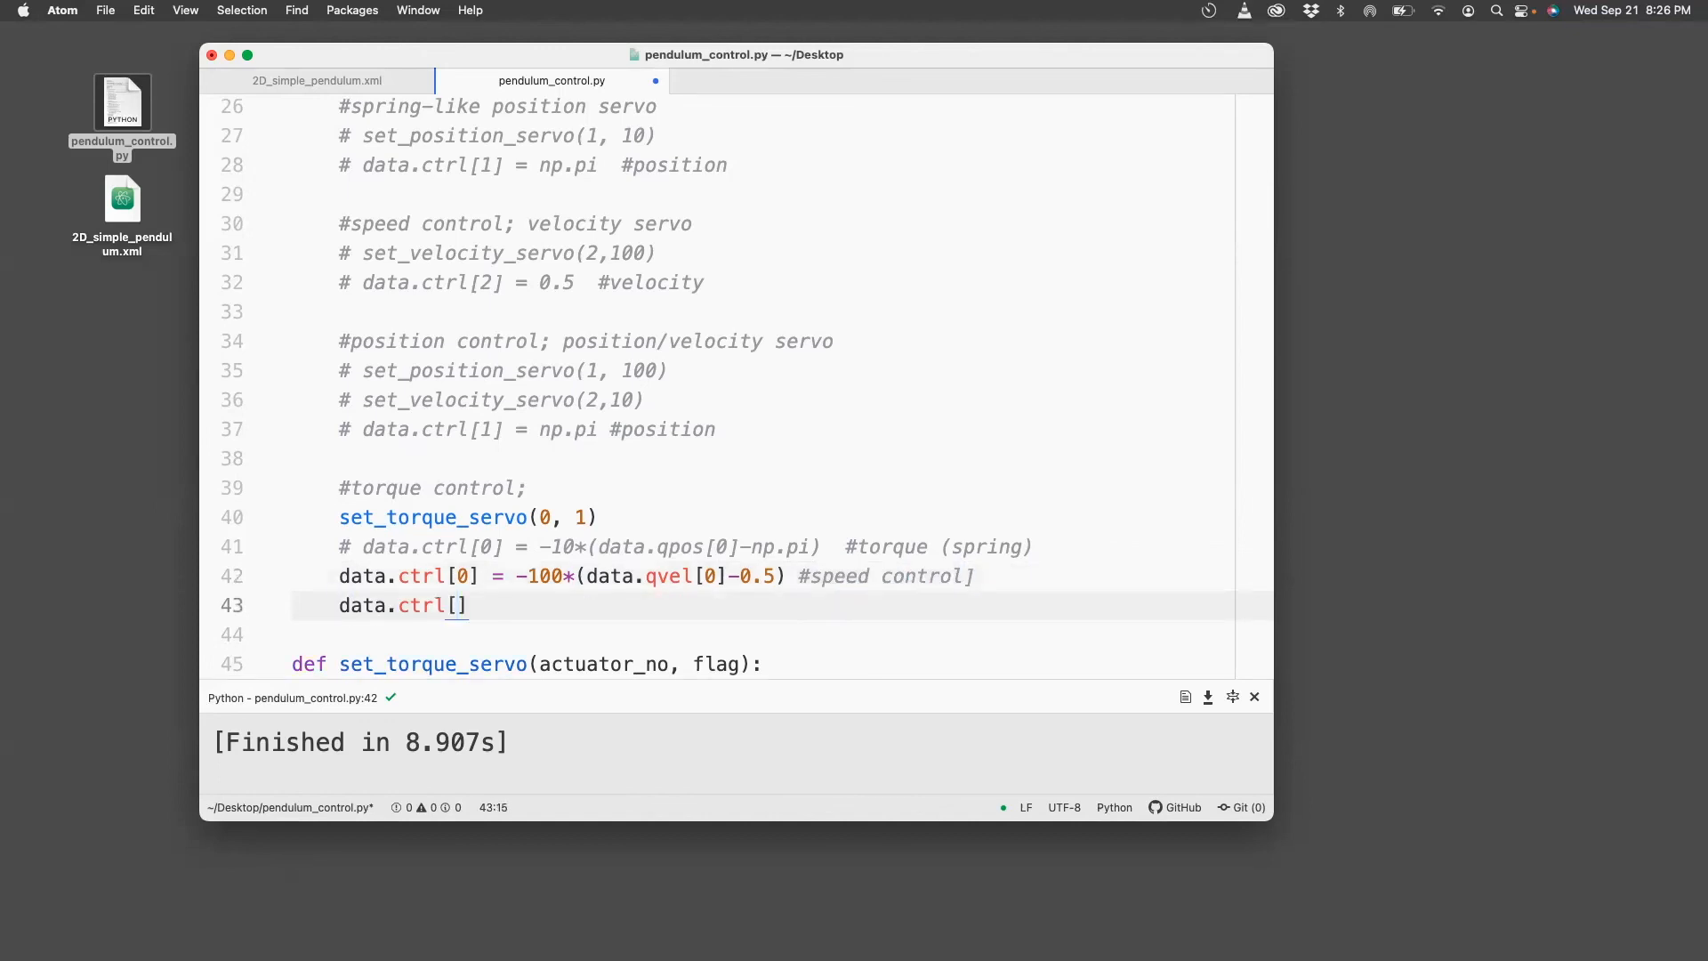
text(0)
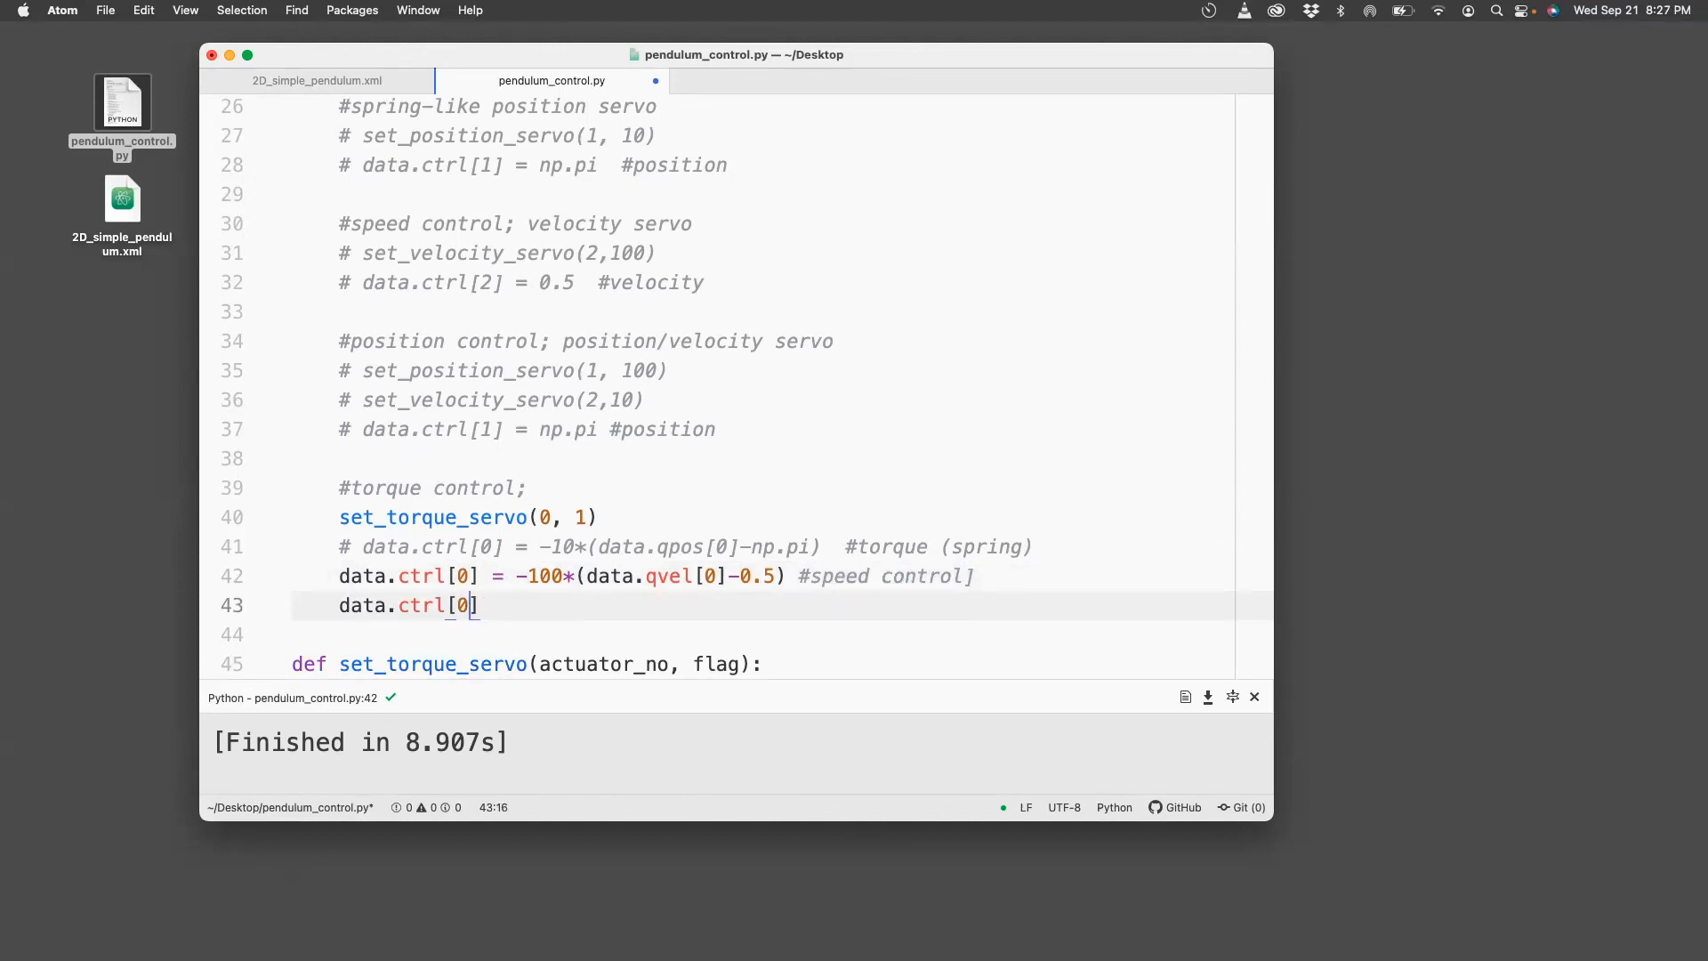
text(= -100)
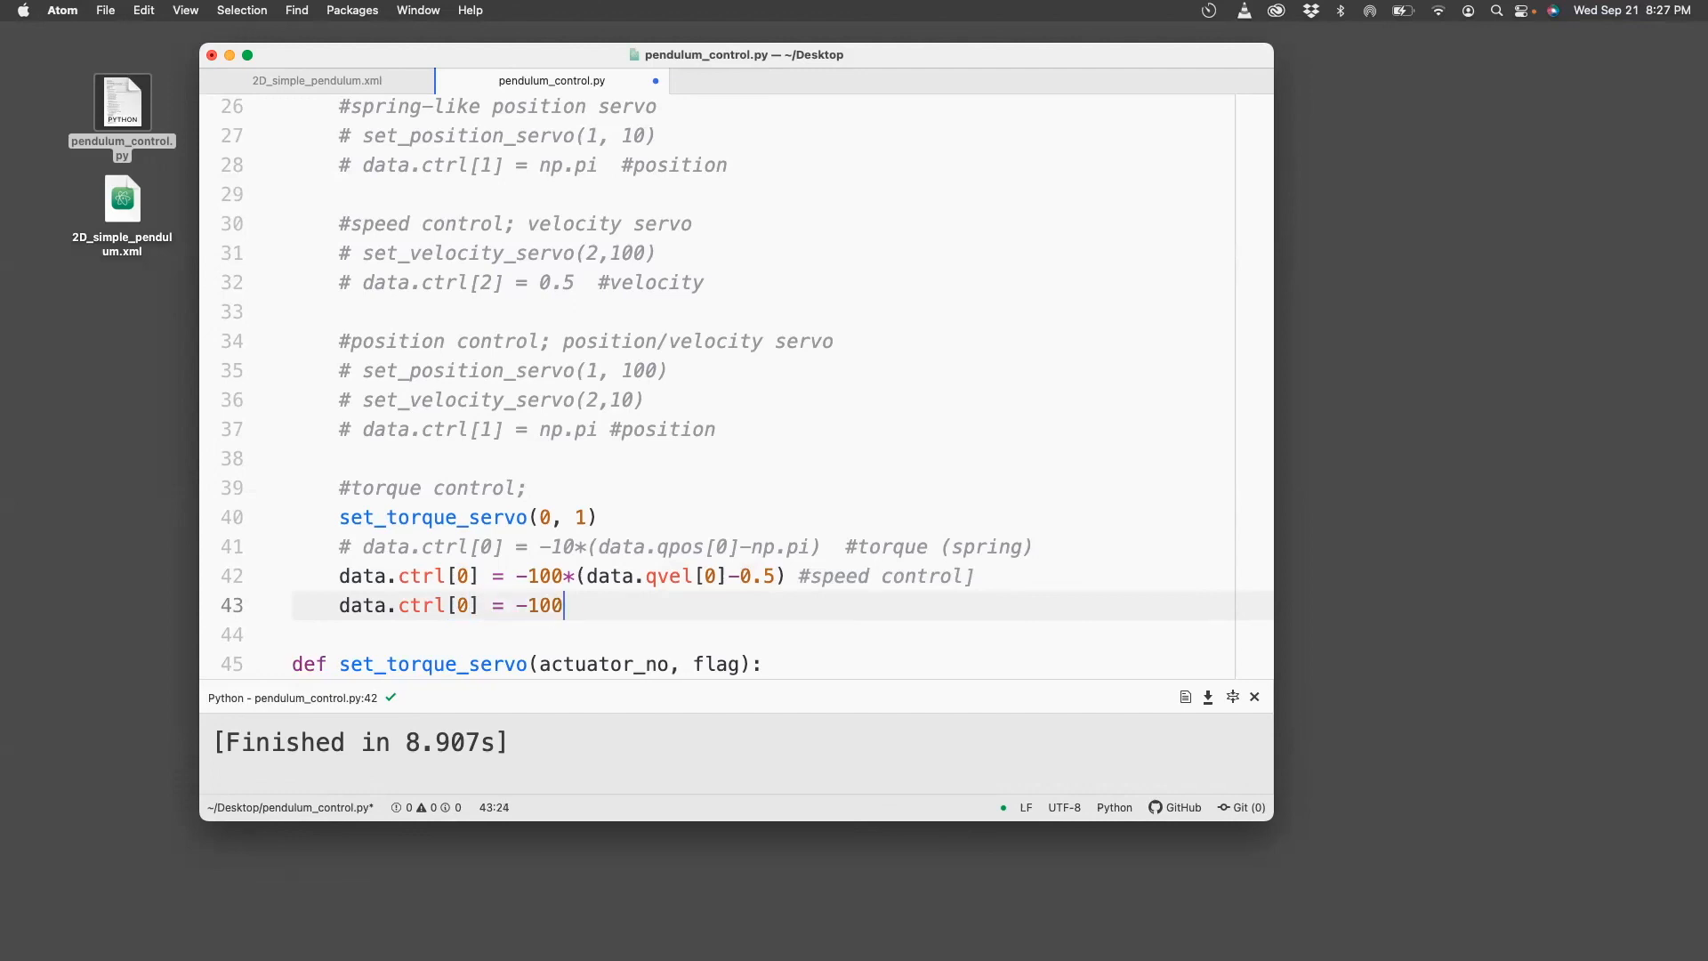
text(*(data.)
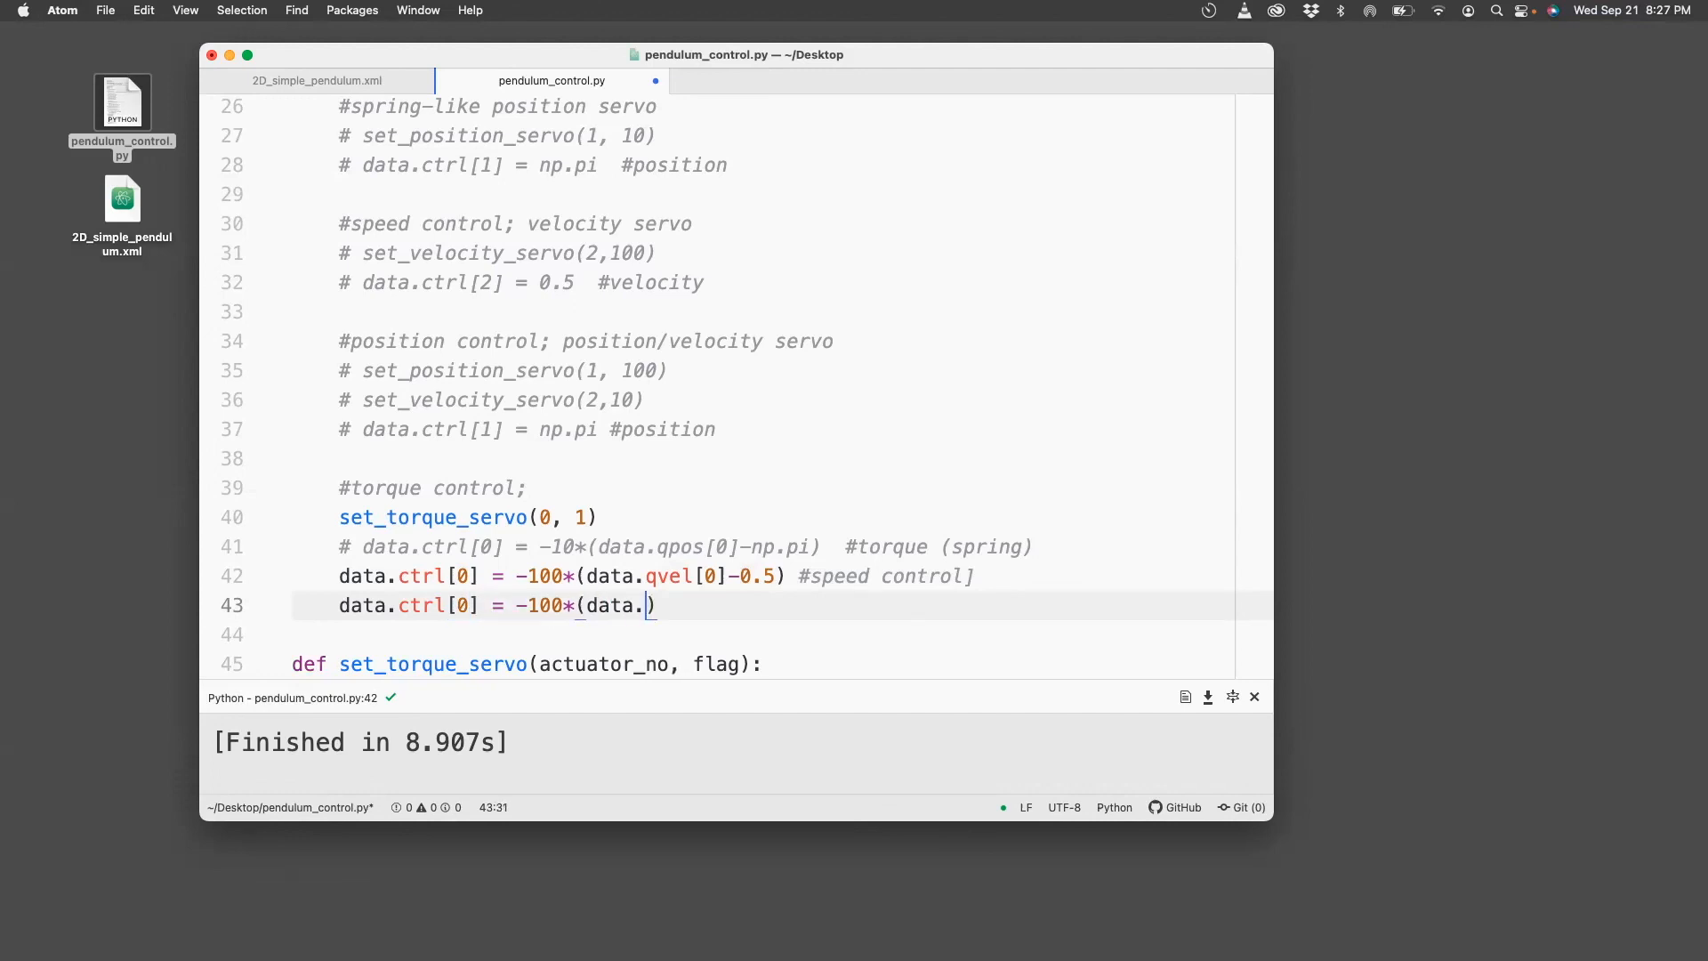
text(qpos[0])
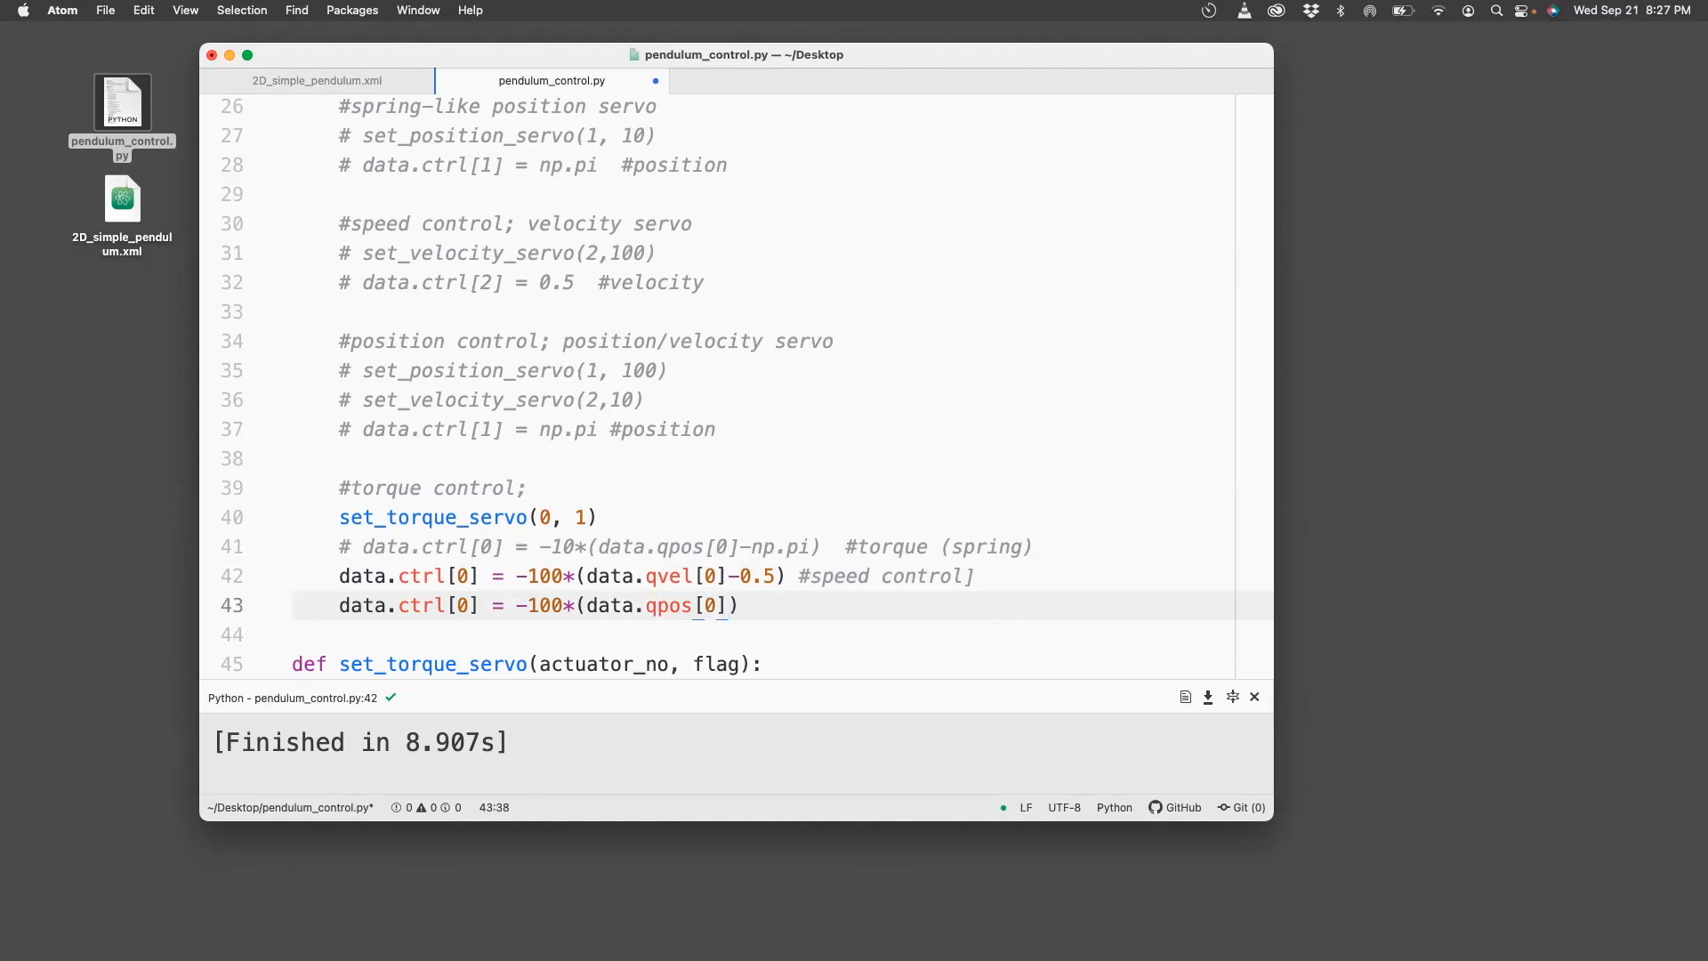
text(-np.)
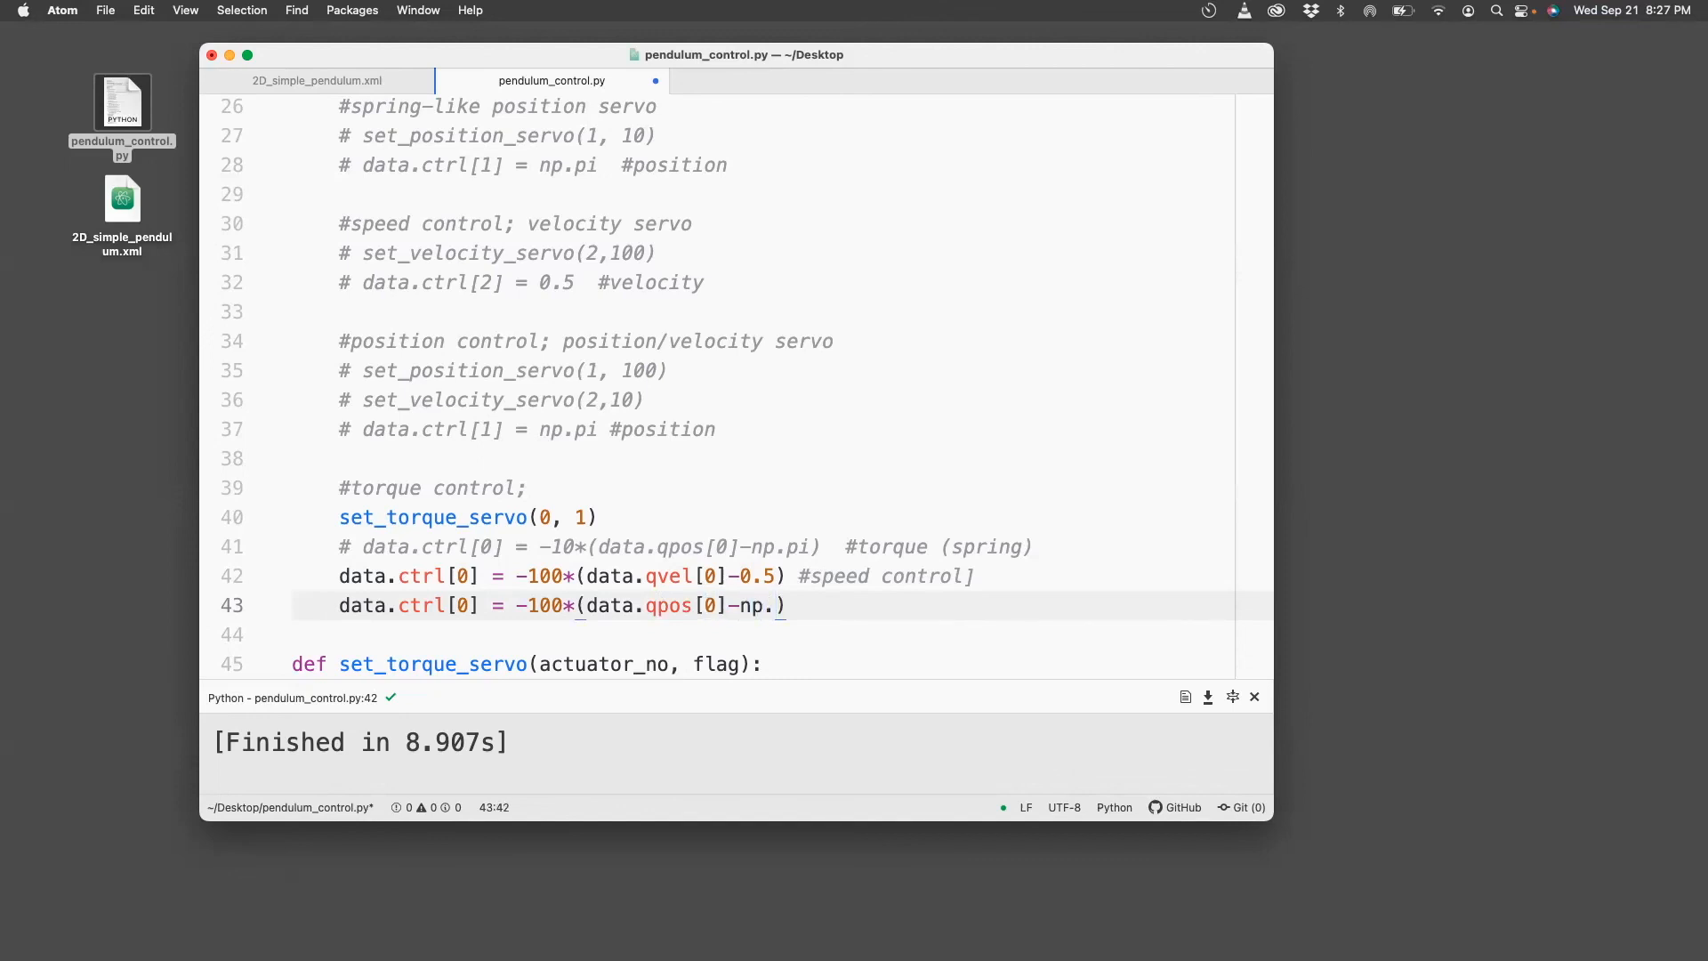
text(pi))
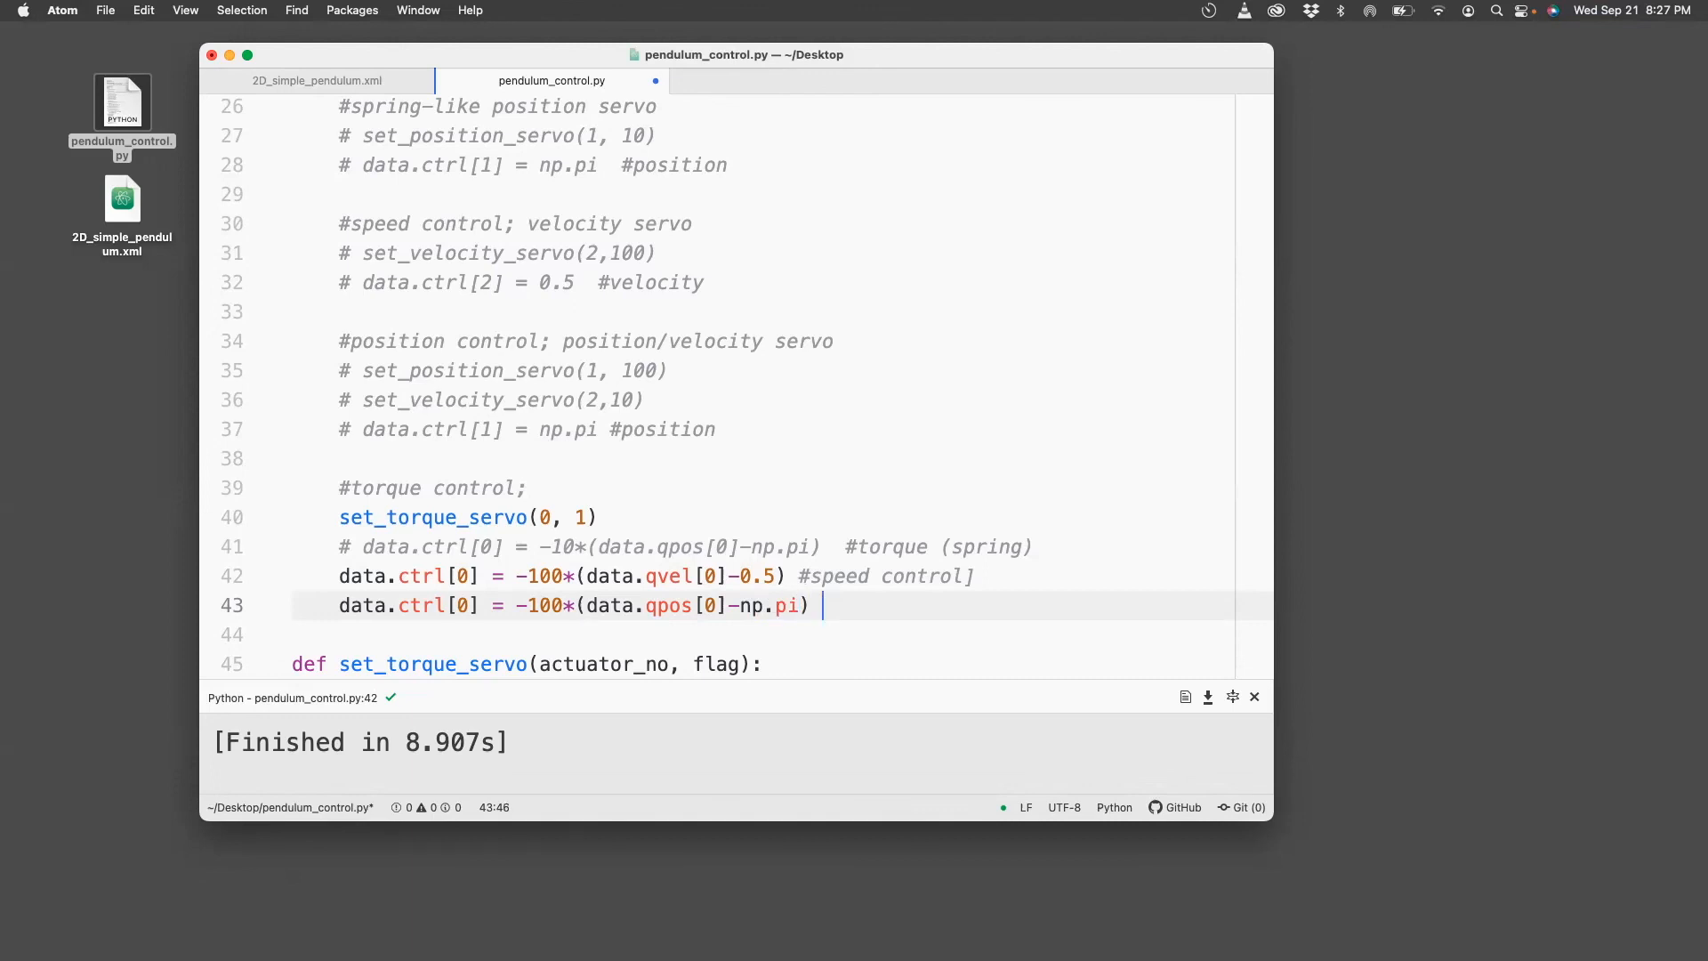
text(-1)
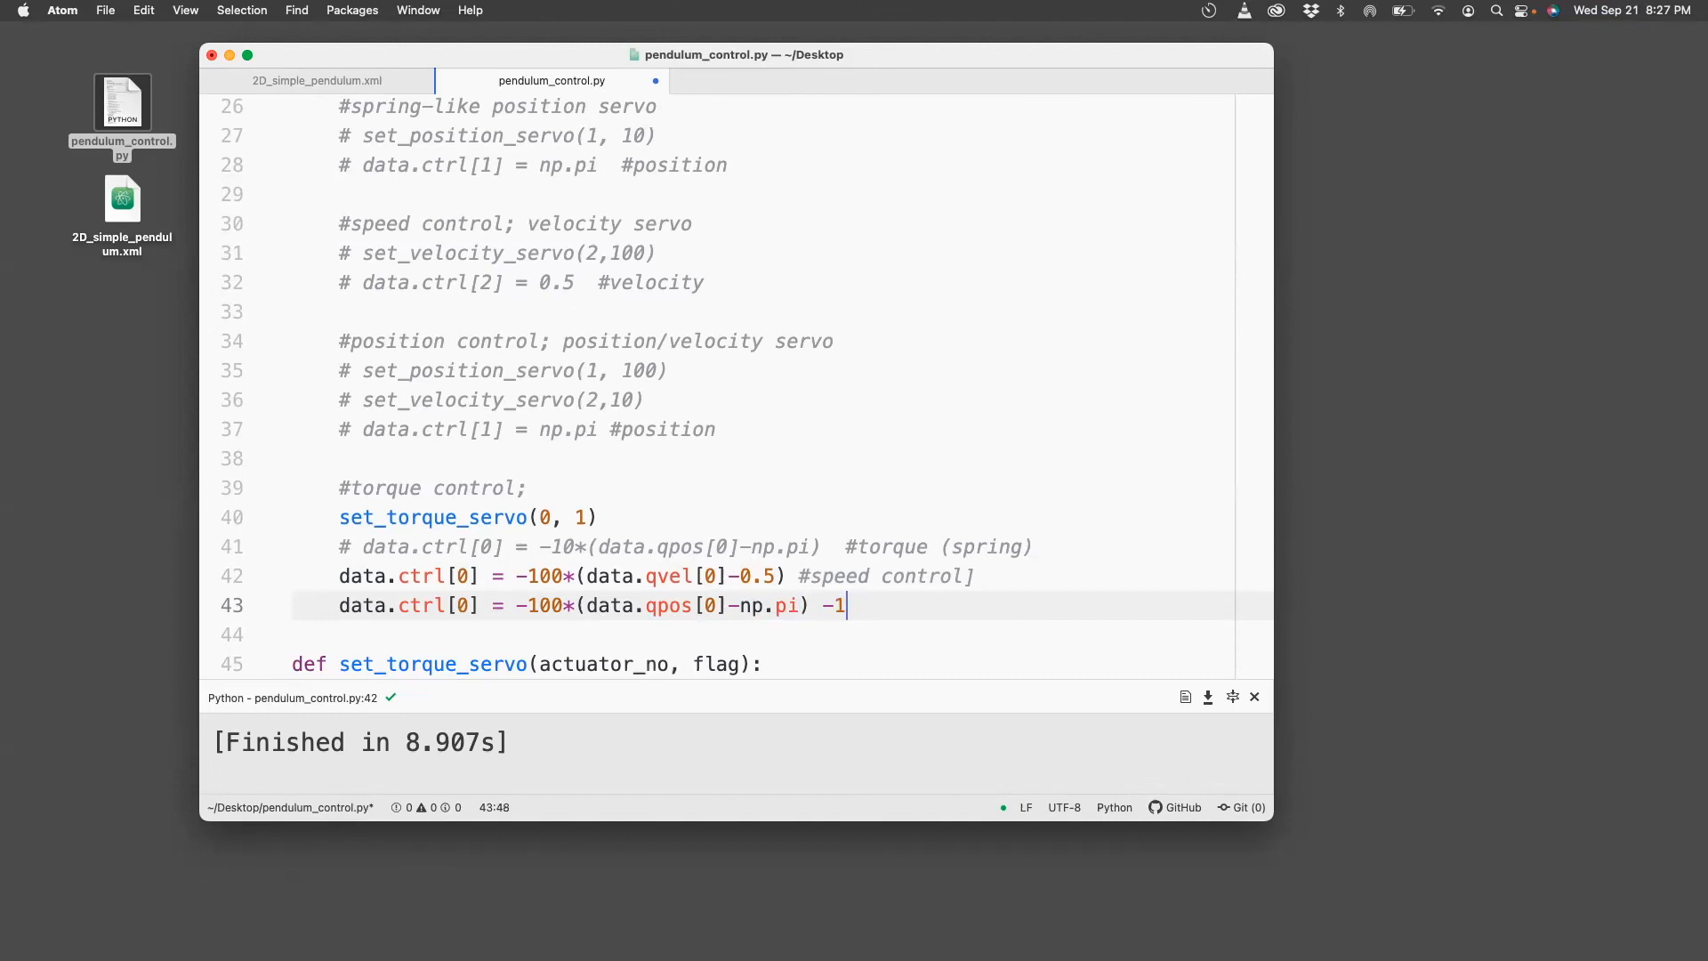
text(0*)
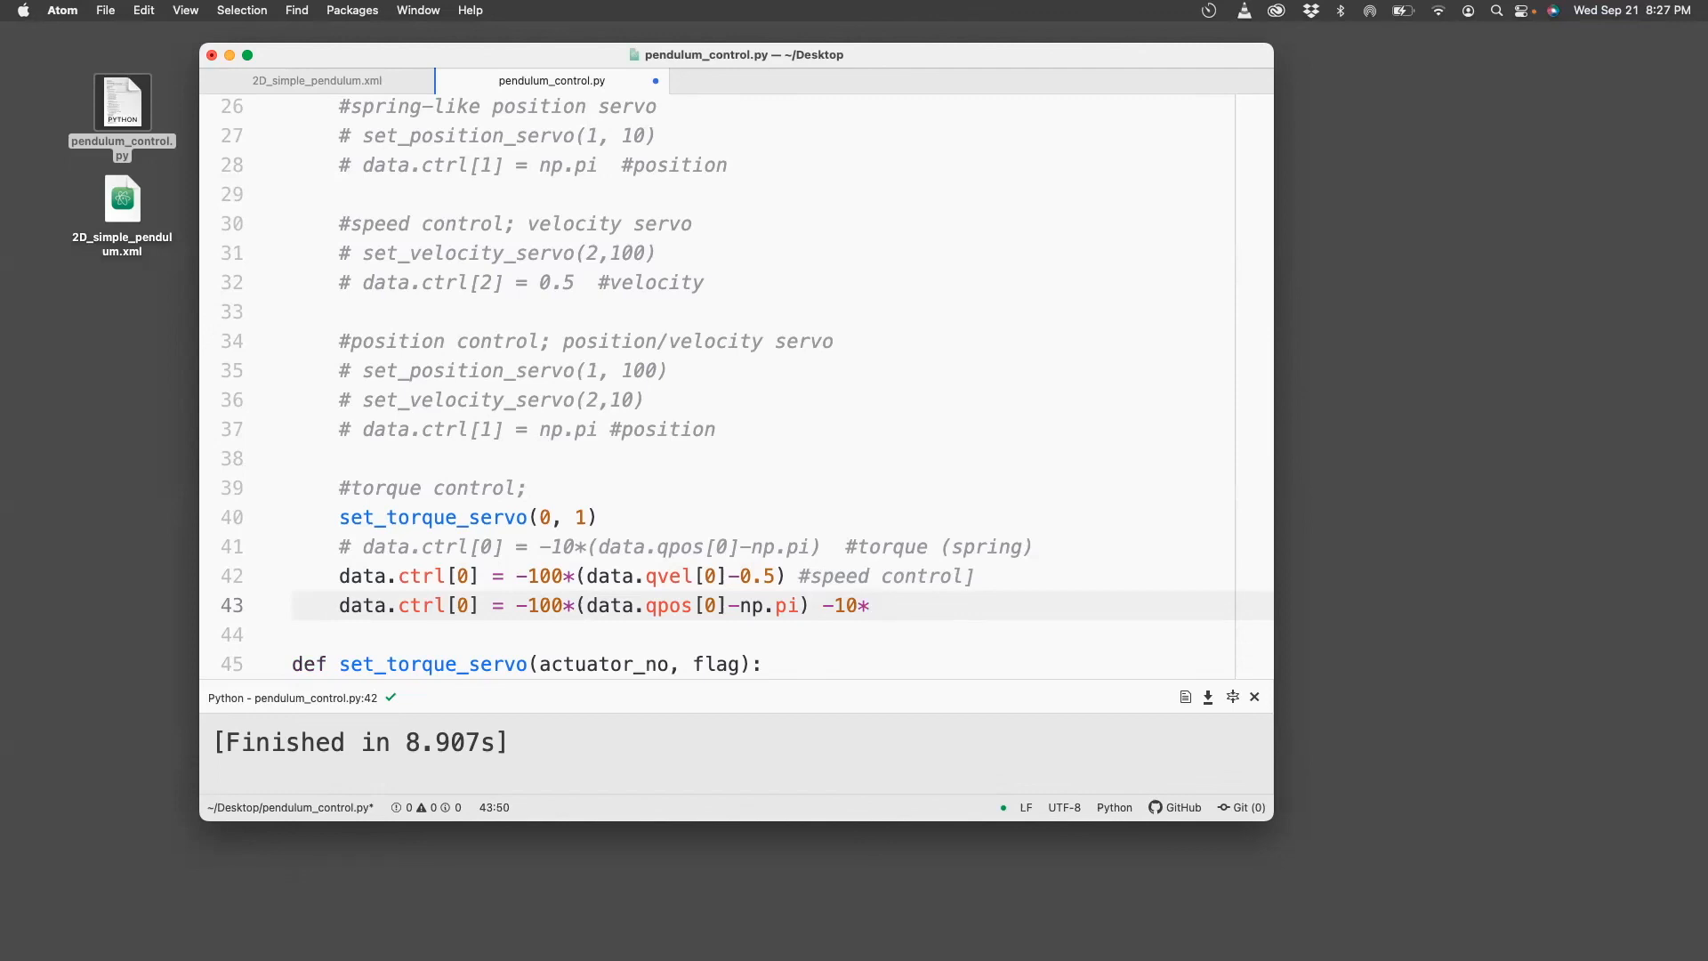
text(data.qvel[)
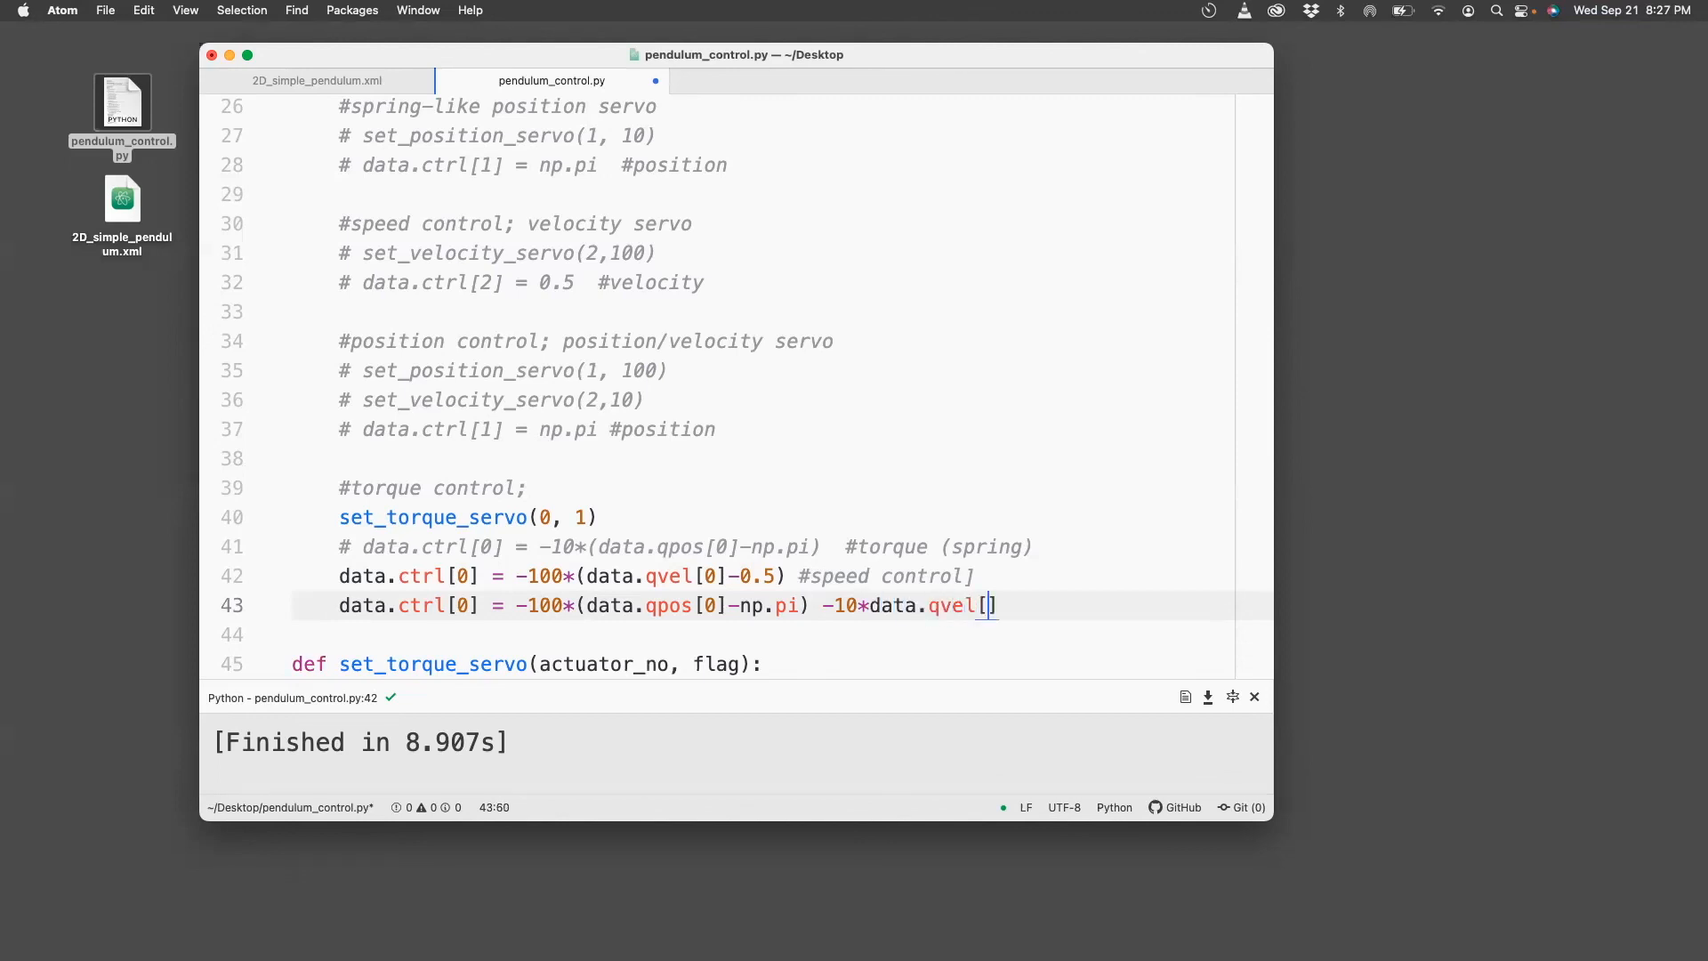
text(0])
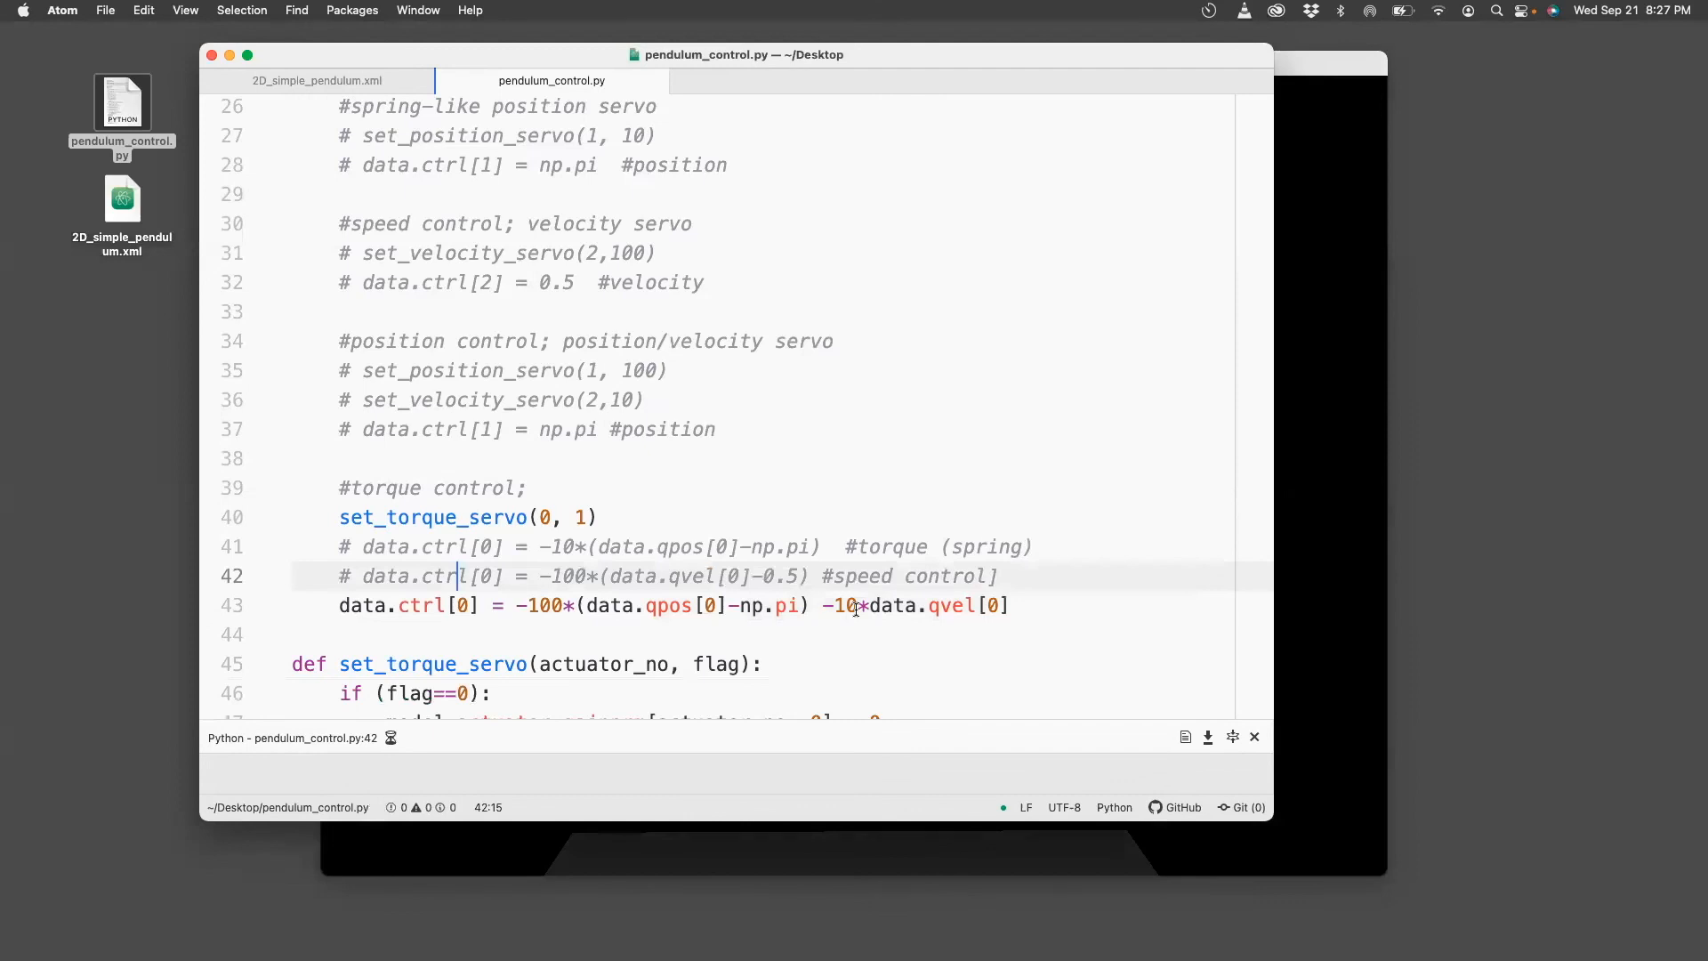
Tag the tested combined torque line with a '#position control' comment.
text(#position control)
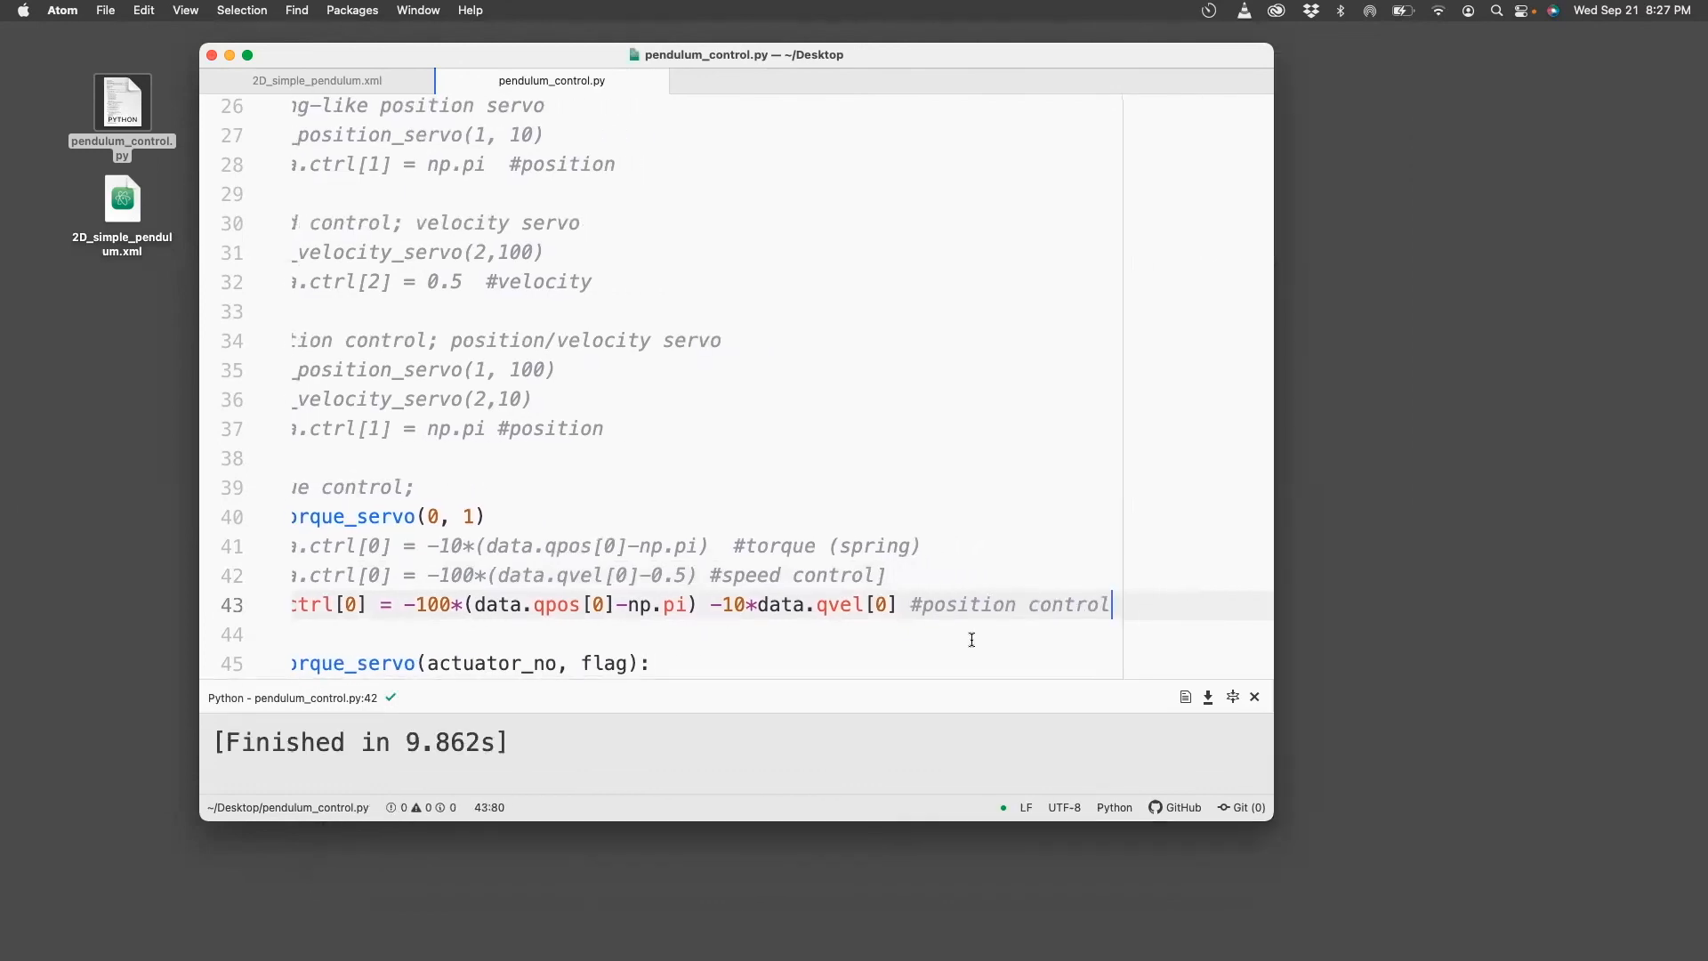
scroll(left, 3)
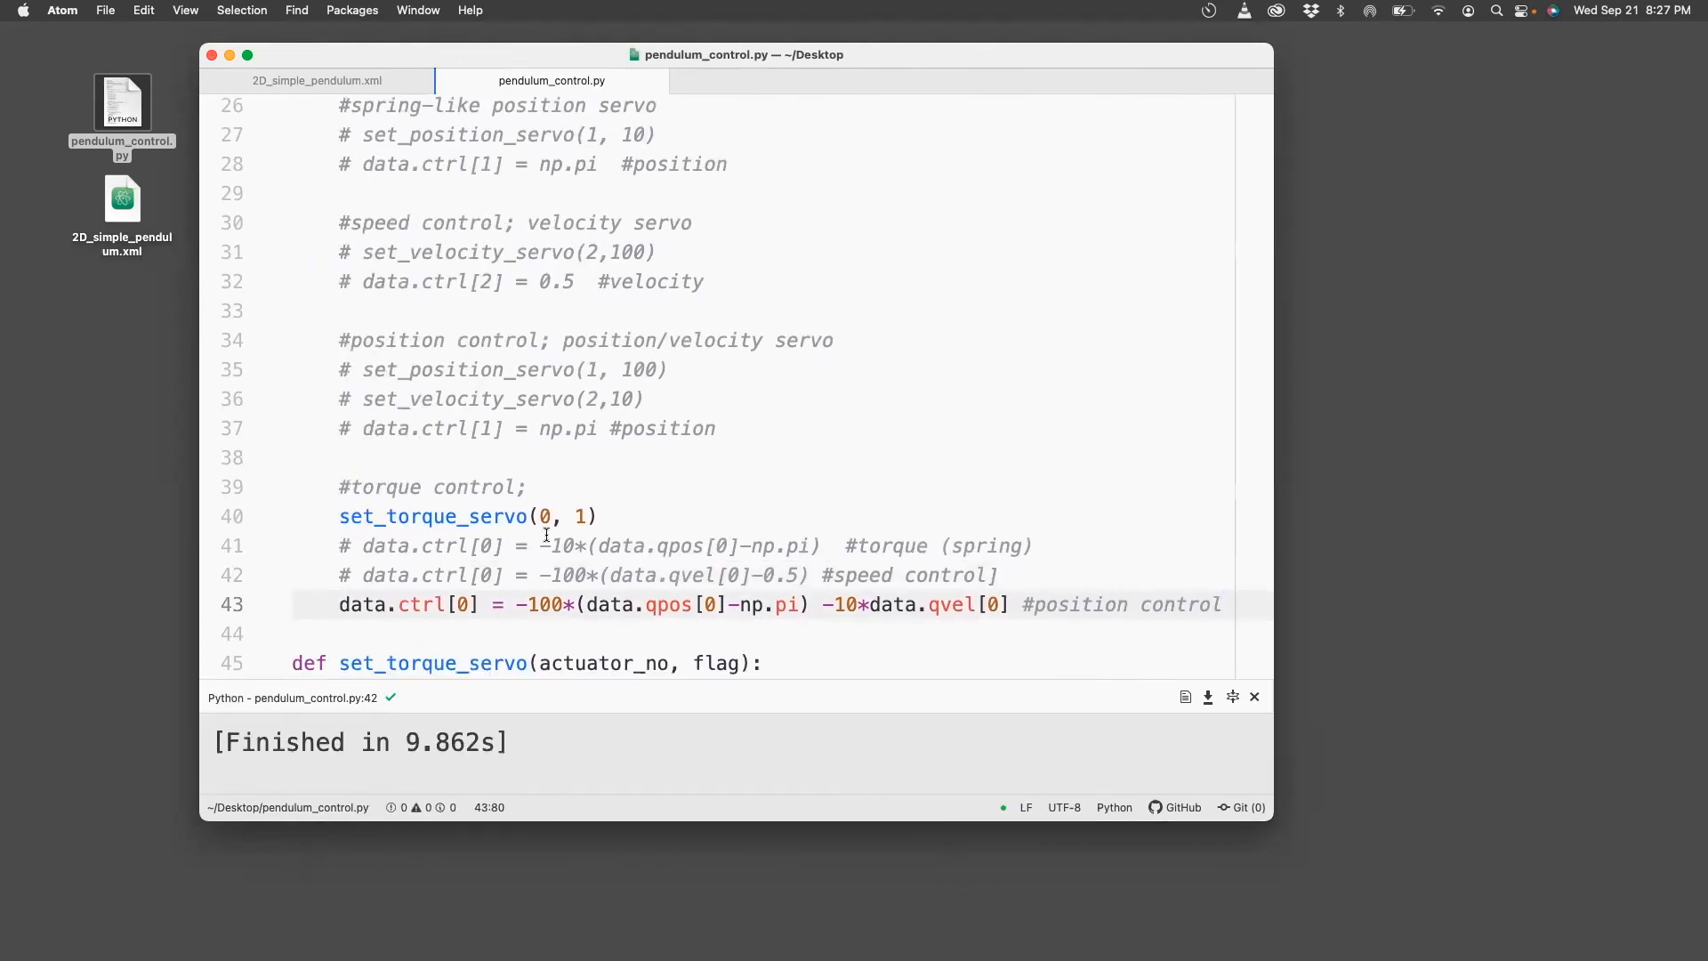